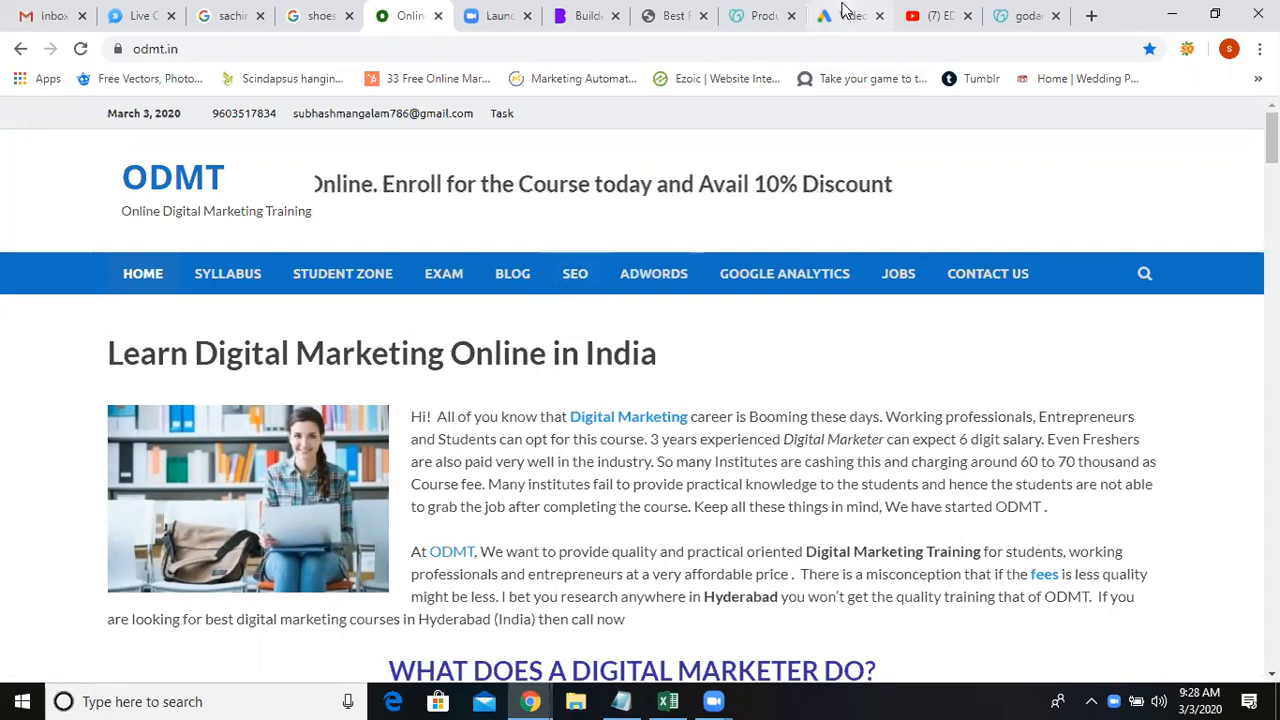
Step: Show the GoDaddy Products page and scroll through the Domains and hosting entries
left_click(762, 16)
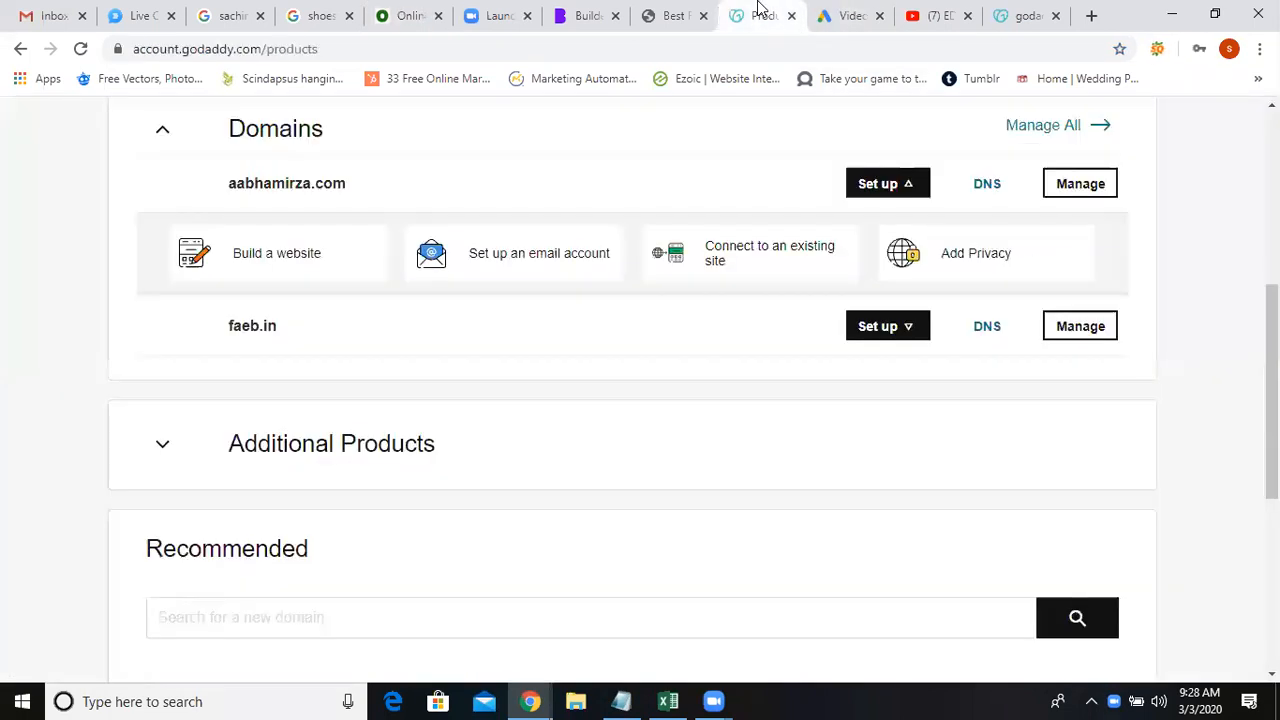
scroll("down", 3)
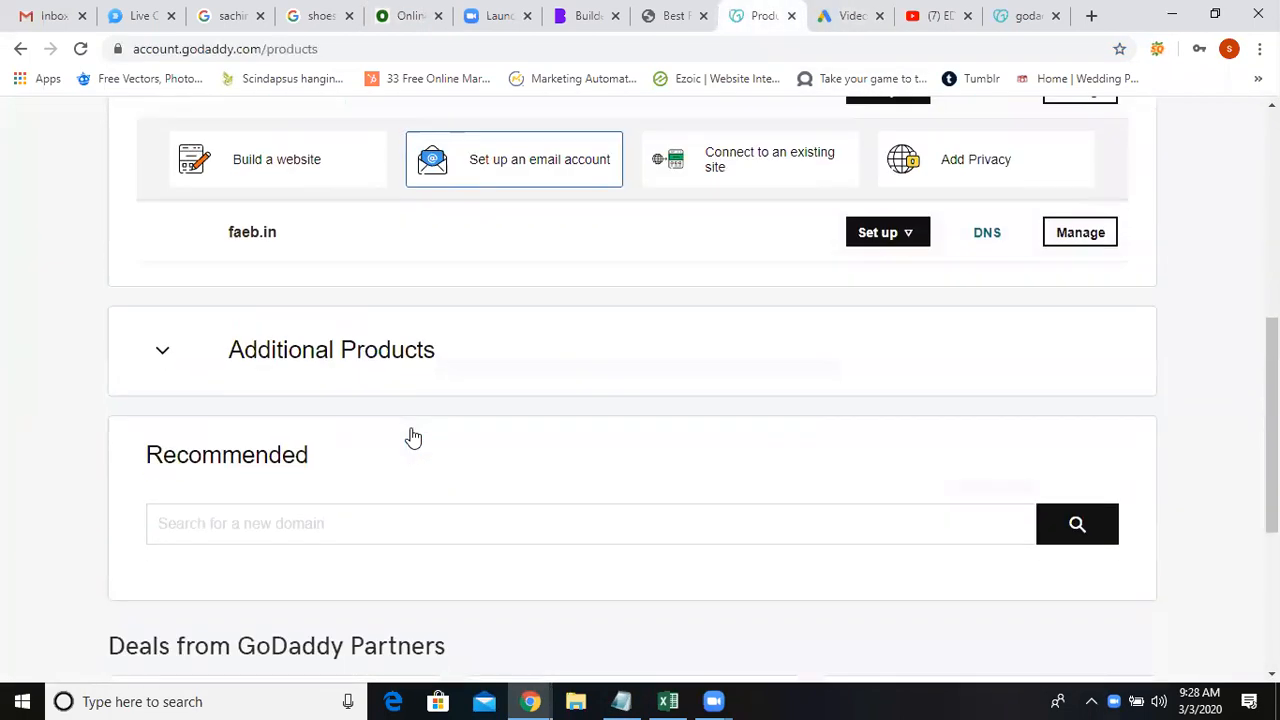
scroll("up", 3)
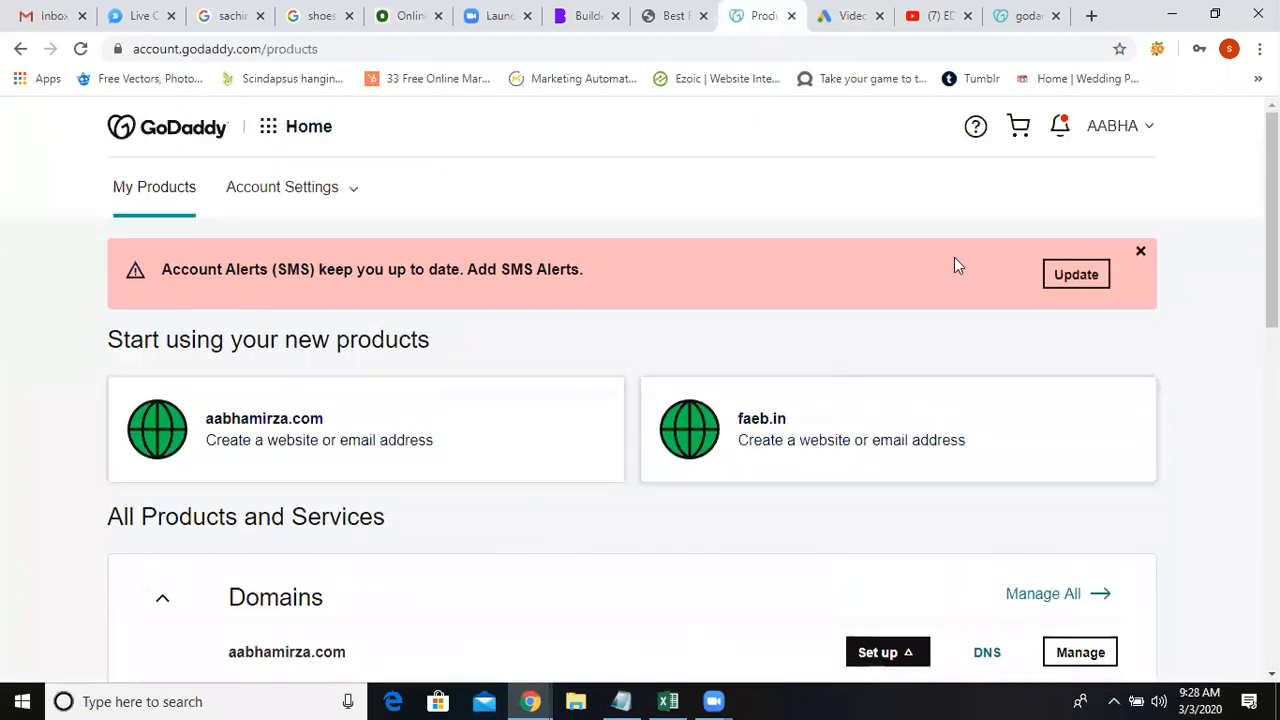
scroll("down", 3)
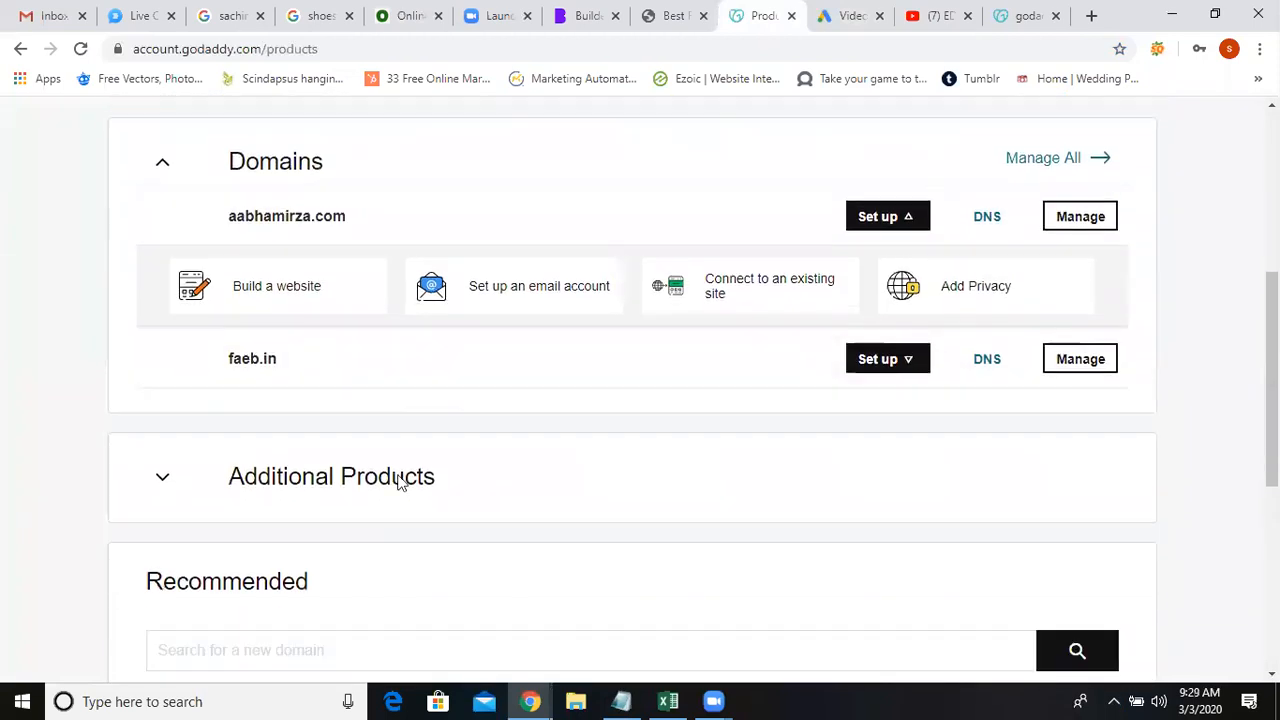
scroll("up", 3)
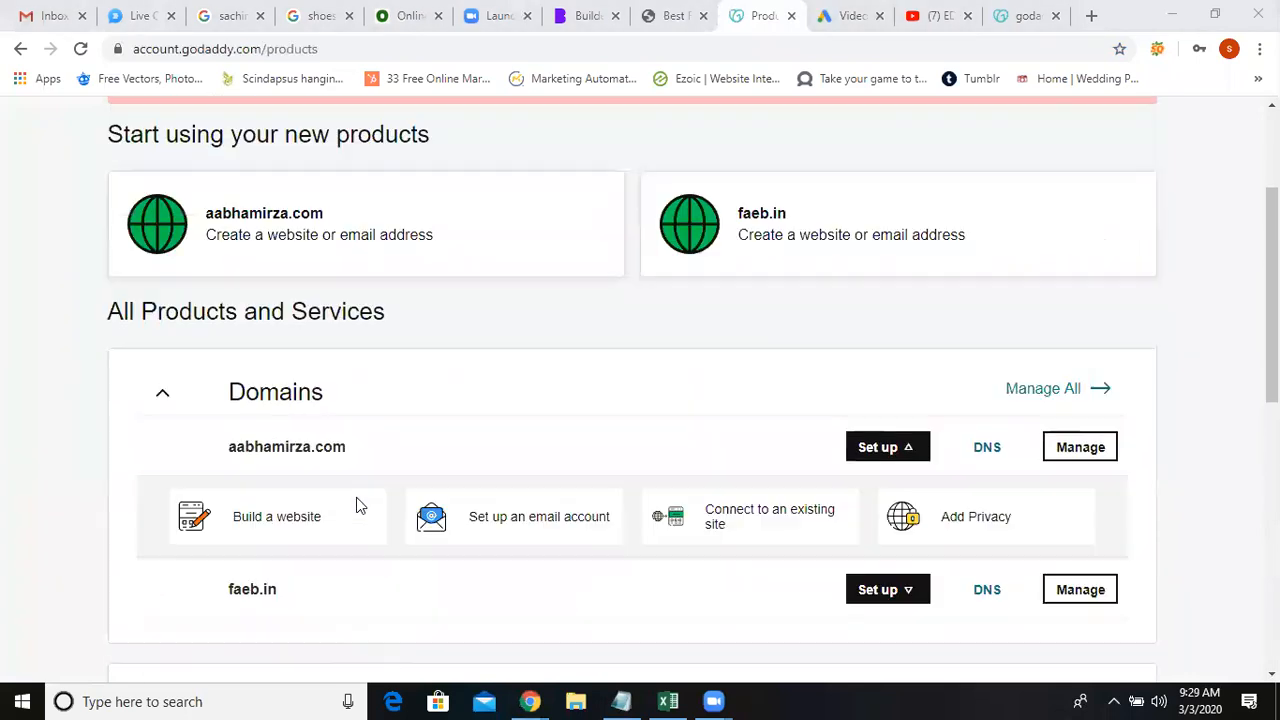
scroll("down", 3)
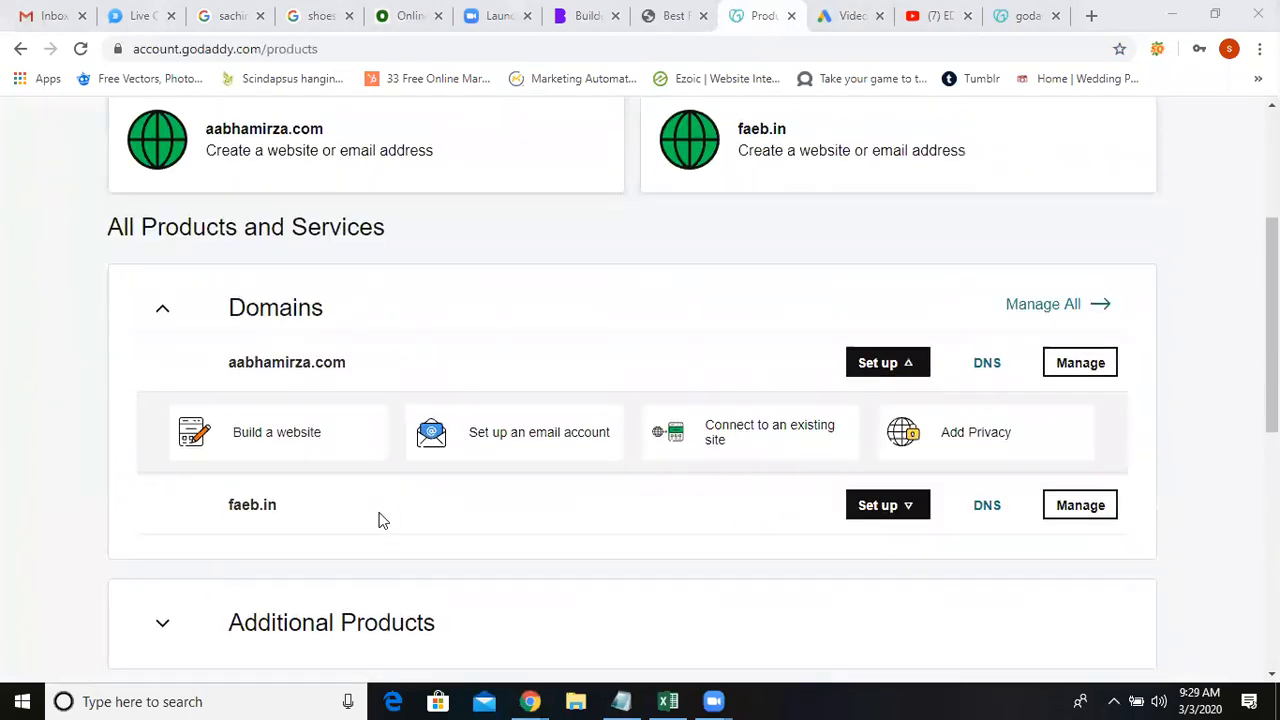
scroll("down", 3)
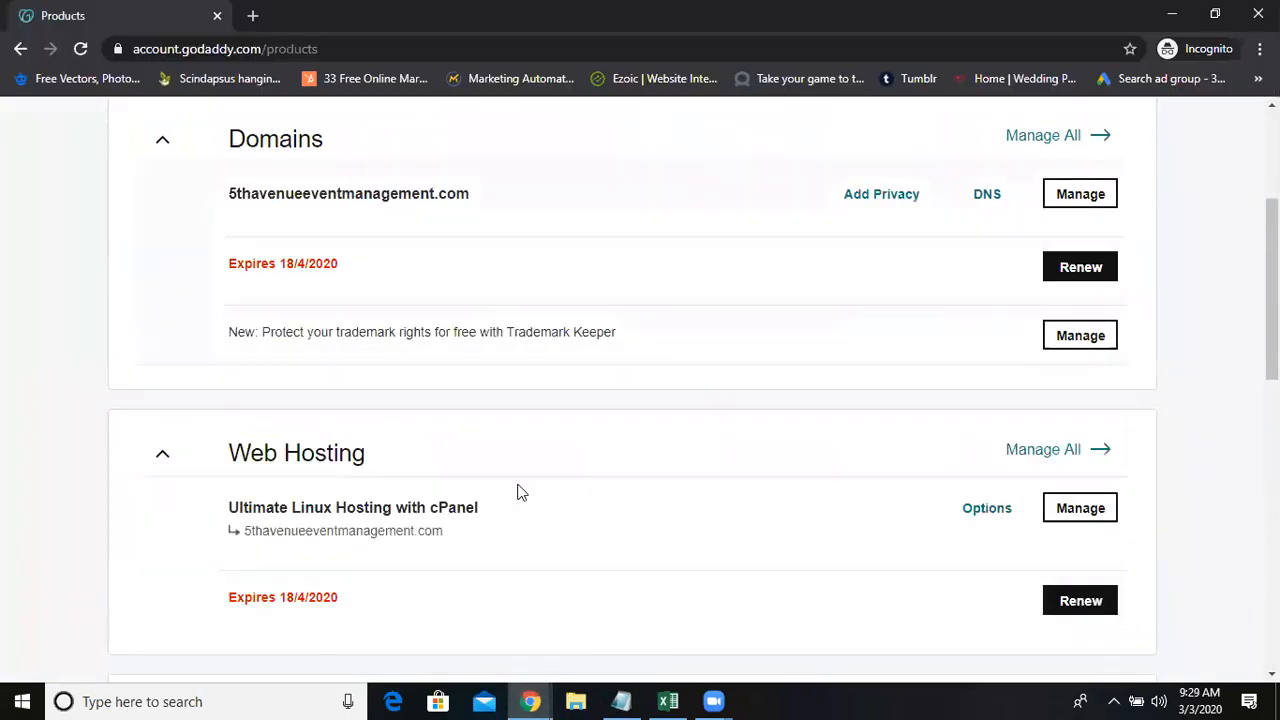
mouse_move(444, 572)
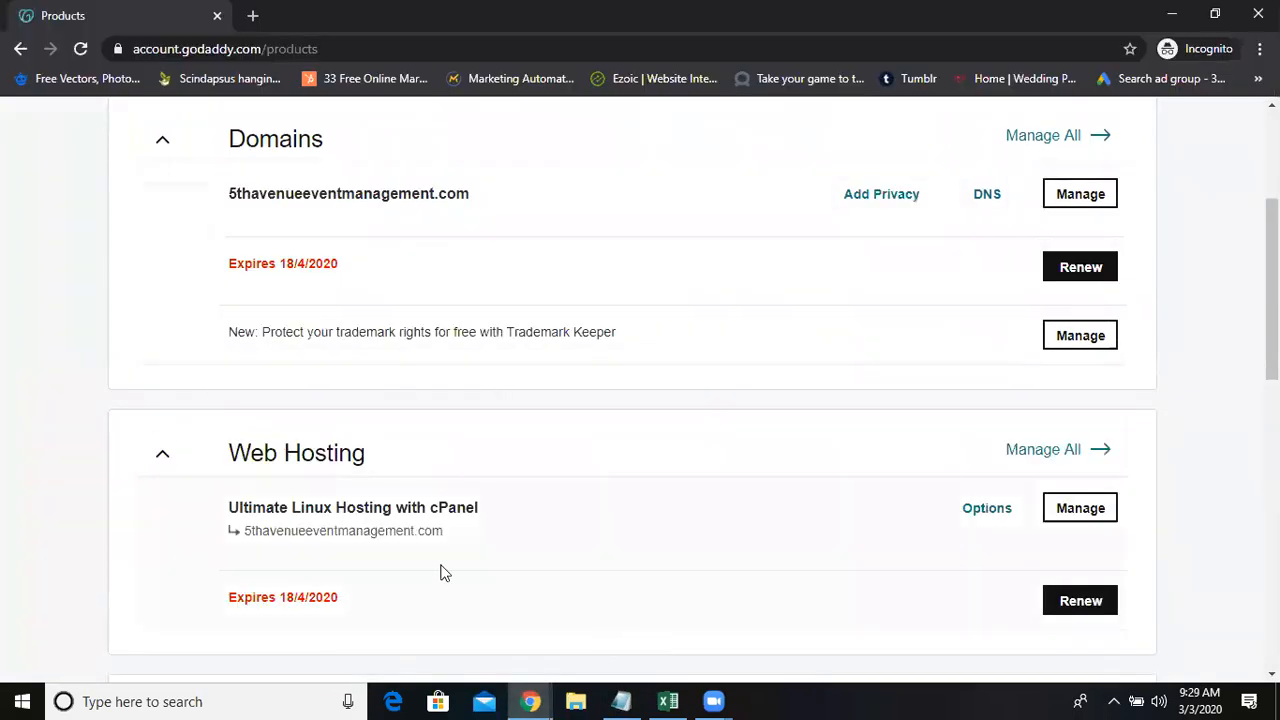
mouse_move(280, 486)
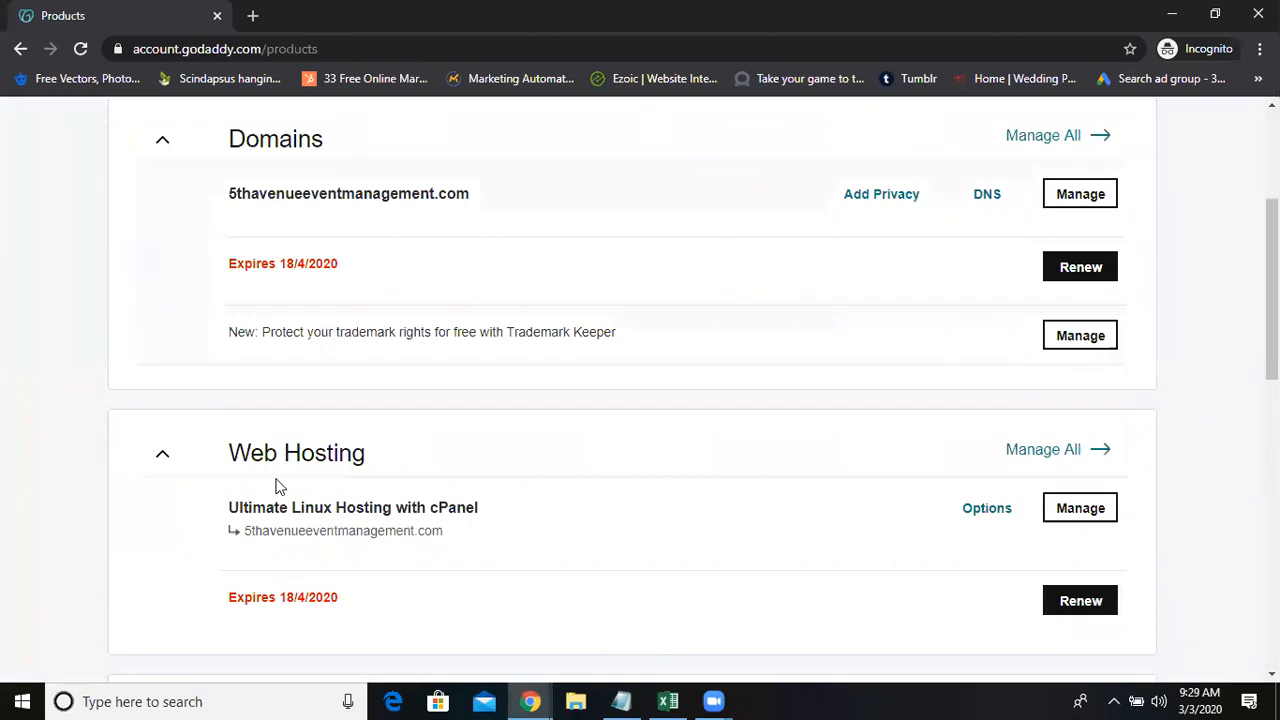
Step: Scroll through My Products: the domain, Linux cPanel hosting and Workspace Email, back to the top
scroll("up", 3)
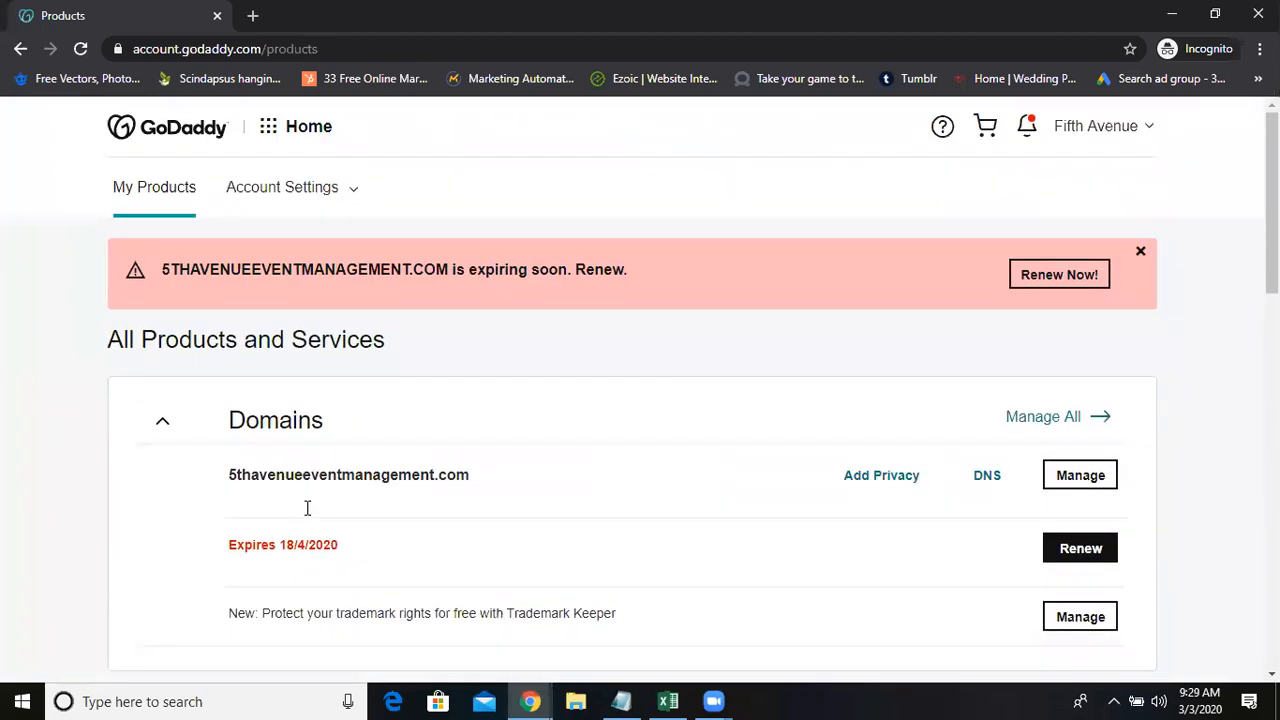
scroll("down", 3)
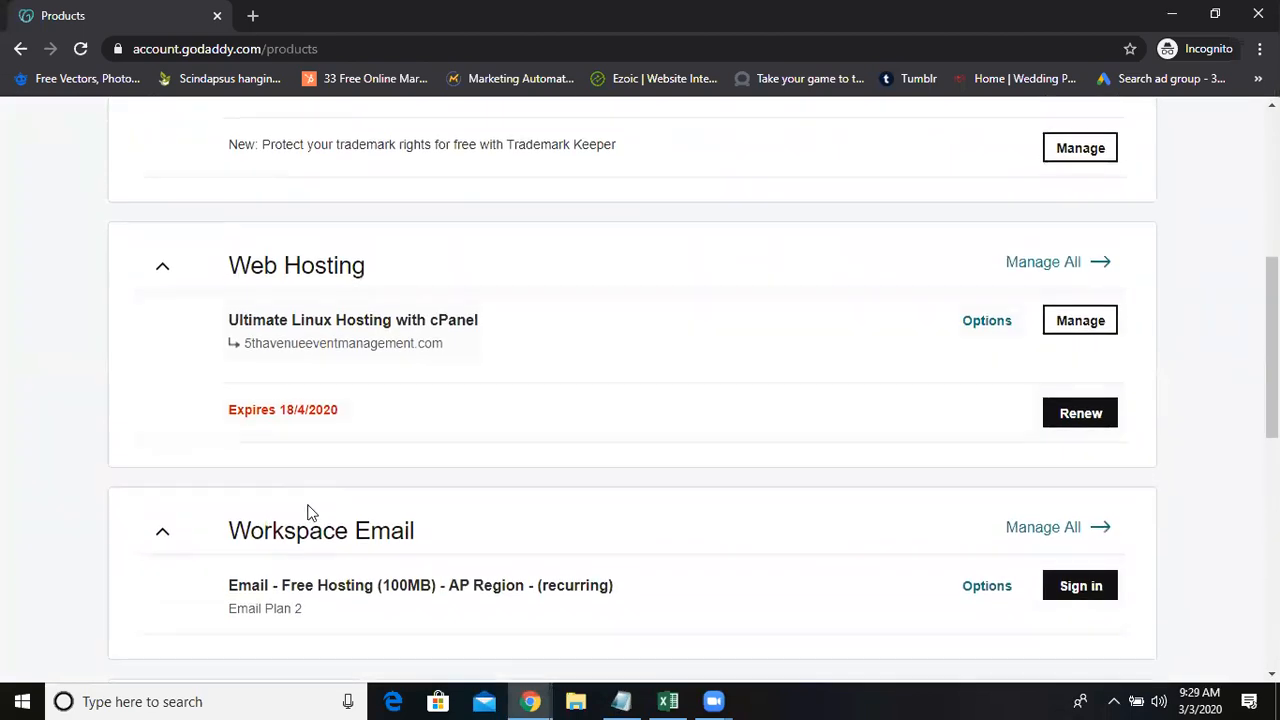
scroll("up", 3)
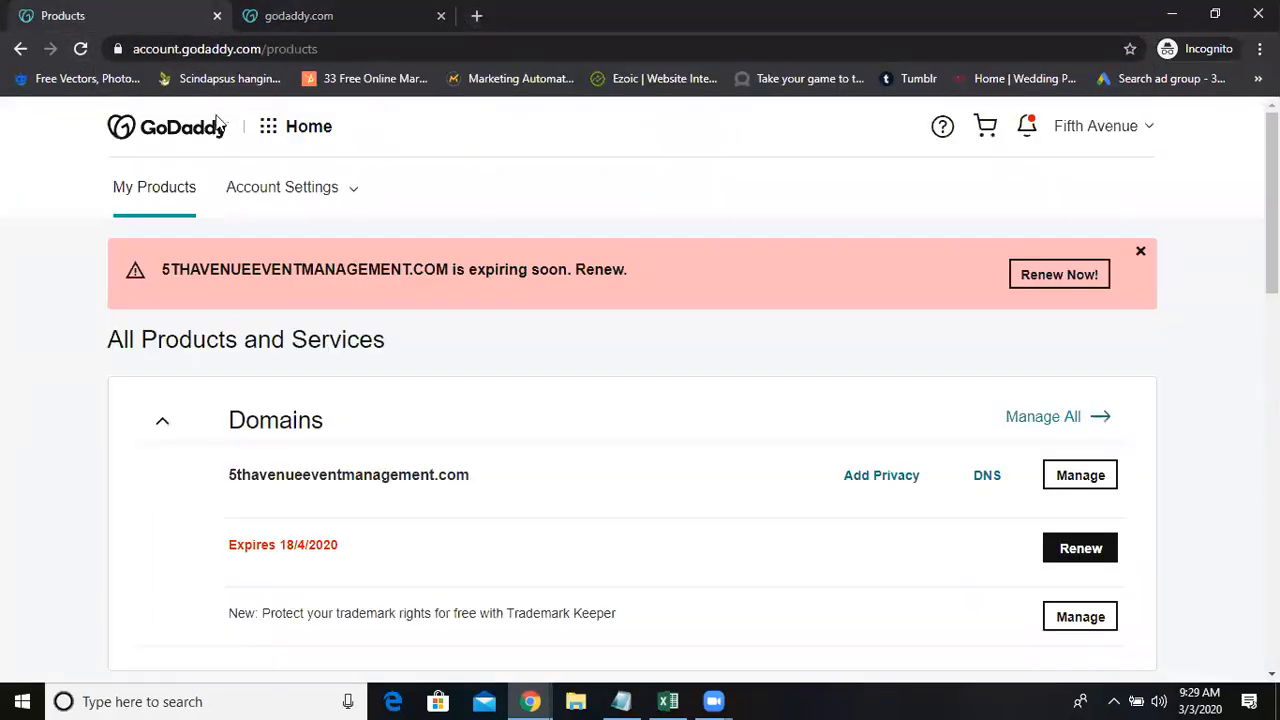
mouse_move(1144, 154)
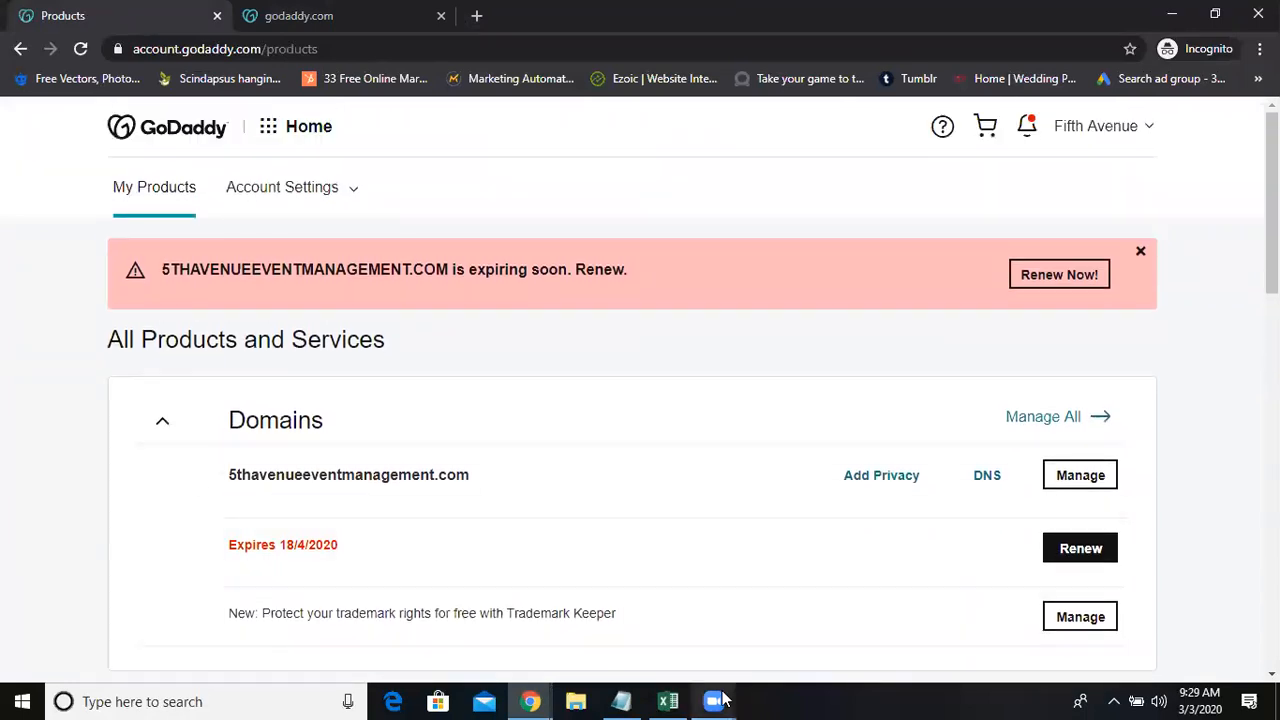
Step: In the ODMT notes, write 'wordpress hosting' and a second 'Web hosting' line
left_click(620, 700)
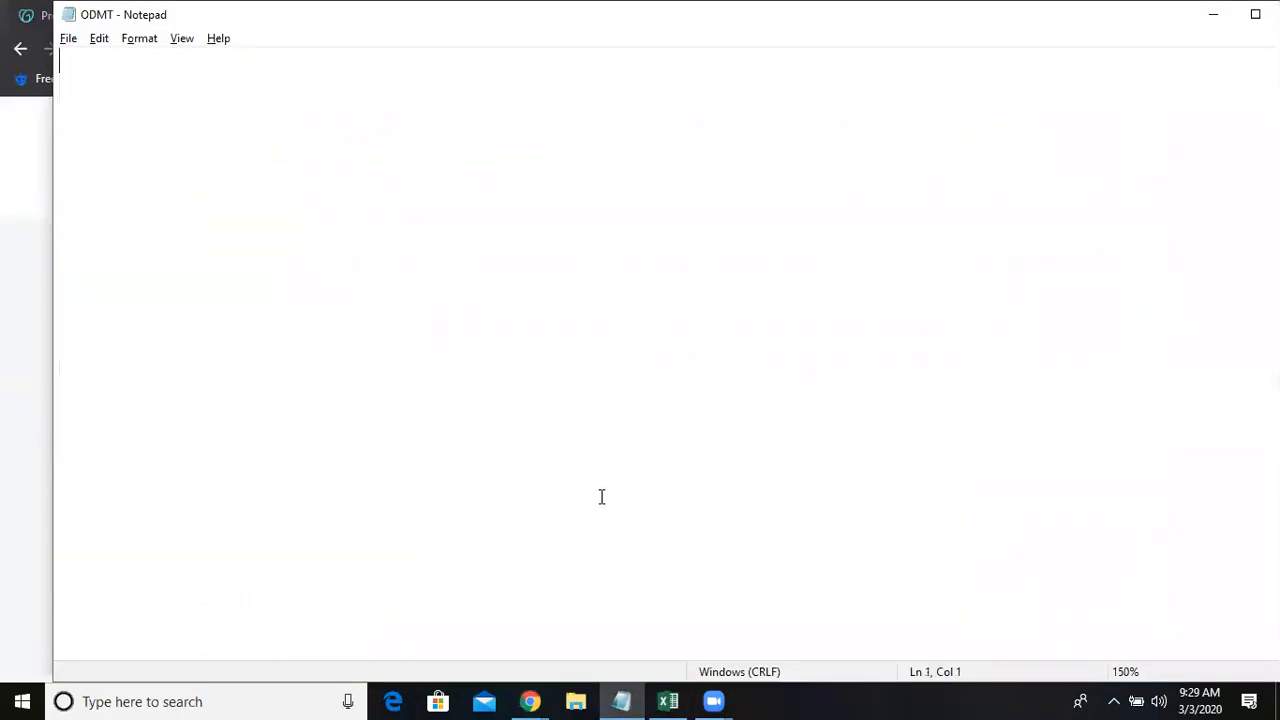
type("wor")
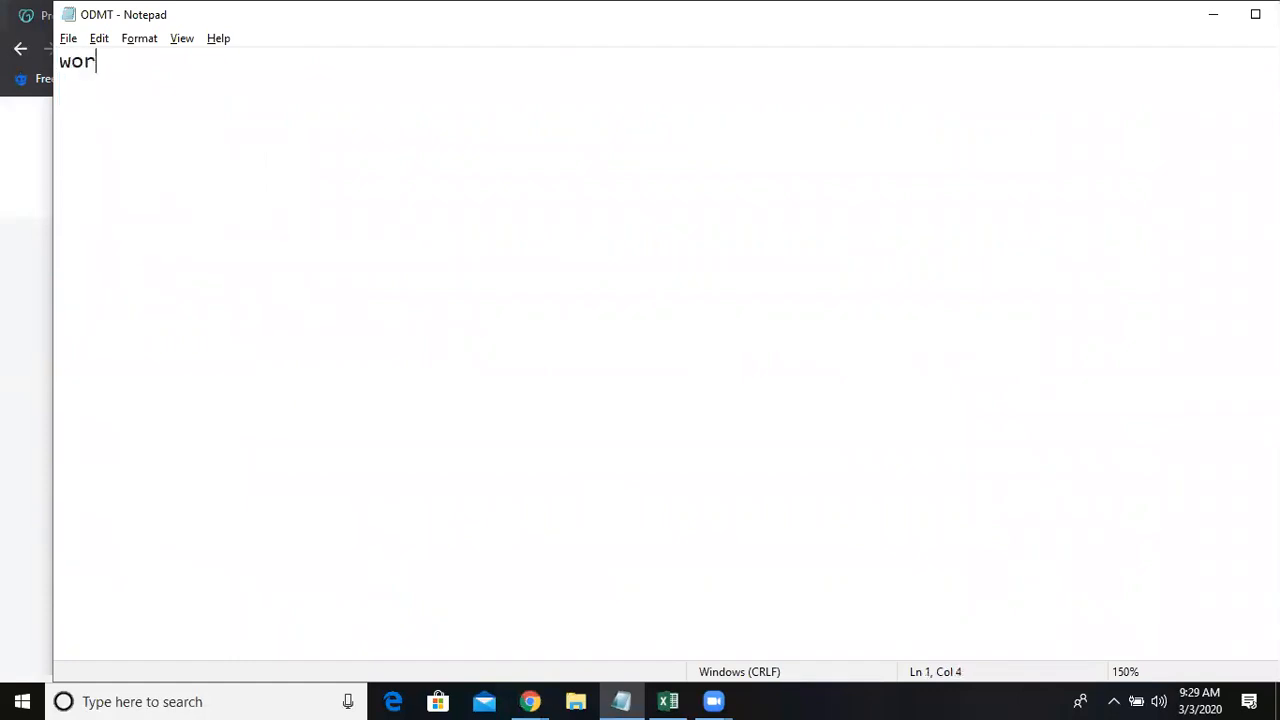
type("dpress hosting")
type("Web")
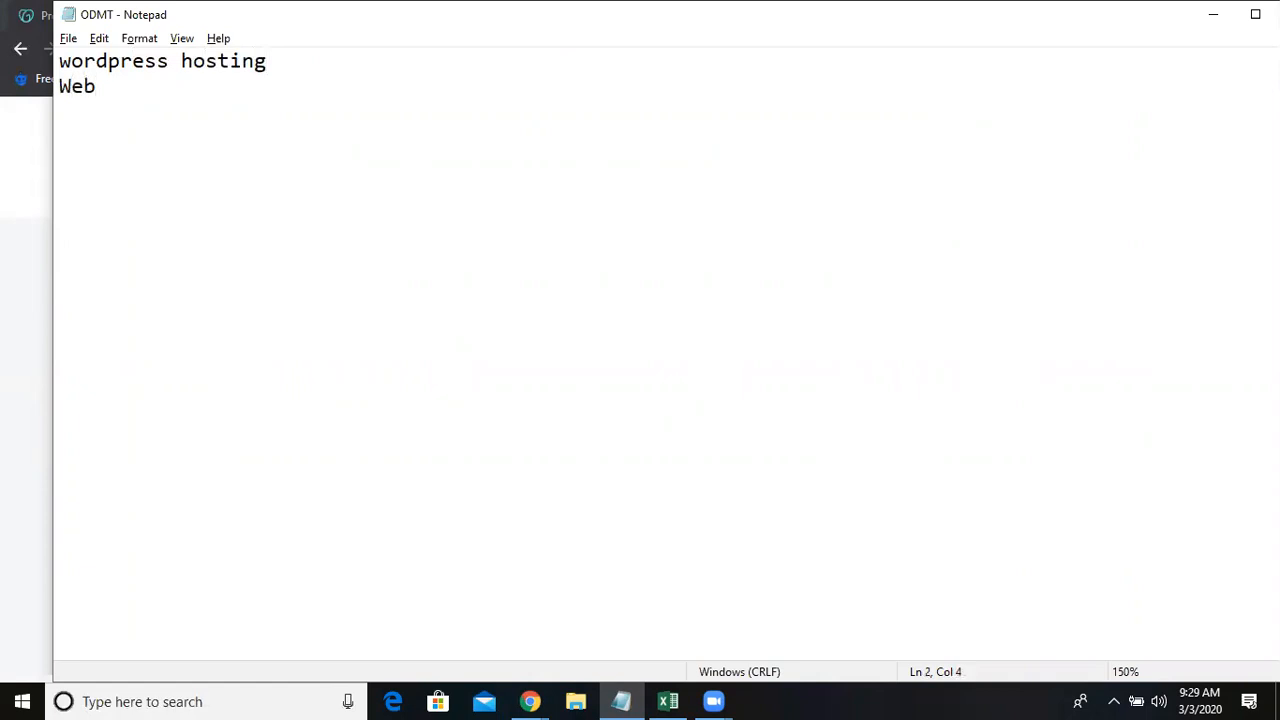
type("hosting")
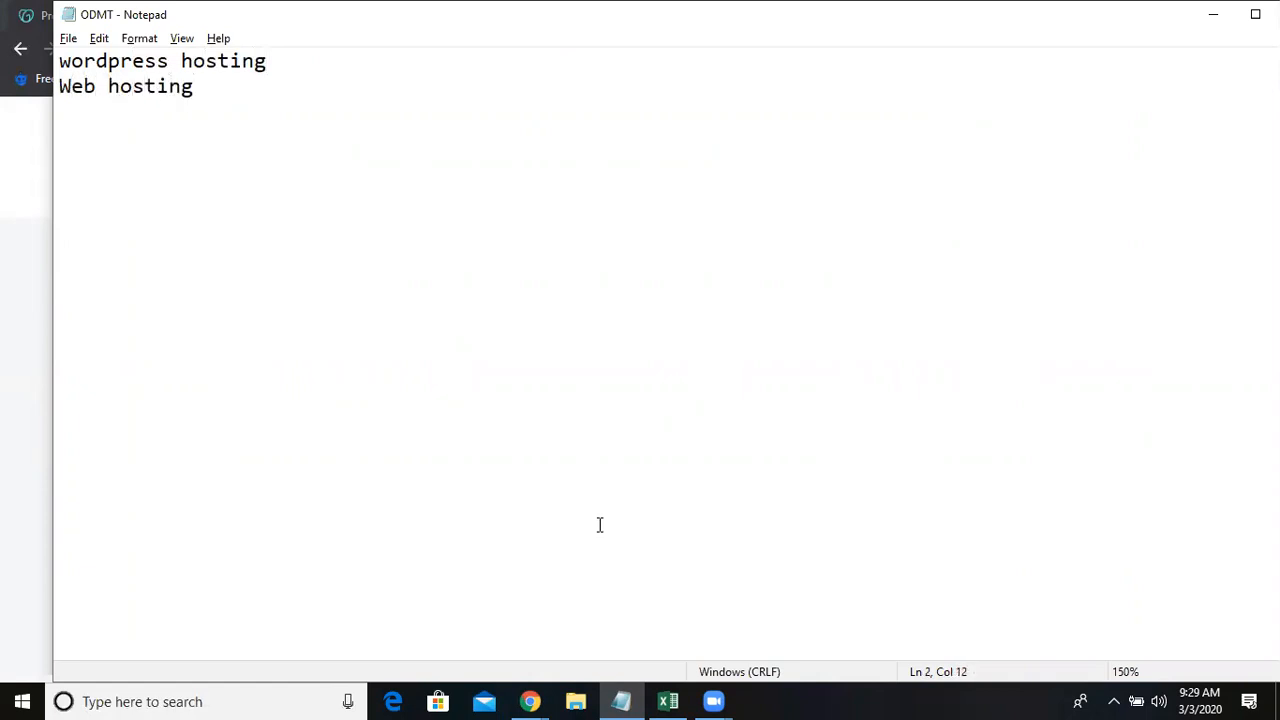
Step: Complete the first line as 'wordpress hosting....3500 d + h' and select the Web hosting text
left_click(268, 60)
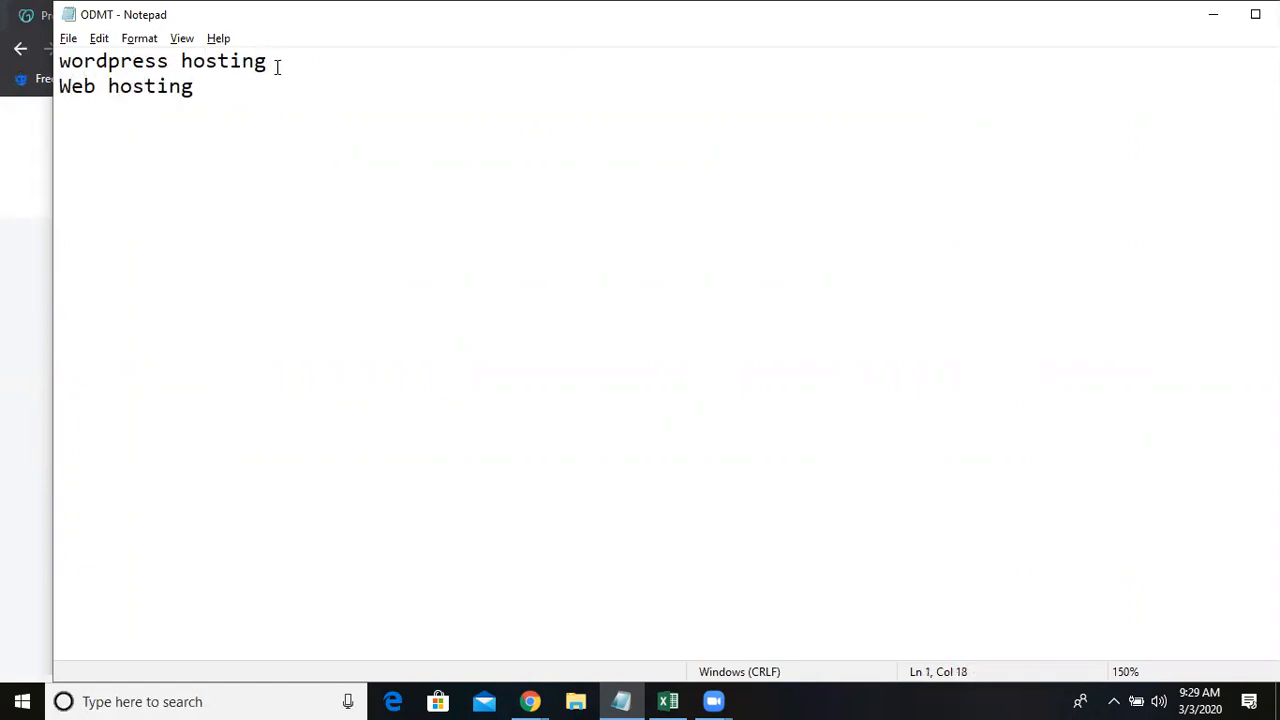
type("....")
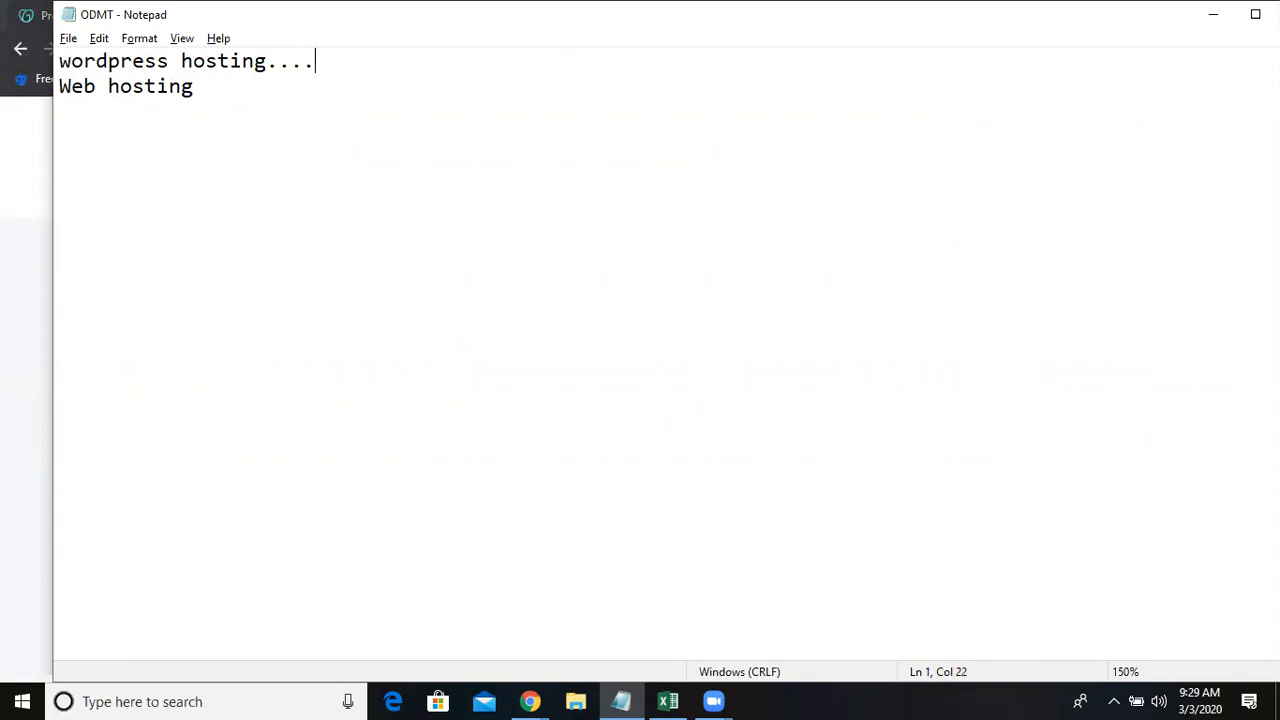
type("3500")
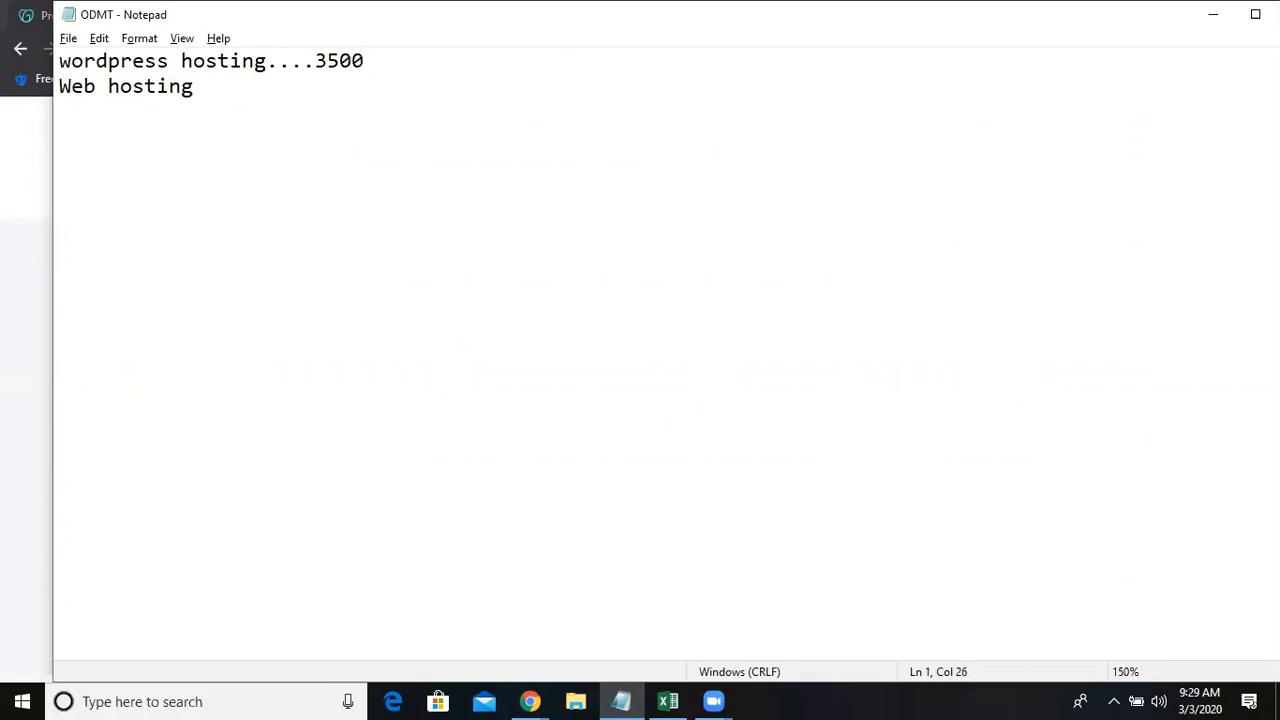
type("d")
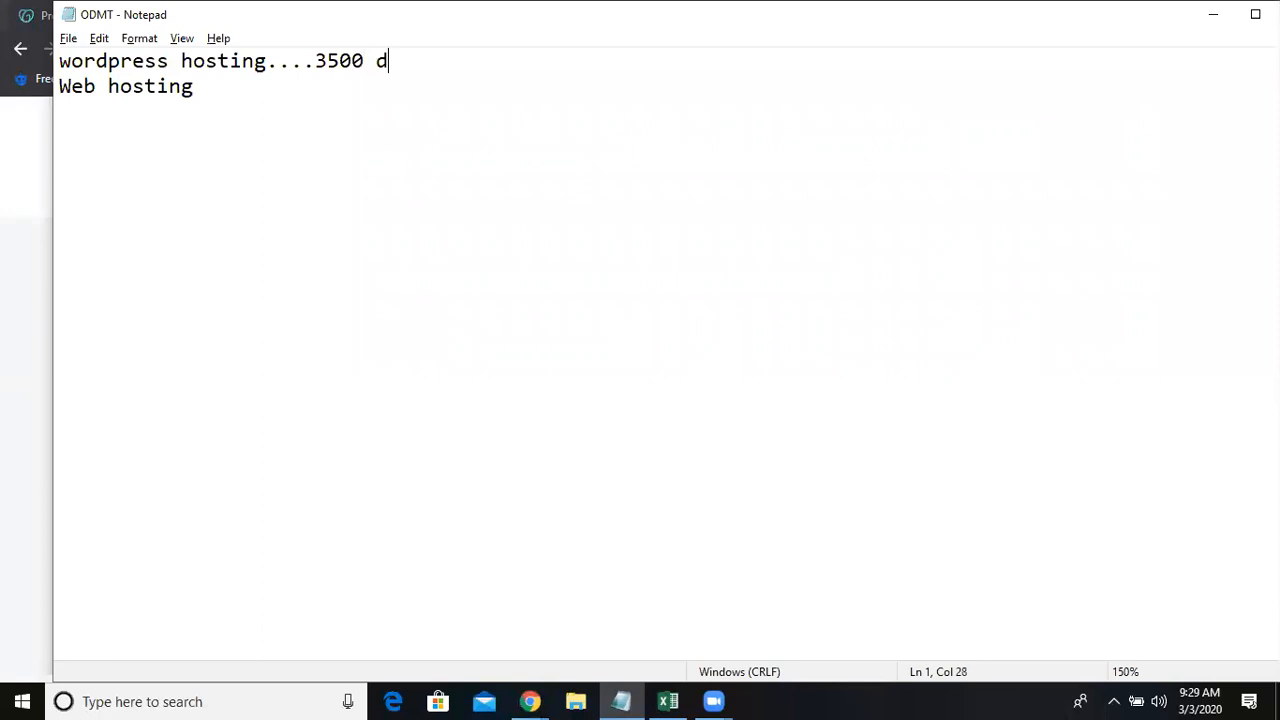
type("+ h")
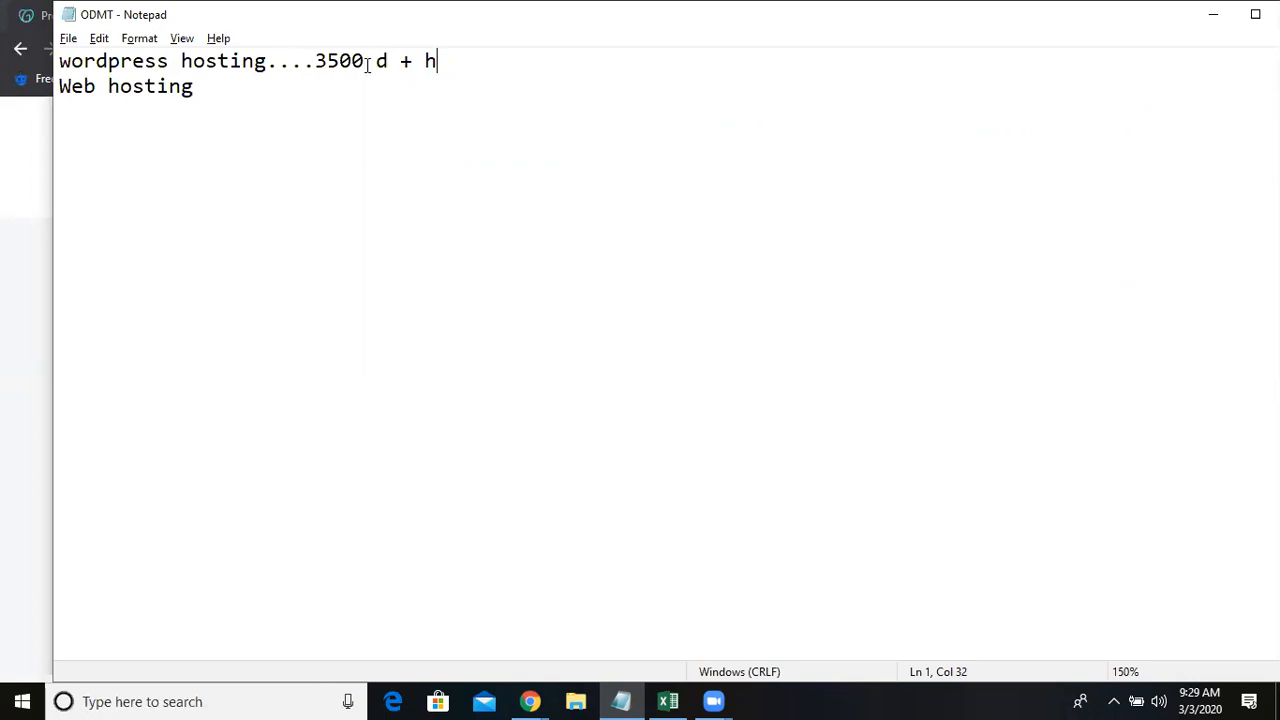
double_click(332, 60)
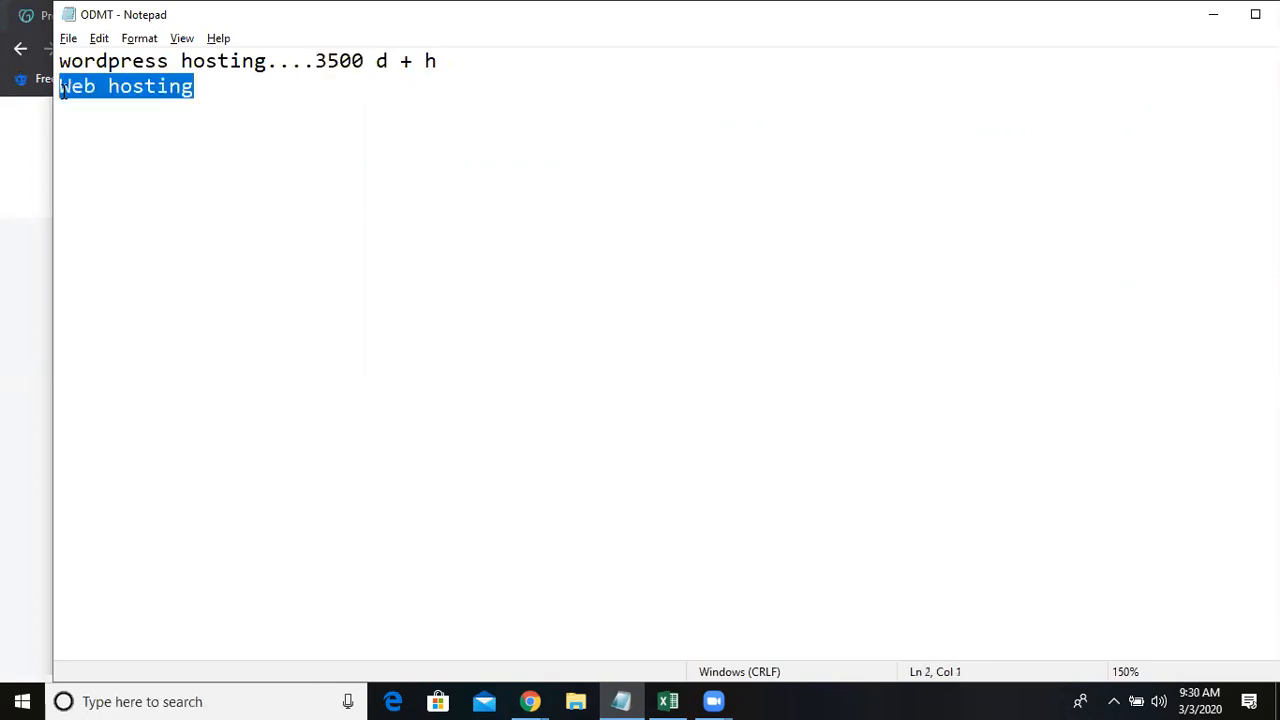
Step: After Web hosting, note the plans ': delux, ultimate 10000,'
left_click(196, 86)
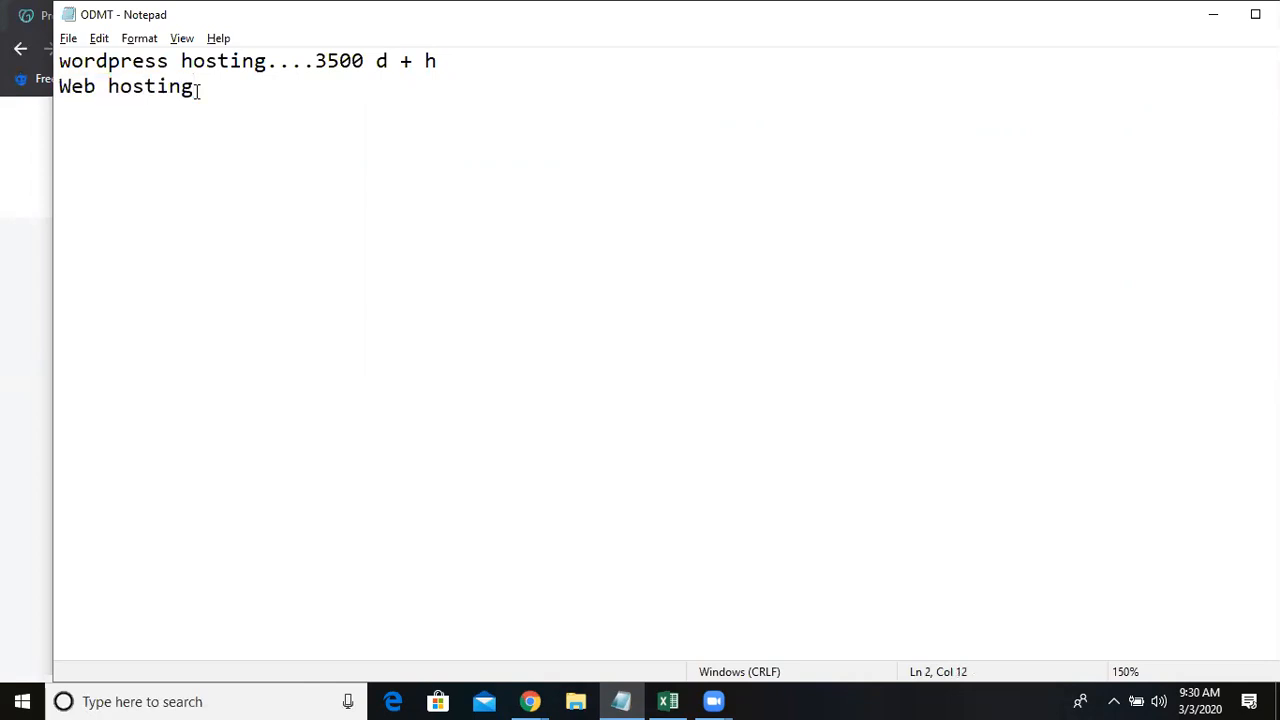
type(":")
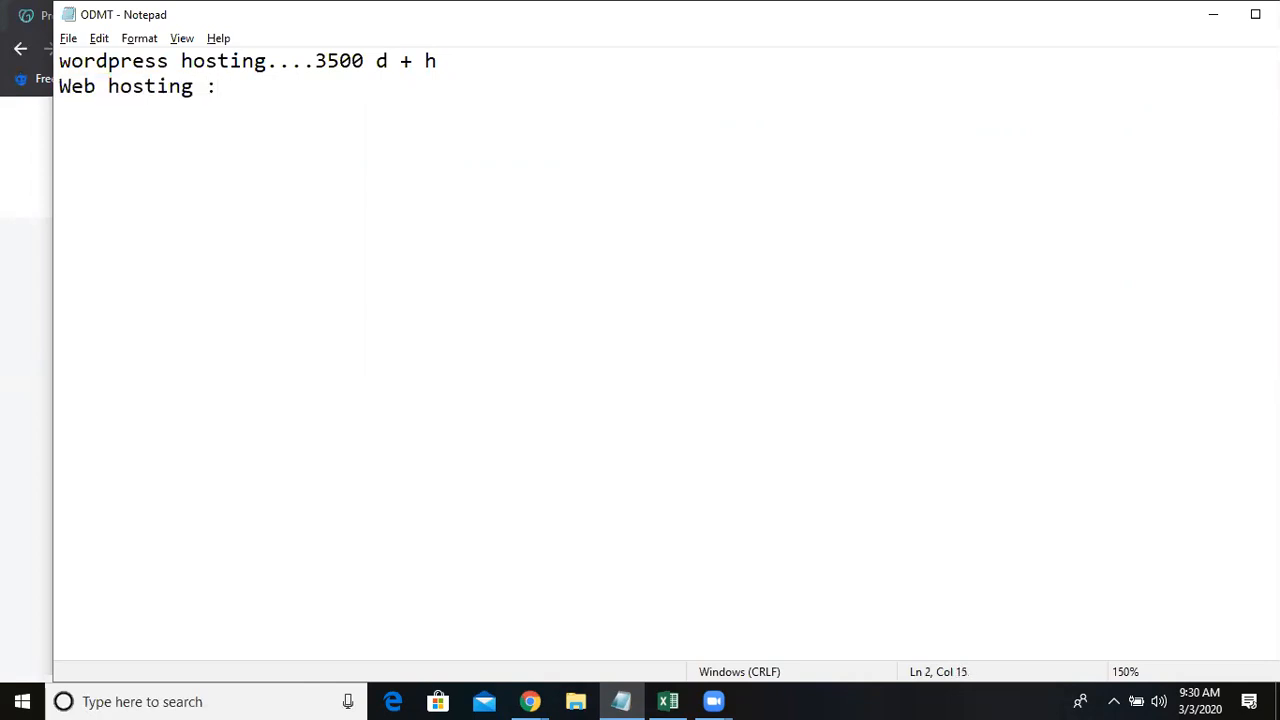
type("del")
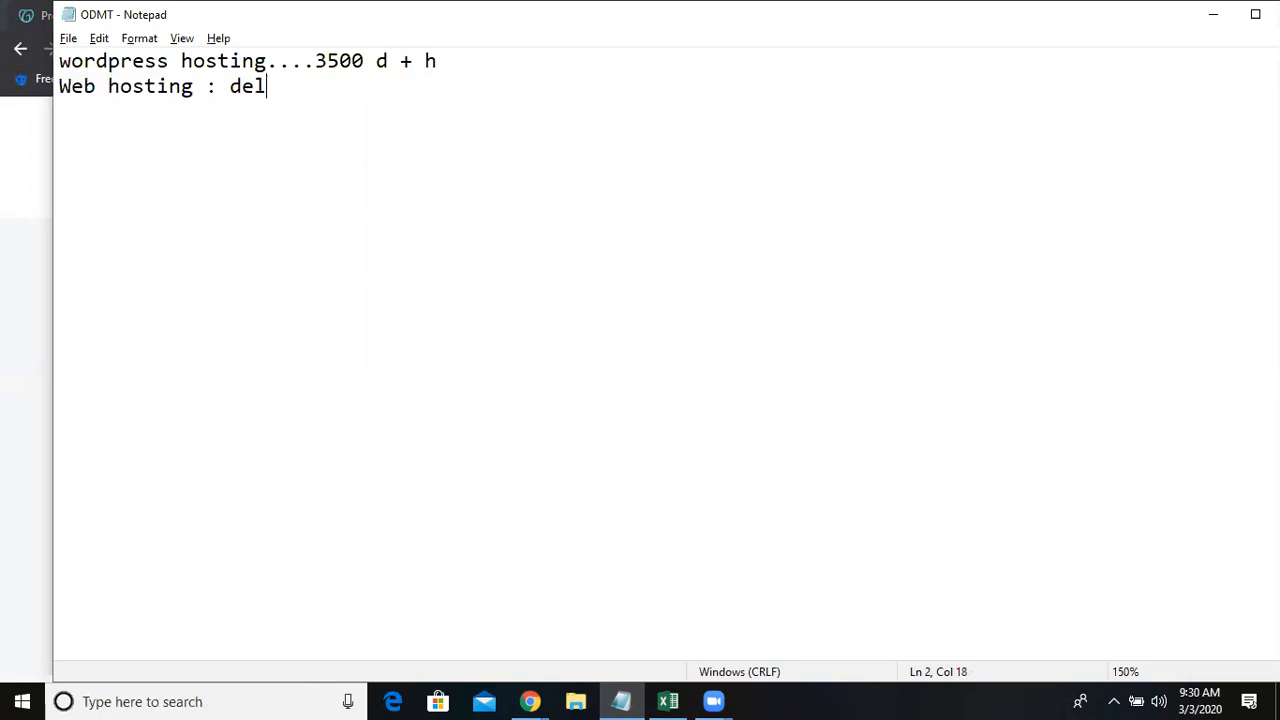
type("ux, u")
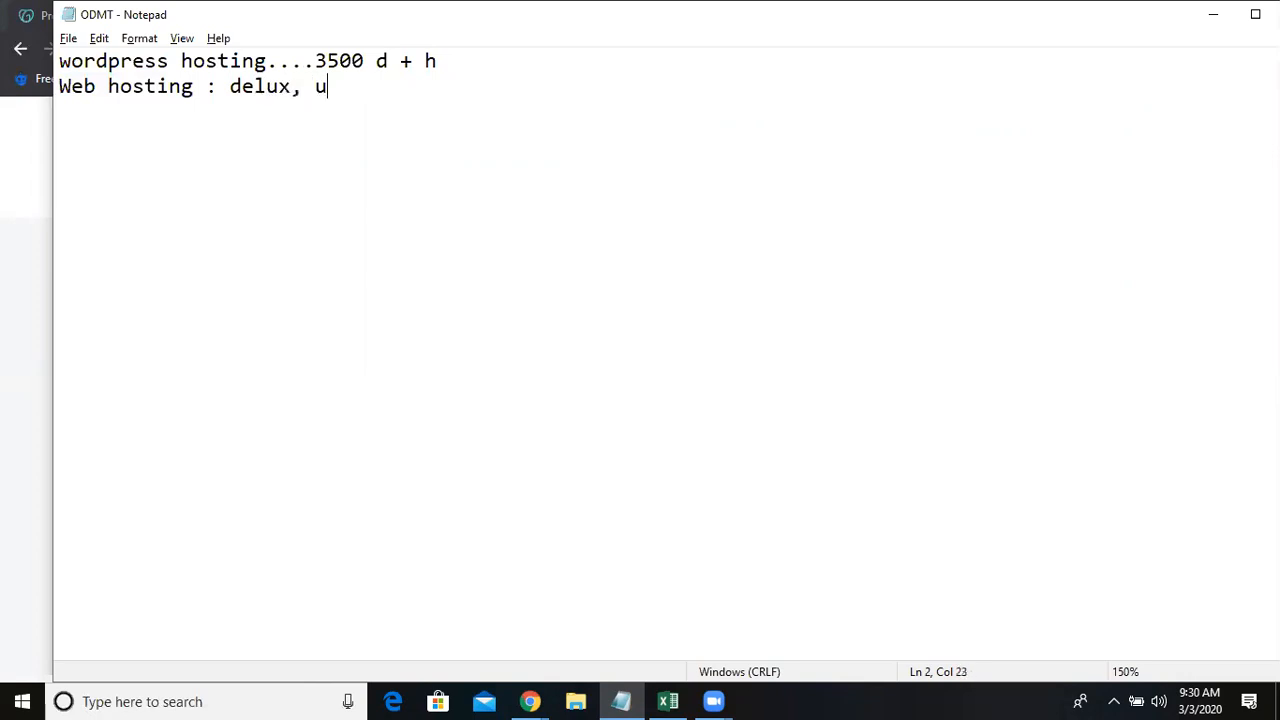
type("ltimate")
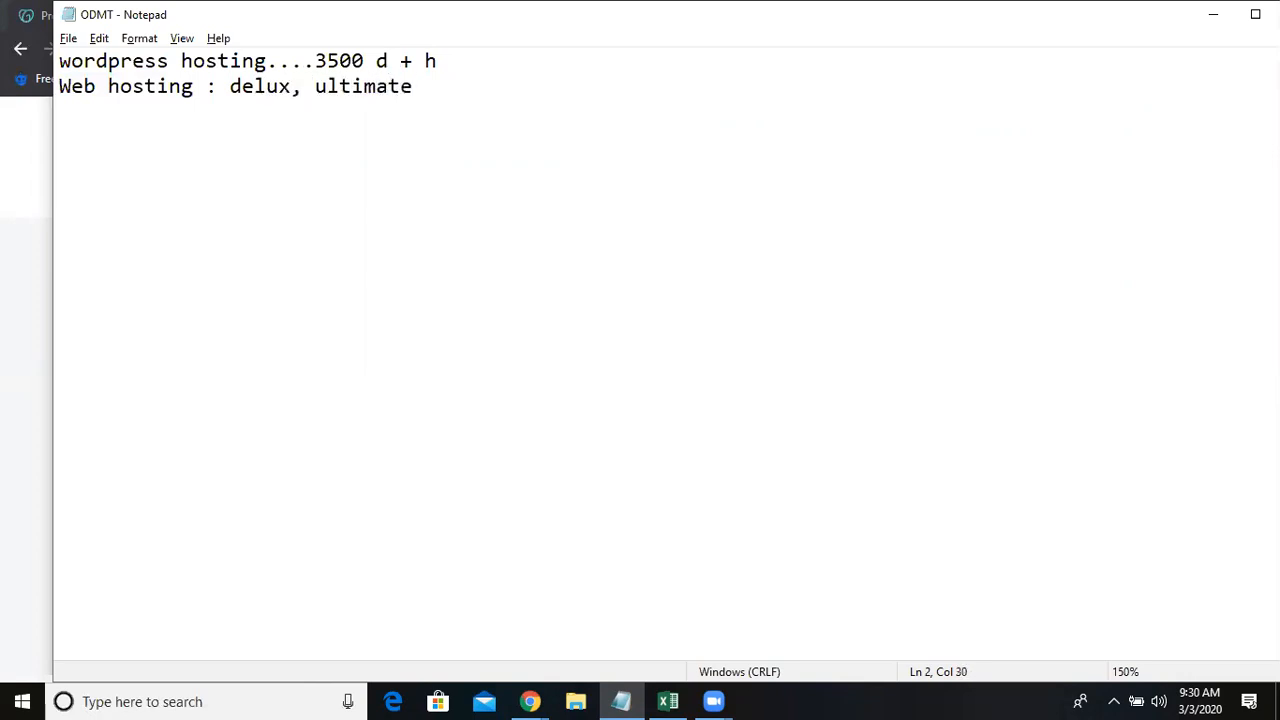
mouse_move(308, 90)
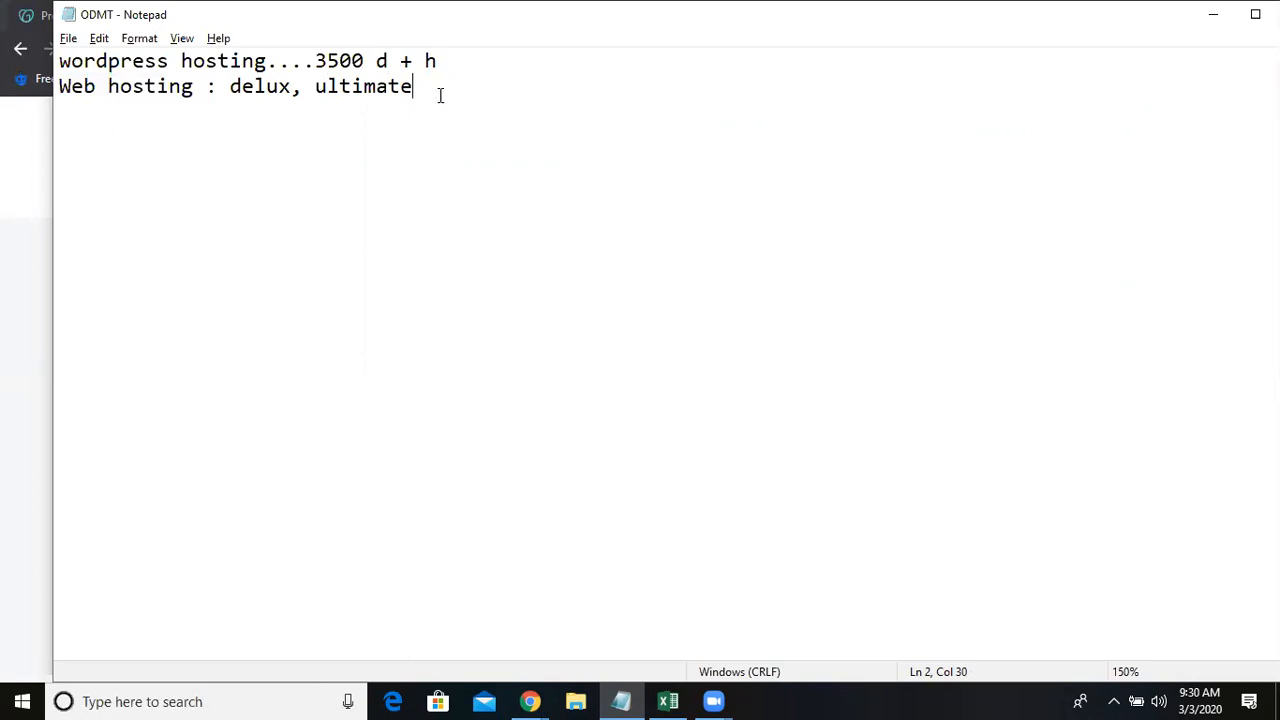
type("1000")
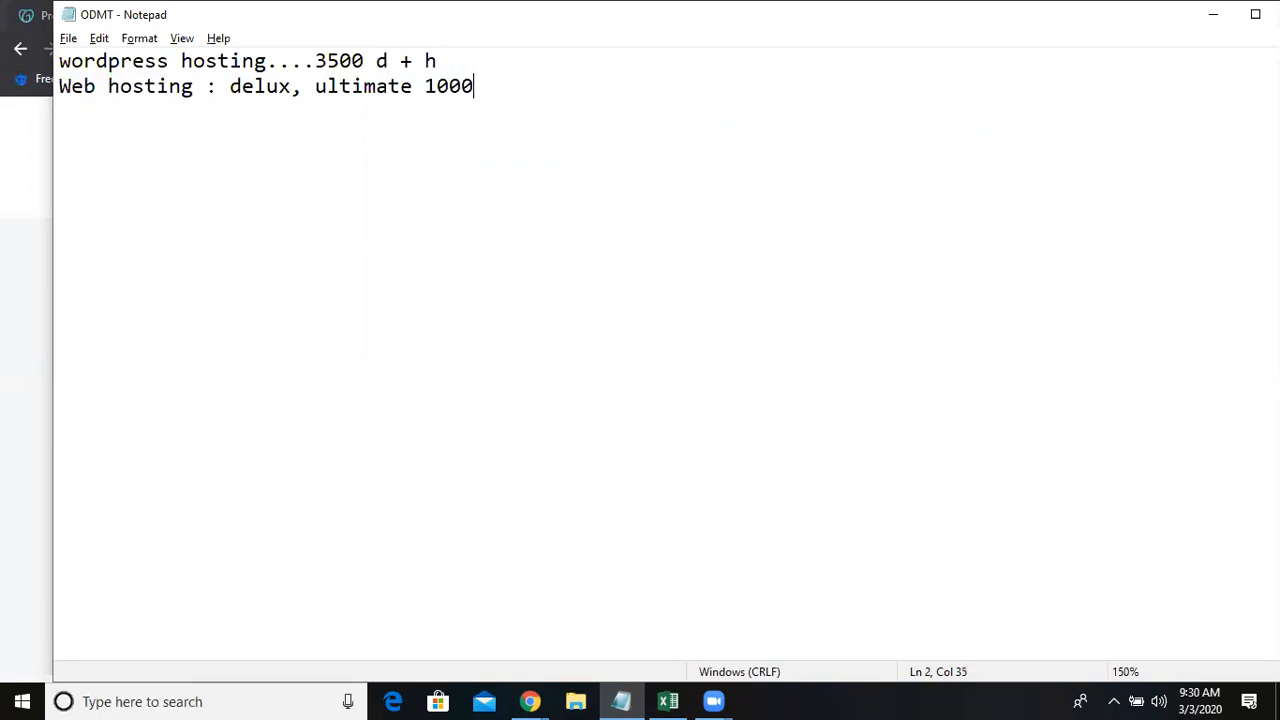
type("0,")
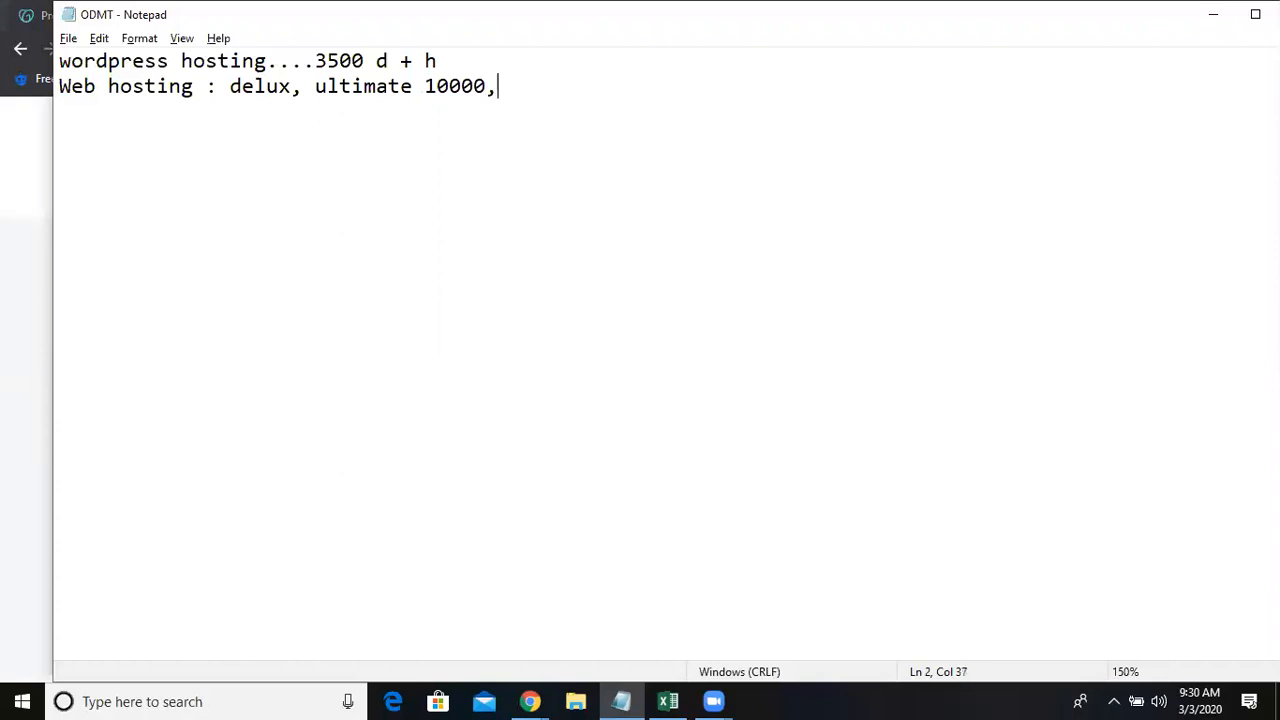
Step: Add 'unlimited domains u can host, SSL' and select 'ultimate 10000' in the note
type("unlimit")
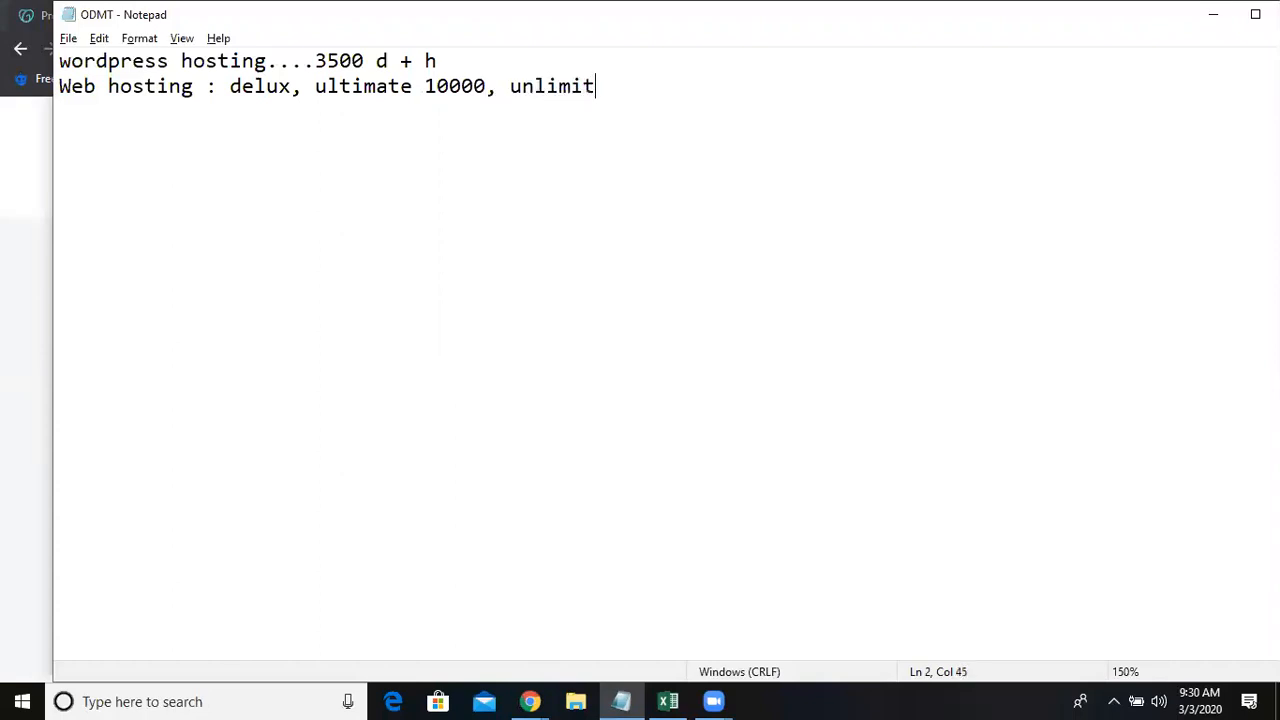
type("ed w")
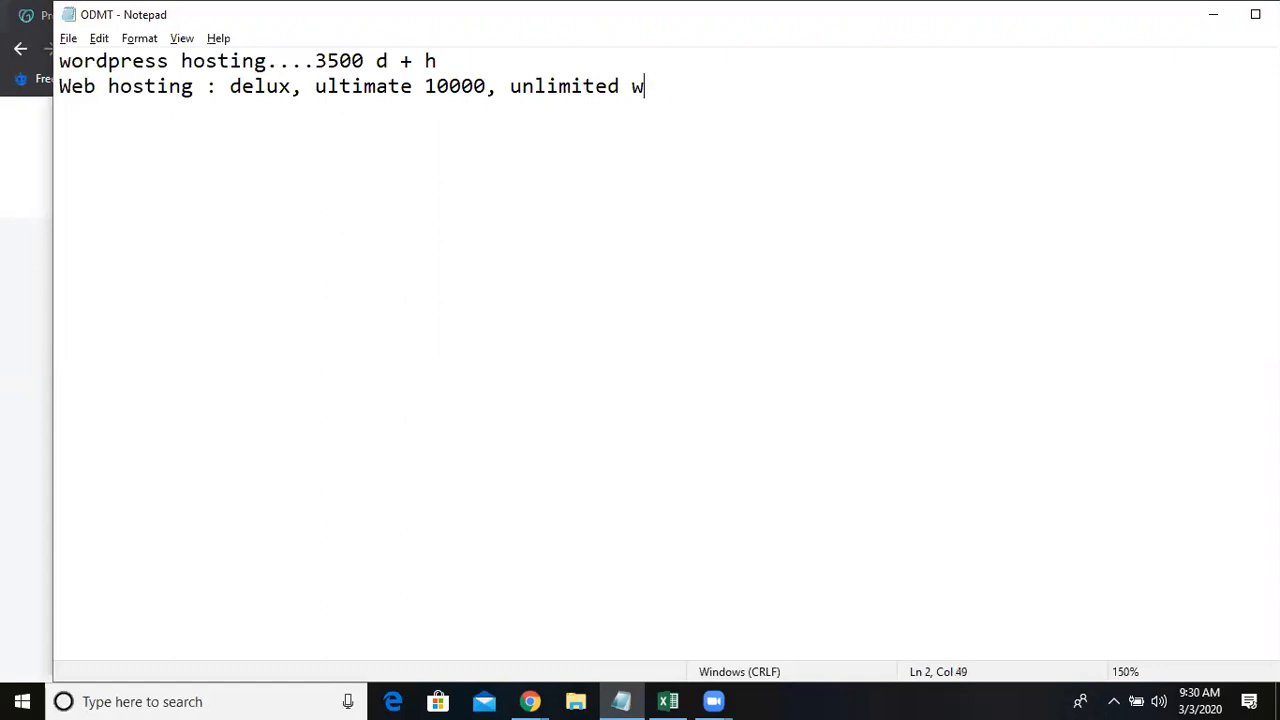
type("omains u can")
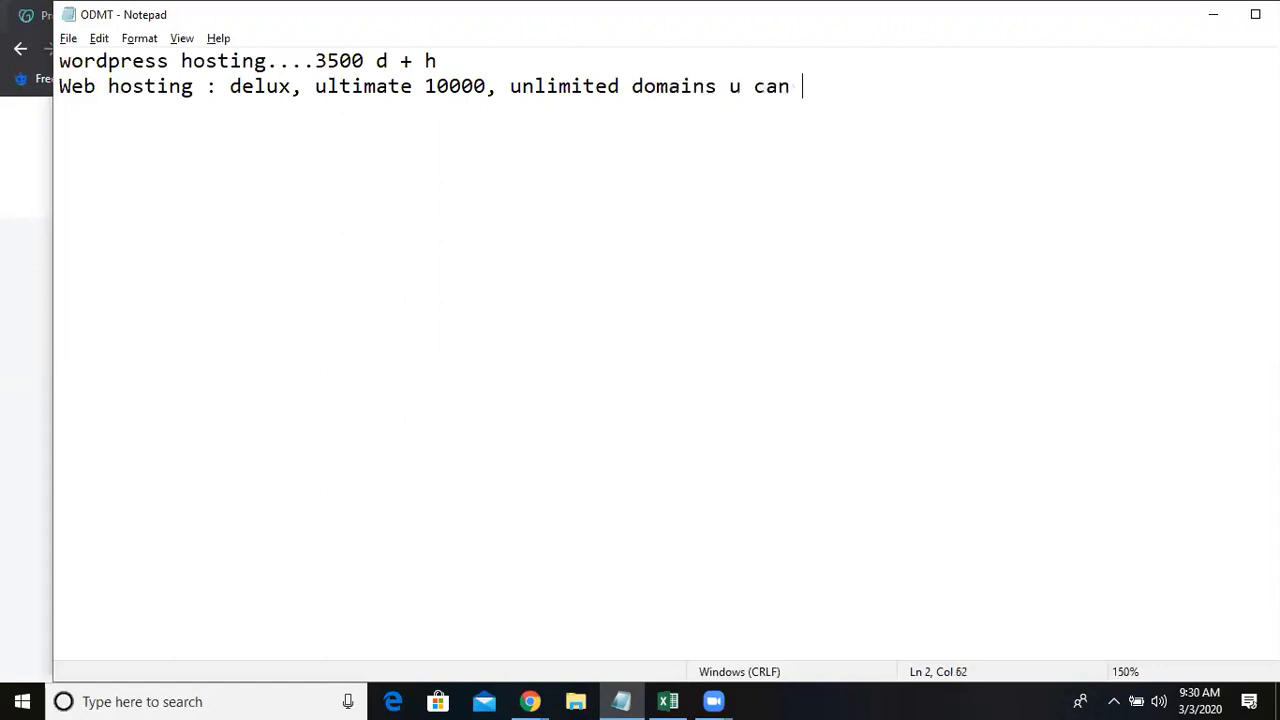
type("host")
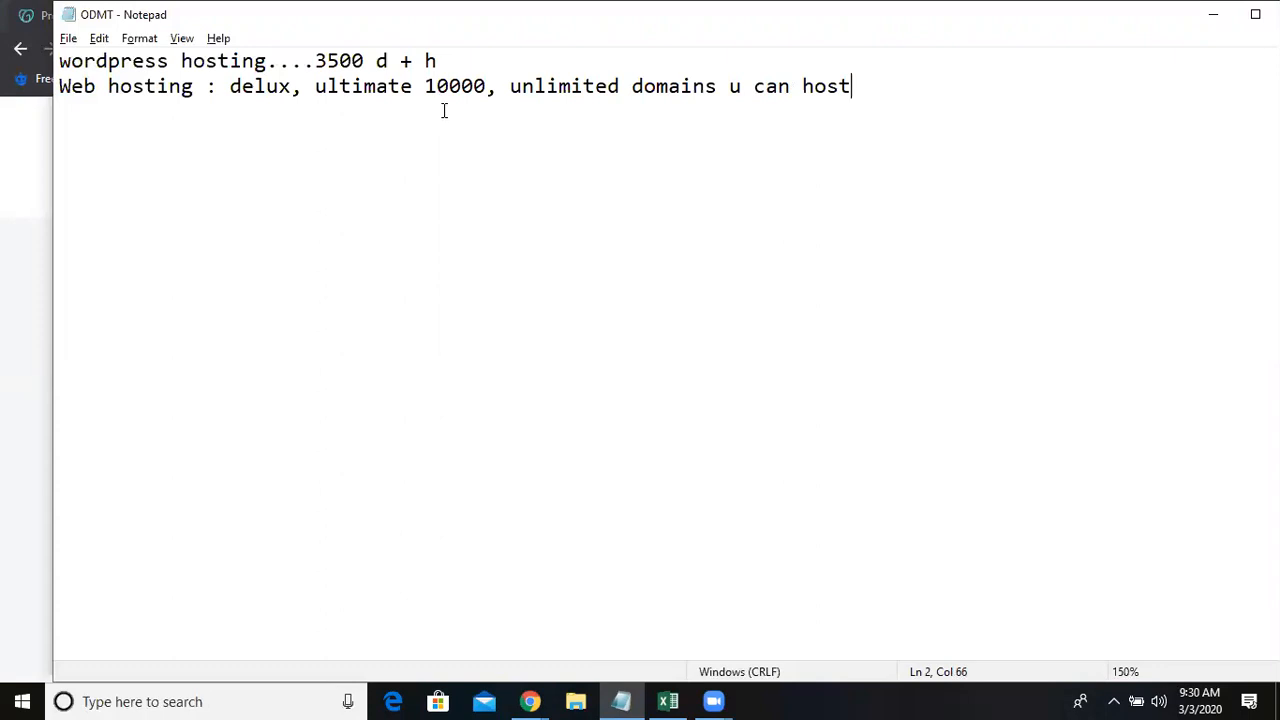
type(", SSL")
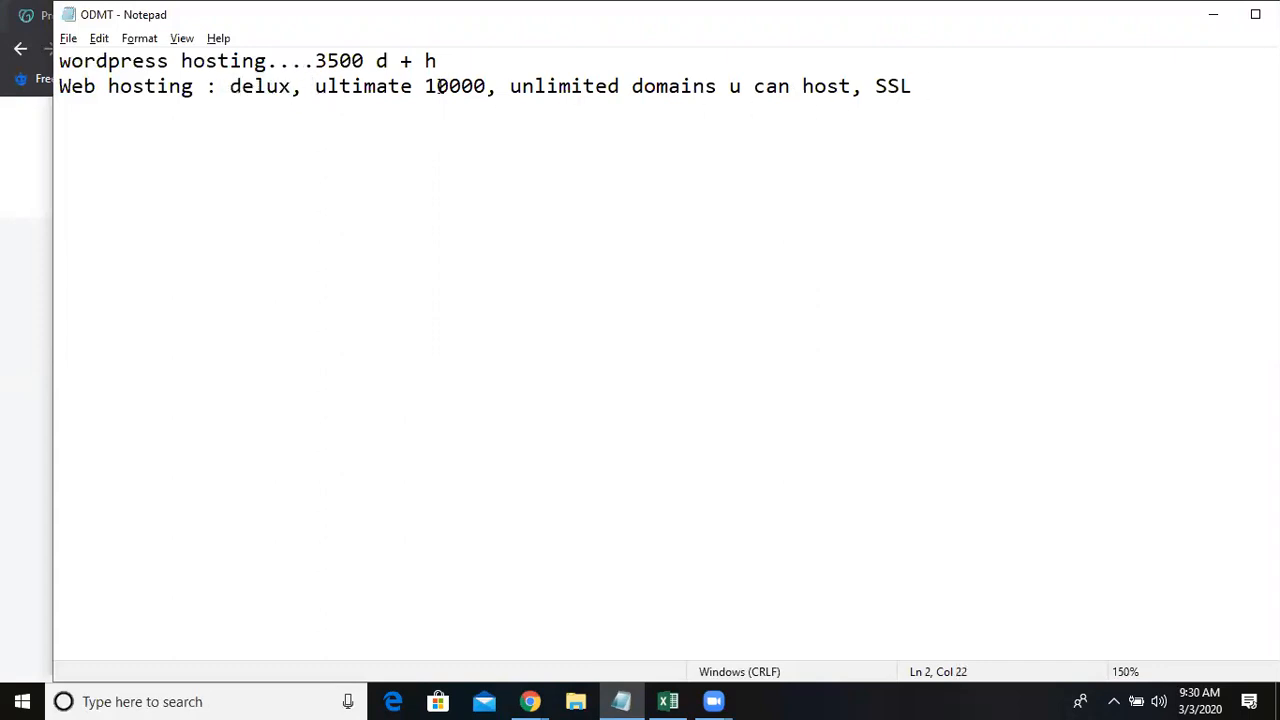
left_click_drag(328, 86, 496, 86)
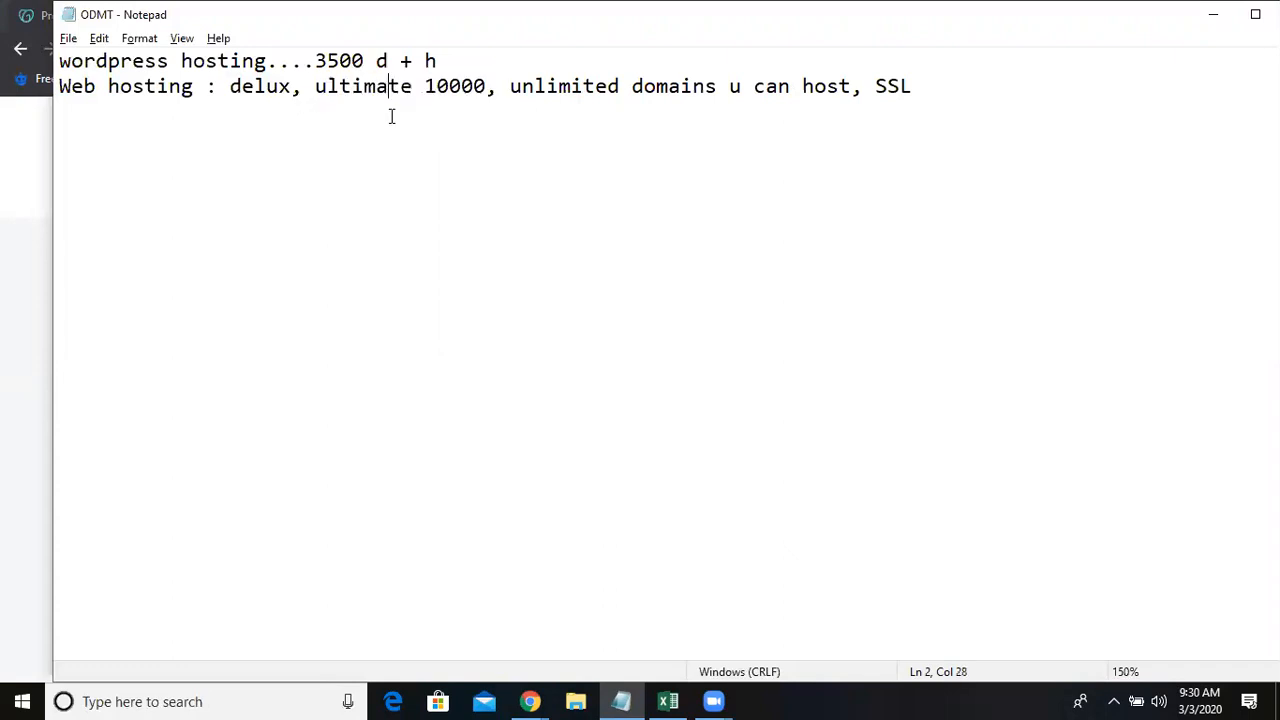
left_click_drag(314, 86, 488, 86)
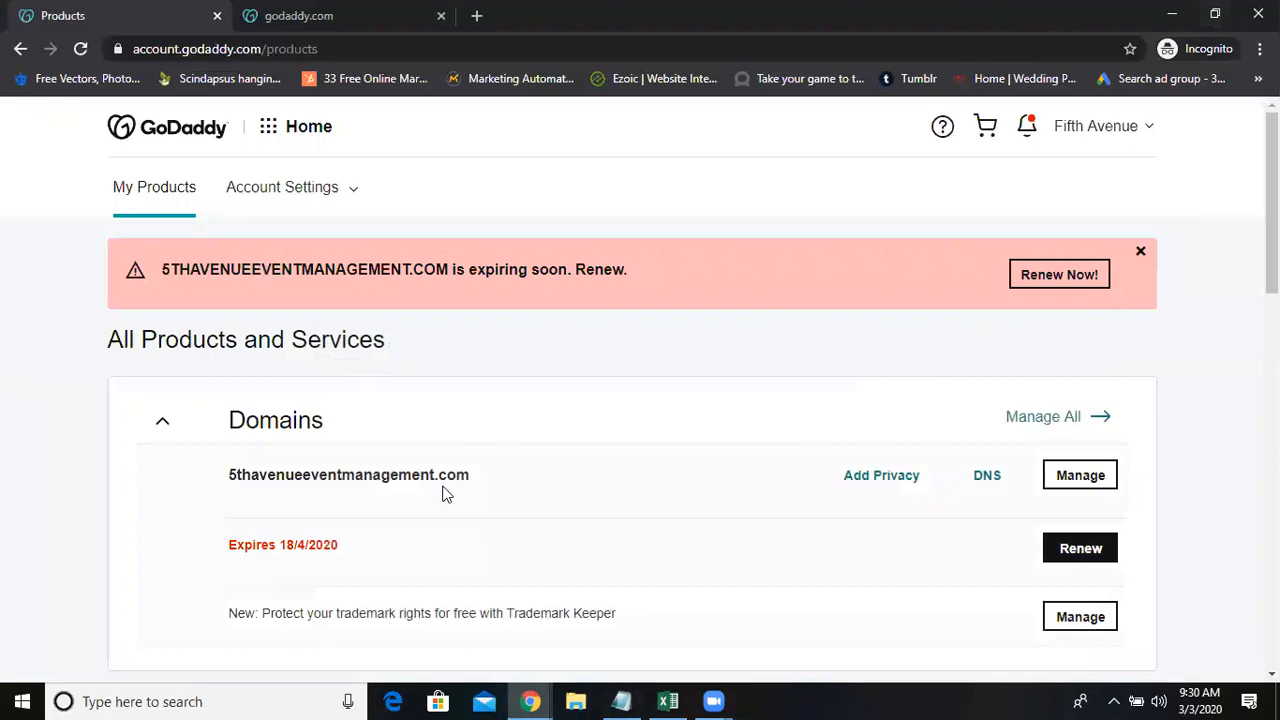
Step: Manage the Ultimate Linux Hosting with cPanel plan and launch its cPanel Admin
scroll("down", 3)
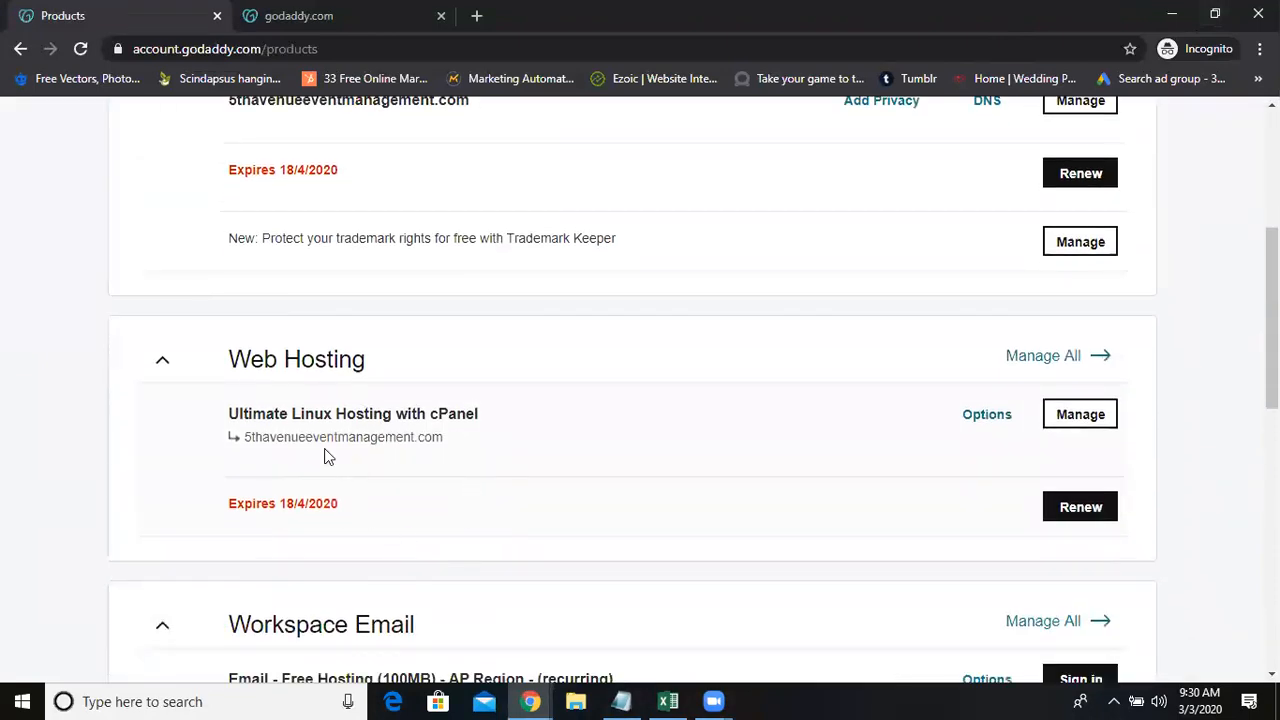
mouse_move(452, 458)
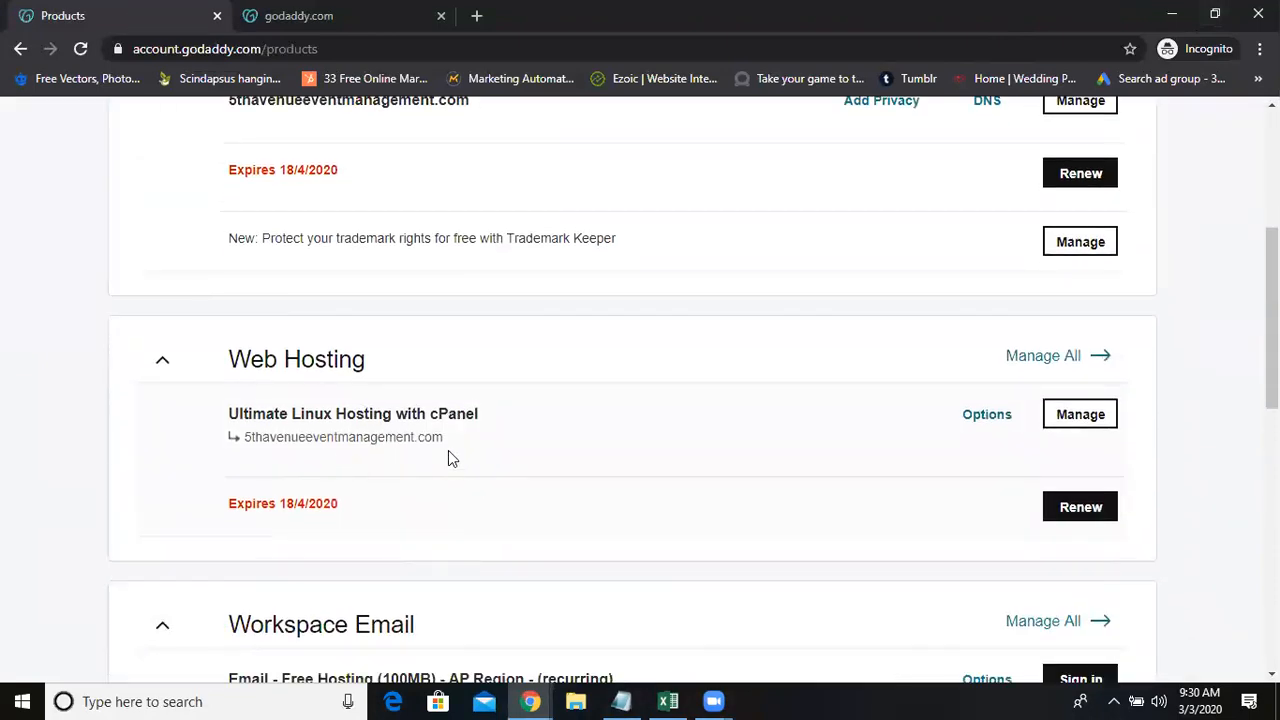
left_click(1080, 414)
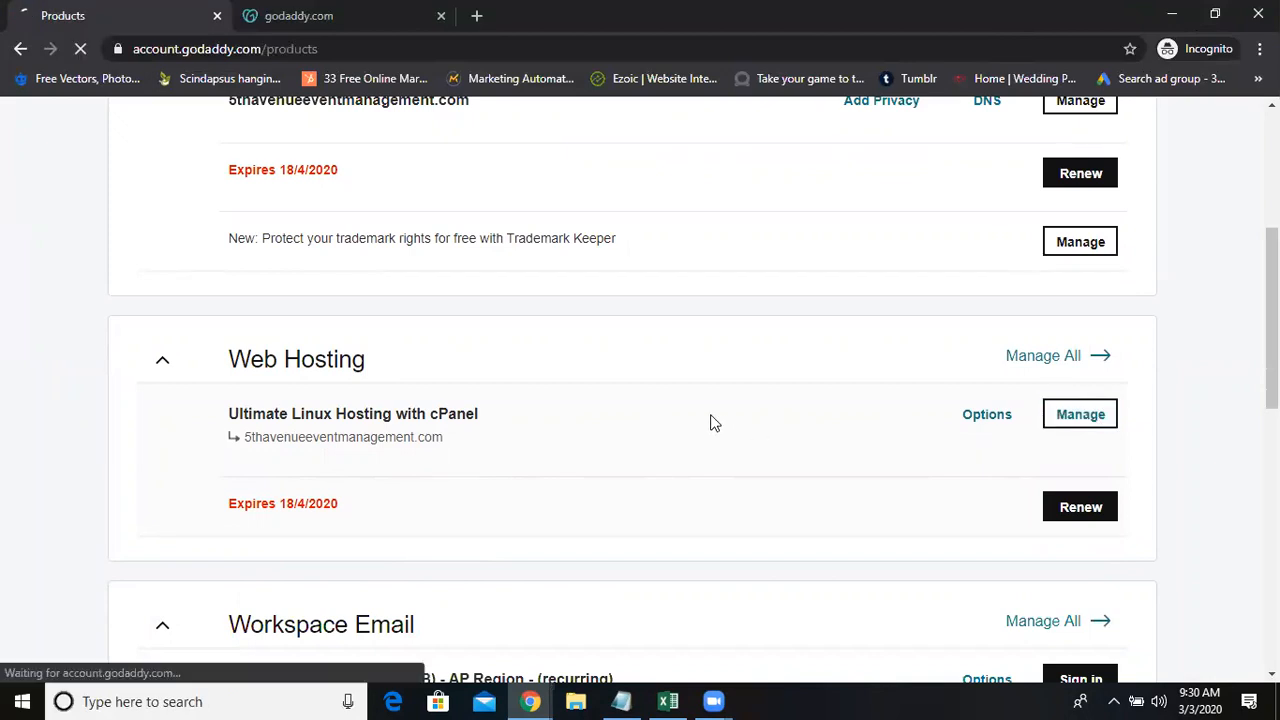
left_click(1080, 412)
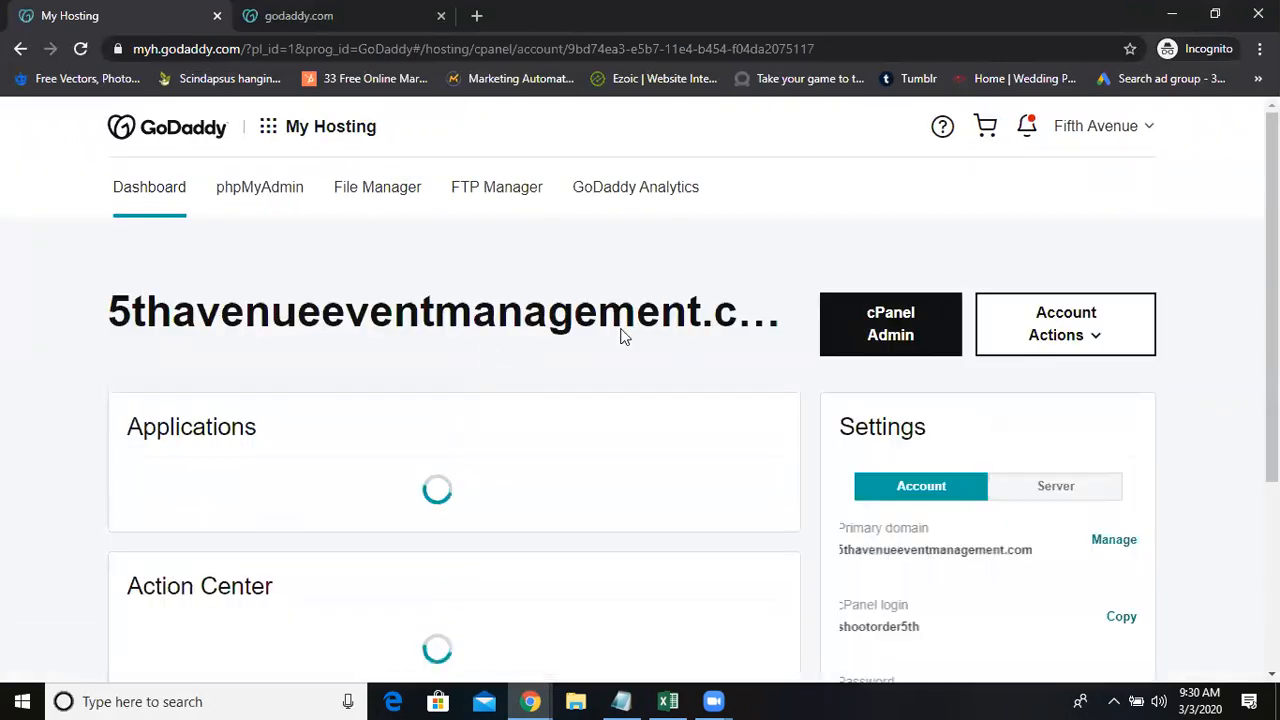
left_click(890, 324)
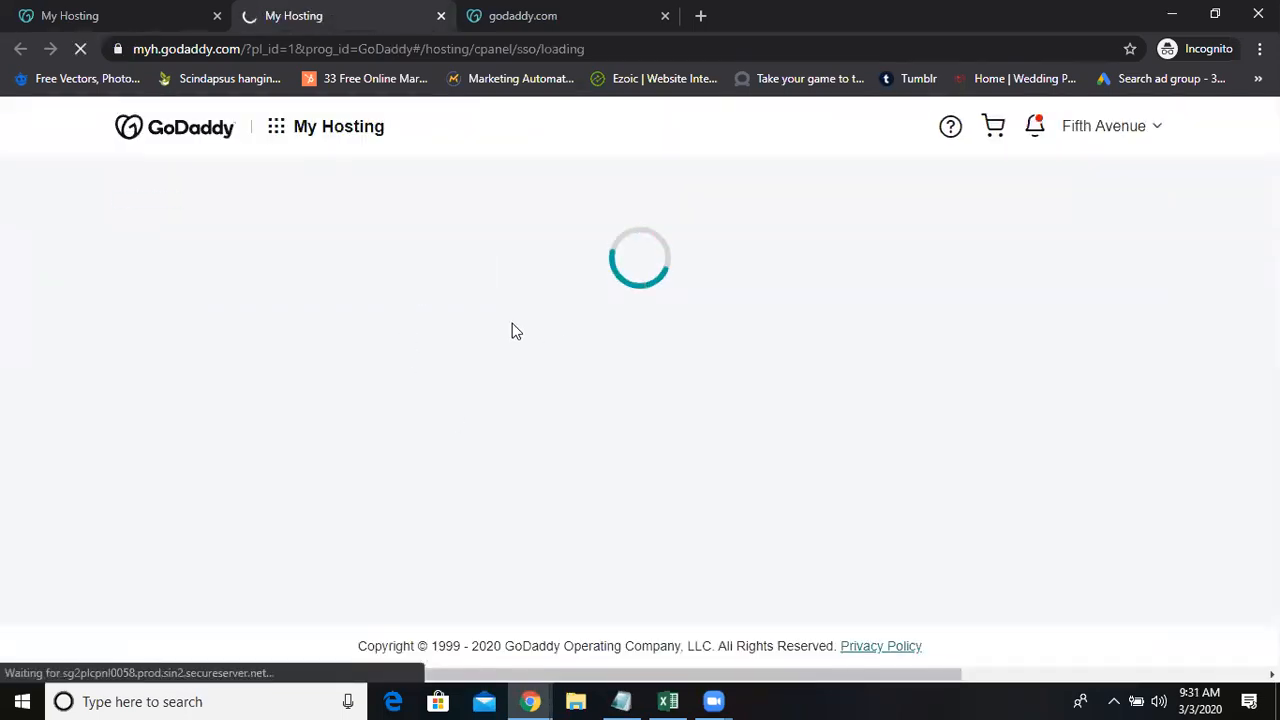
mouse_move(568, 338)
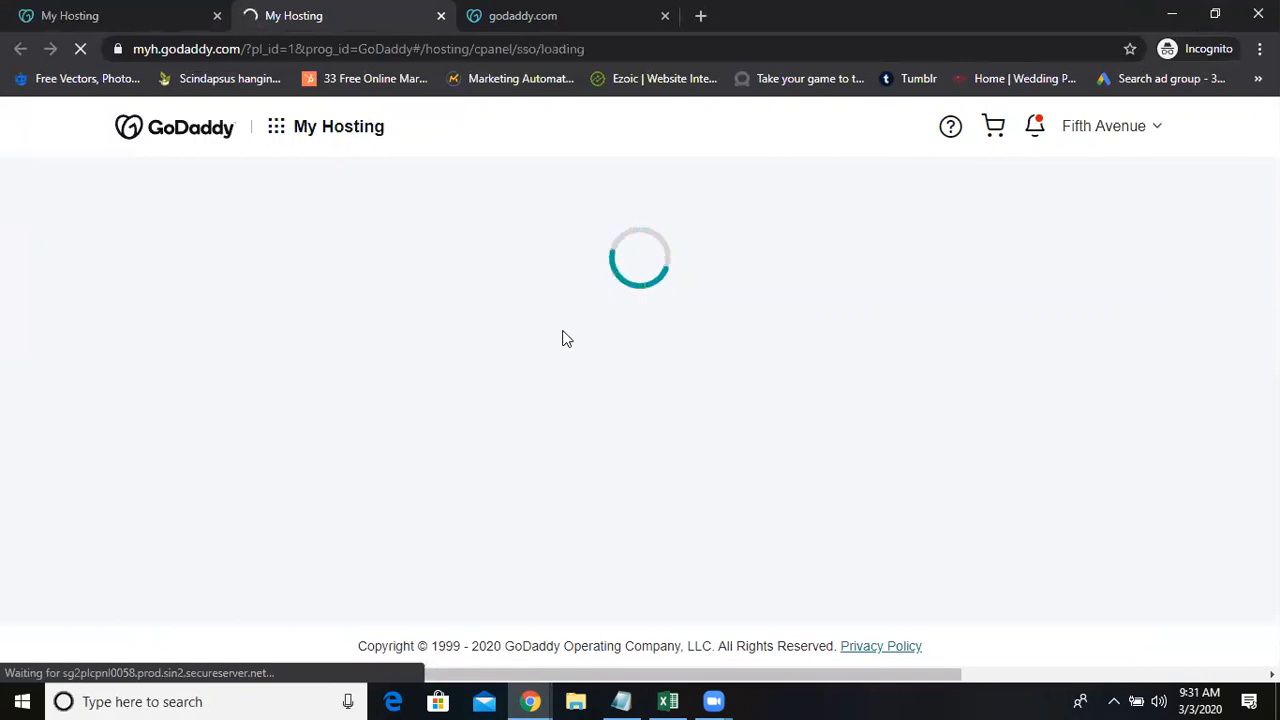
mouse_move(532, 352)
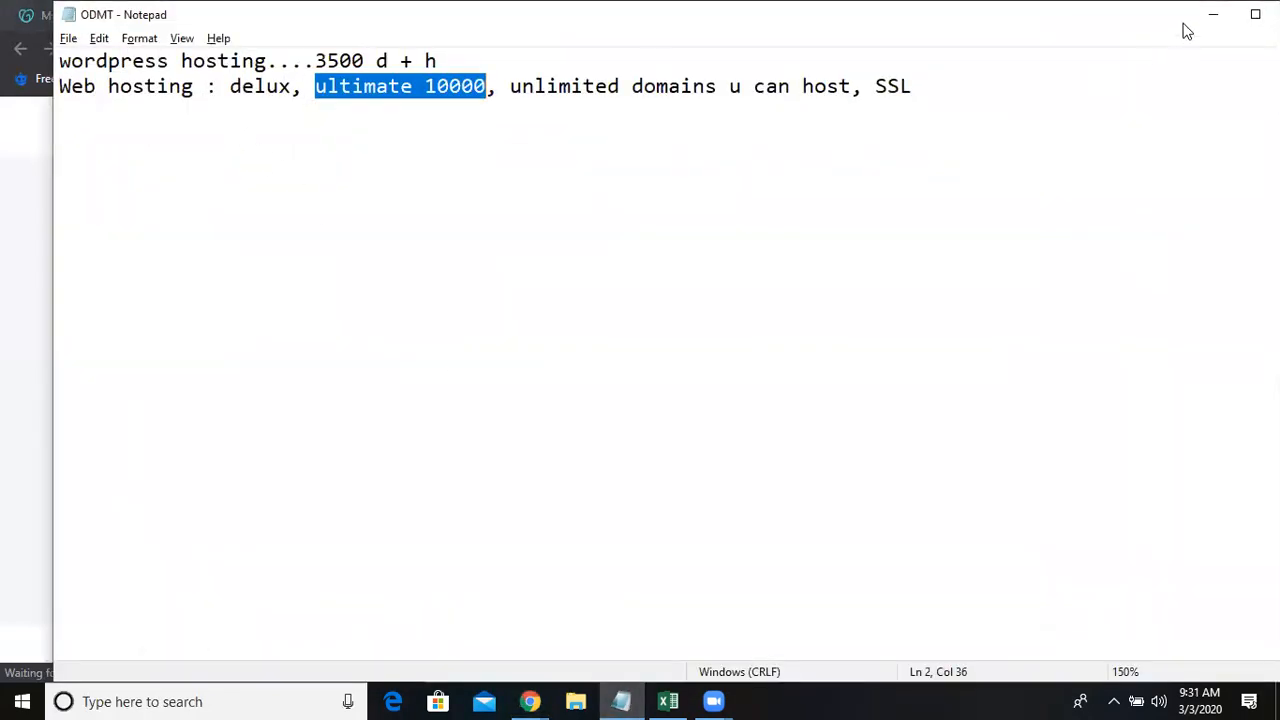
mouse_move(1212, 18)
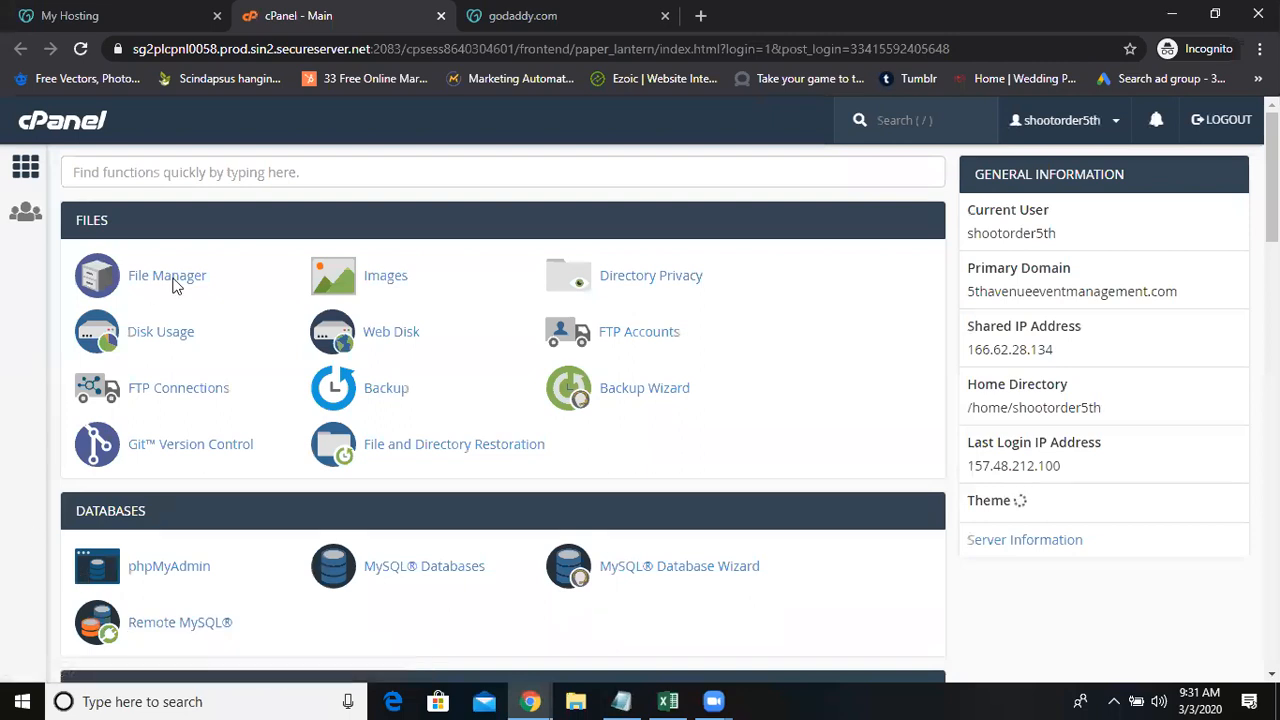
Step: Scroll the cPanel home down to the Domains tools and back to the top
scroll("down", 3)
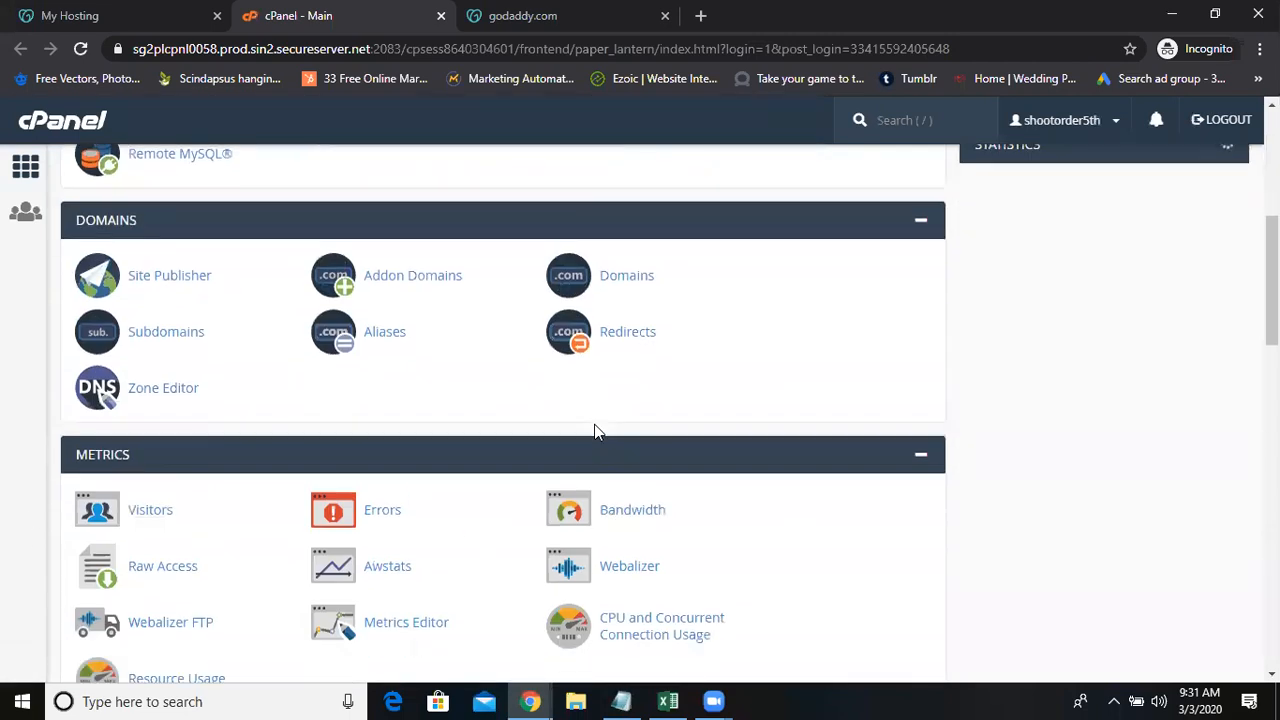
scroll("up", 3)
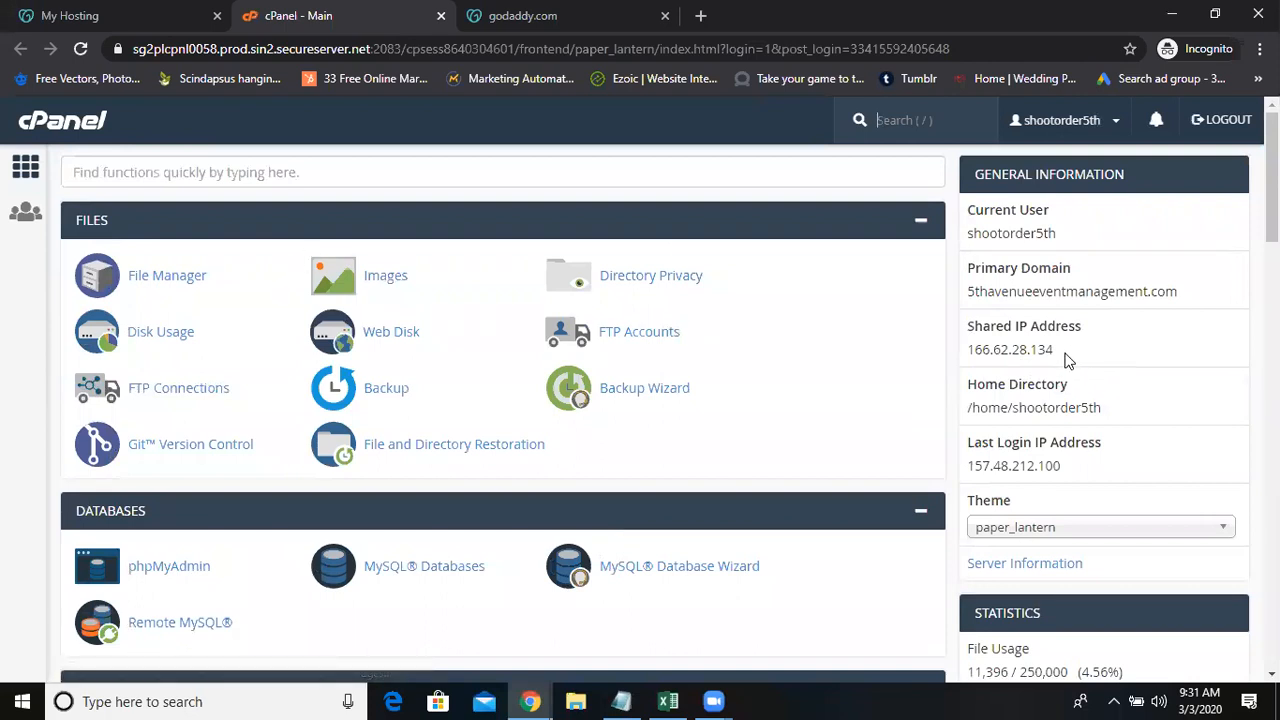
double_click(1010, 348)
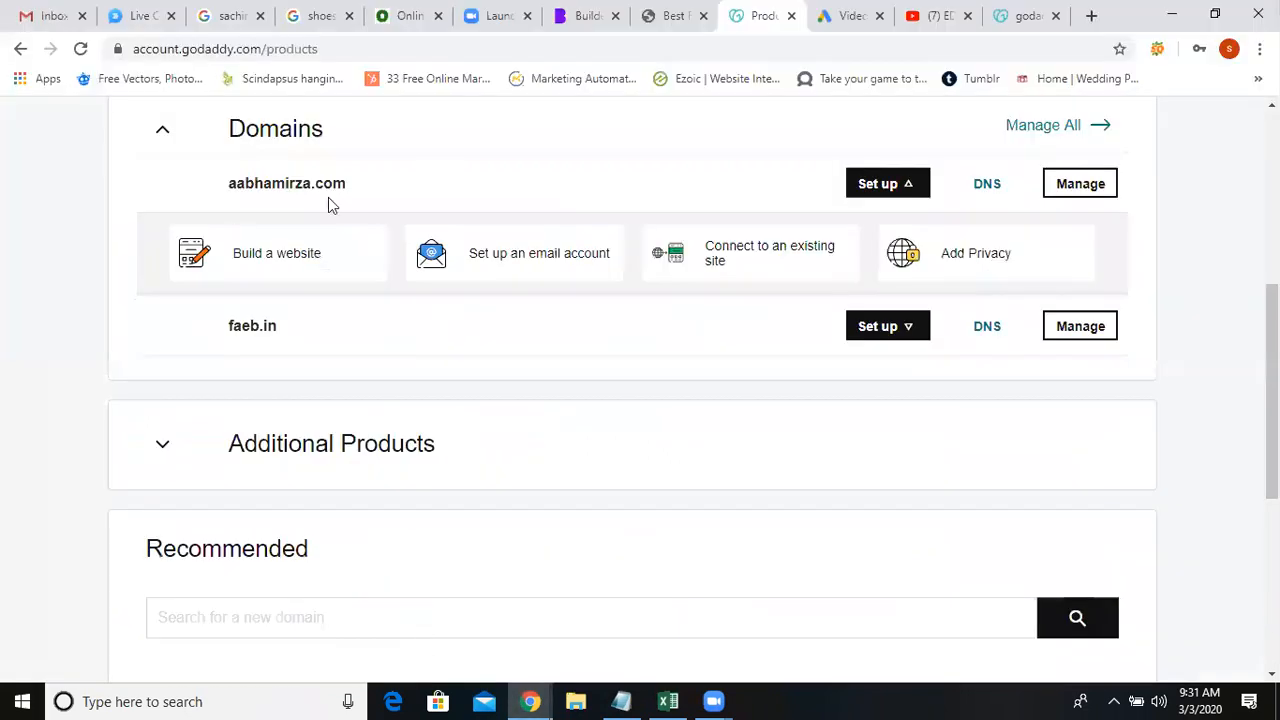
Step: Check the signed-in account, then scroll the products list down to Domains showing faeb.in
scroll("up", 3)
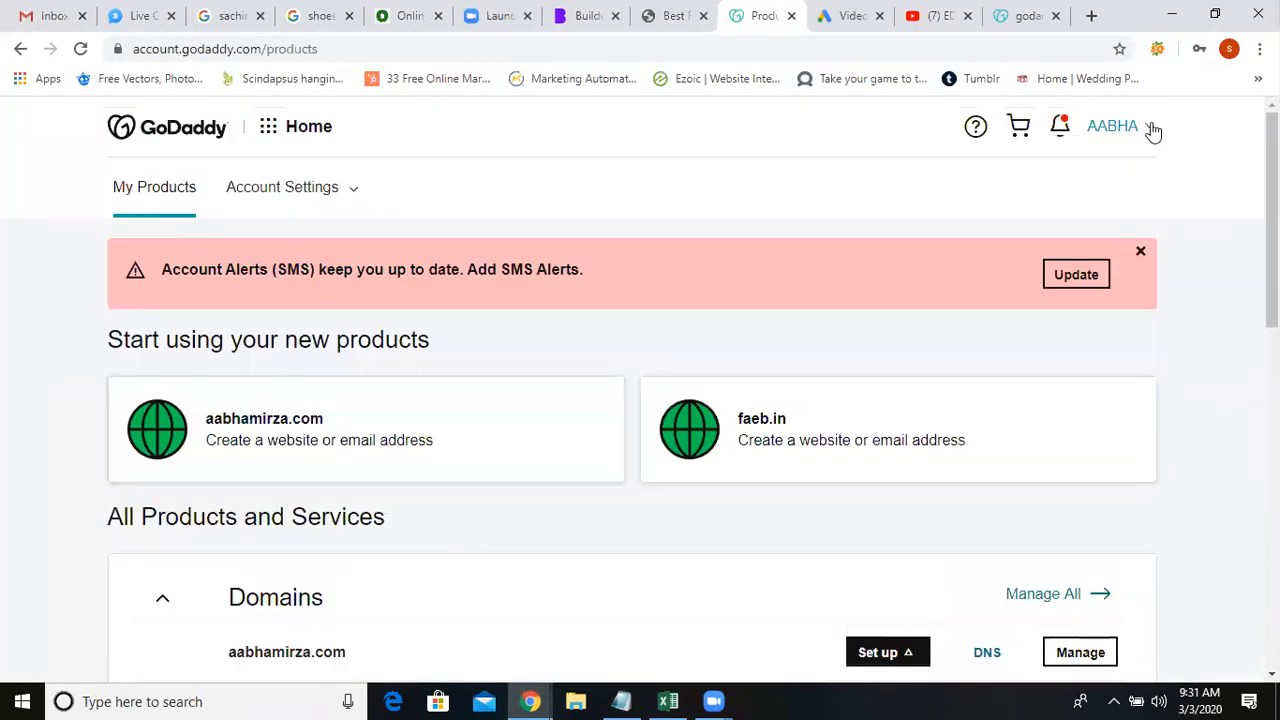
left_click(1112, 124)
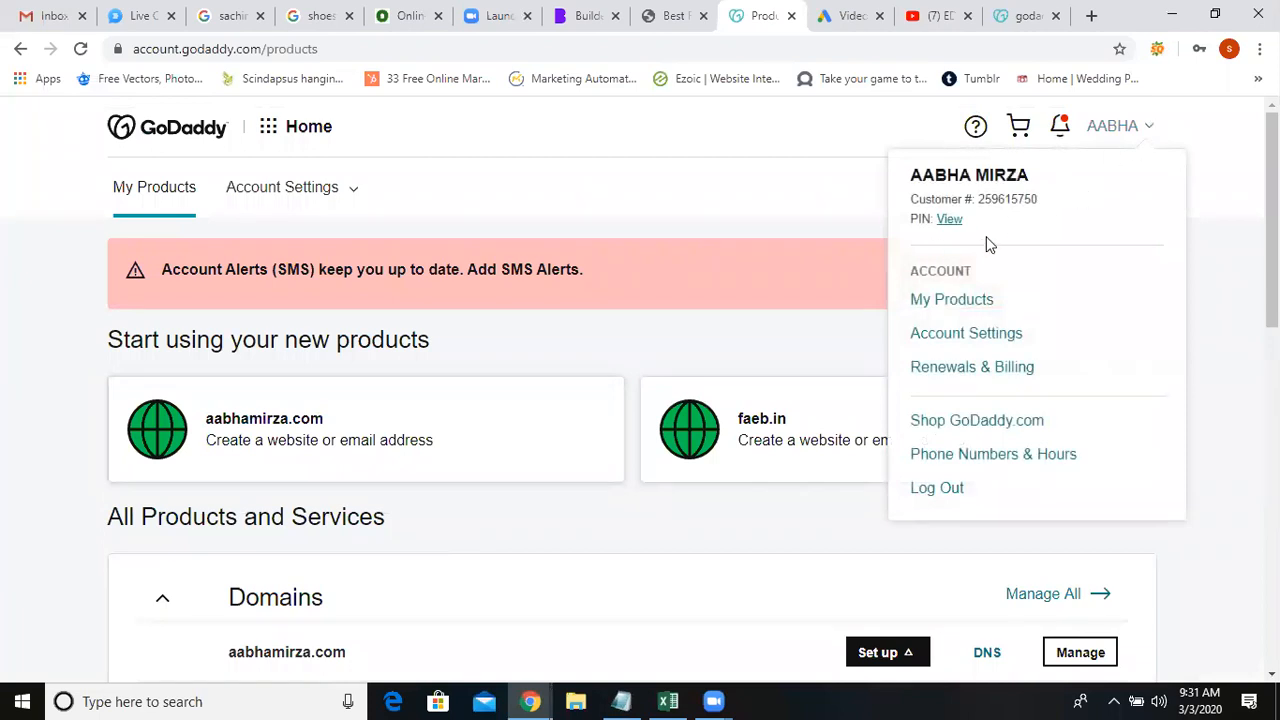
mouse_move(530, 700)
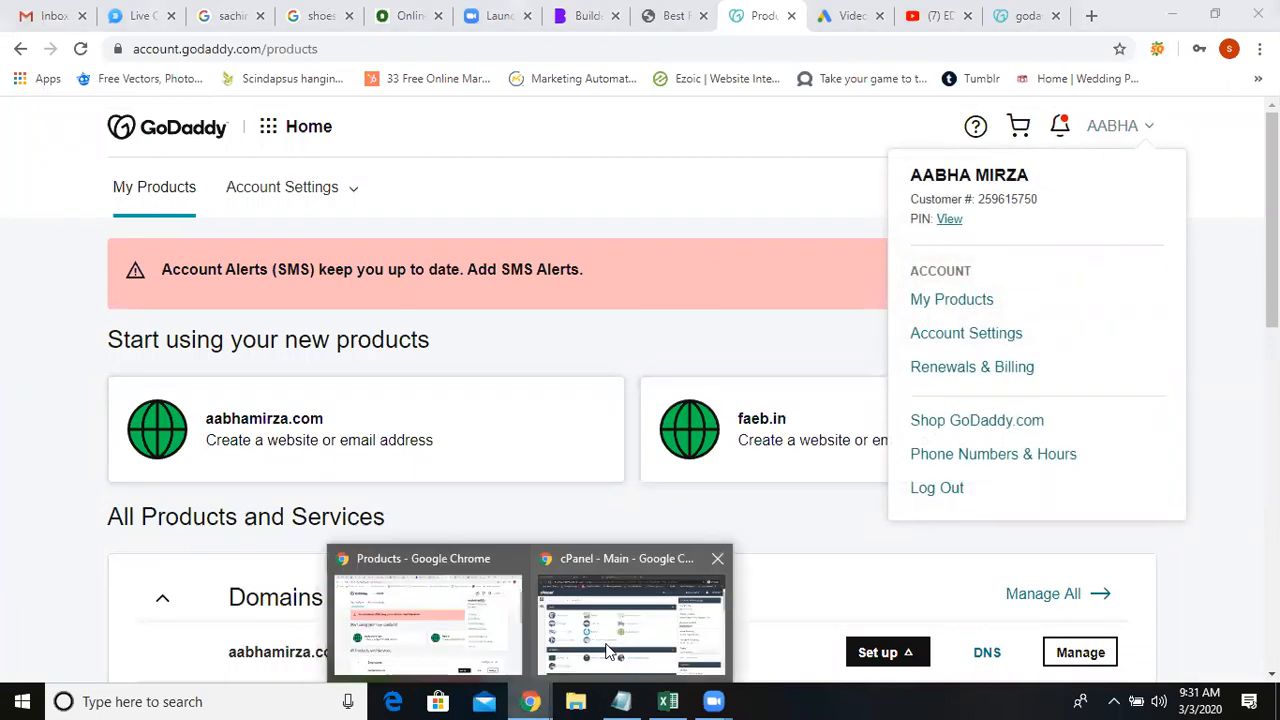
left_click(630, 620)
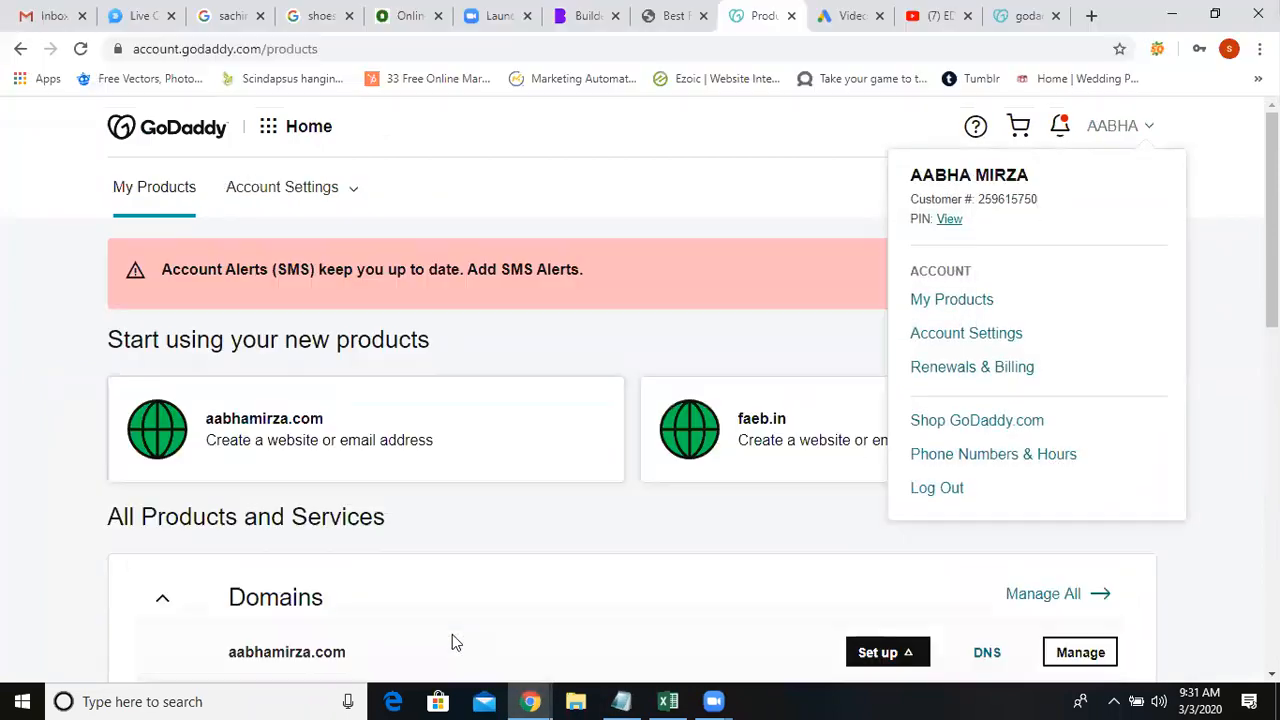
scroll("down", 3)
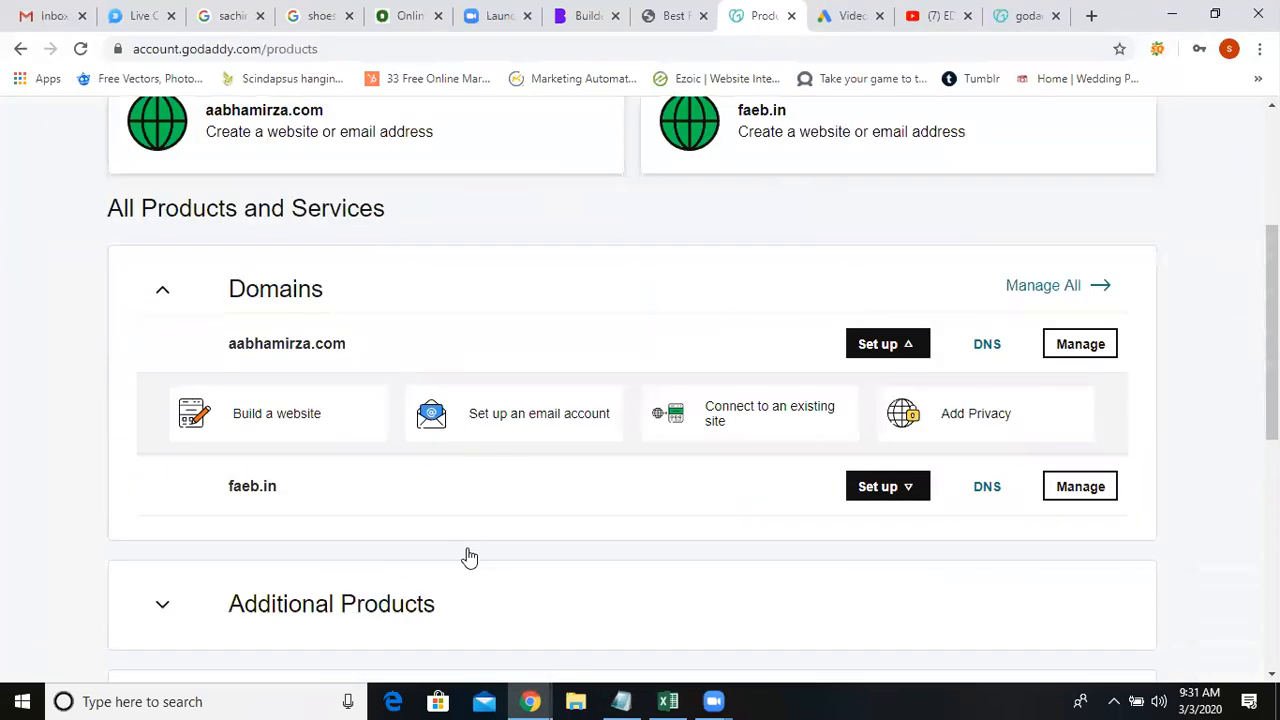
scroll("down", 3)
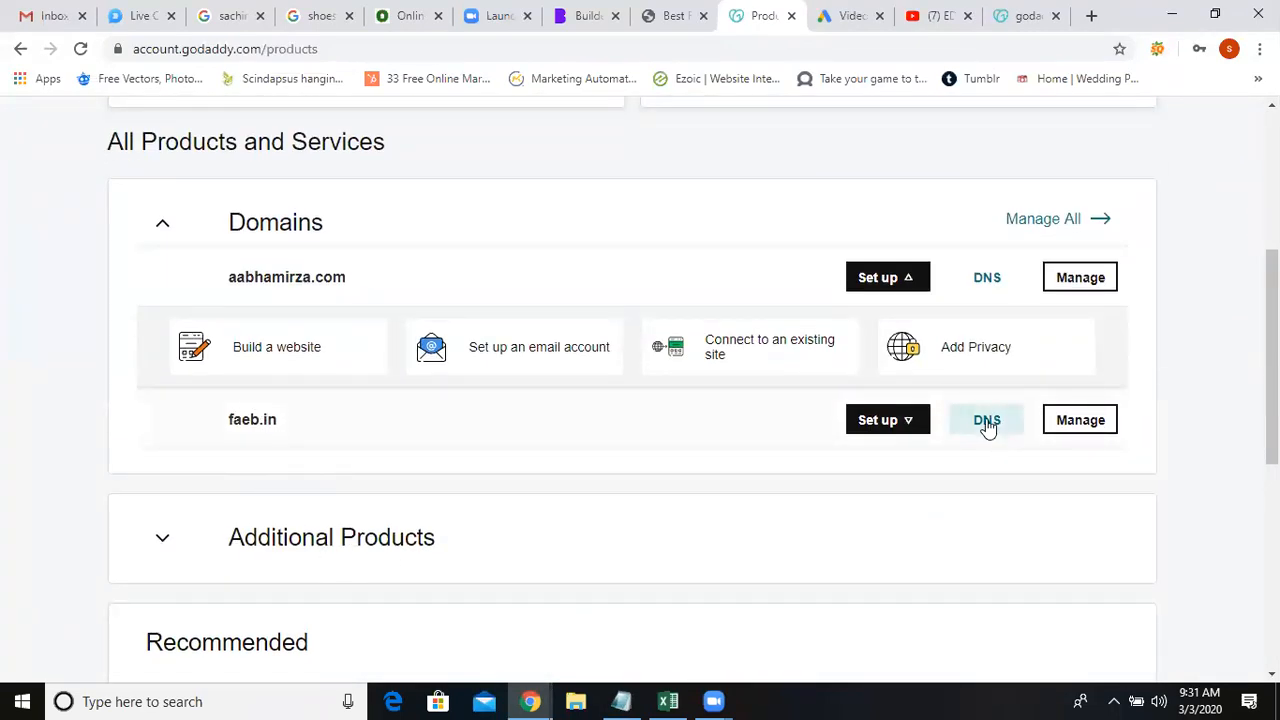
Step: Show FAEB.IN's DNS records table and select the @ A record's Parked value
left_click(986, 420)
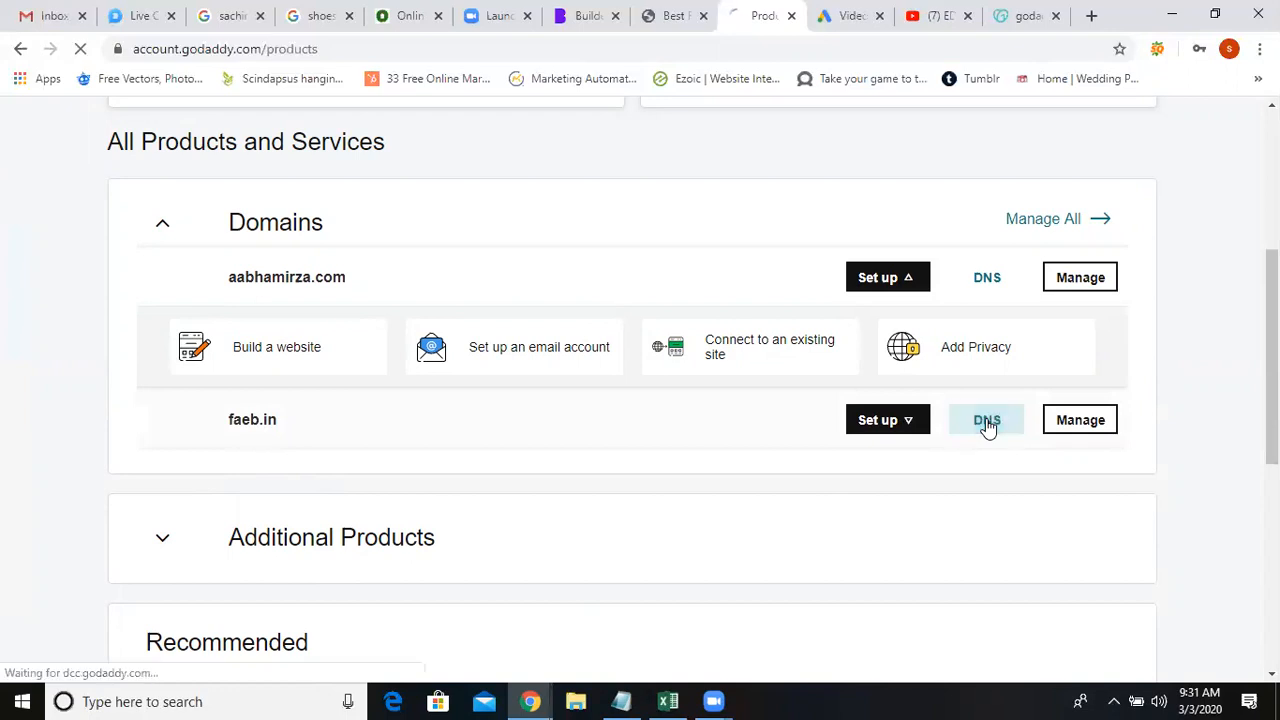
left_click(988, 420)
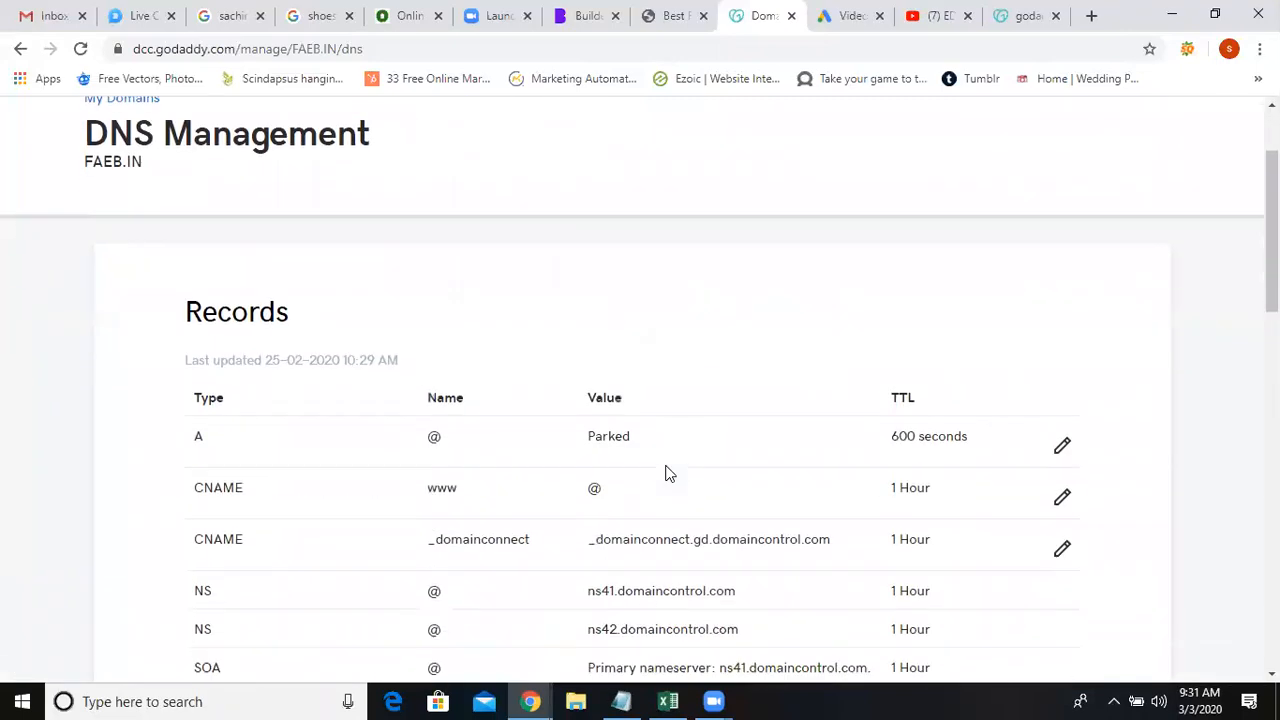
scroll("down", 3)
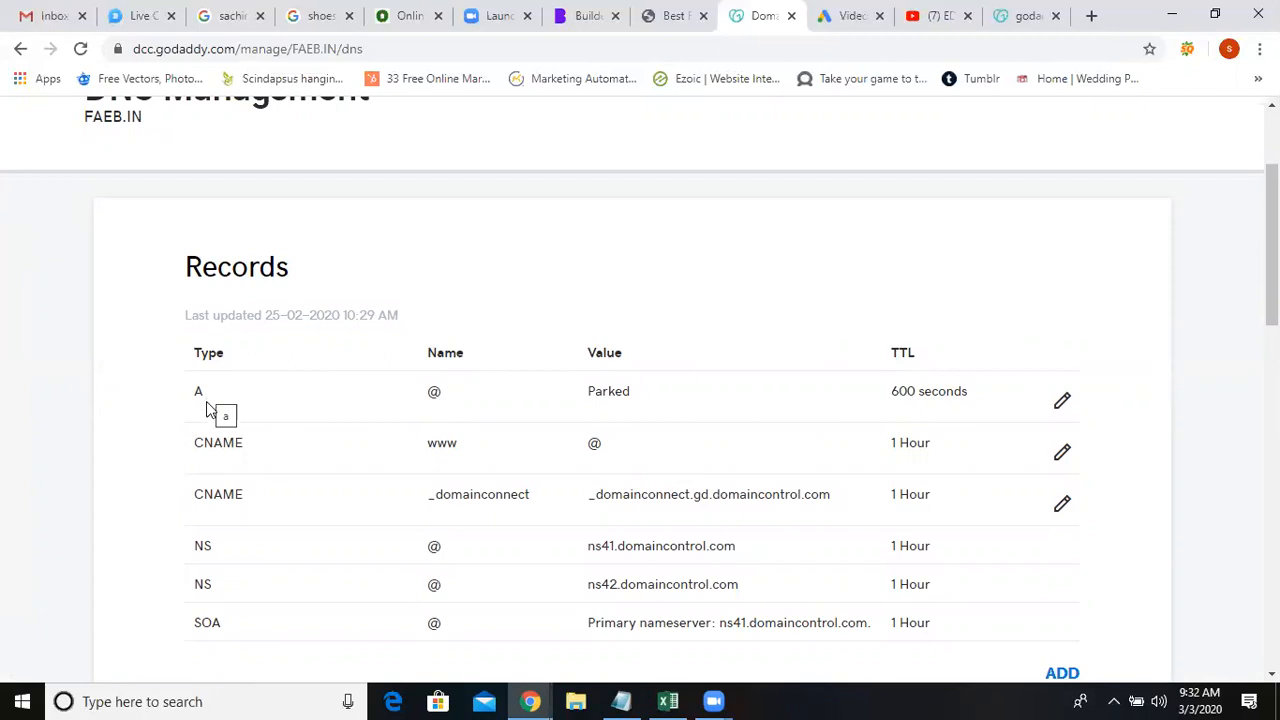
mouse_move(648, 400)
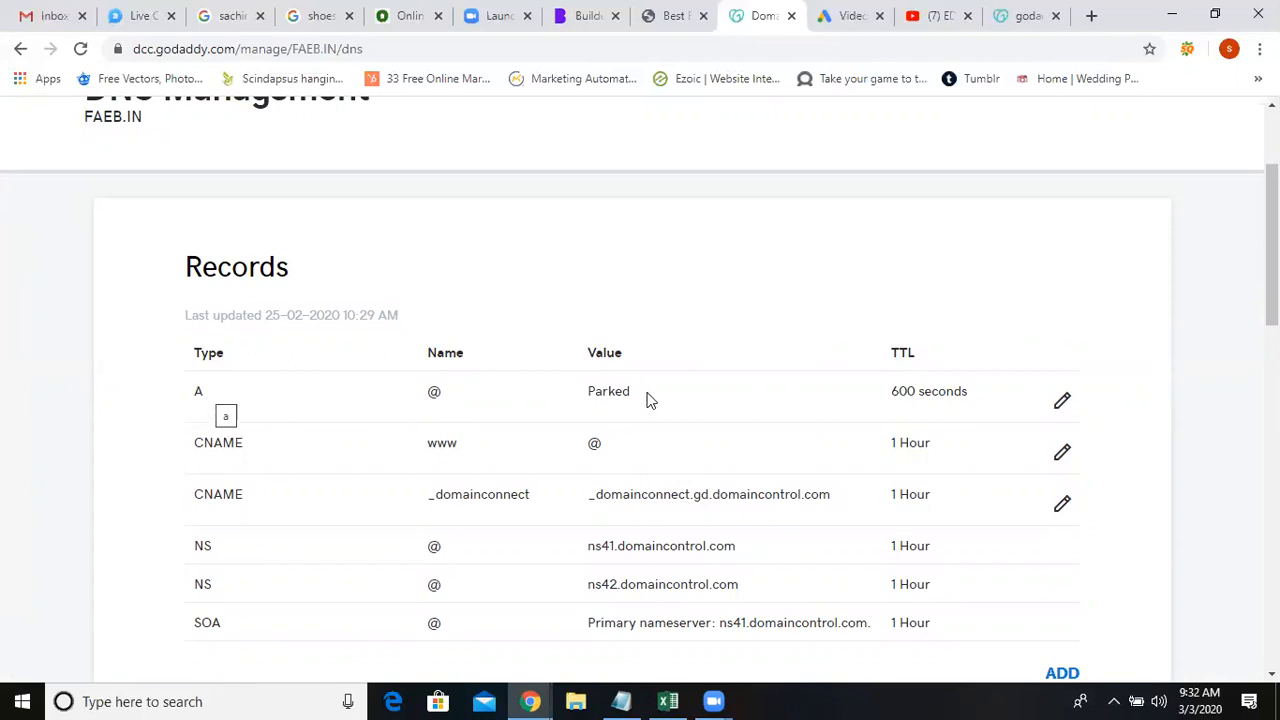
double_click(608, 390)
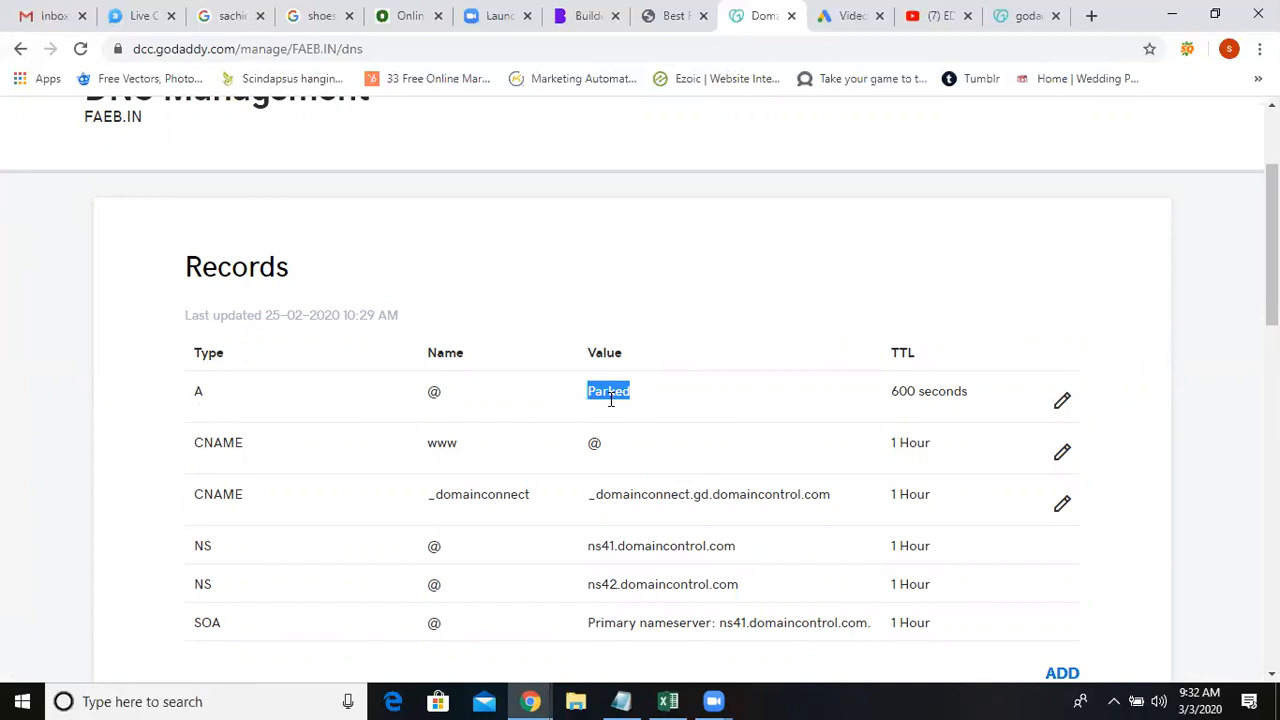
mouse_move(648, 412)
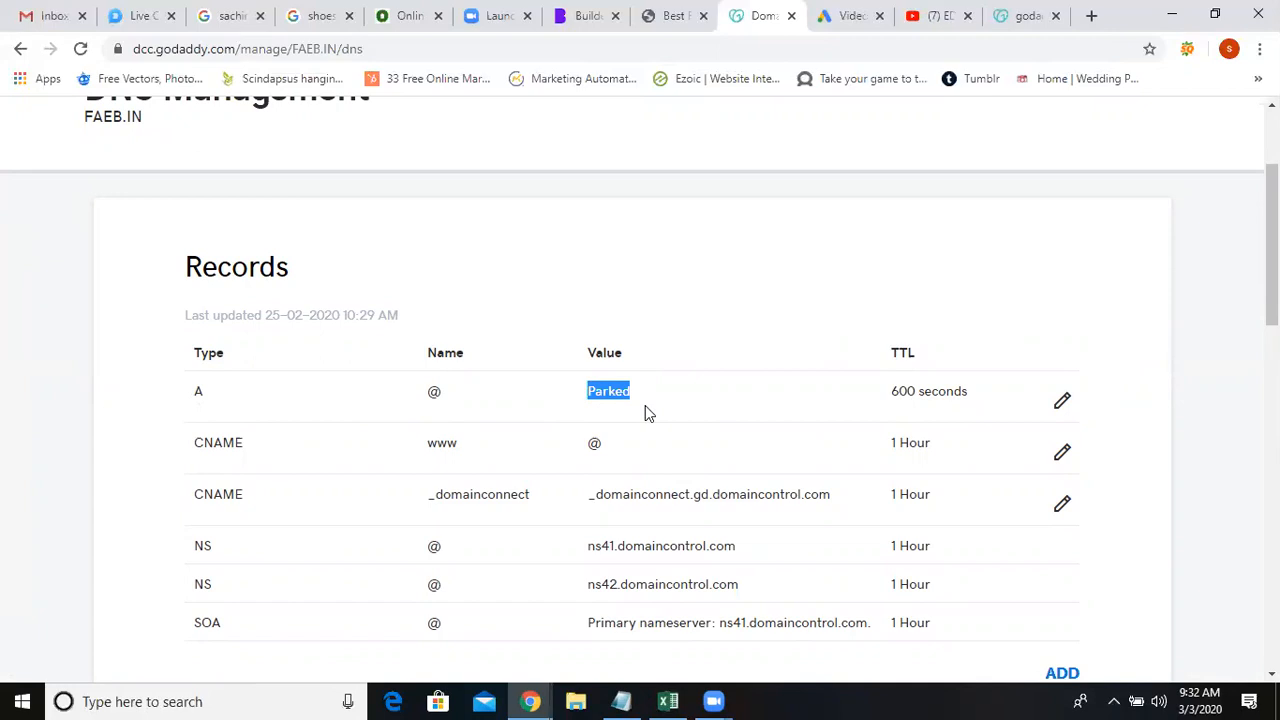
mouse_move(1016, 412)
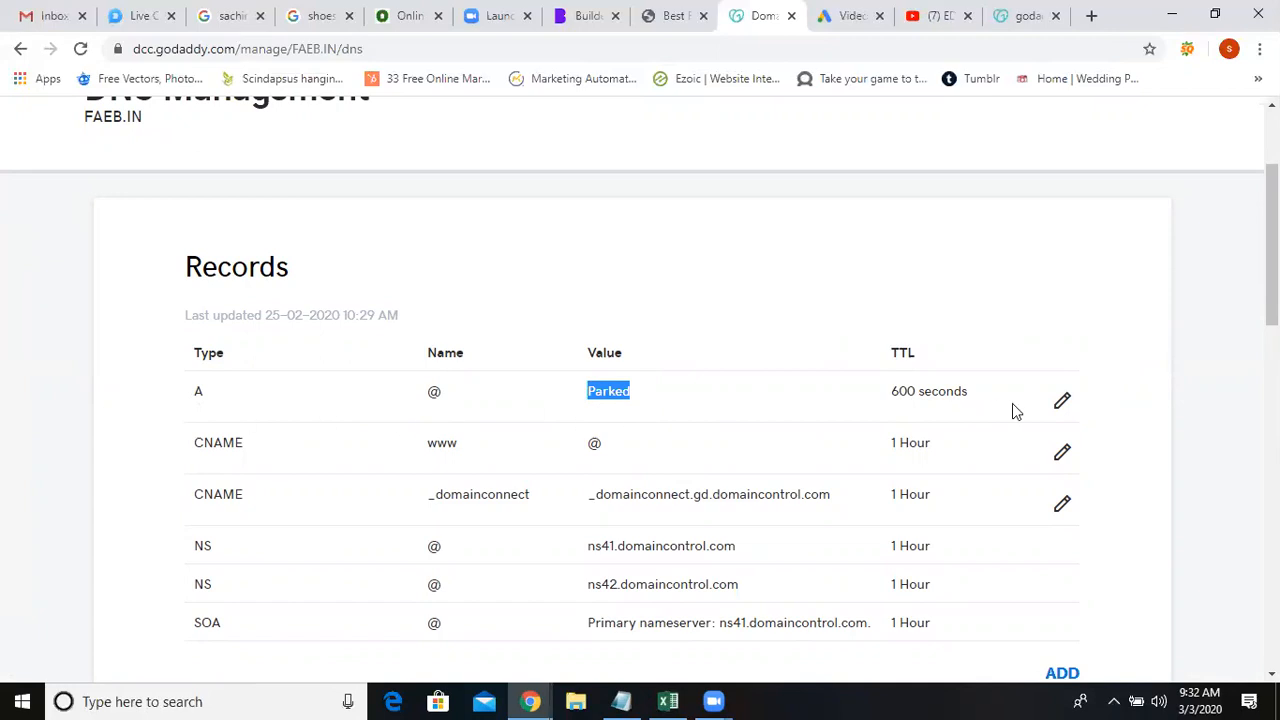
Step: Edit the @ A record to point to 166.62.28.134 and save it
left_click(1062, 400)
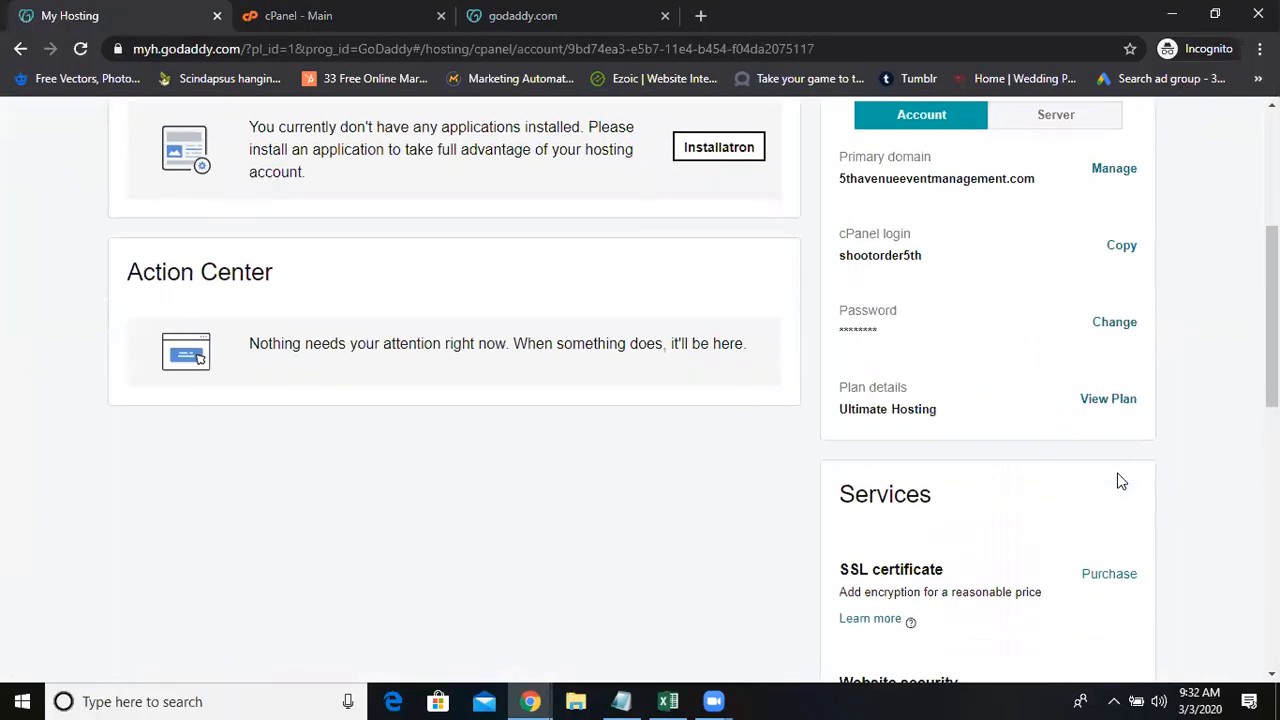
scroll("up", 3)
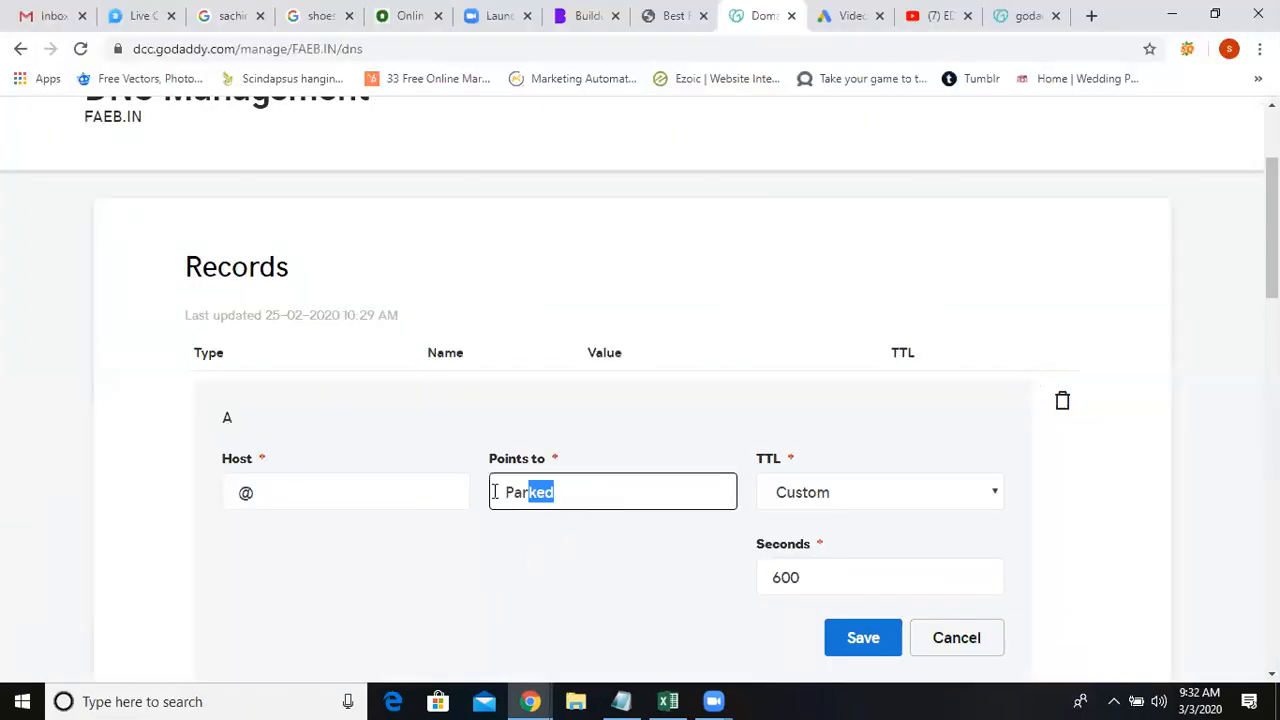
type("166.62.28.134")
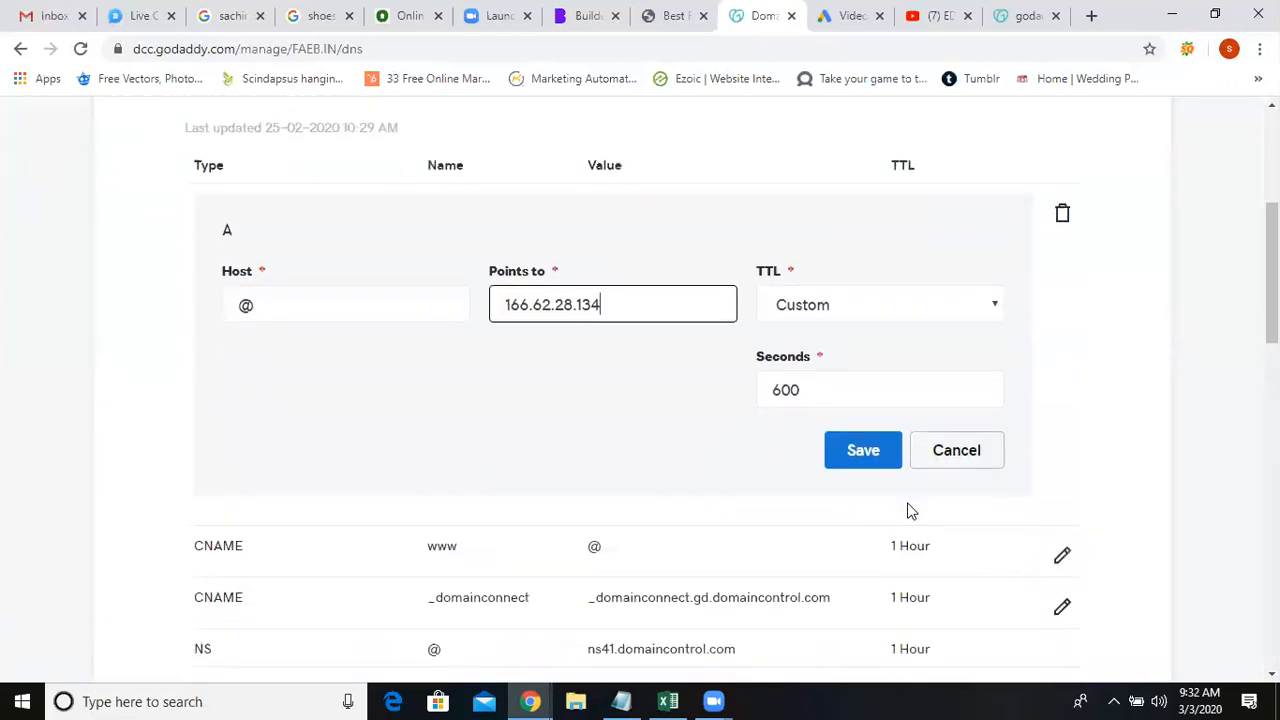
left_click(862, 450)
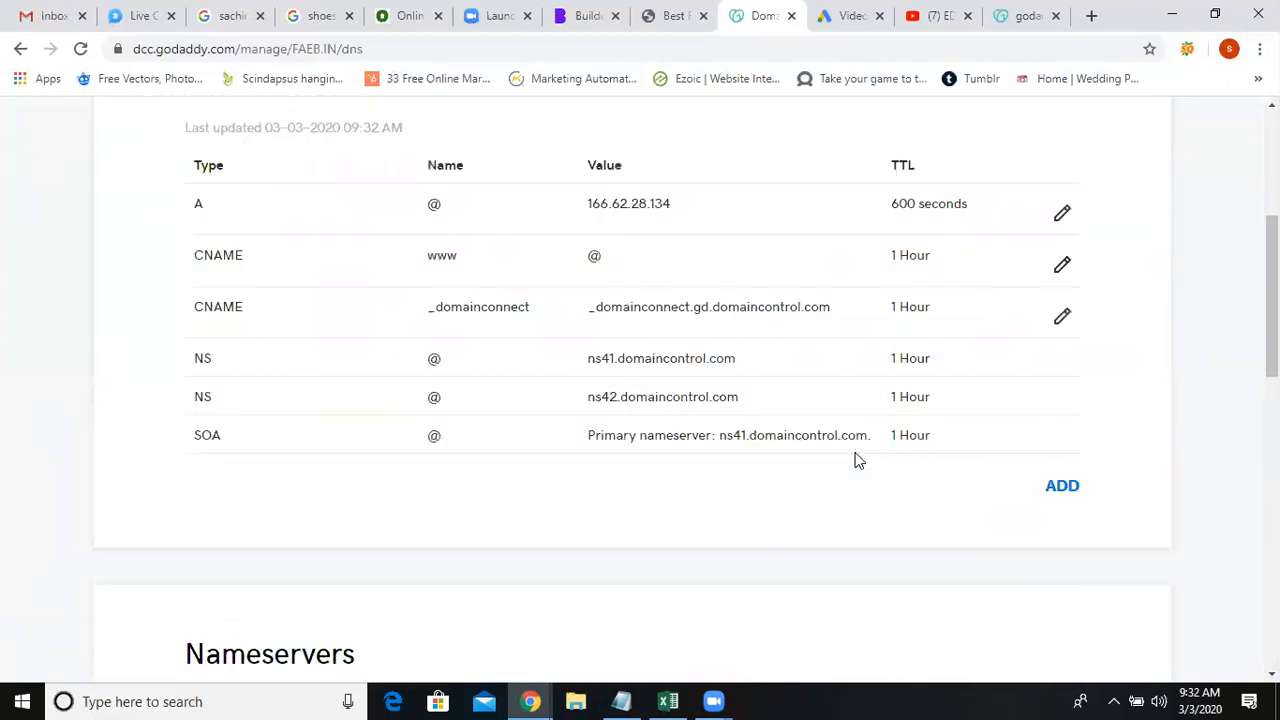
scroll("up", 3)
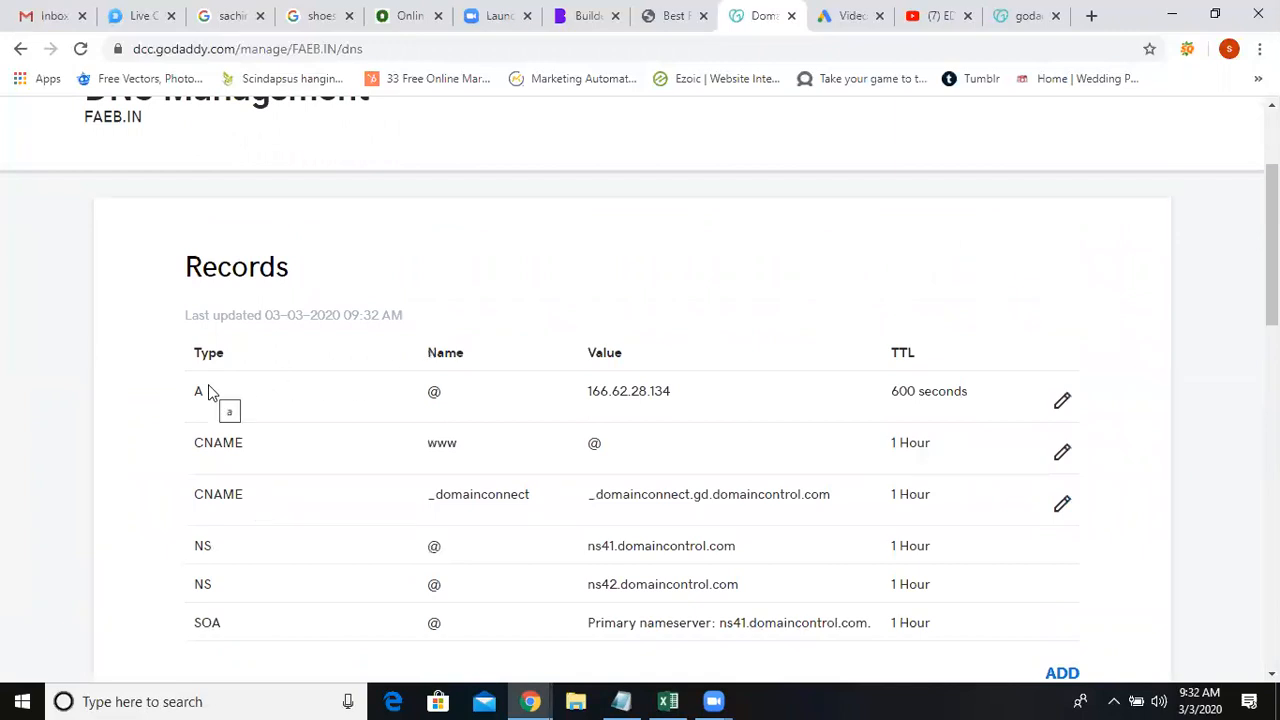
mouse_move(200, 432)
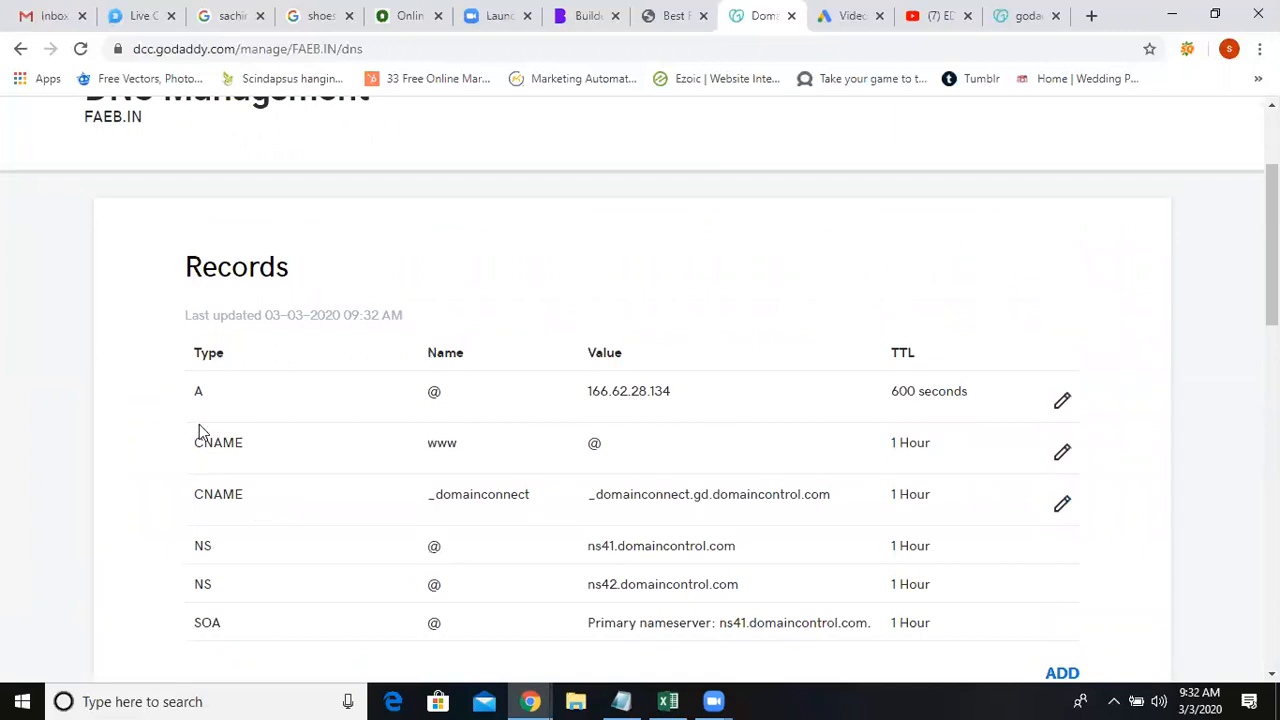
mouse_move(218, 442)
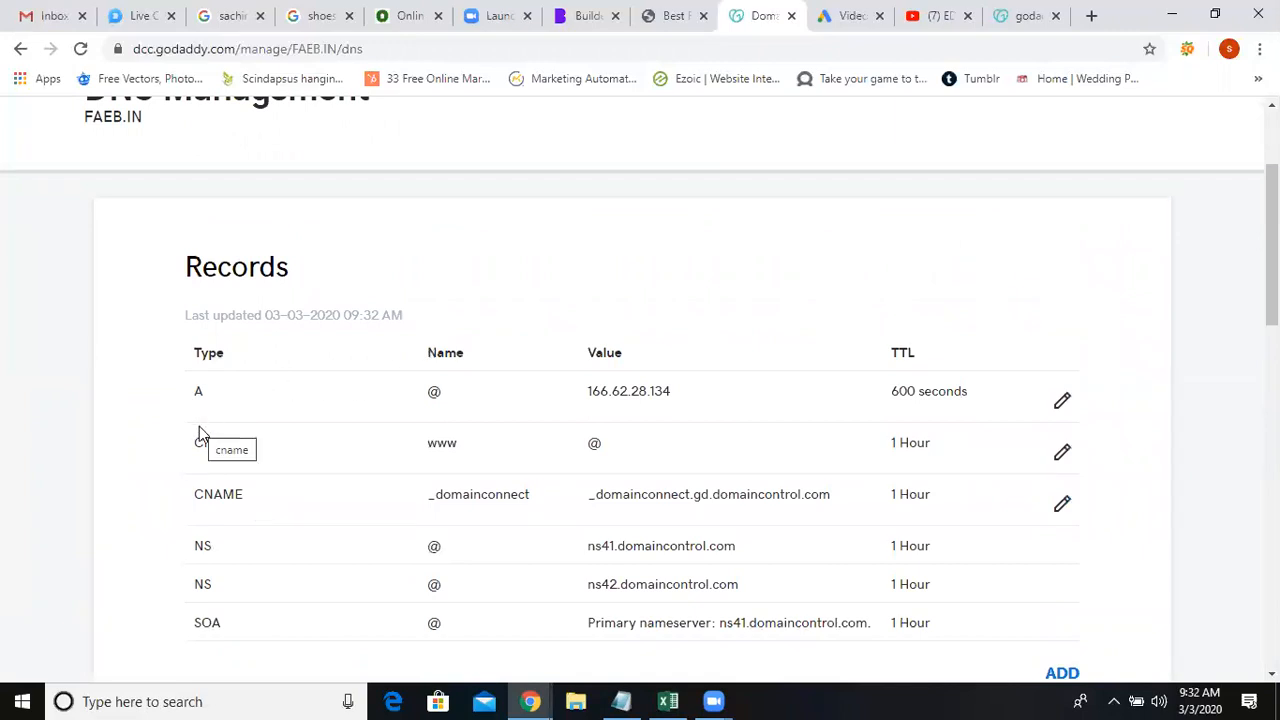
scroll("up", 3)
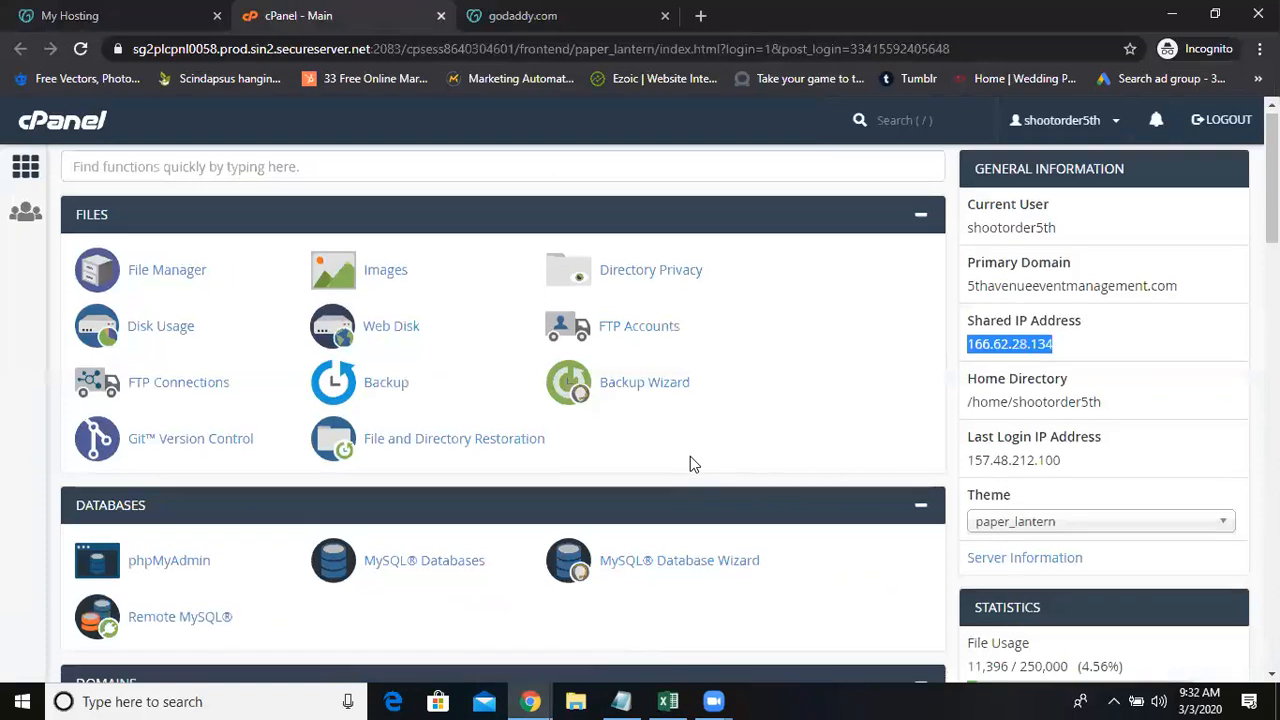
Step: In Addon Domains, add faeb.in with the auto-filled subdomain faeb and root public_html/faeb.in
scroll("down", 3)
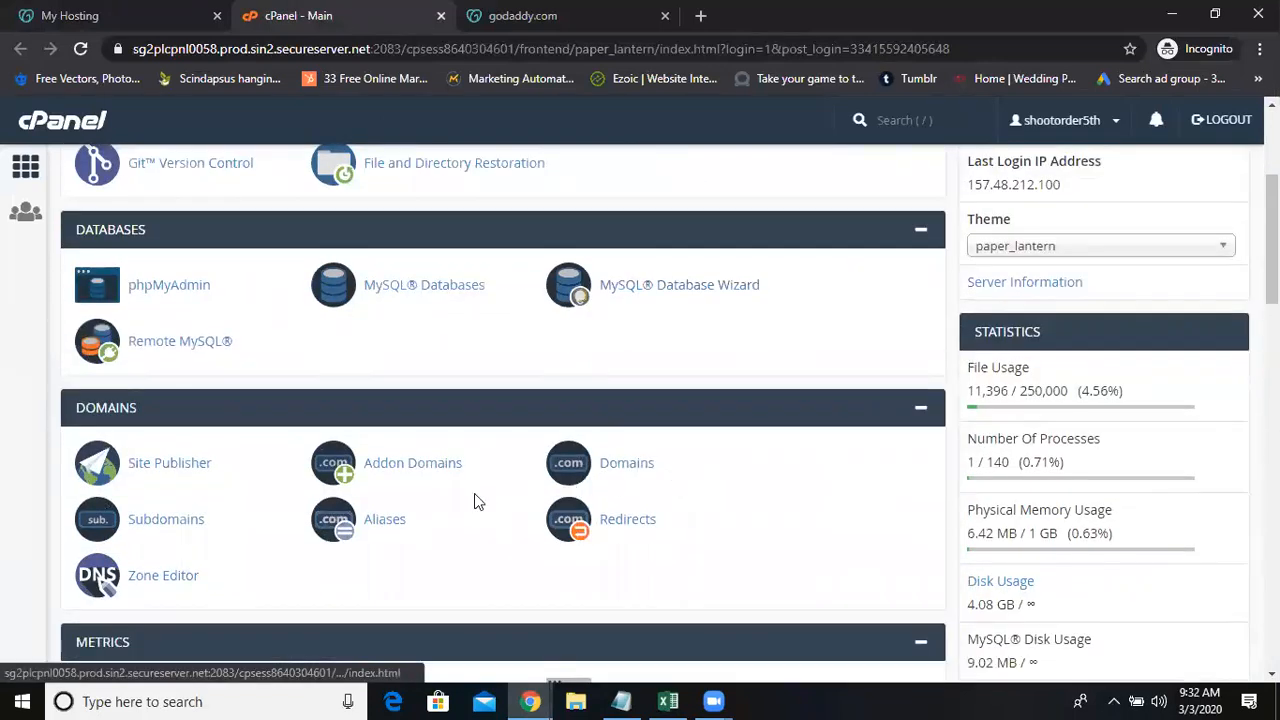
left_click(412, 462)
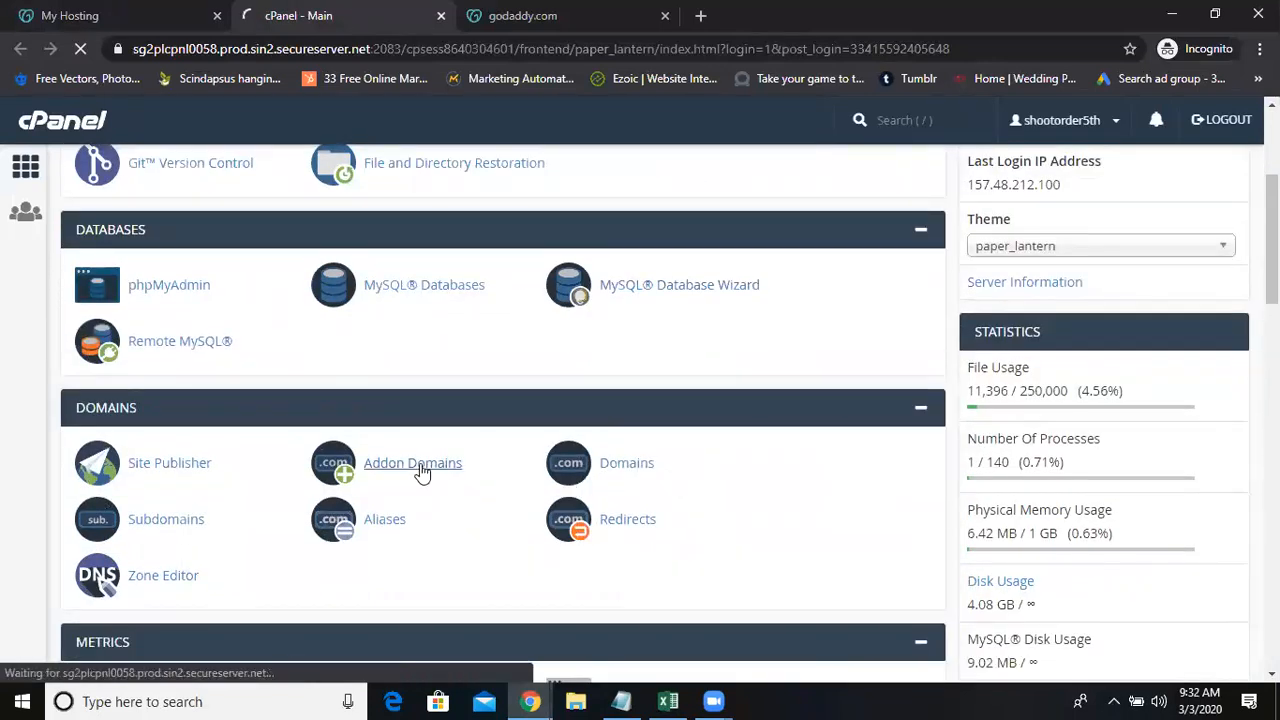
left_click(412, 462)
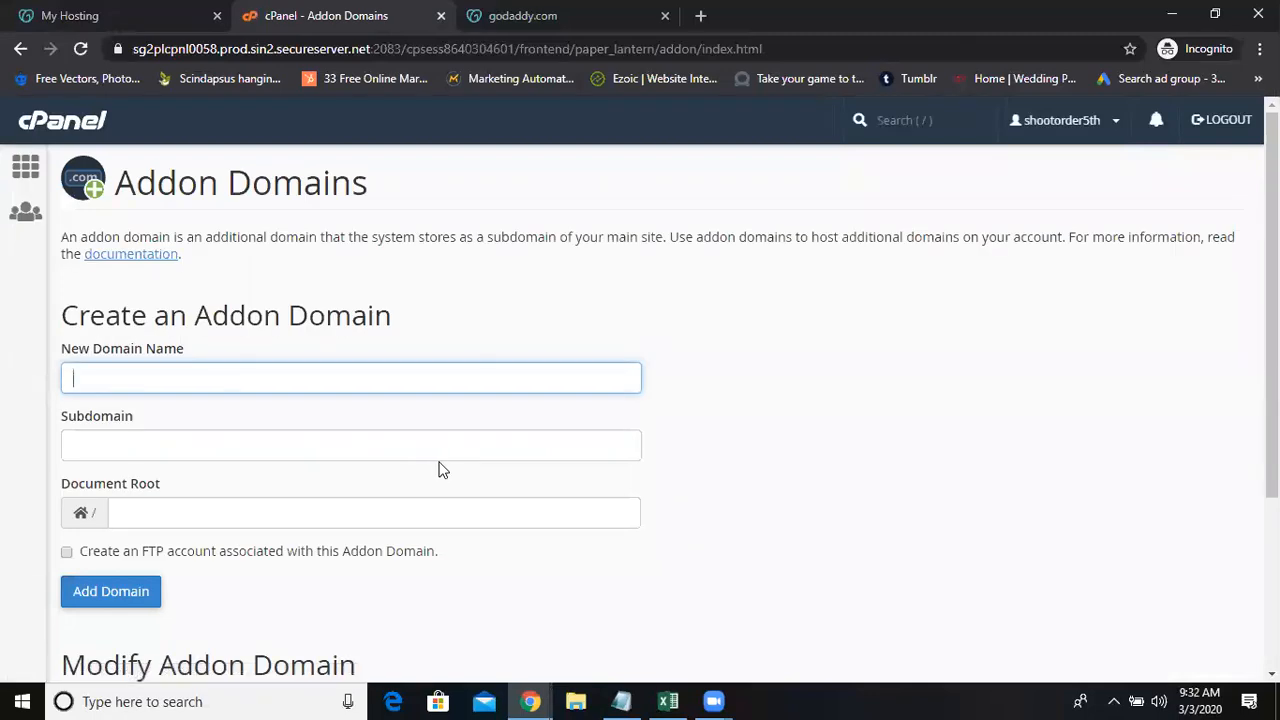
type("faeb")
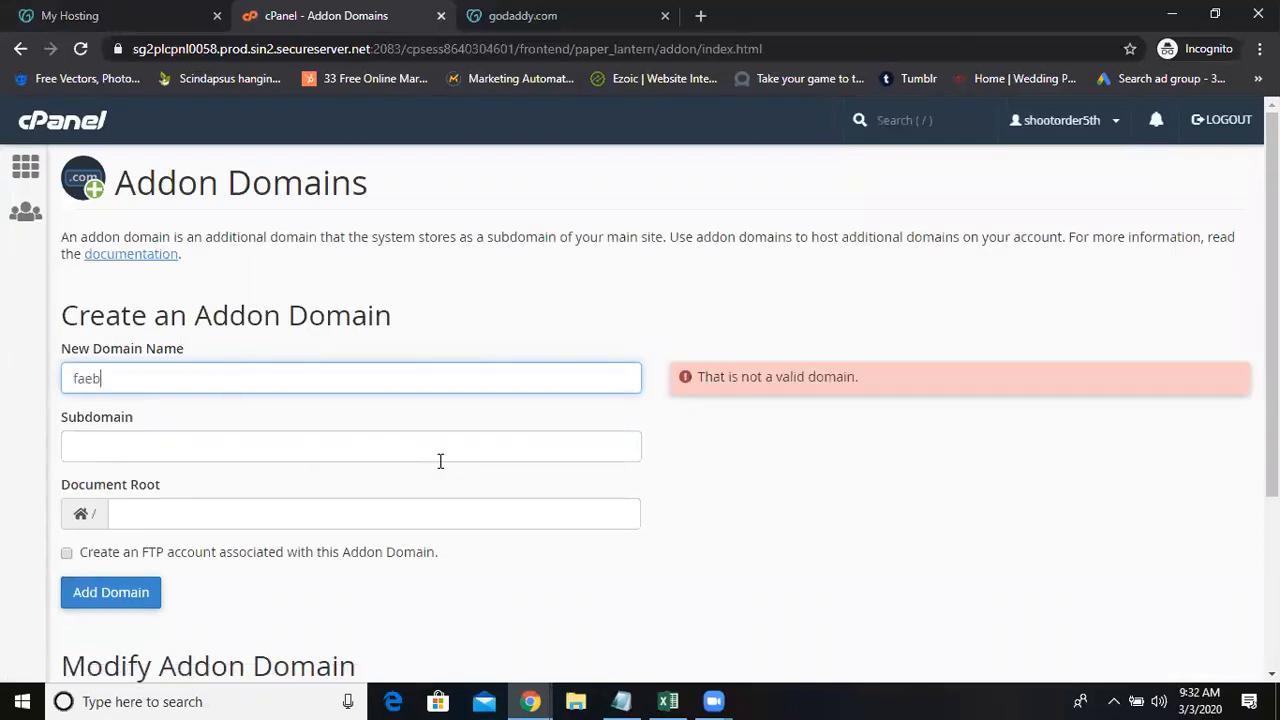
type(".in")
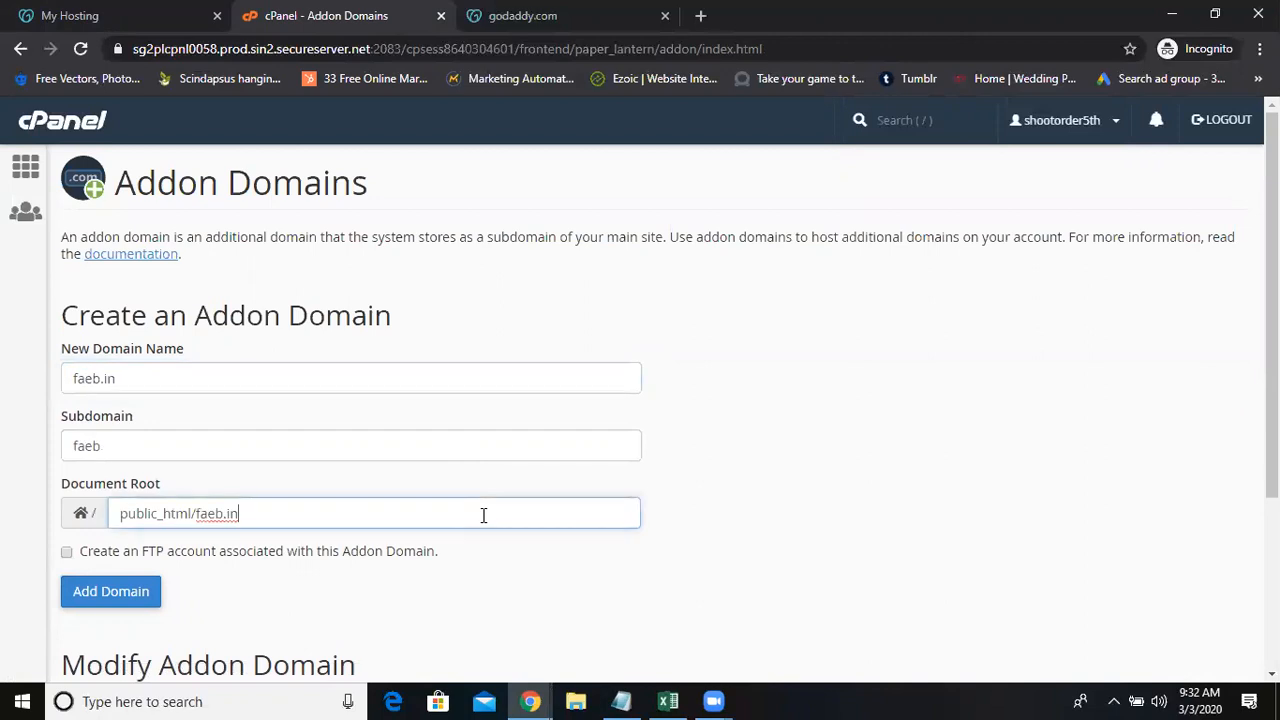
left_click(112, 592)
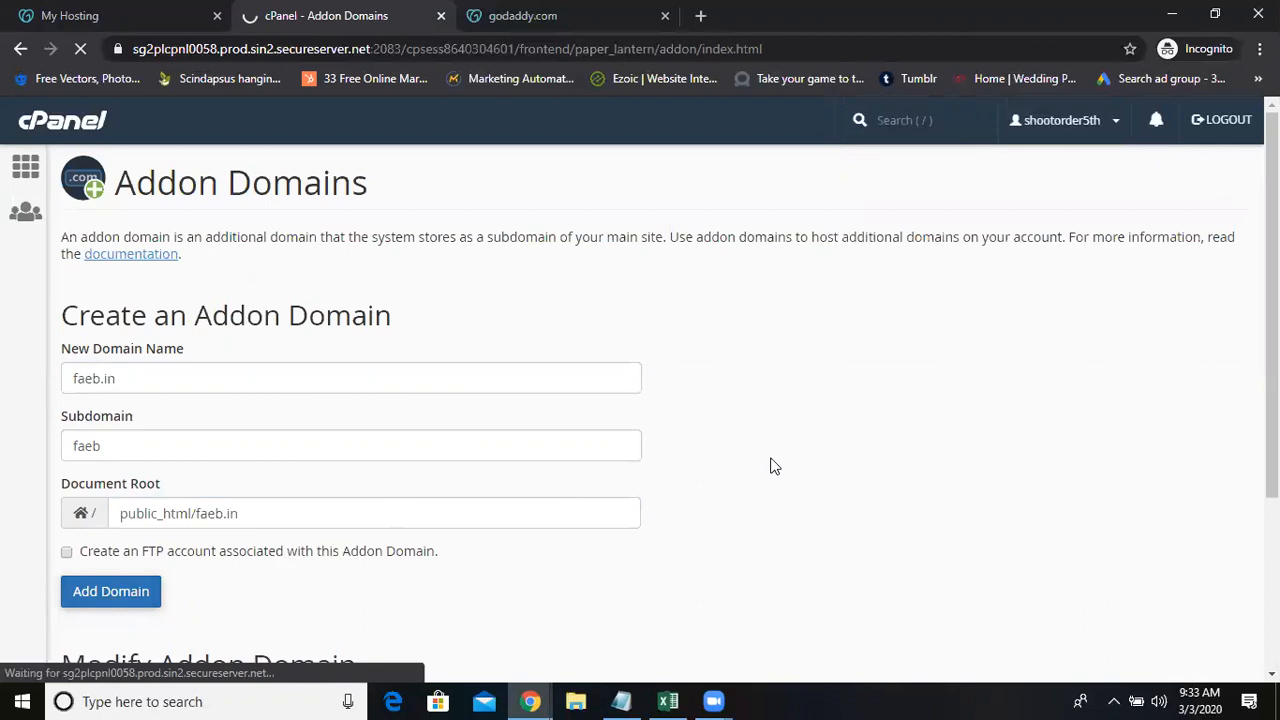
mouse_move(532, 332)
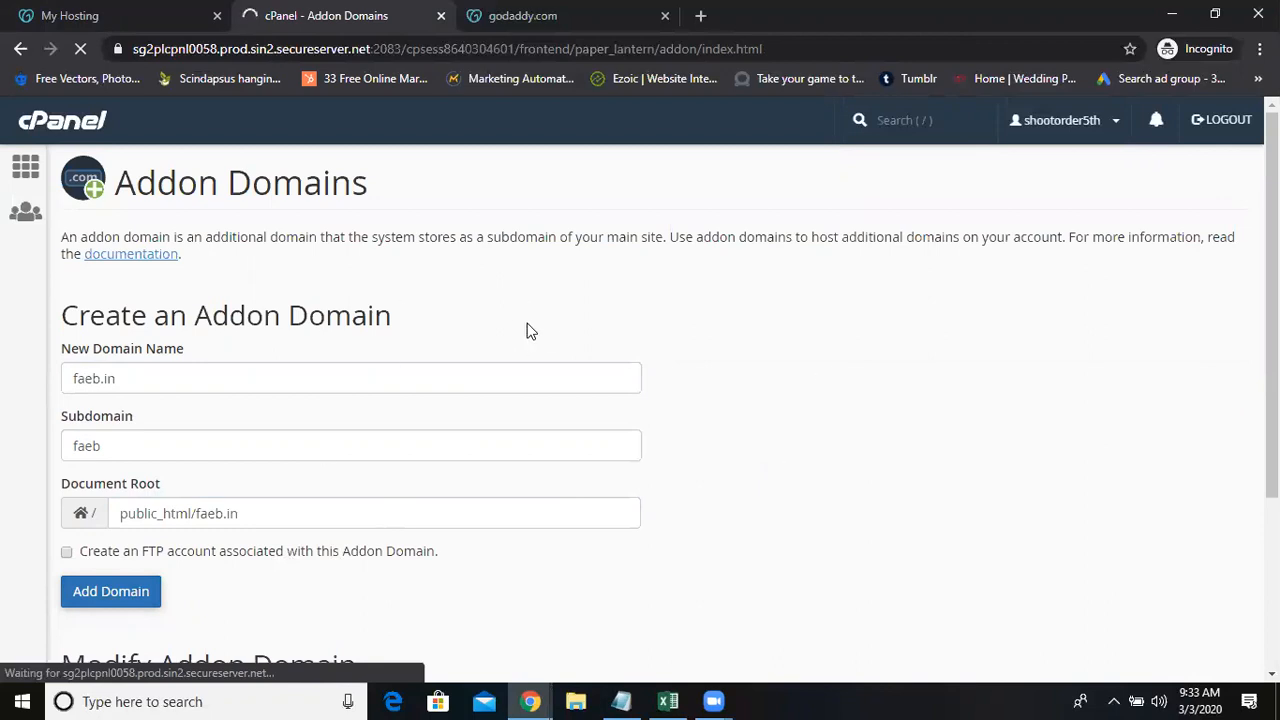
mouse_move(408, 364)
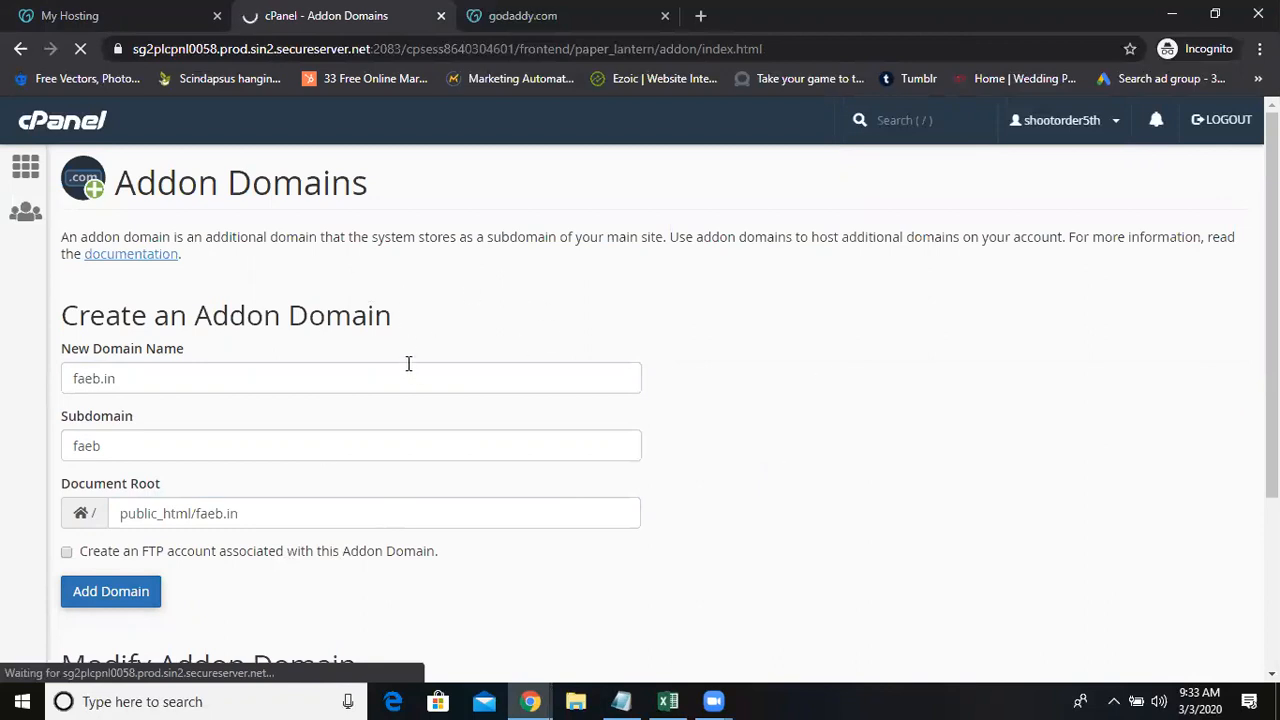
mouse_move(408, 386)
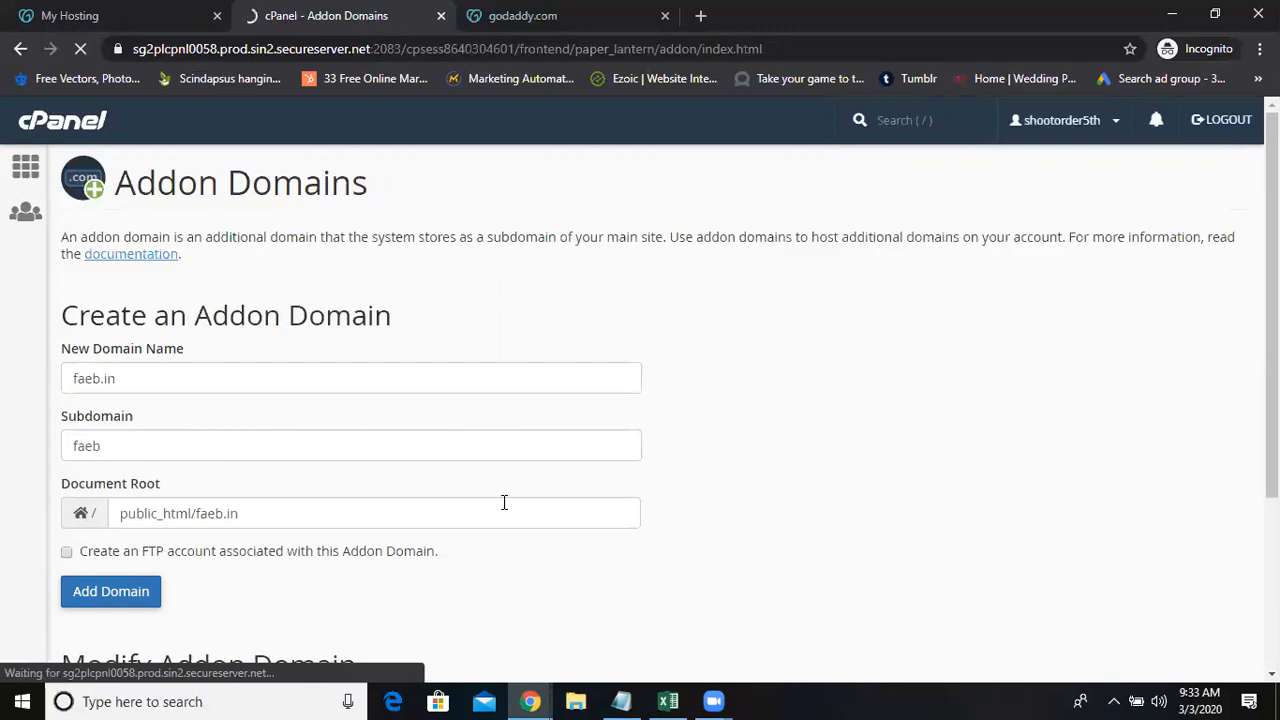
mouse_move(724, 442)
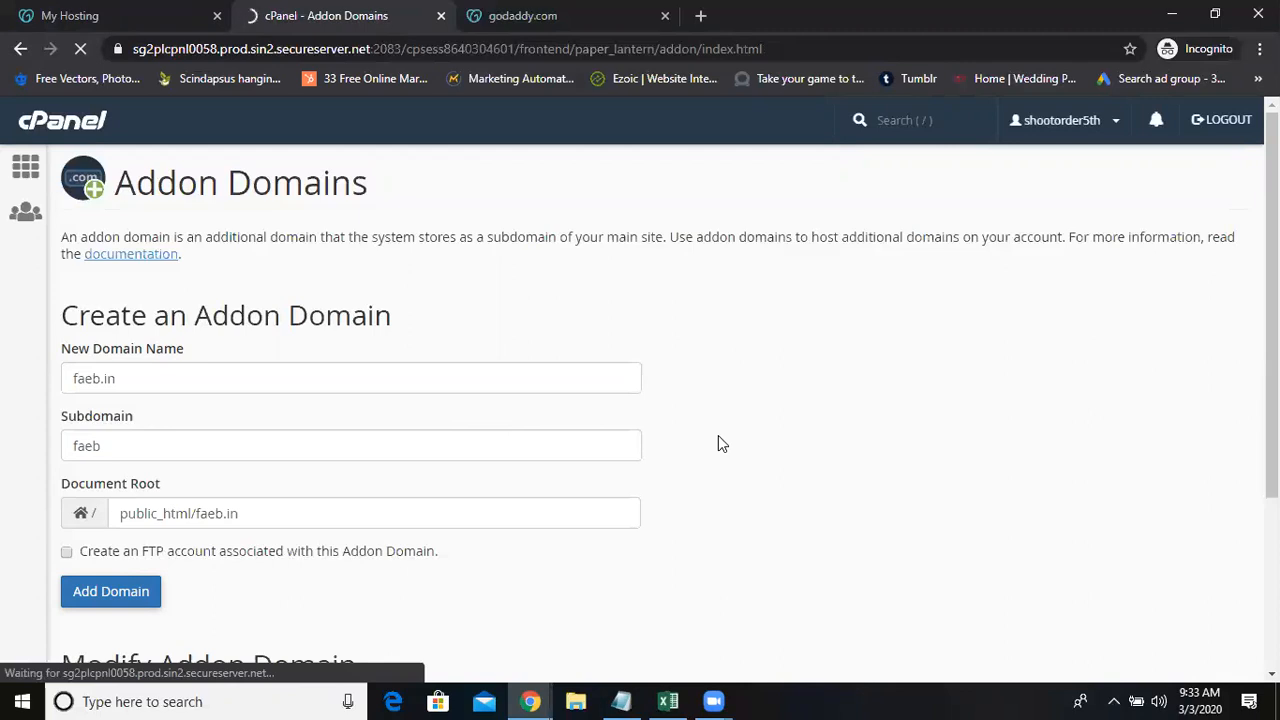
mouse_move(726, 450)
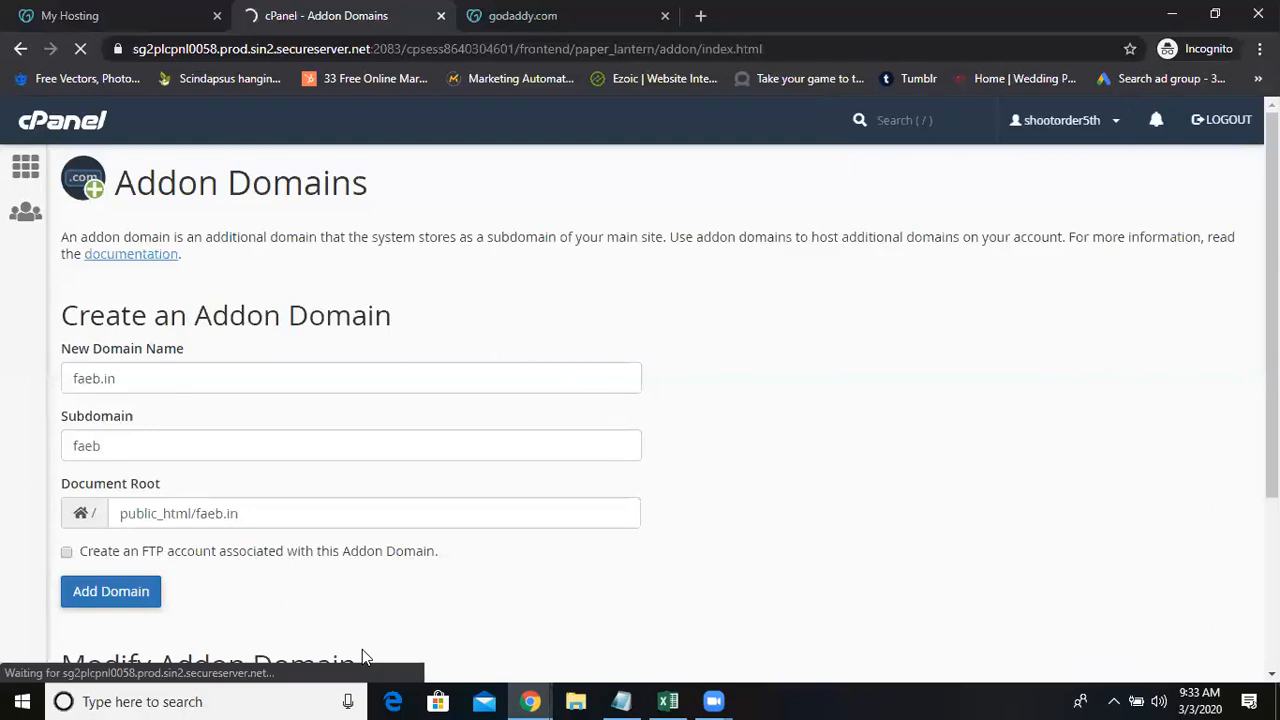
mouse_move(824, 276)
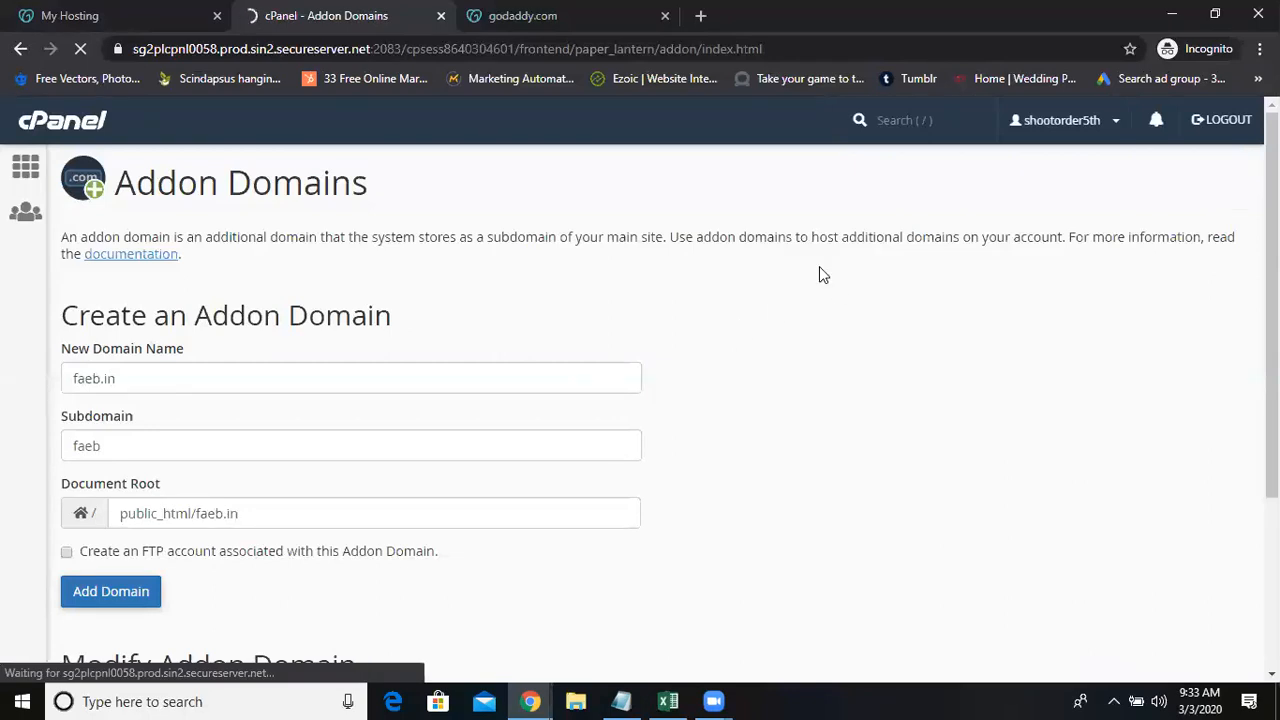
mouse_move(808, 278)
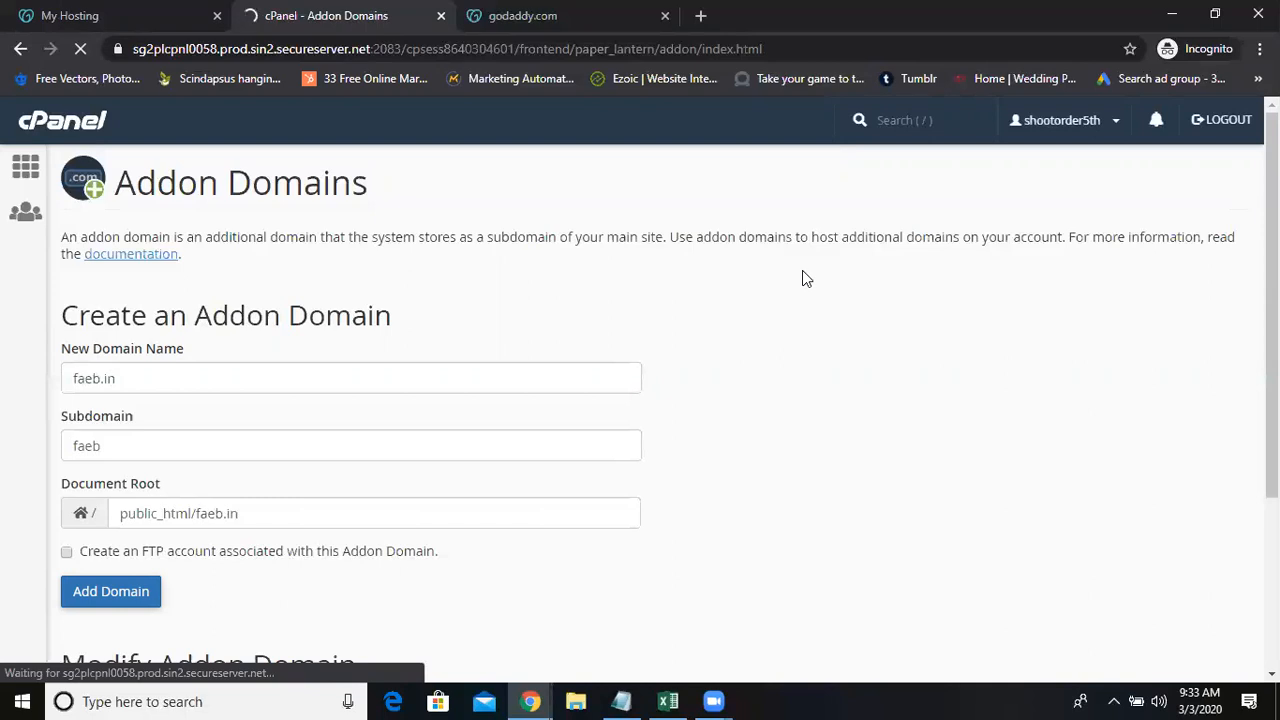
mouse_move(212, 260)
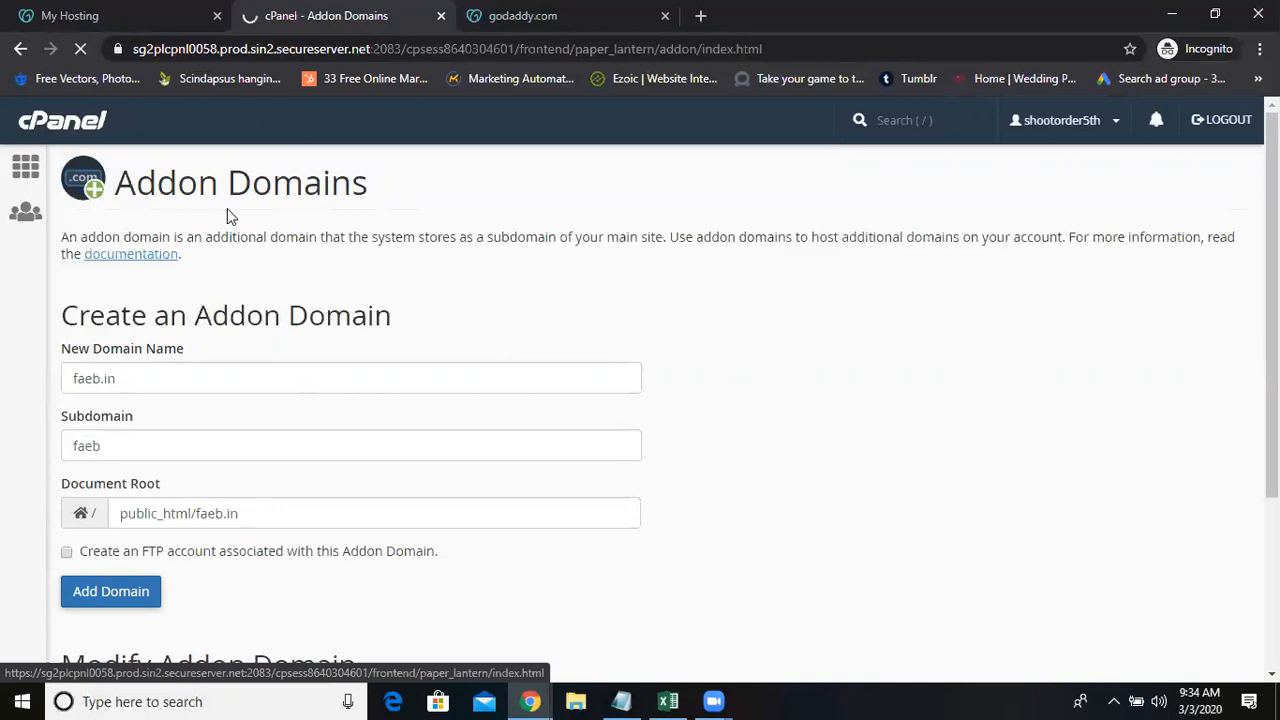
Step: Confirm faeb.in was added, then return to the cPanel home dashboard
left_click(110, 592)
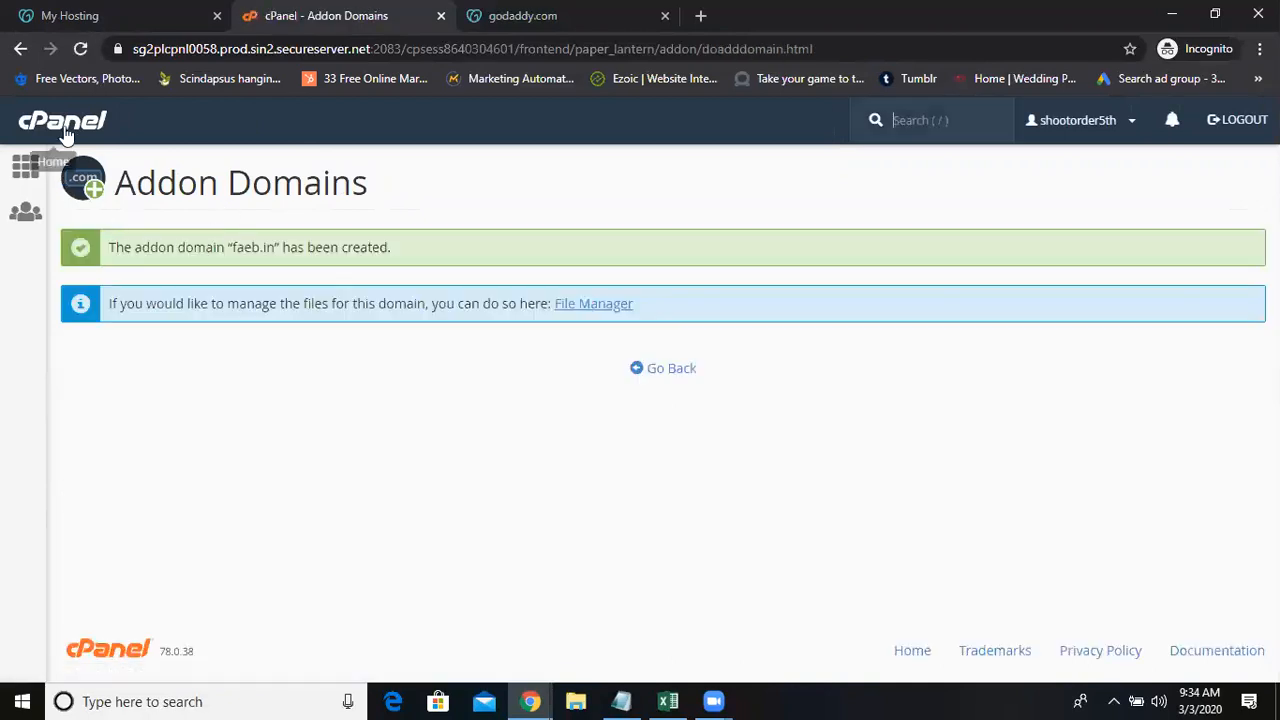
left_click(62, 120)
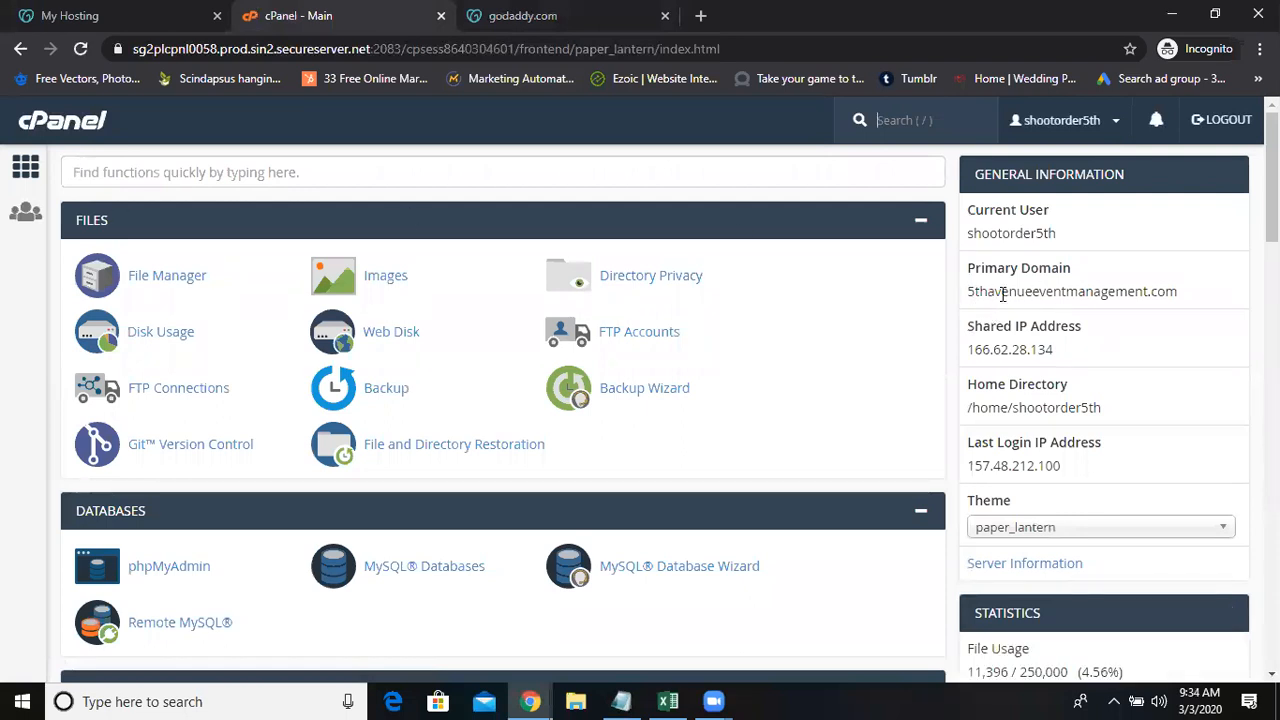
mouse_move(1170, 292)
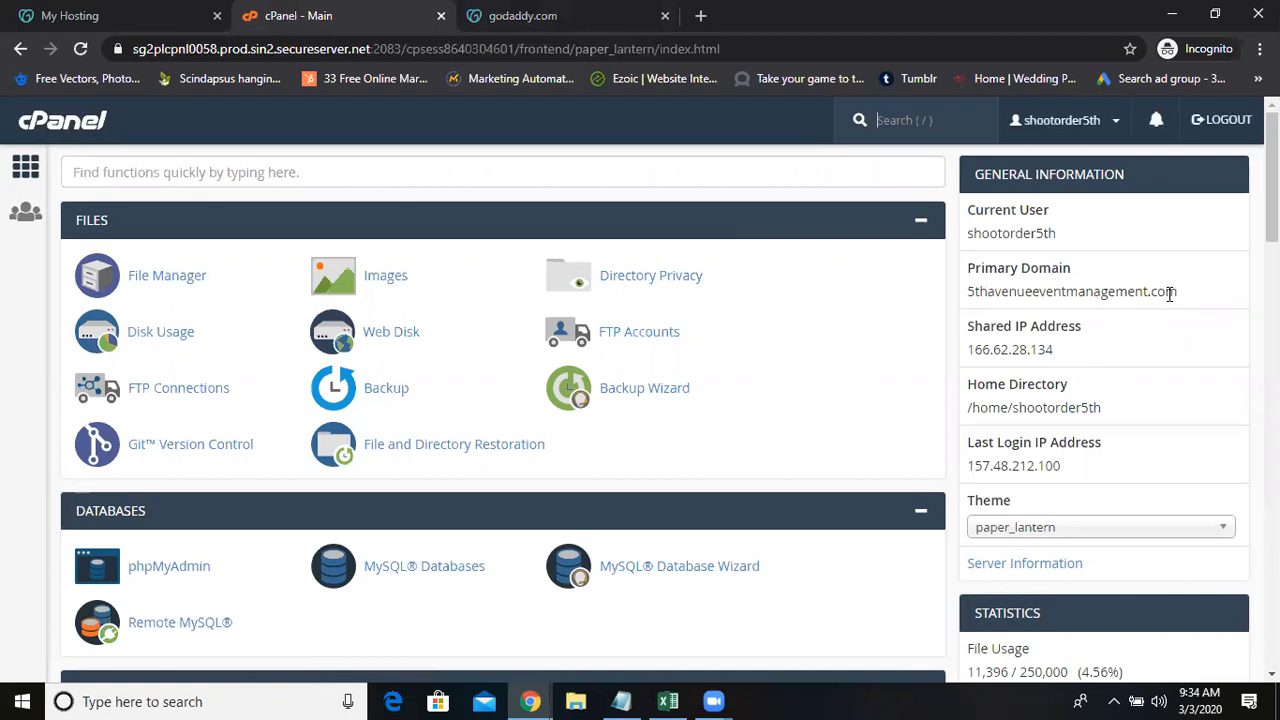
scroll("down", 3)
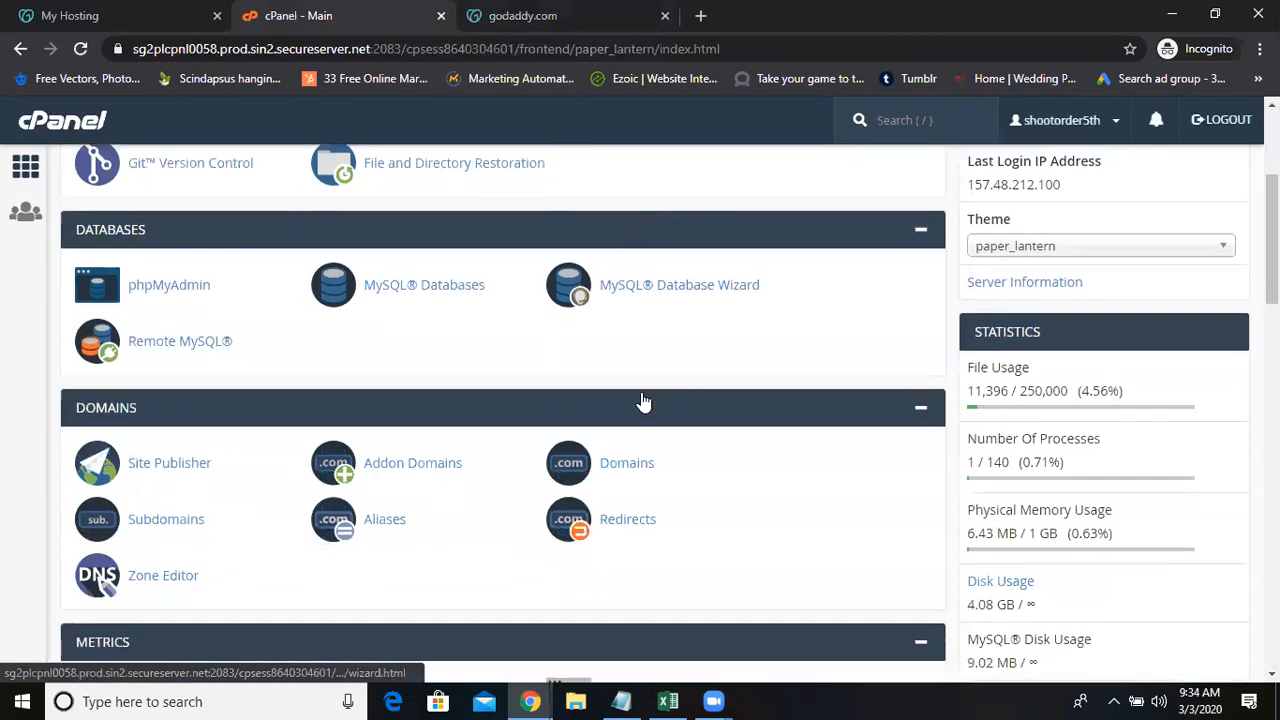
Step: Scroll cPanel to Web Applications and select WordPress among the featured apps
scroll("down", 3)
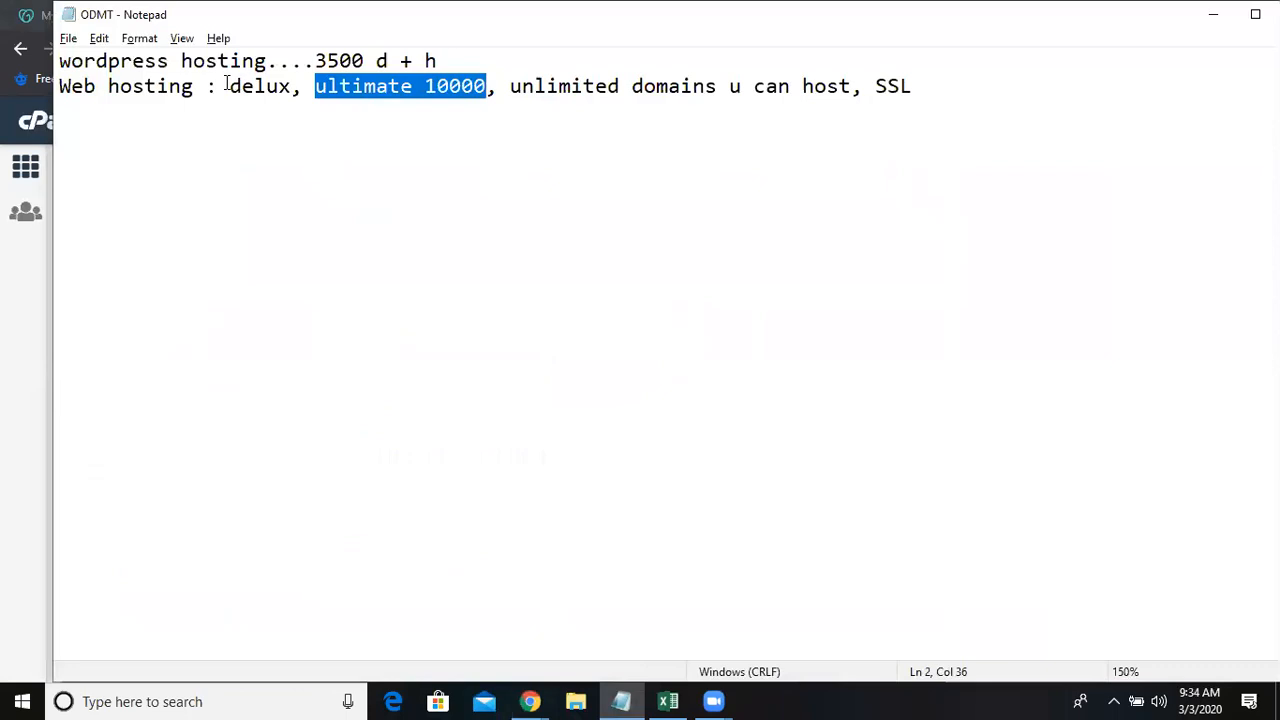
left_click(268, 60)
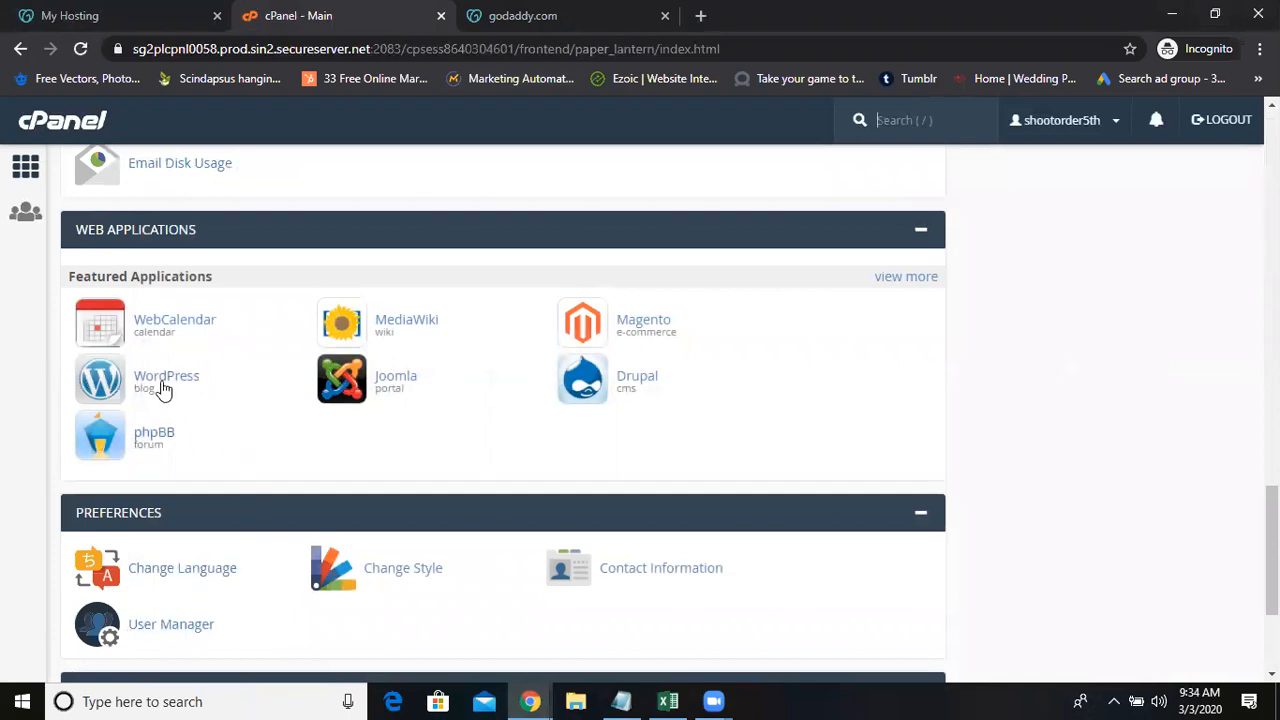
mouse_move(644, 336)
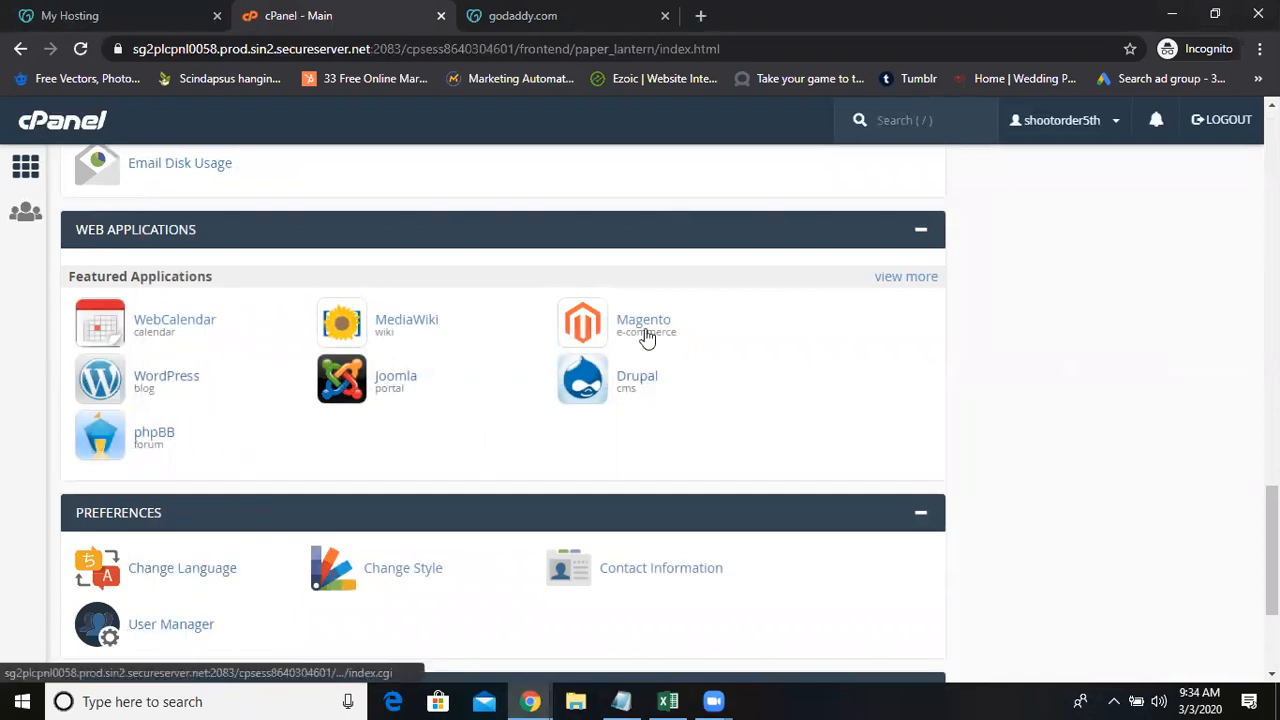
mouse_move(168, 388)
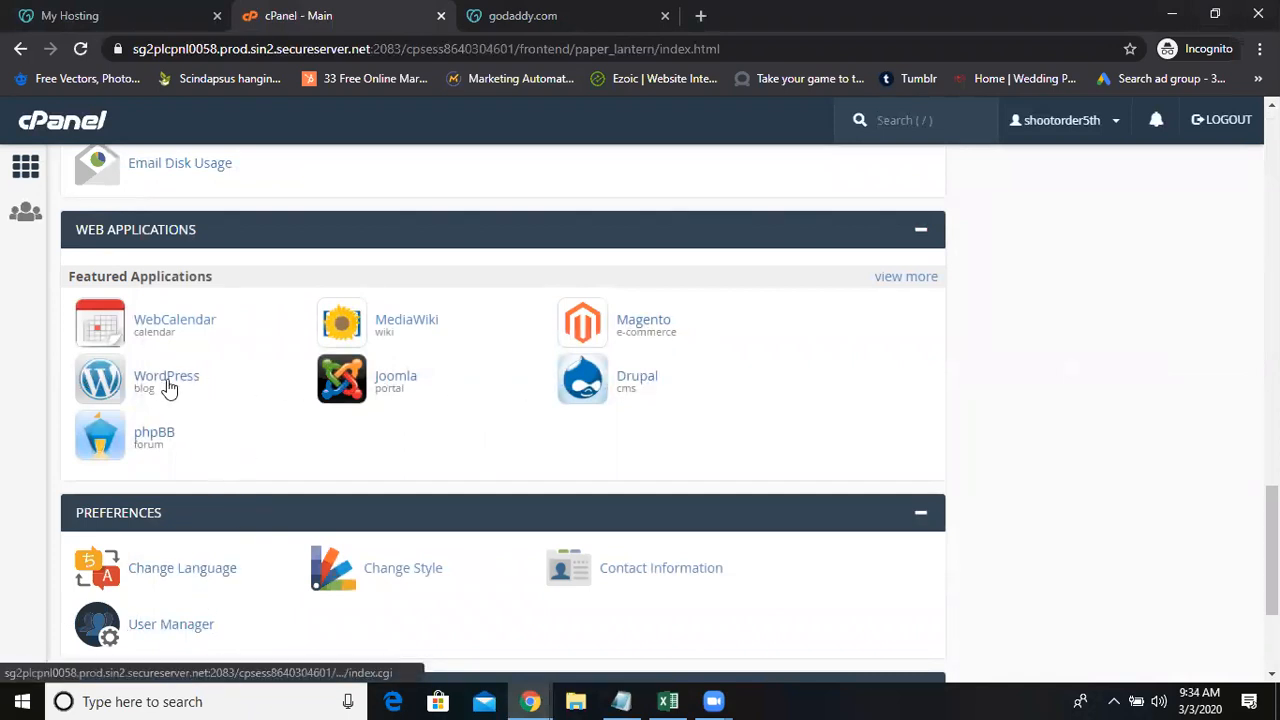
left_click(166, 378)
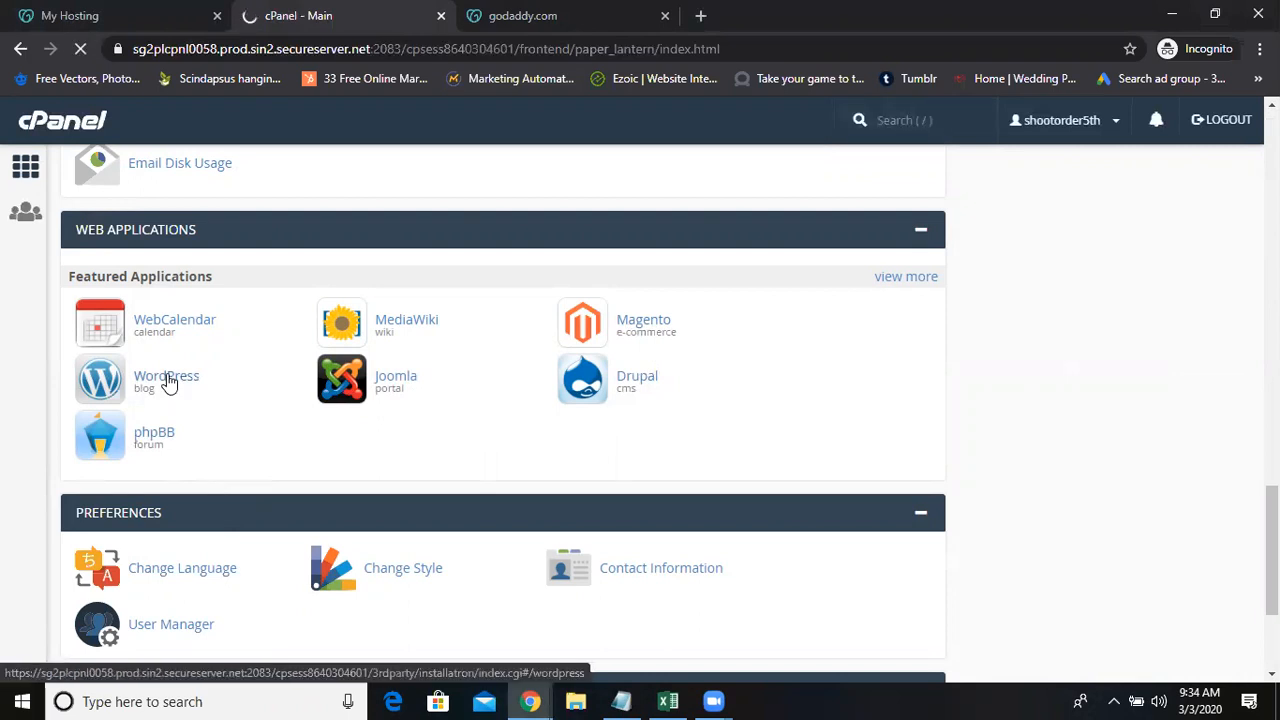
Step: Begin a new WordPress installation via 'install this application' in Installatron
left_click(166, 378)
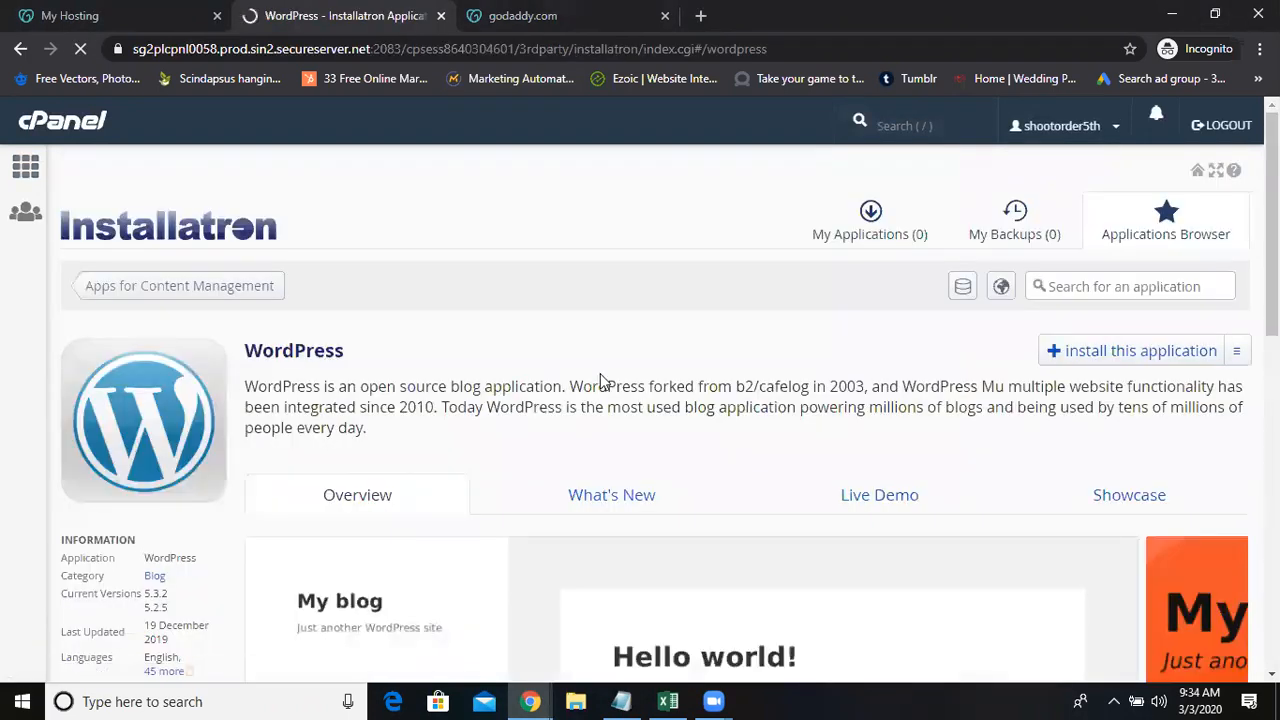
left_click(1132, 350)
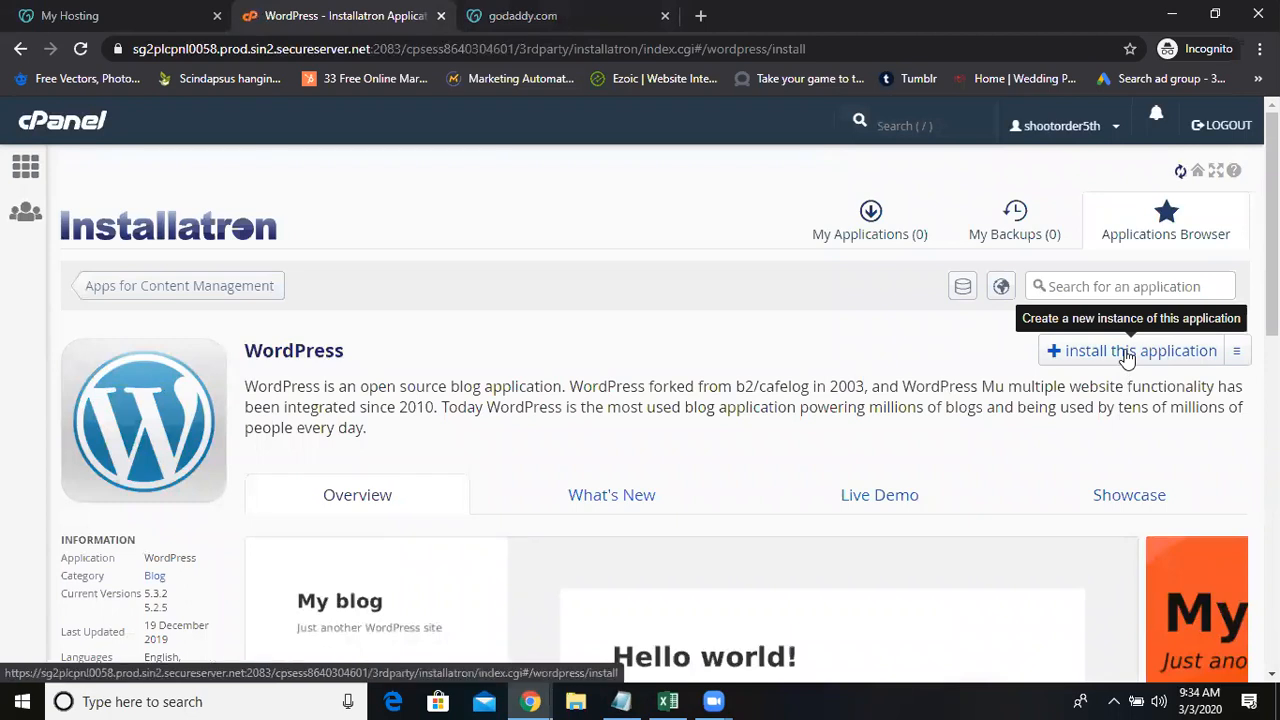
left_click(1132, 350)
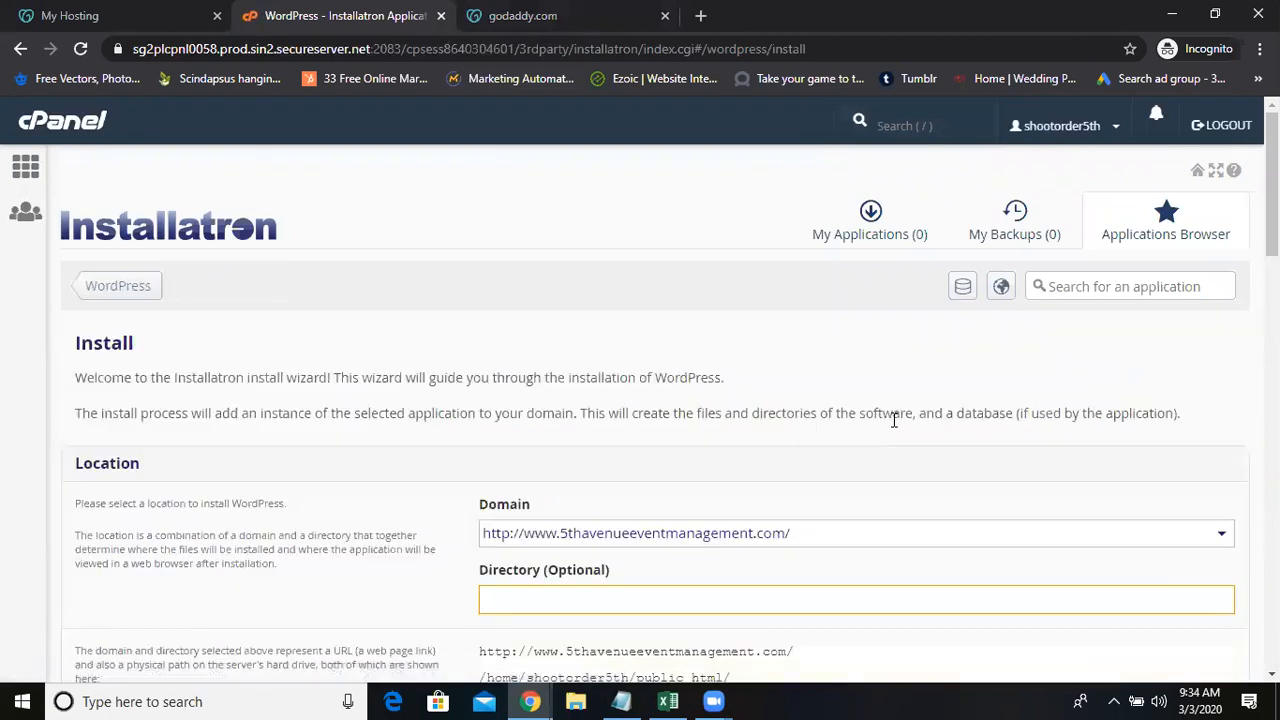
scroll("down", 3)
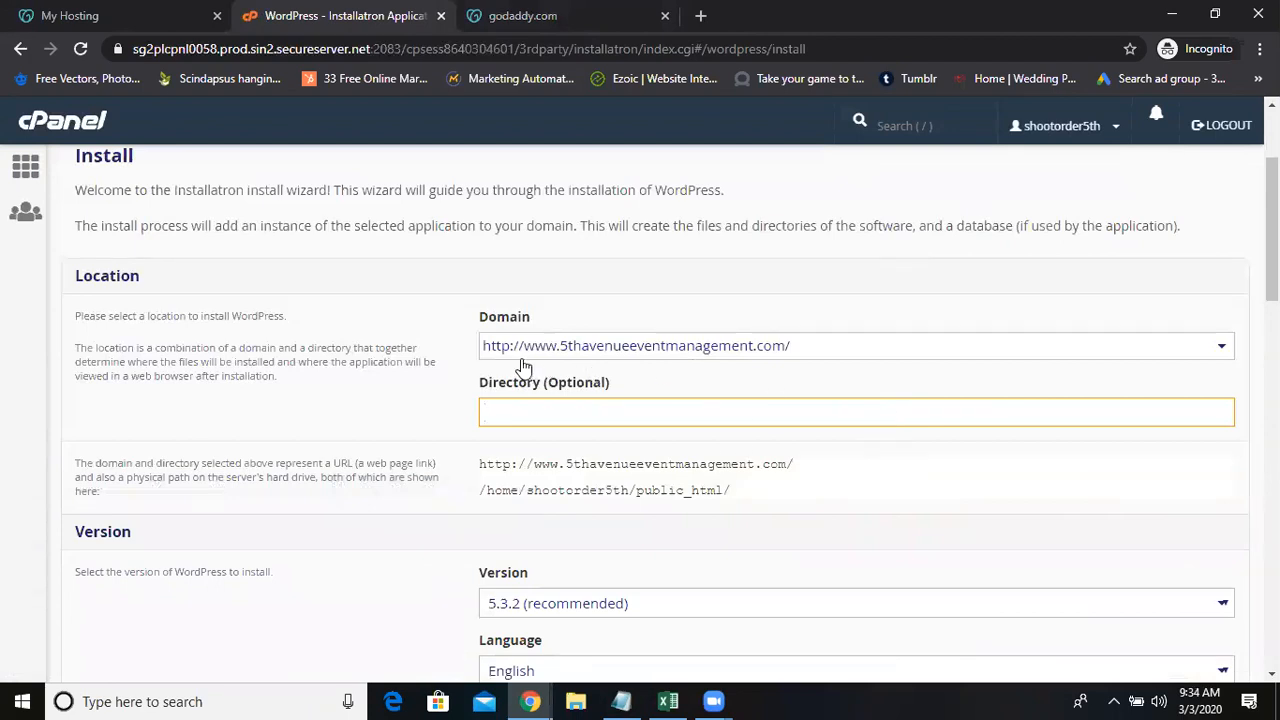
mouse_move(804, 336)
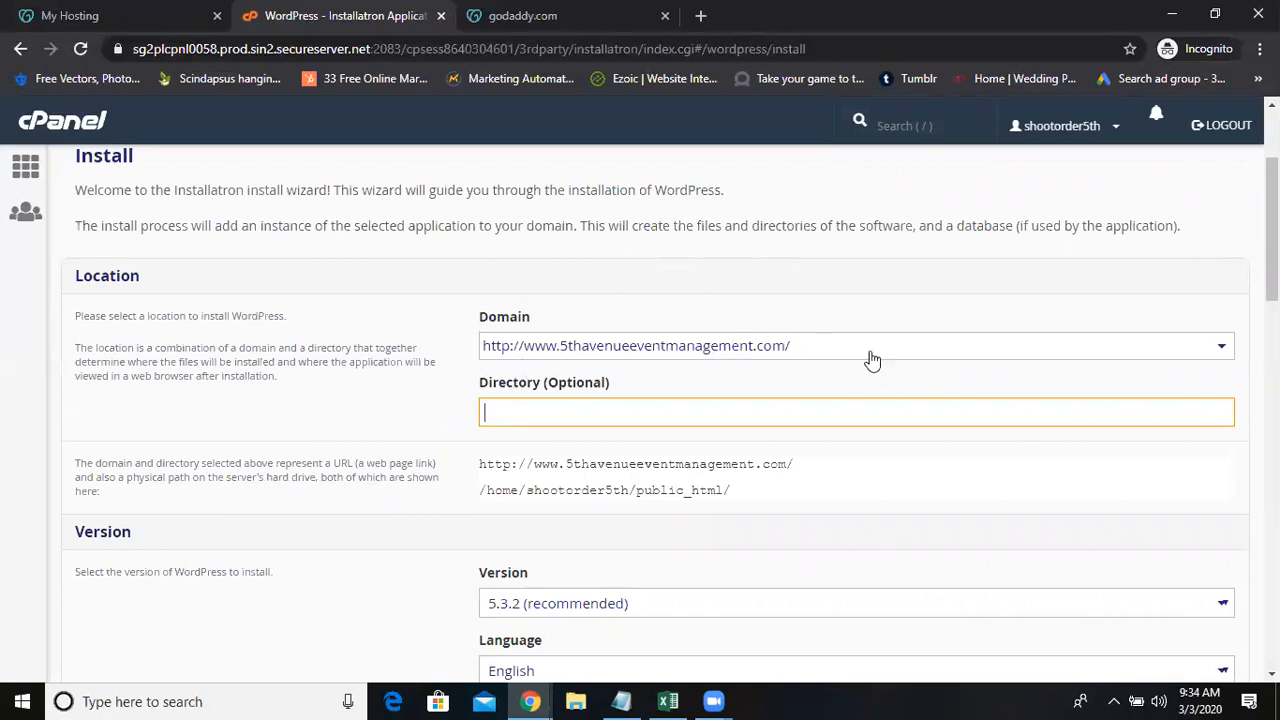
mouse_move(764, 364)
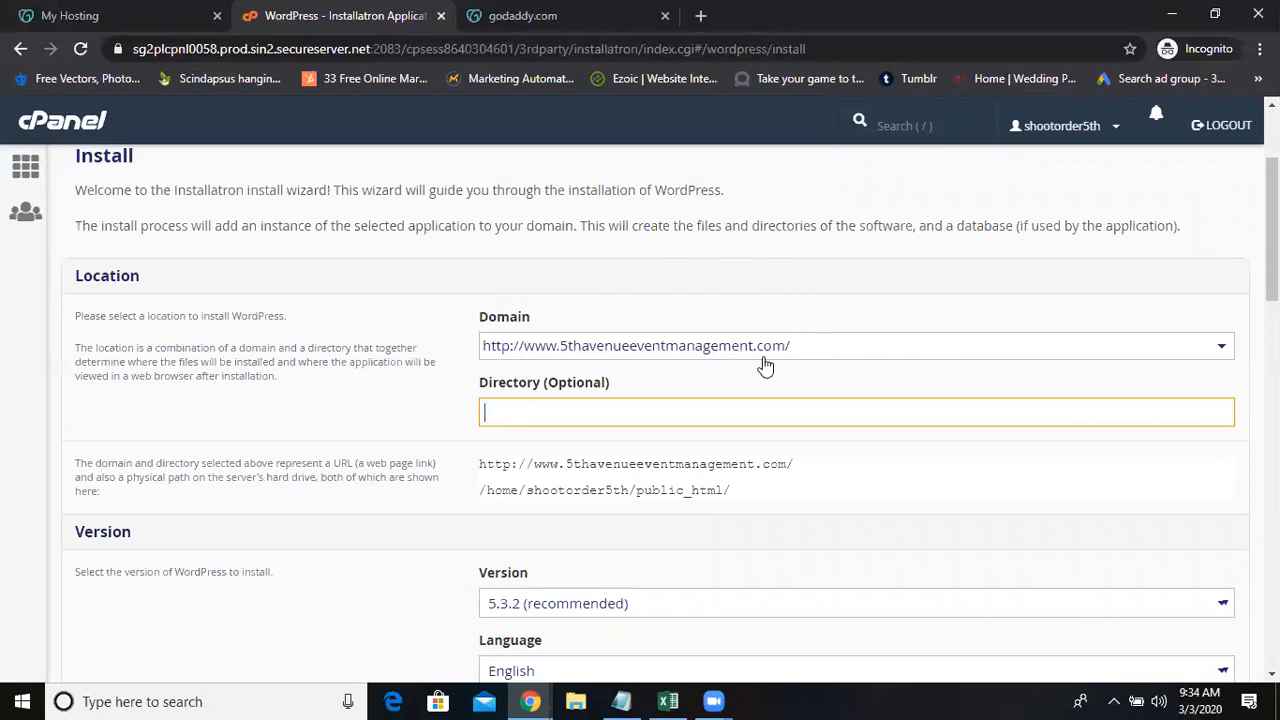
left_click(1220, 344)
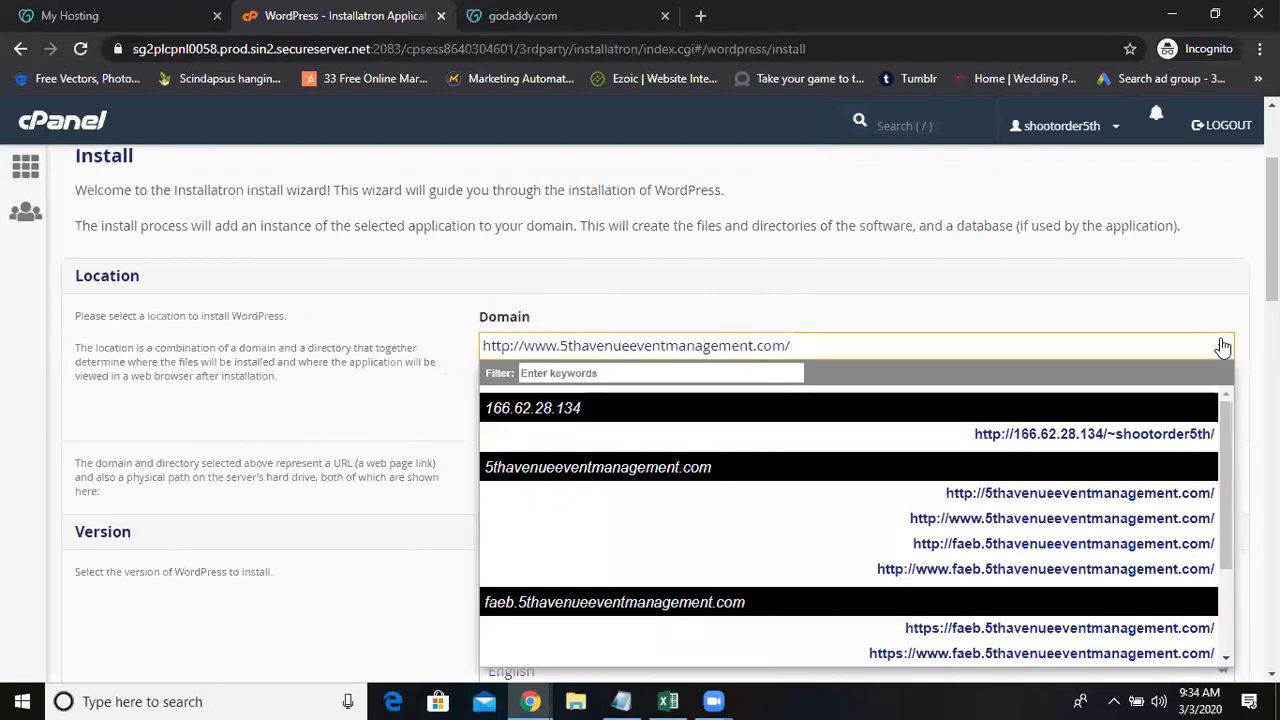
scroll("down", 3)
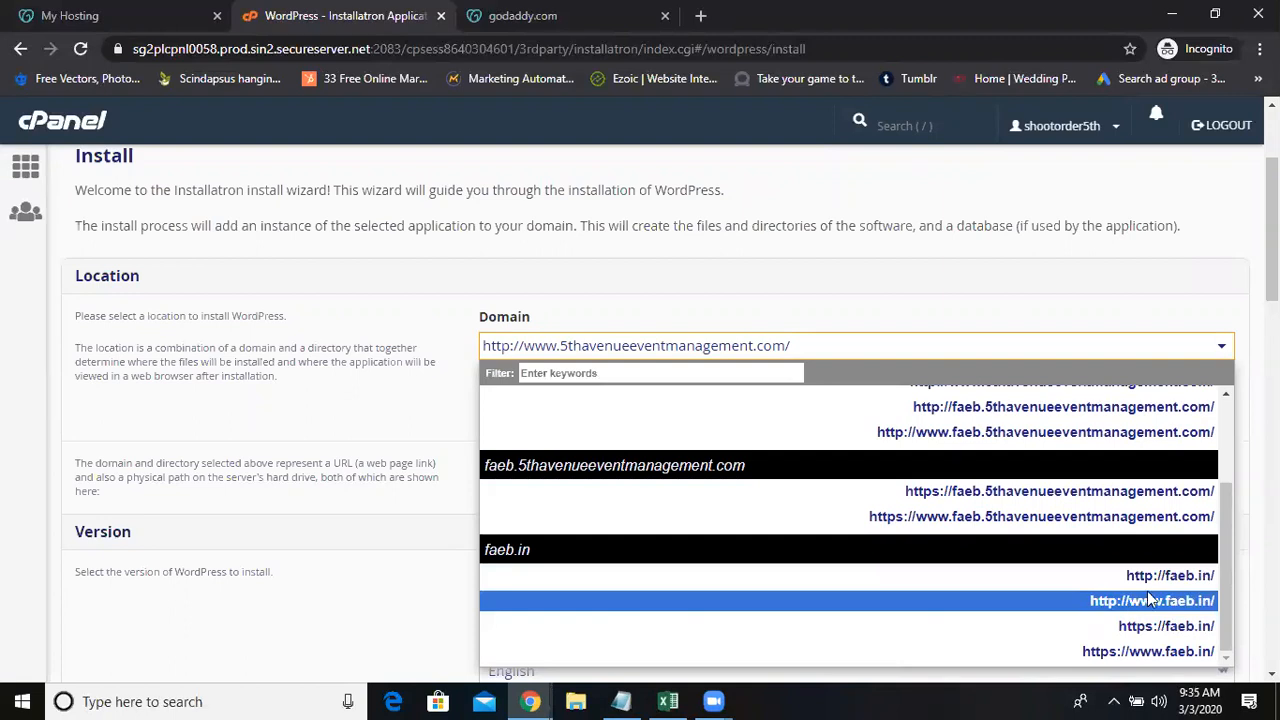
mouse_move(1170, 576)
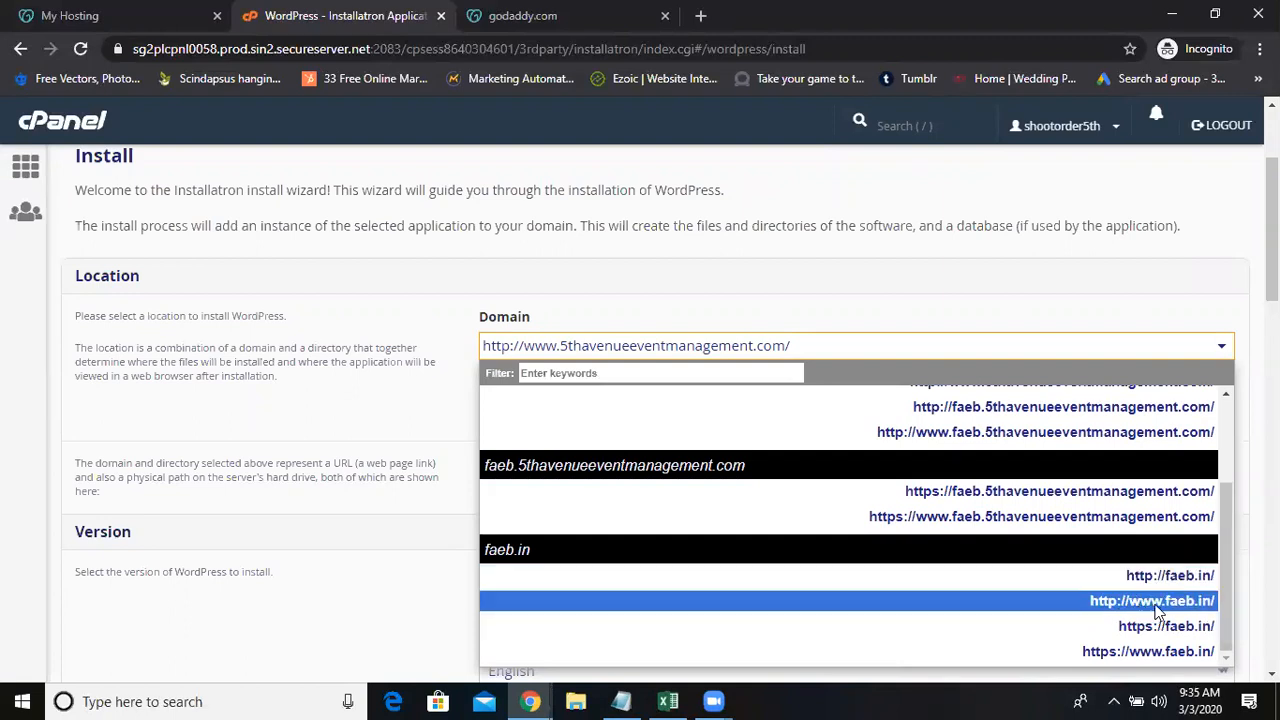
left_click(1152, 600)
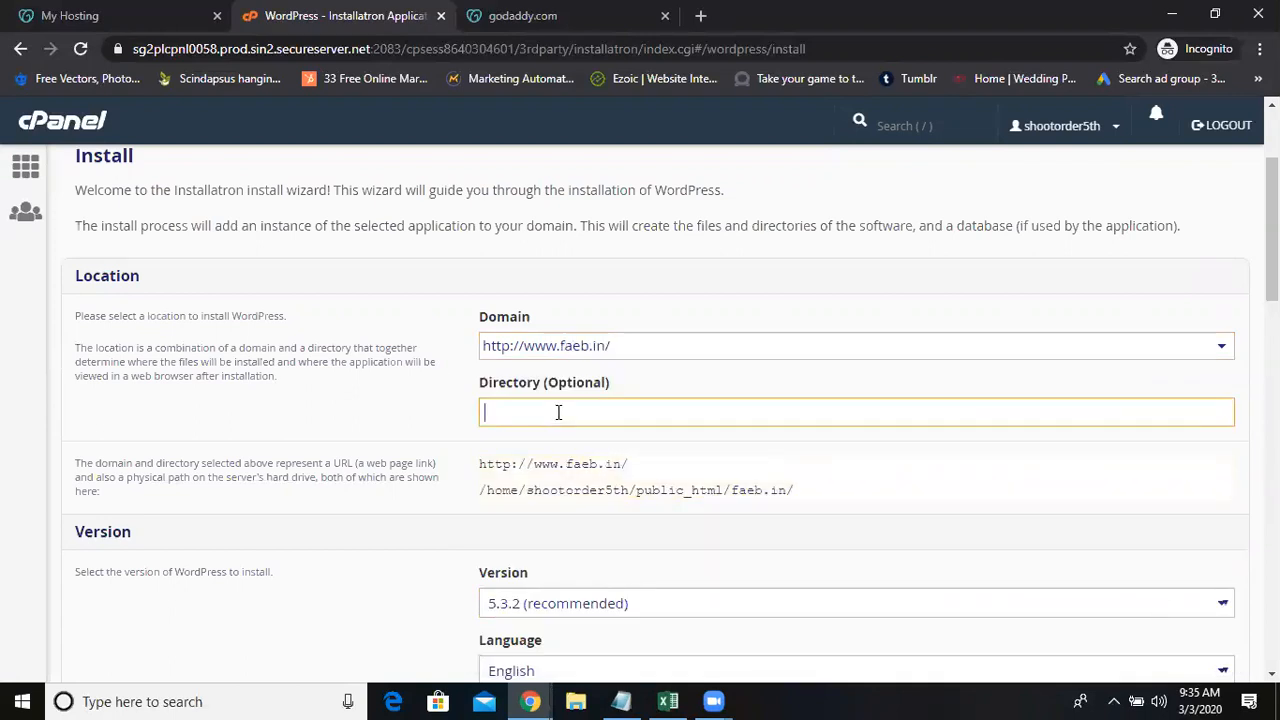
Step: Review version and admin settings (username faeb, strong password) and submit the WordPress install
type("blo")
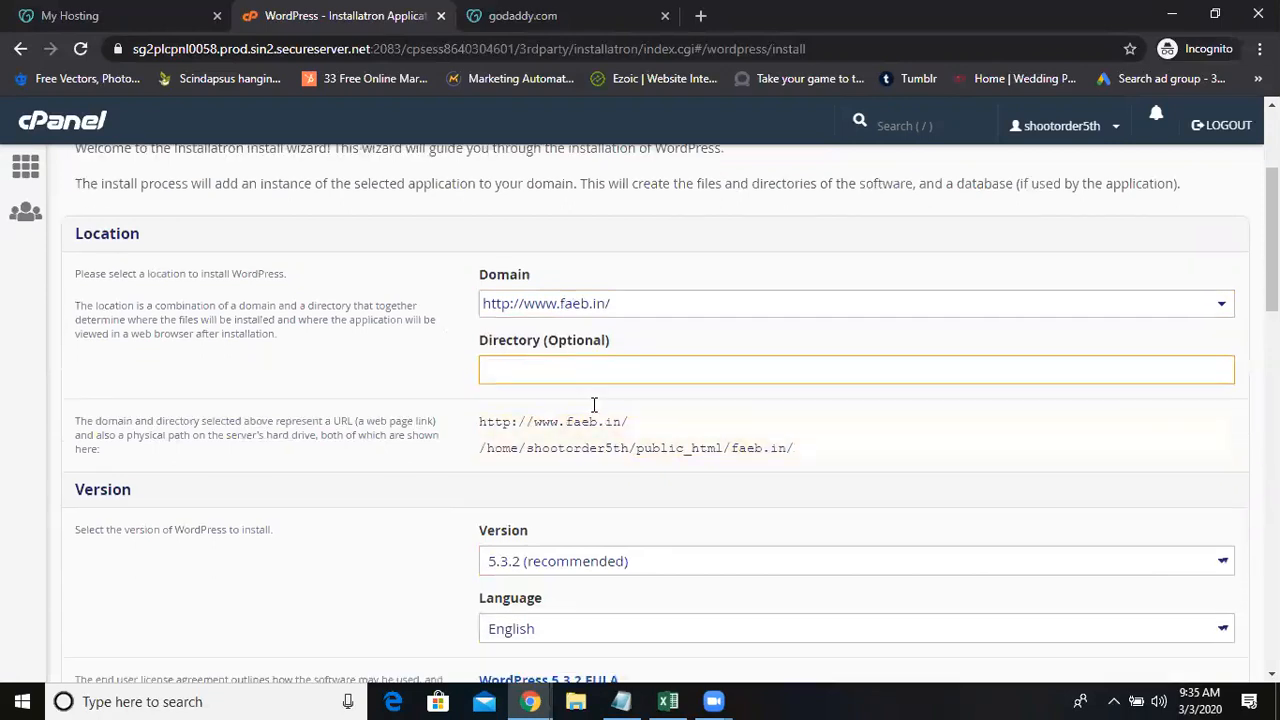
scroll("down", 3)
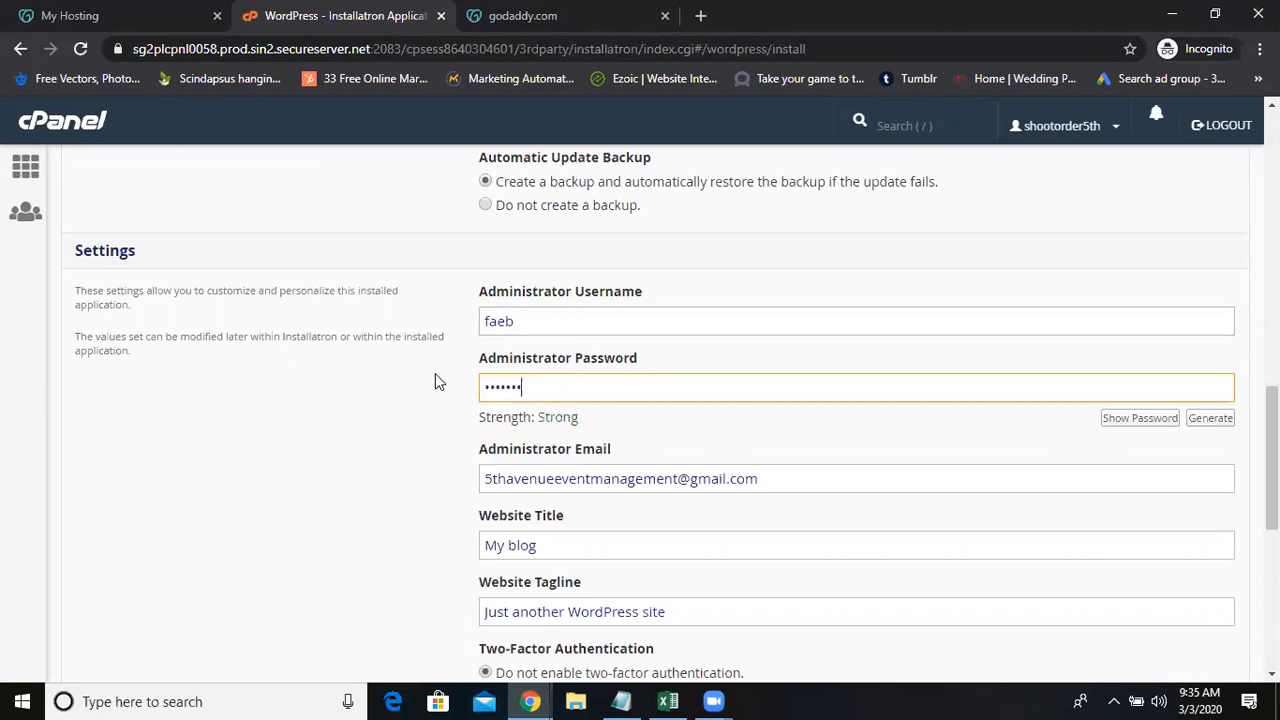
mouse_move(712, 476)
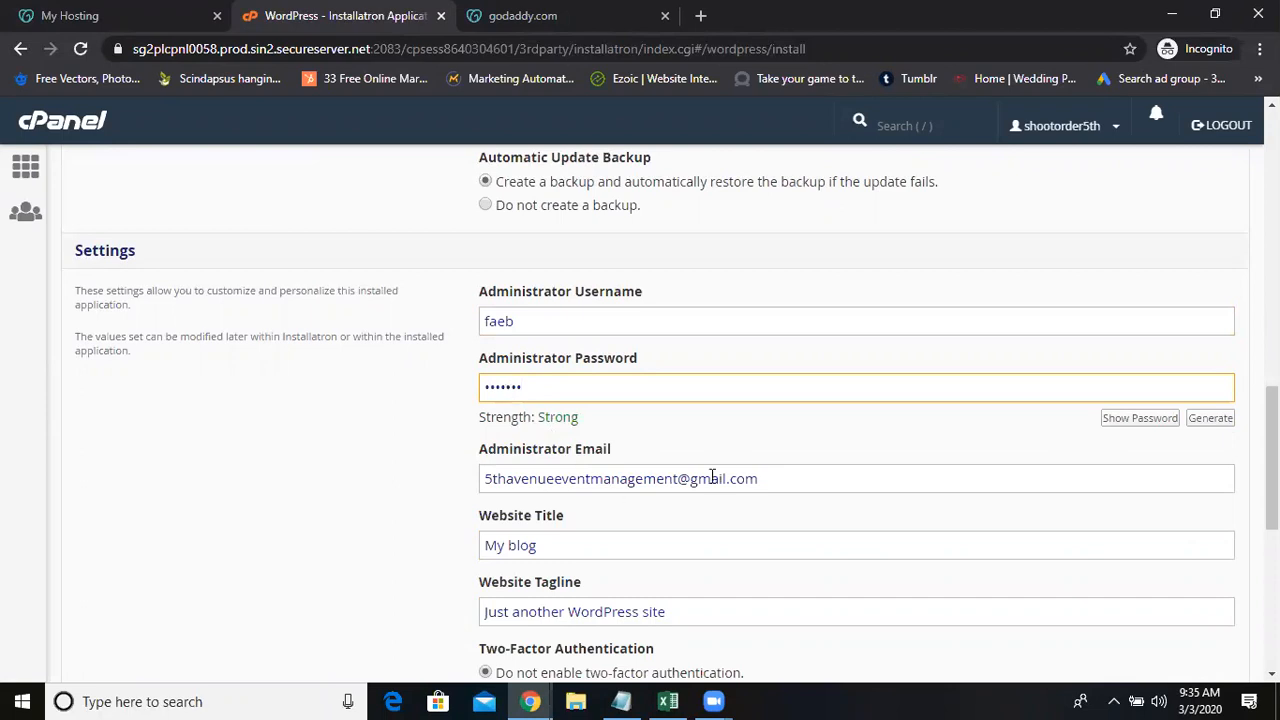
scroll("up", 3)
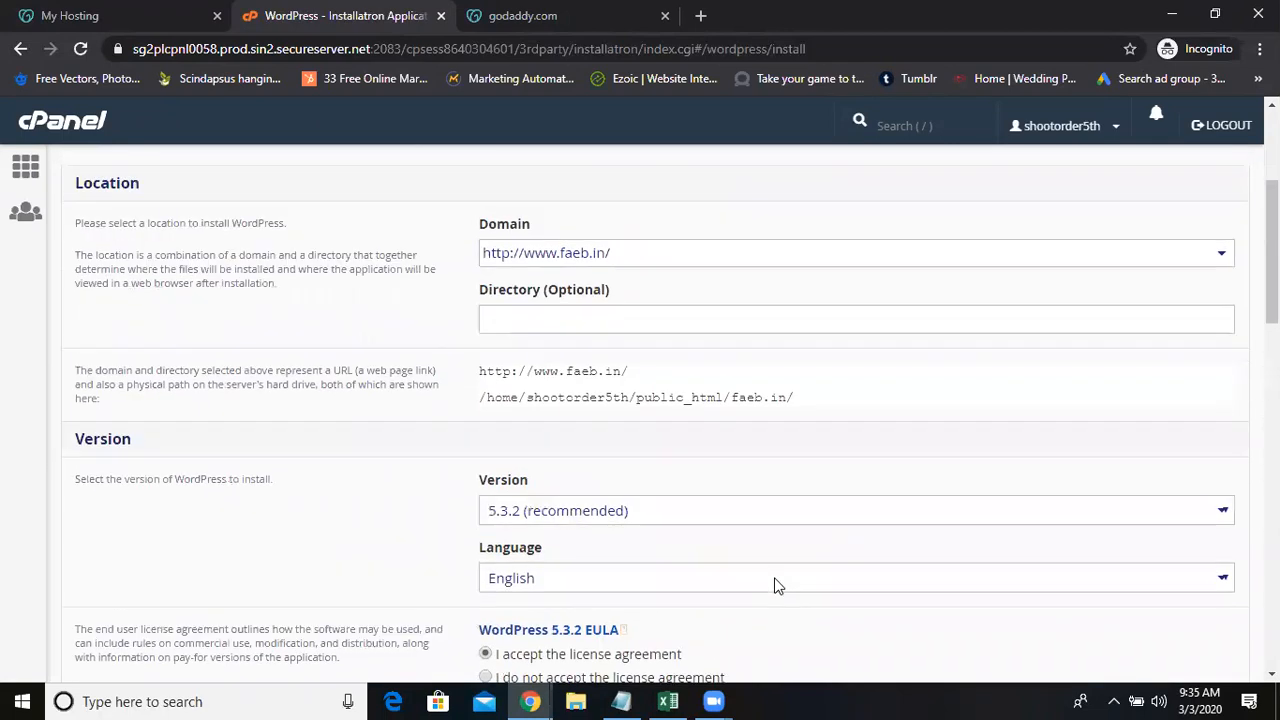
scroll("up", 3)
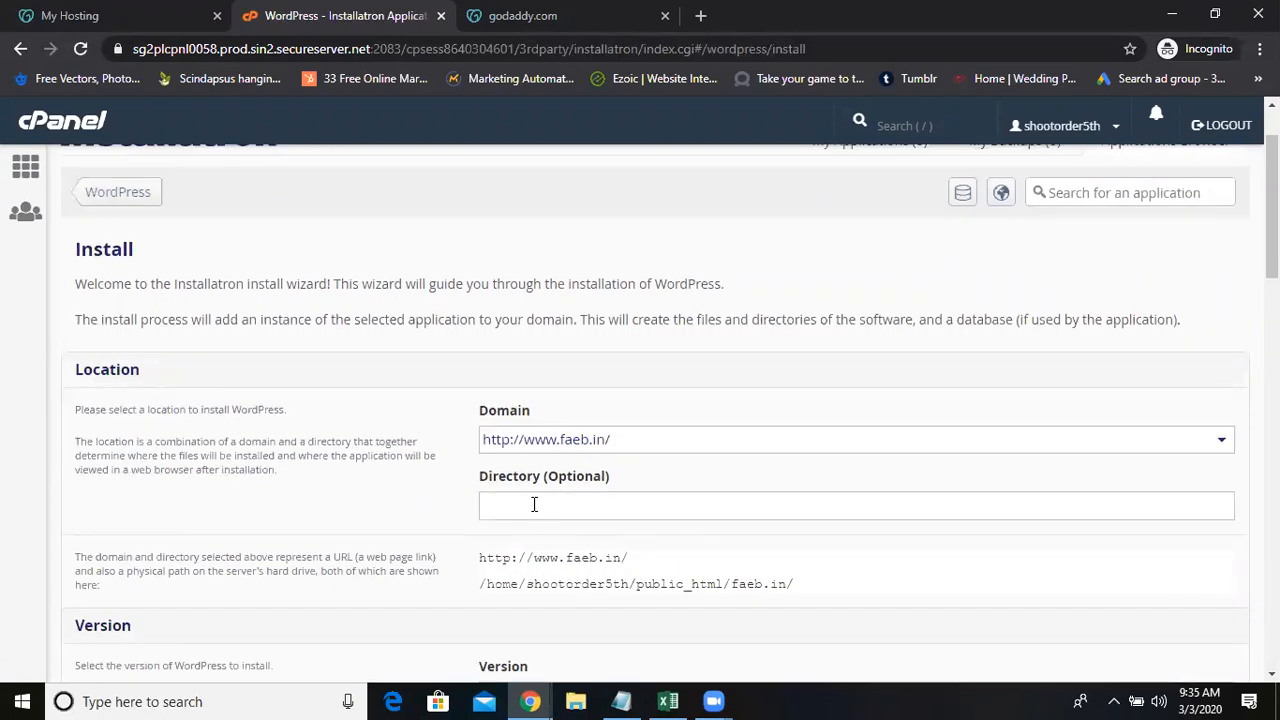
scroll("down", 3)
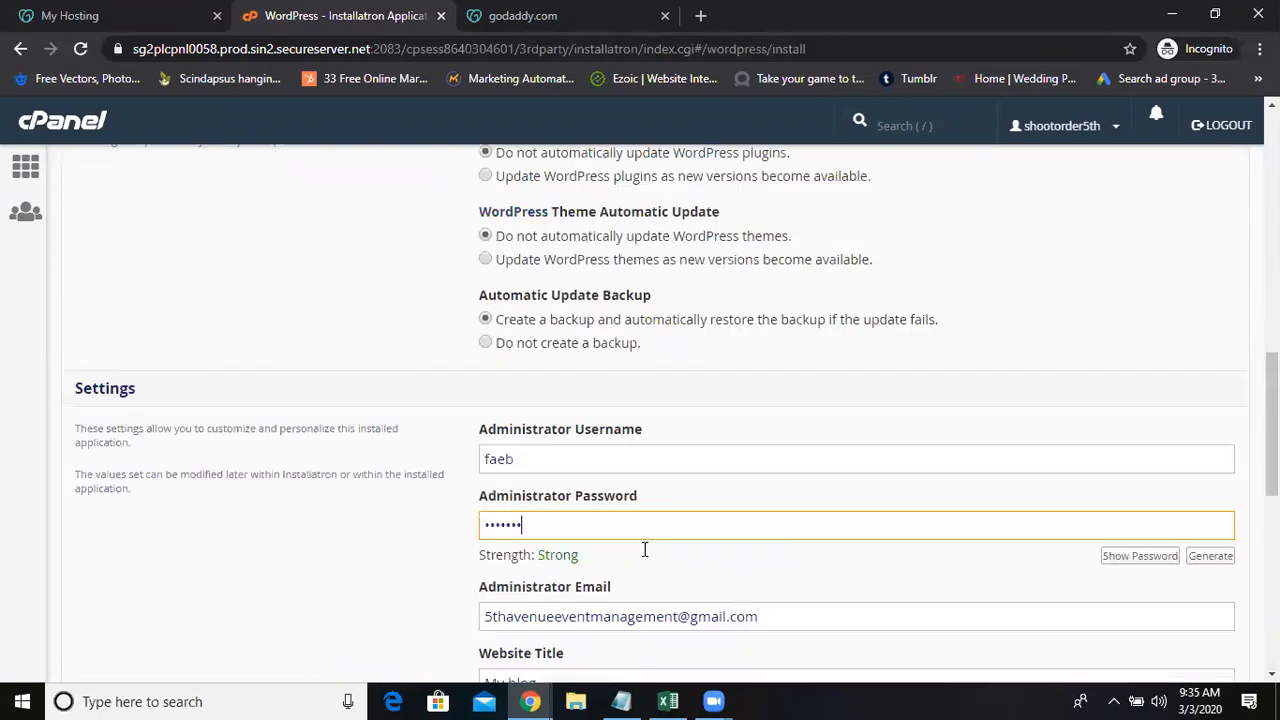
scroll("down", 3)
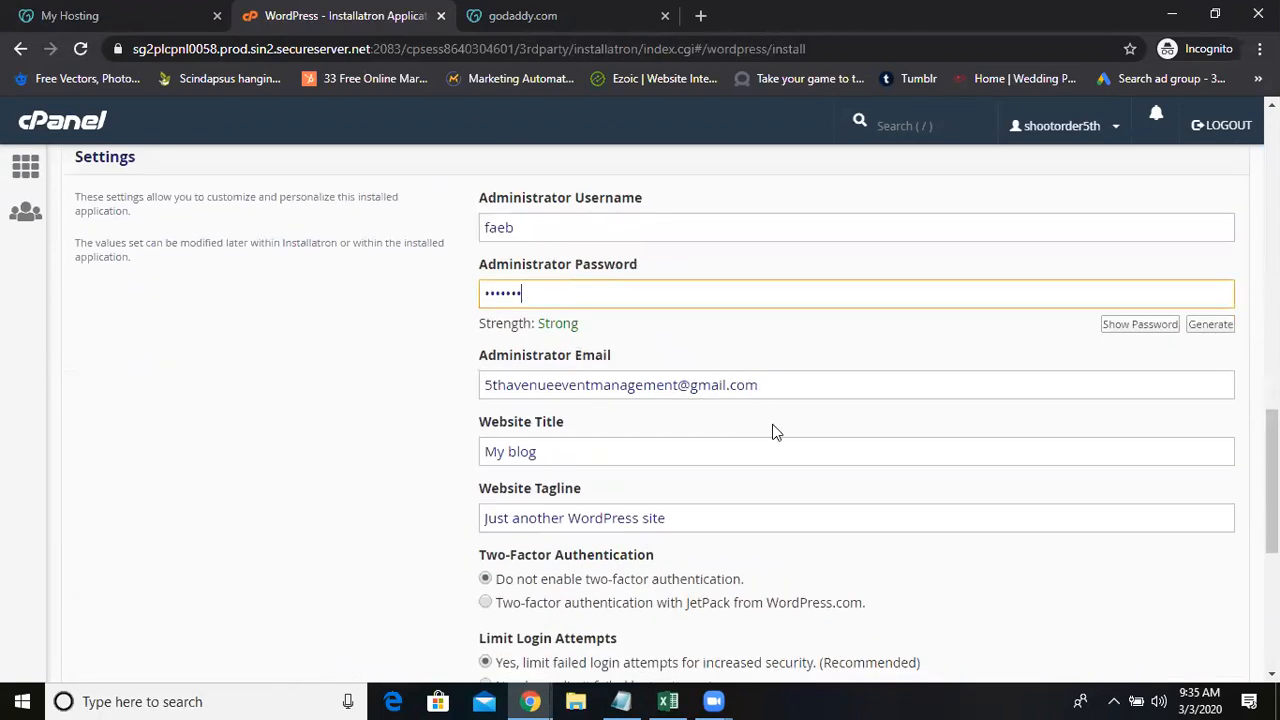
scroll("down", 3)
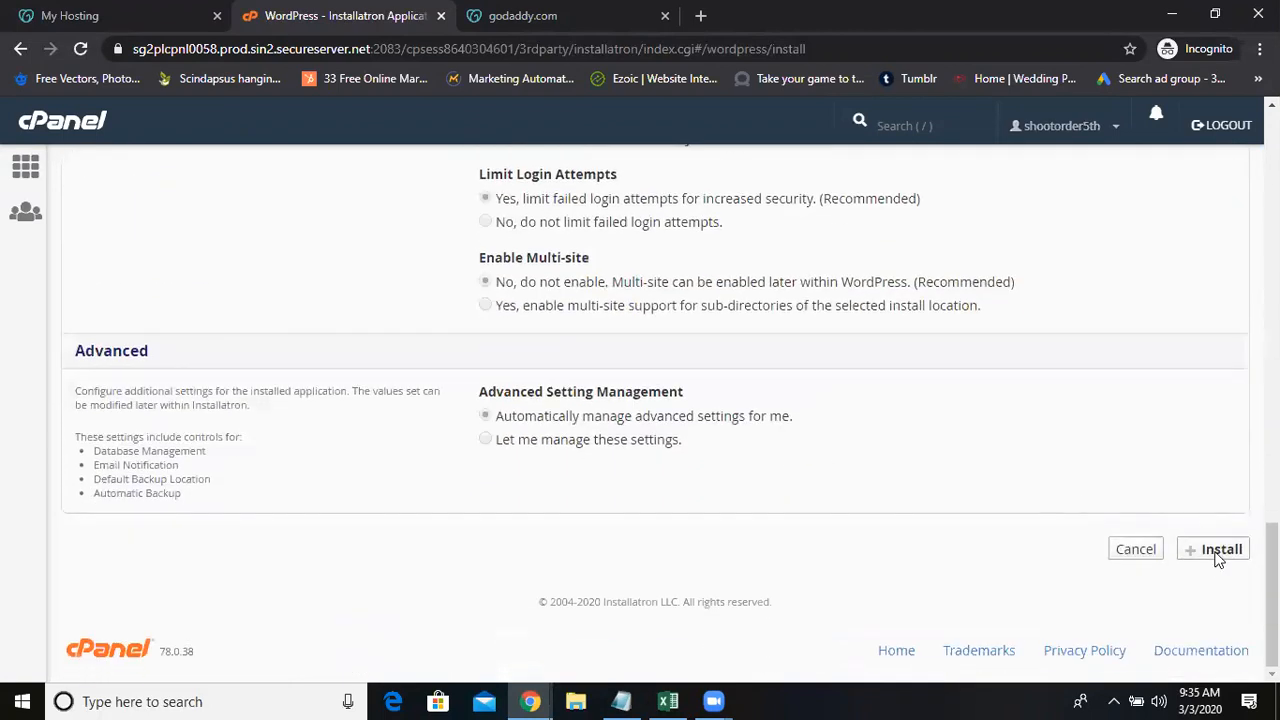
left_click(1220, 548)
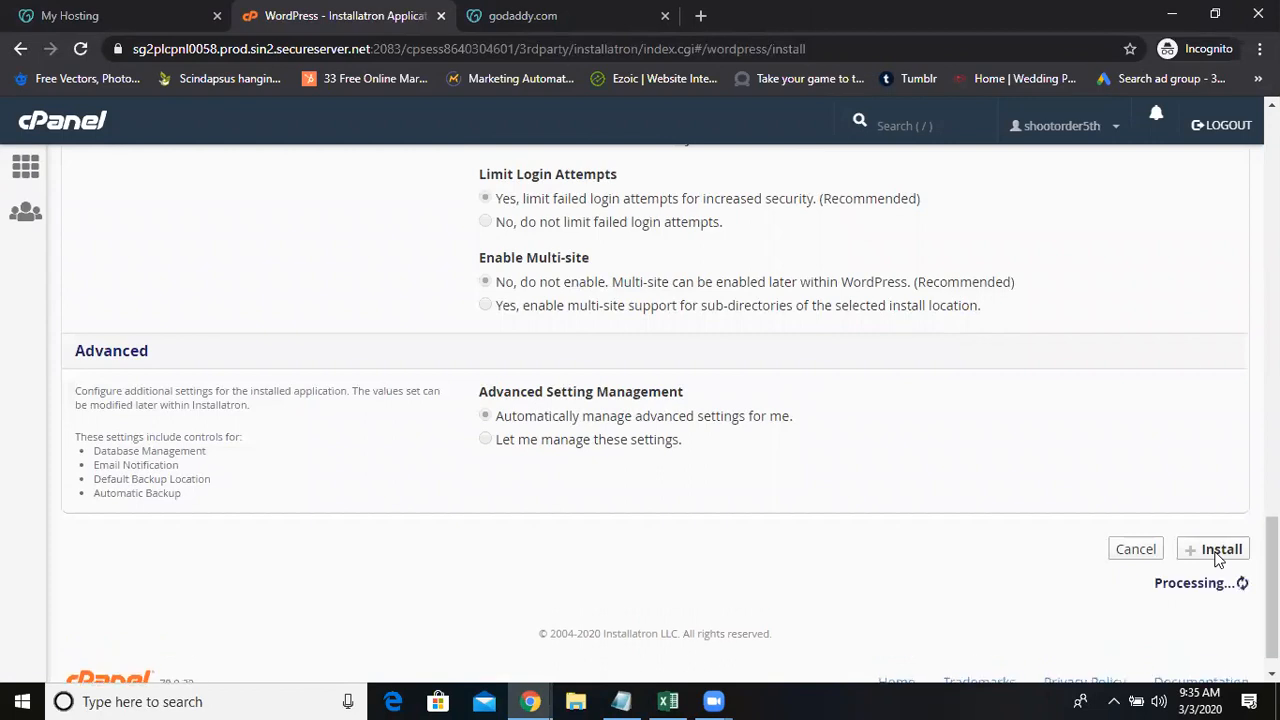
Step: Watch the My blog install copy files to 15%, then bring the Notepad notes forward
scroll("up", 3)
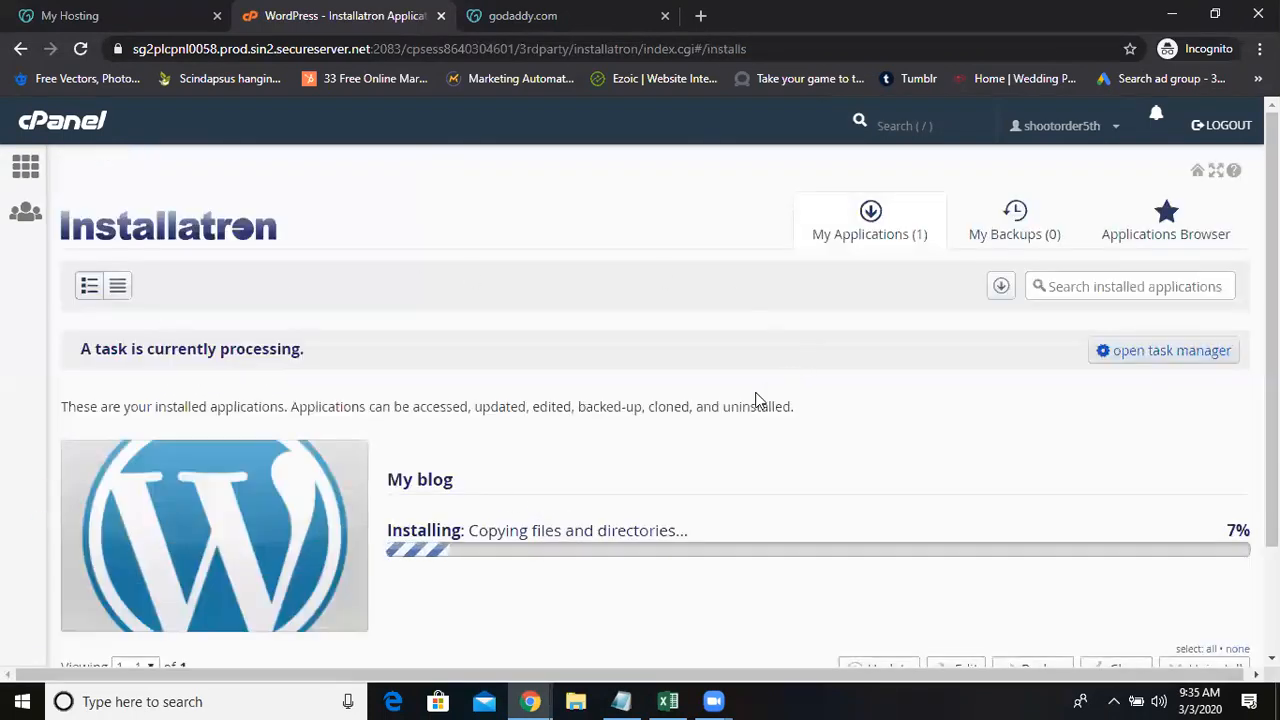
scroll("down", 3)
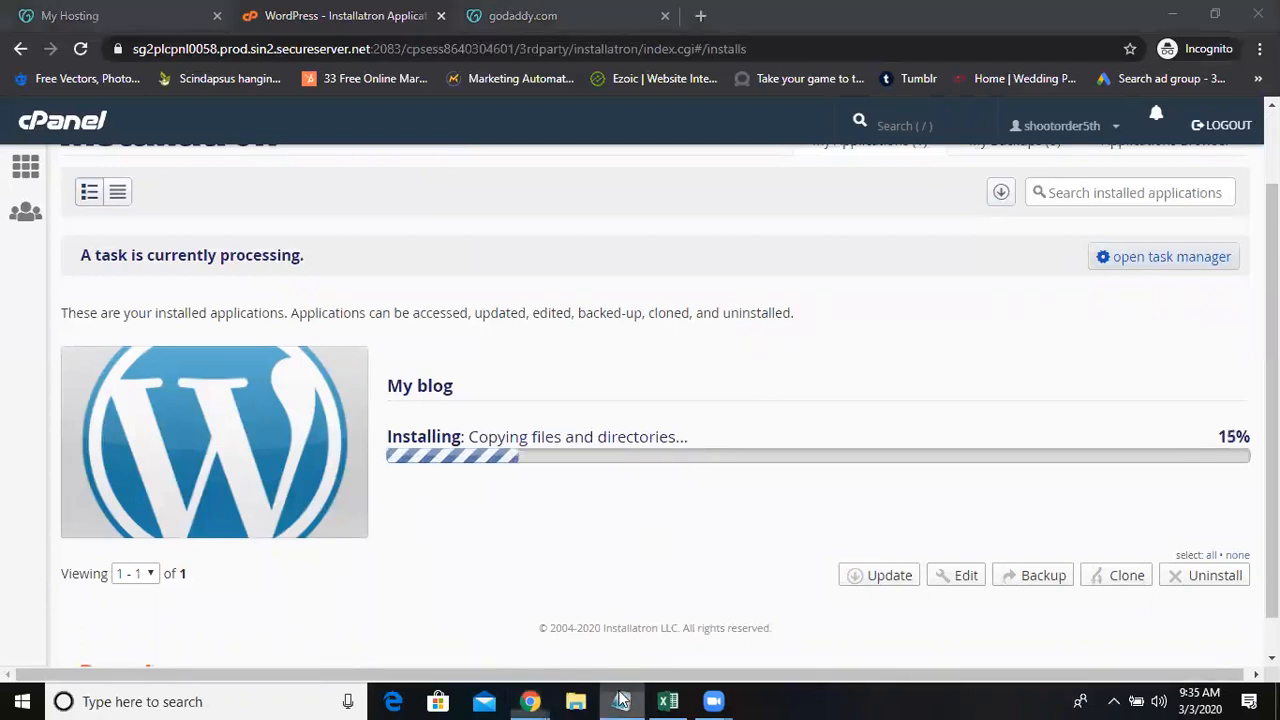
left_click(620, 700)
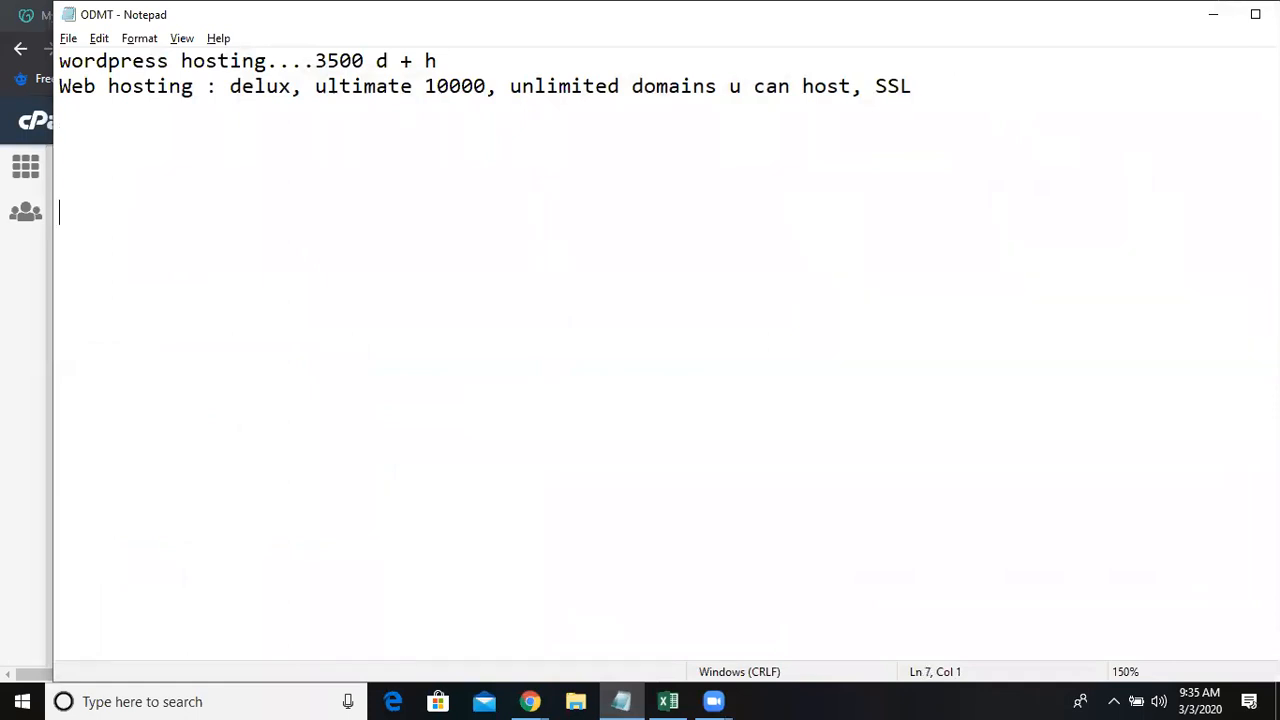
Step: Write step 1: go to your first GoDaddy account and take the server ID
type("1.G")
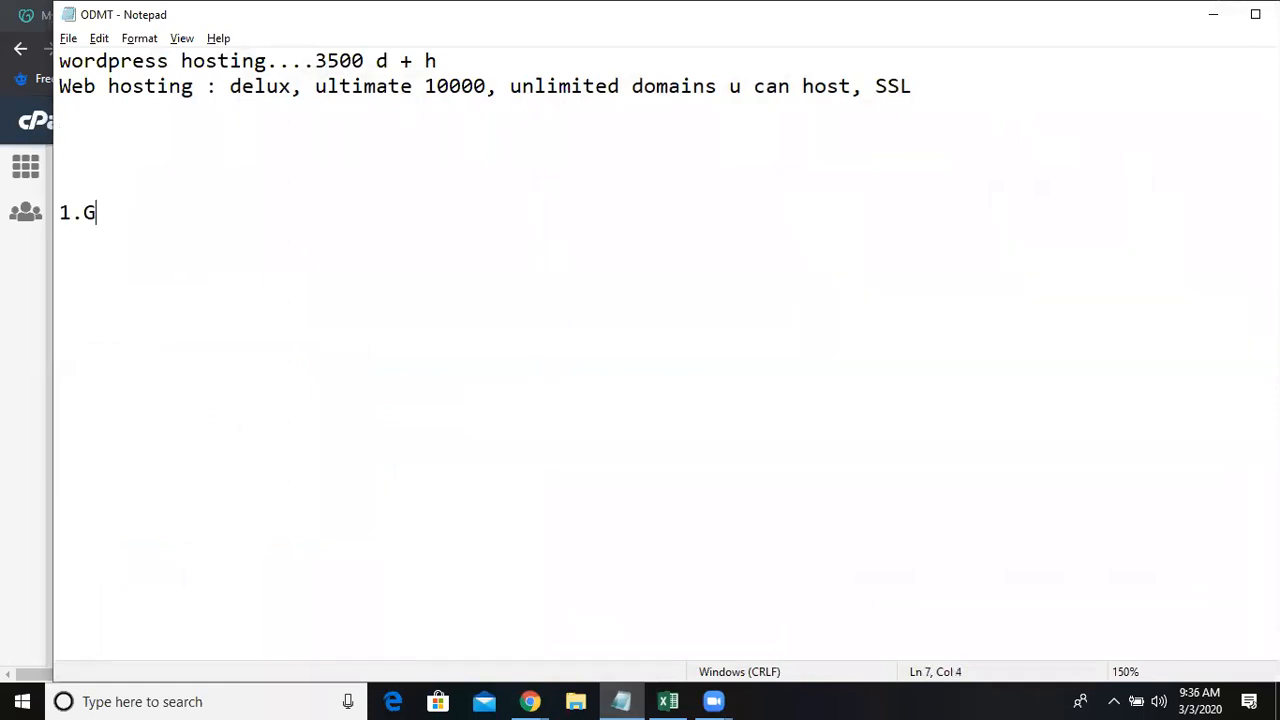
type("o to you")
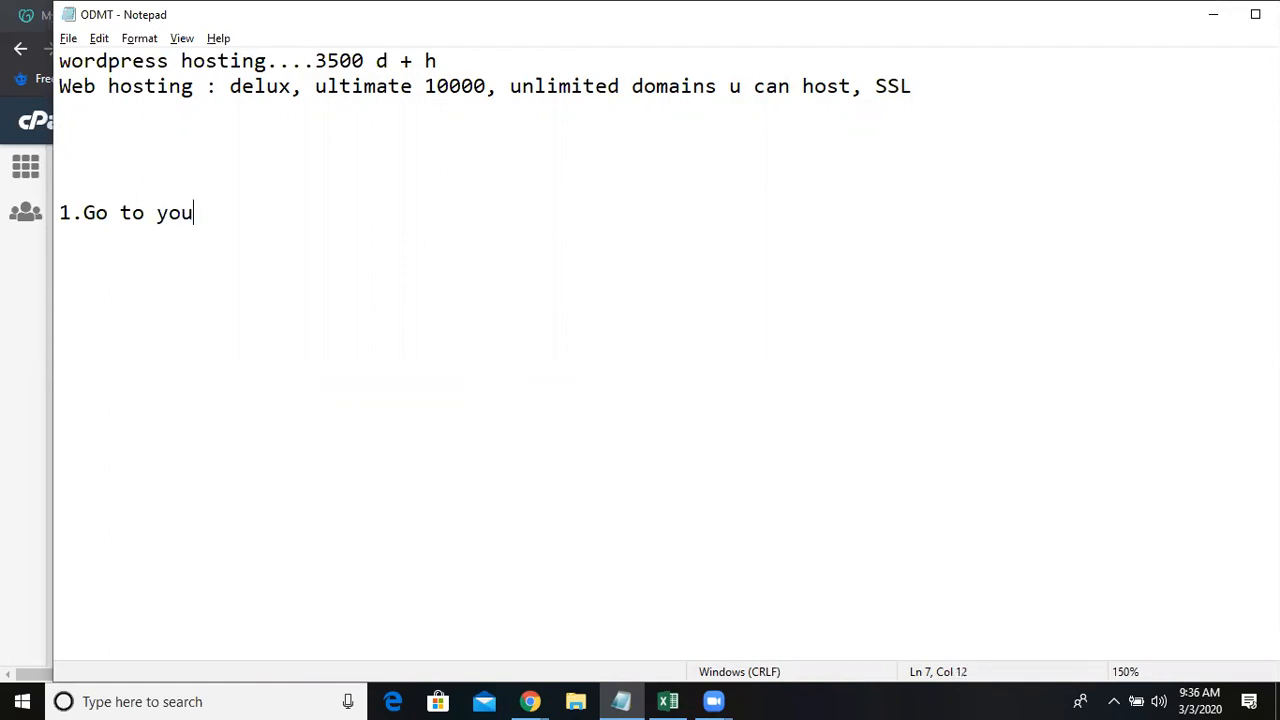
type("r first g")
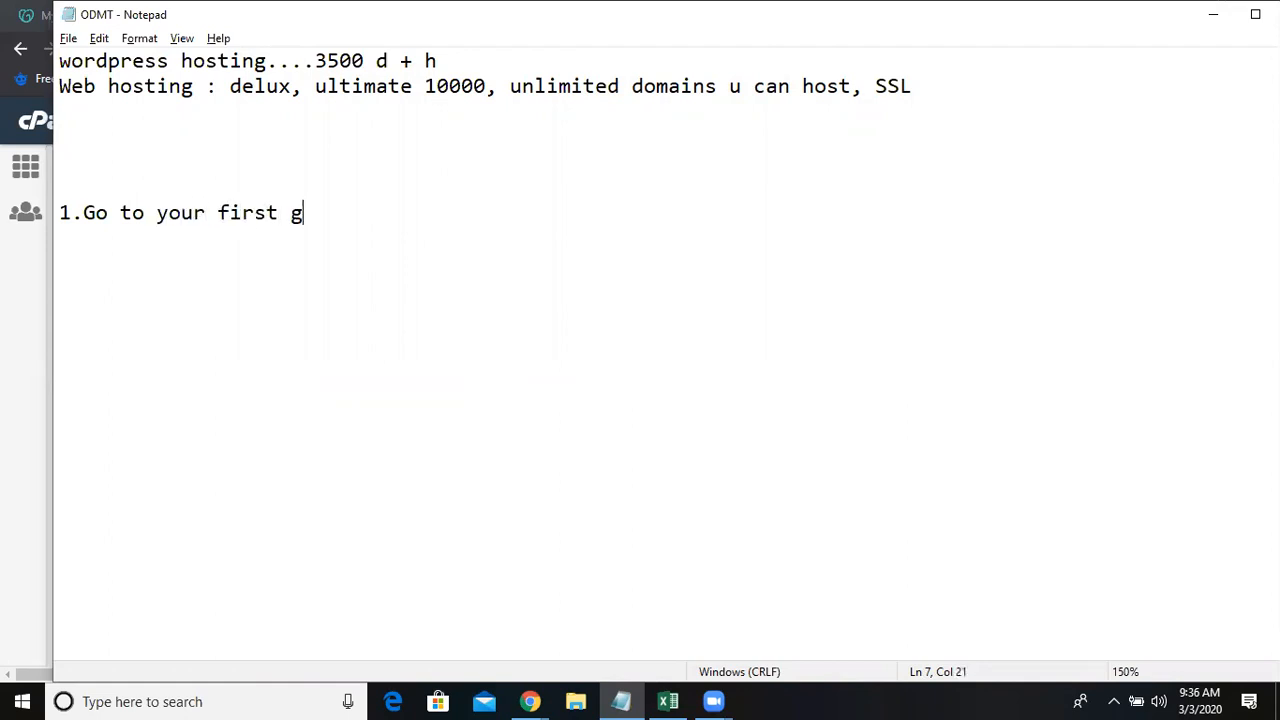
type("odaddy accou")
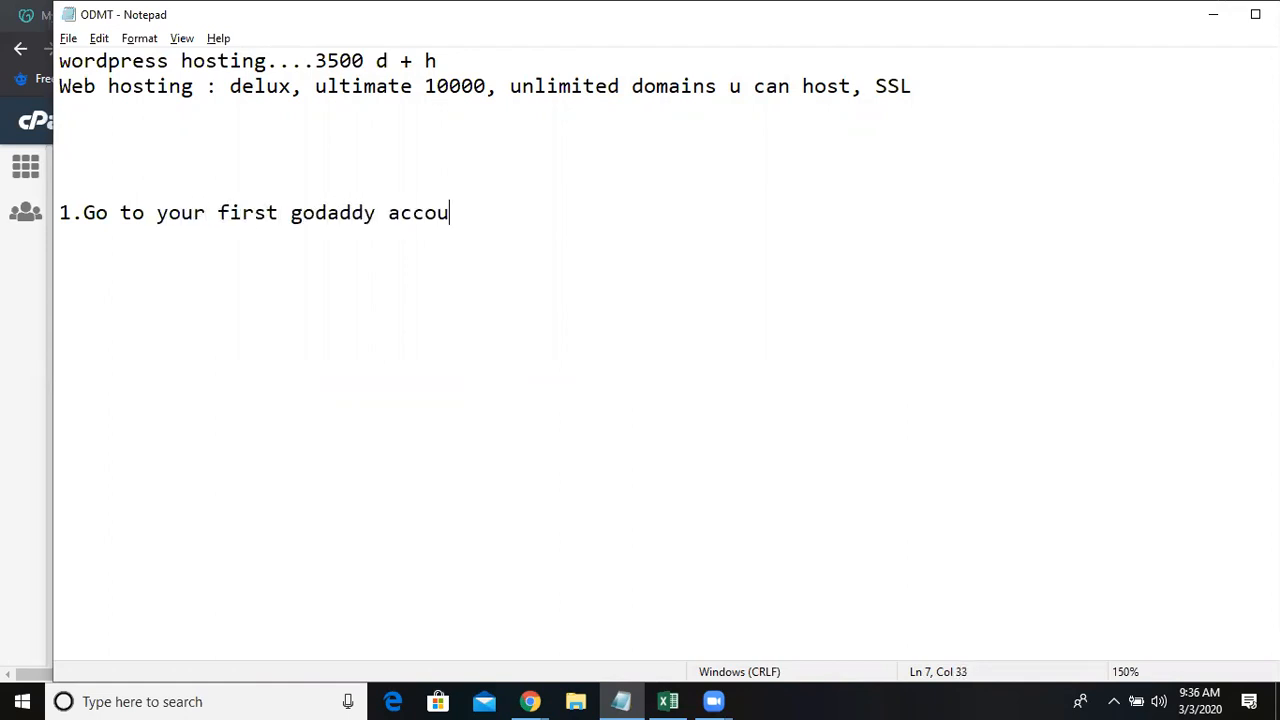
type("nt se")
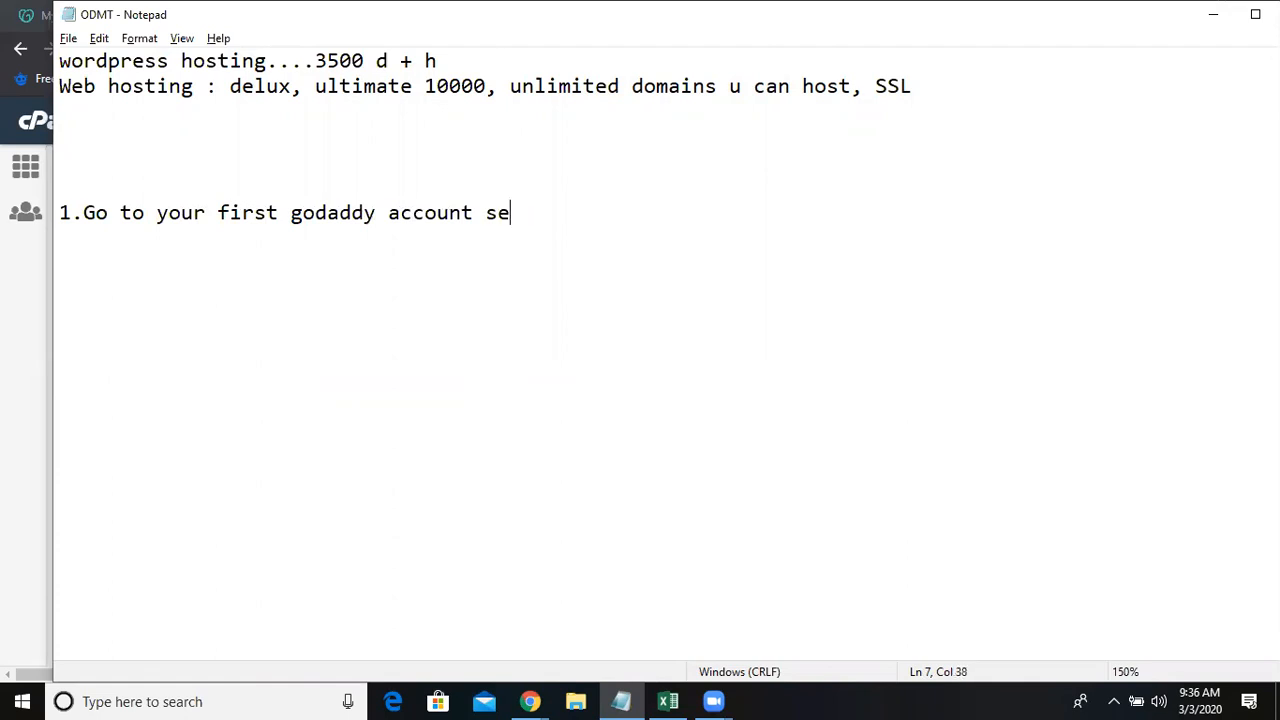
key("Backspace")
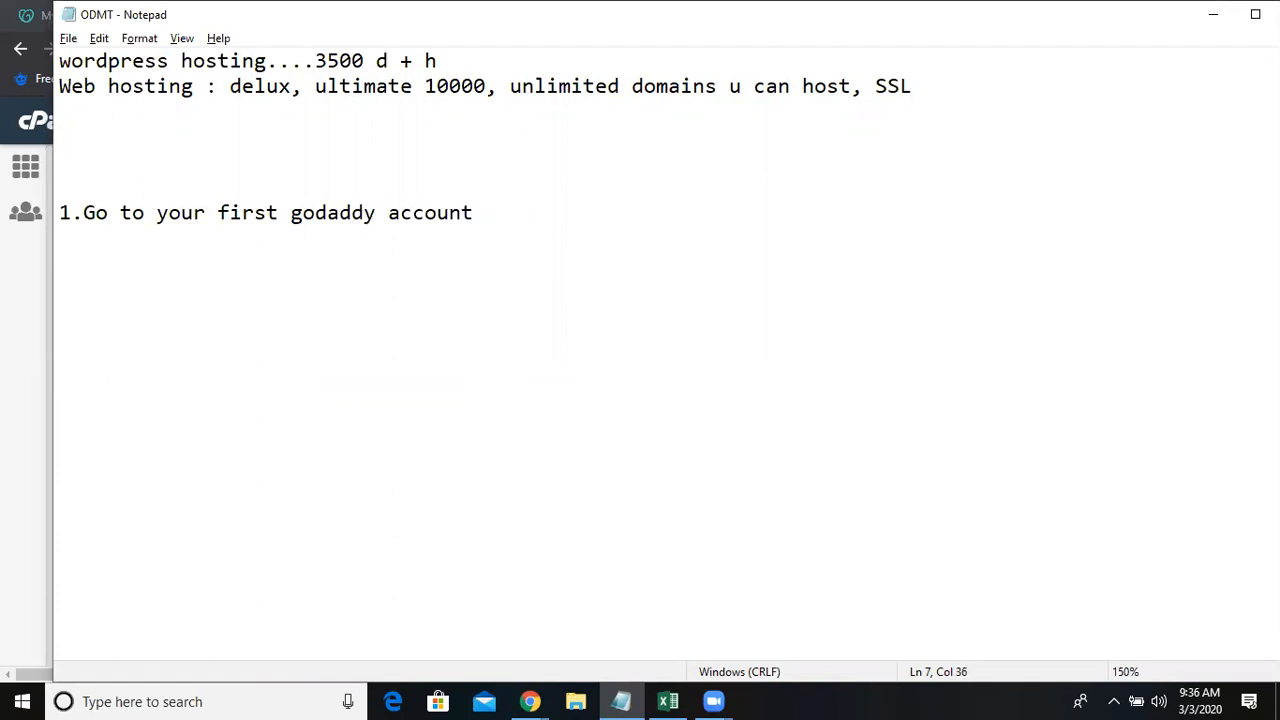
type("take the")
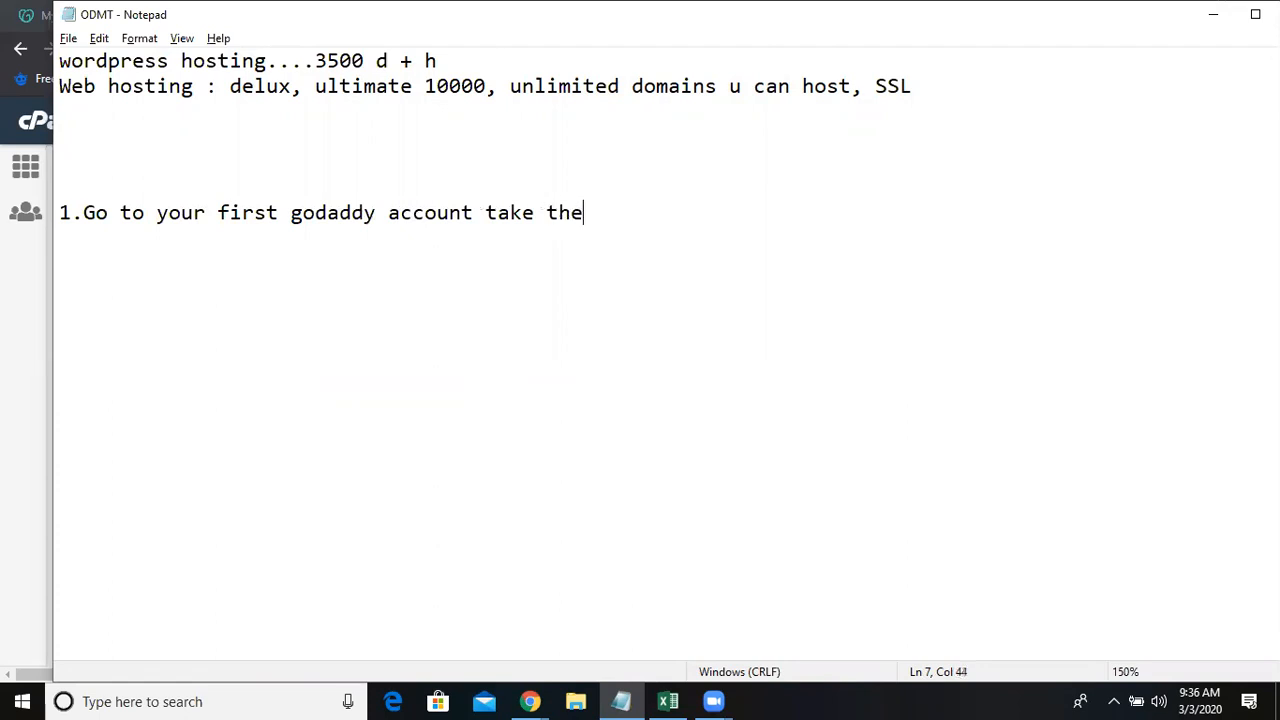
type("S")
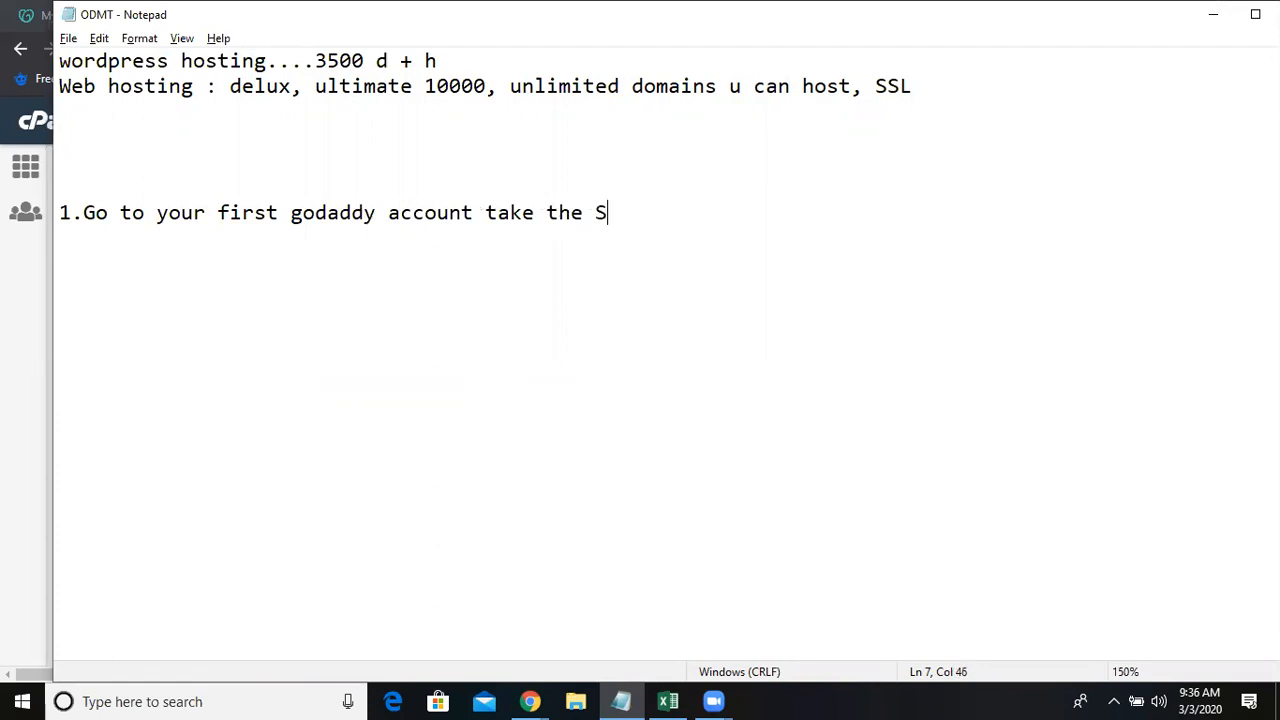
type("ER")
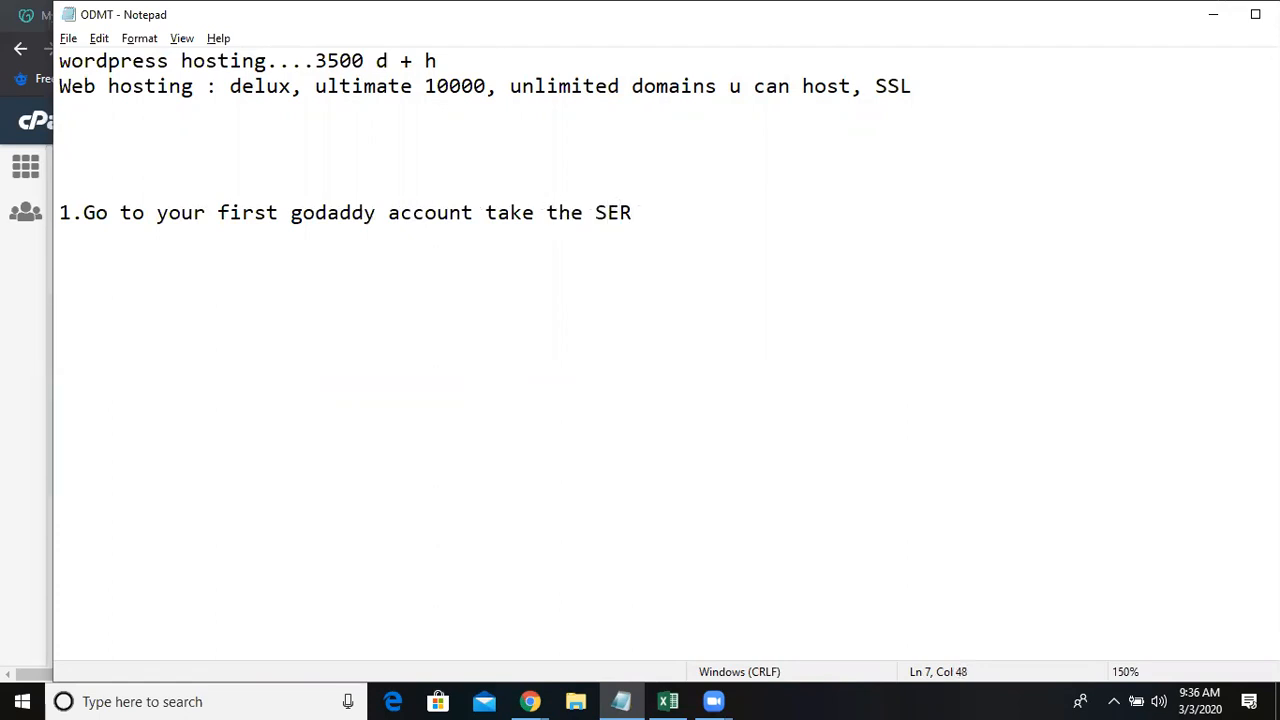
type("ver ID")
left_click(388, 238)
type("2.")
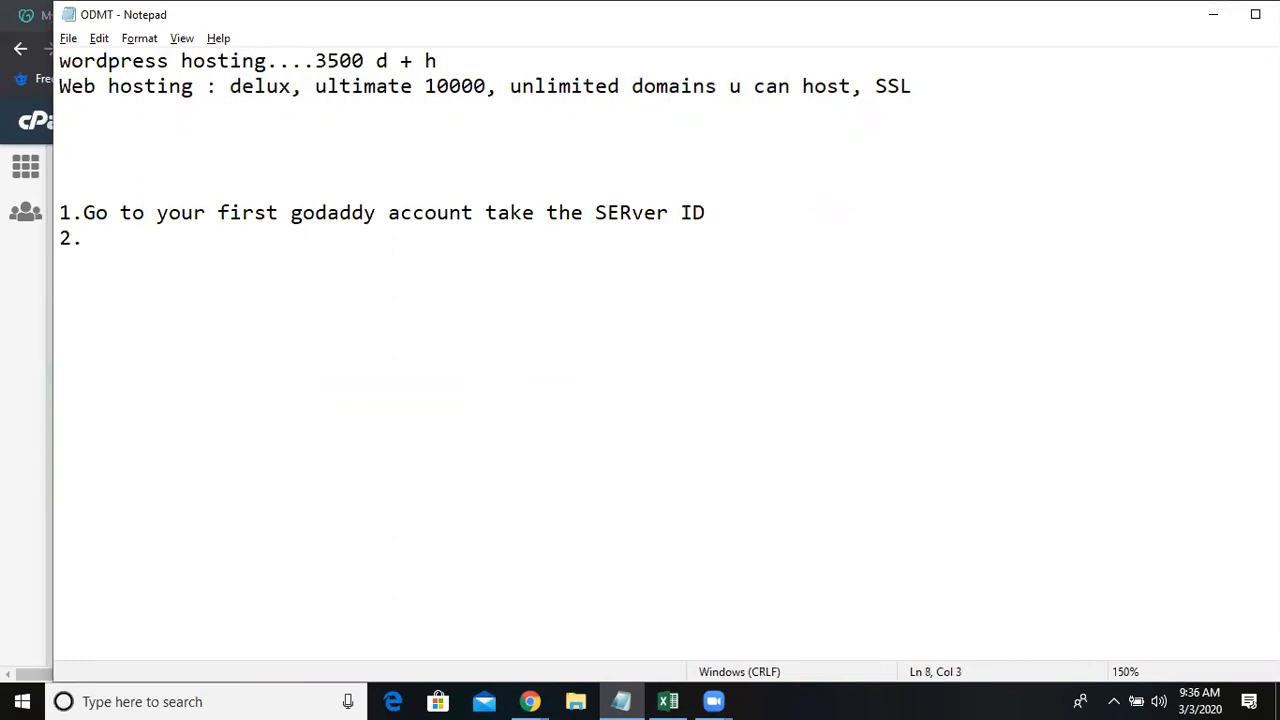
Step: Write step 2: go to another GoDaddy account, select the domain and change its DNS
type("Go for anoth")
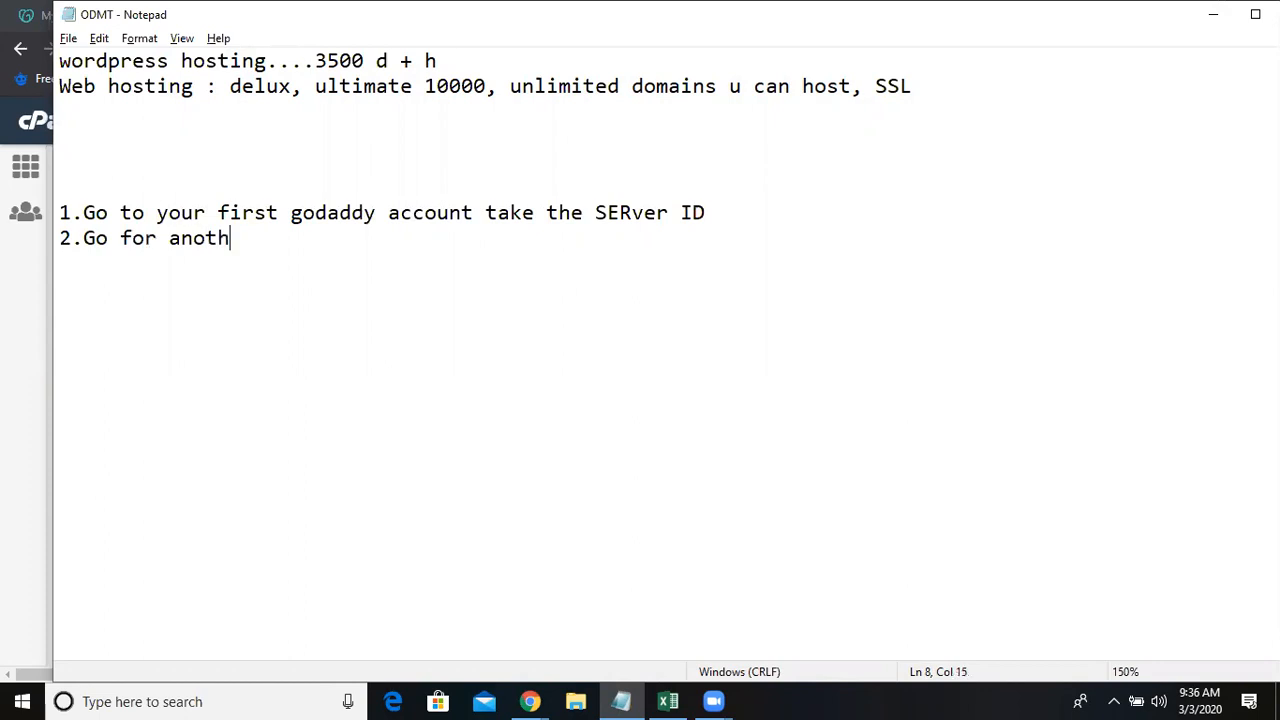
type("er godaddy")
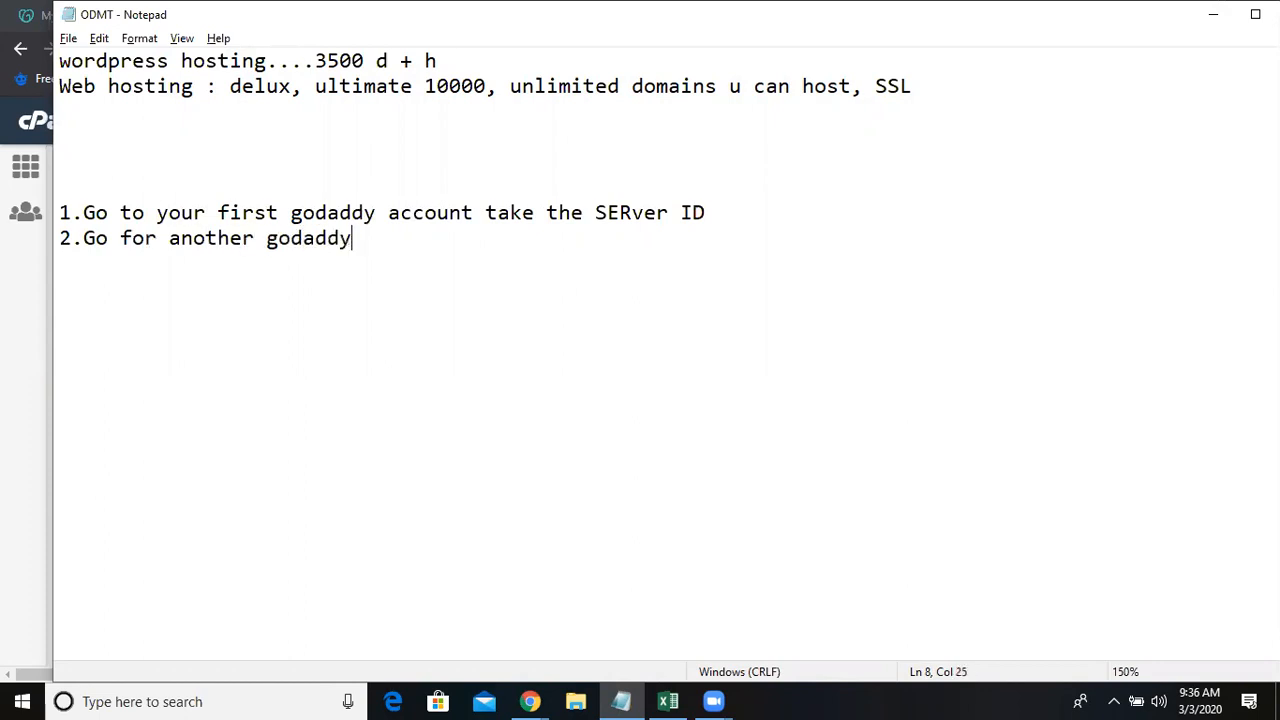
type("account")
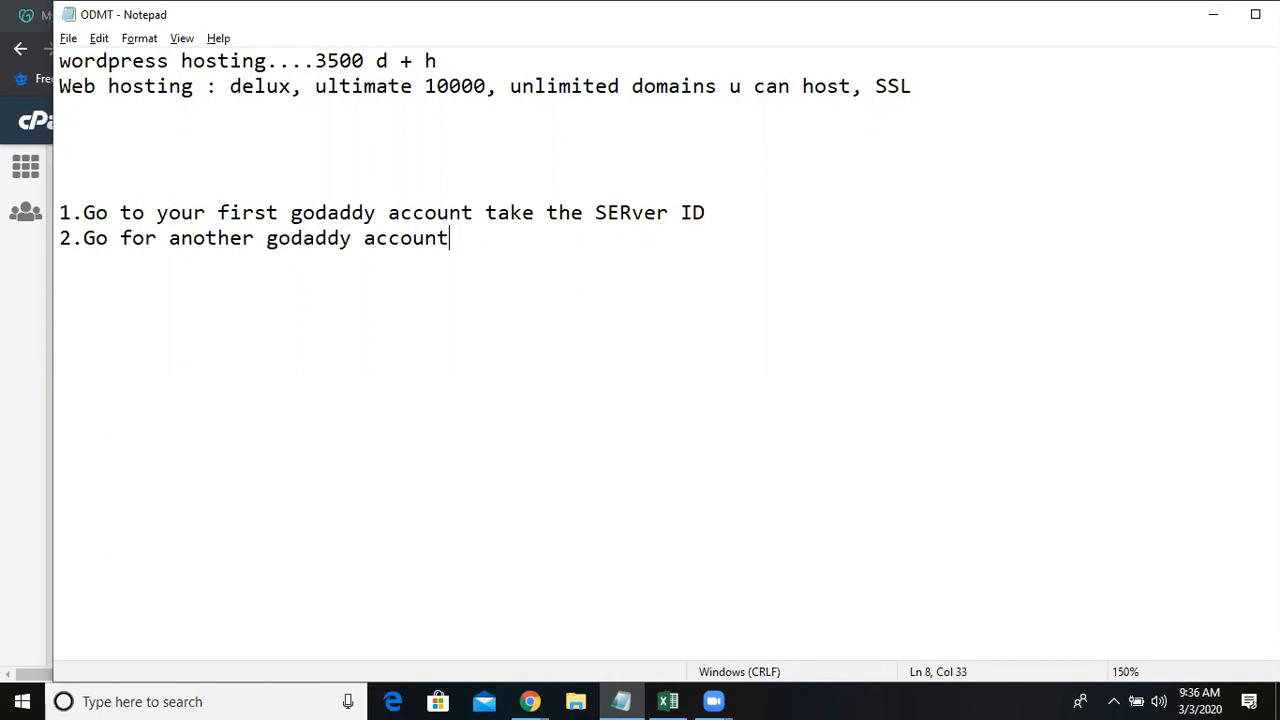
type(", sele")
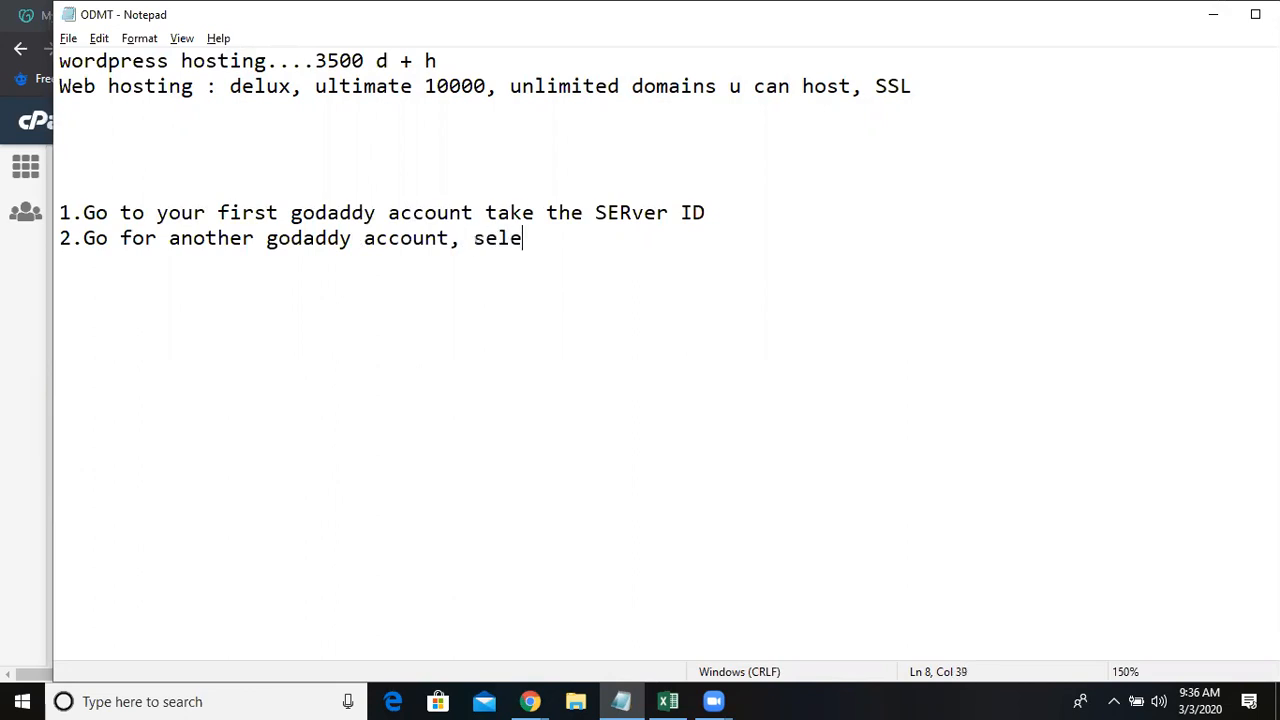
type("ct the domain and changed")
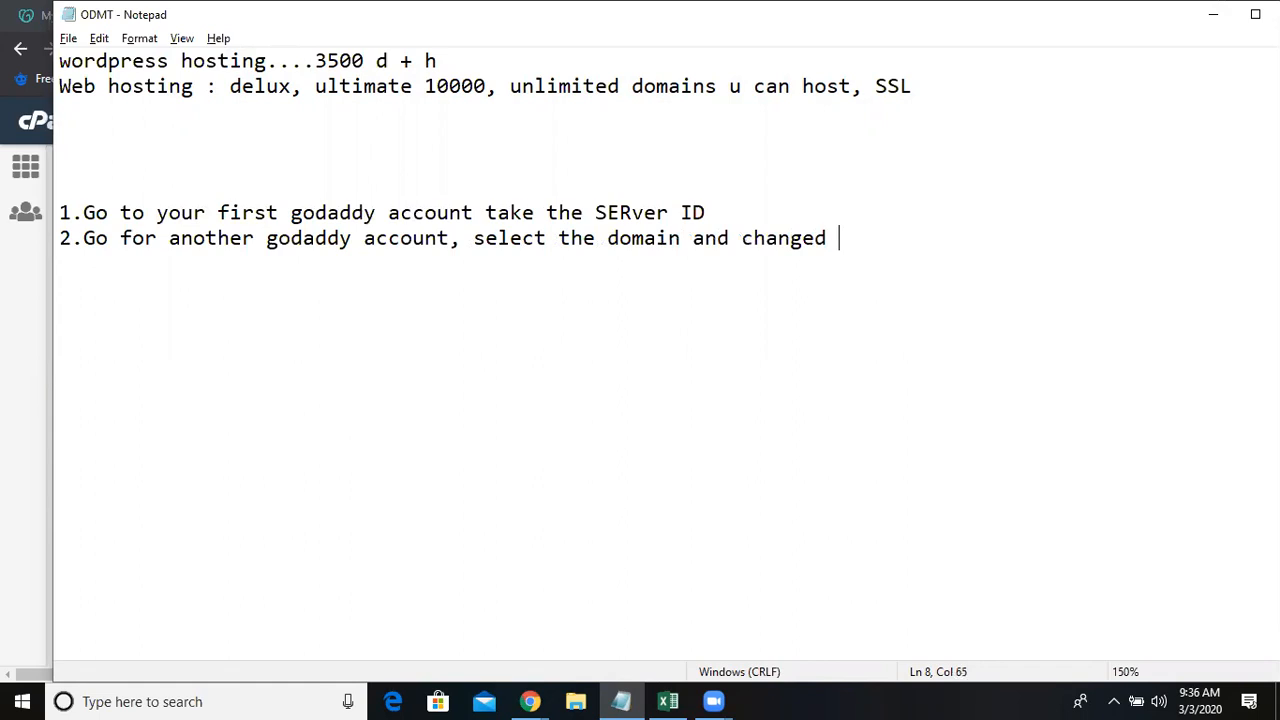
type("DNS")
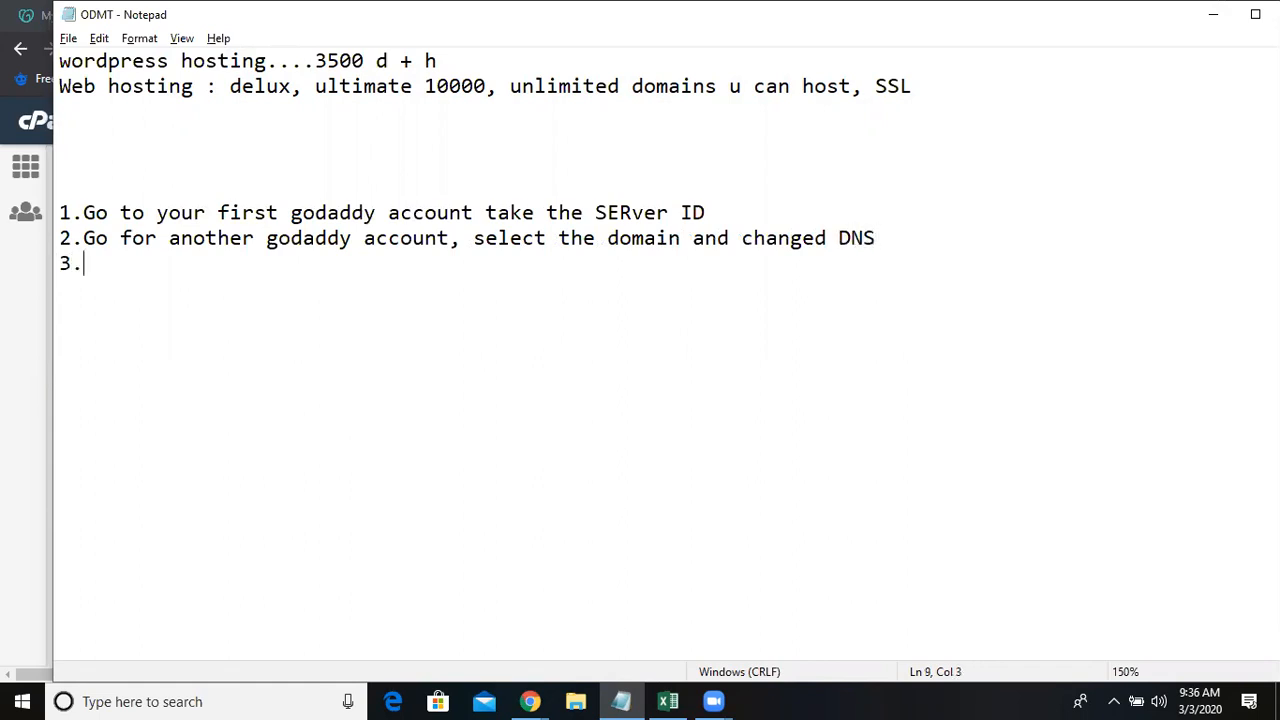
Step: Write step 3: in the first account's cPanel, select addon domain and add this domain
type("Go")
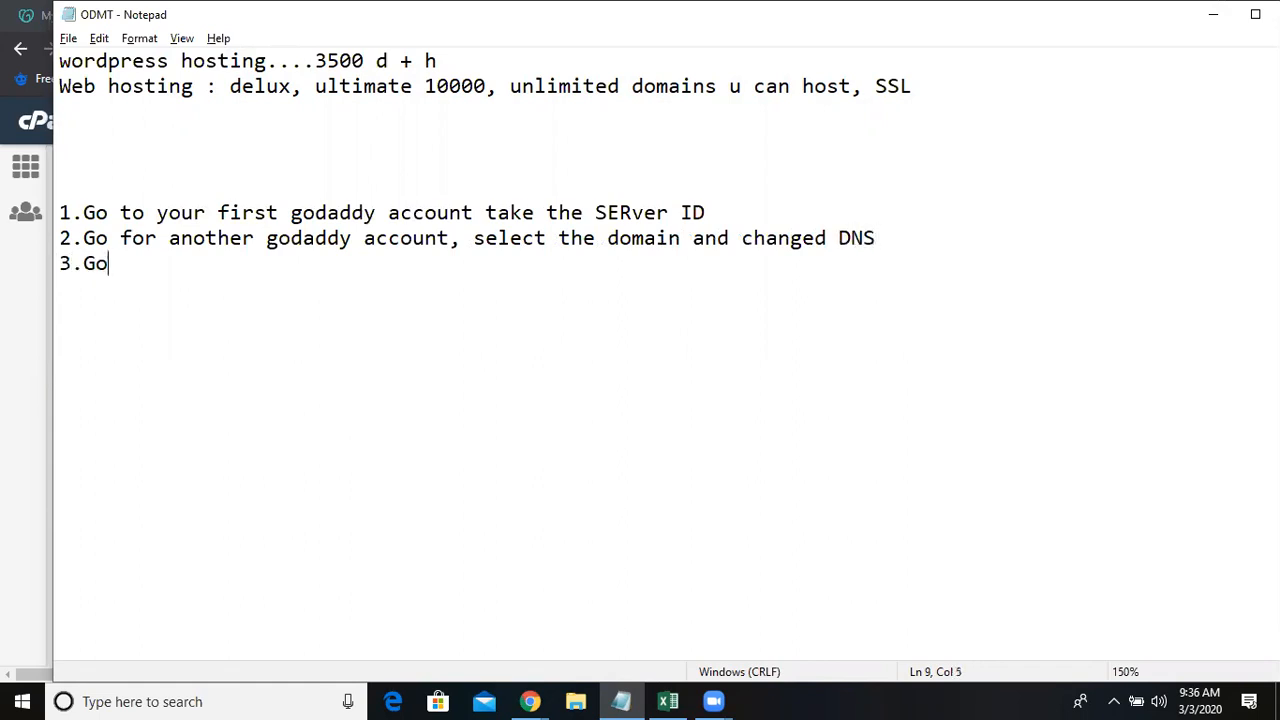
type("to first")
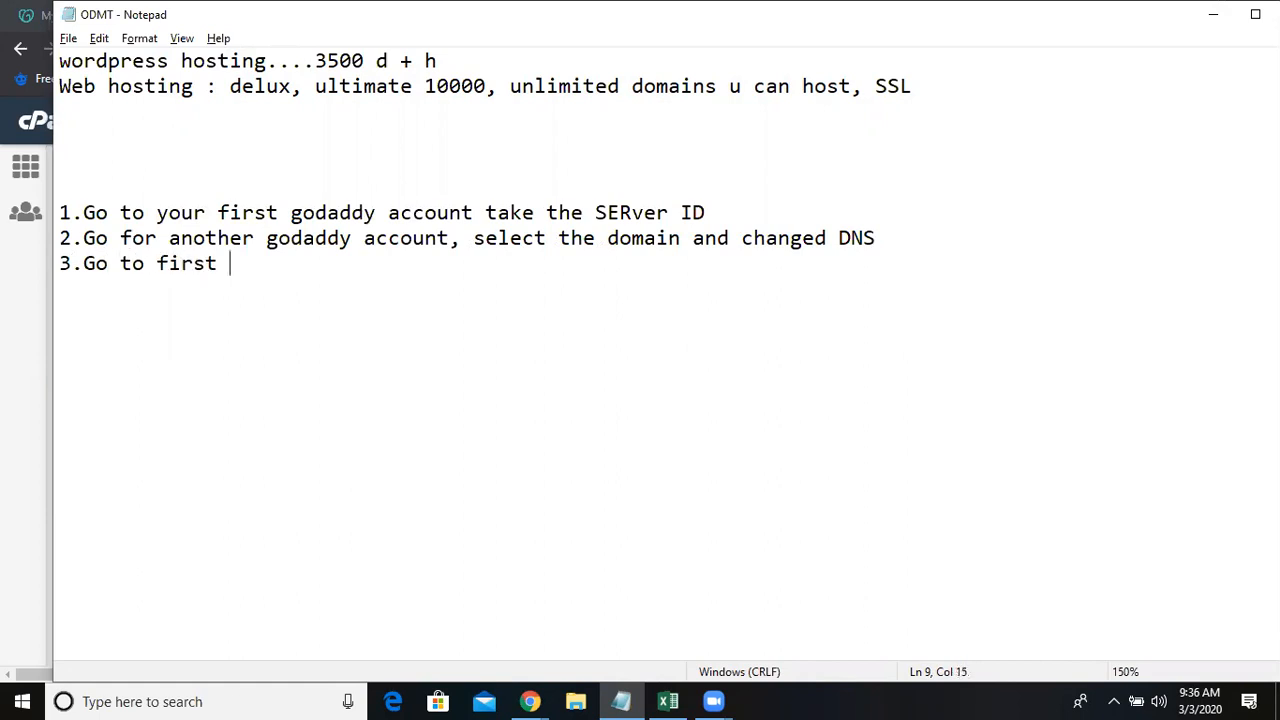
type("godaddy acco")
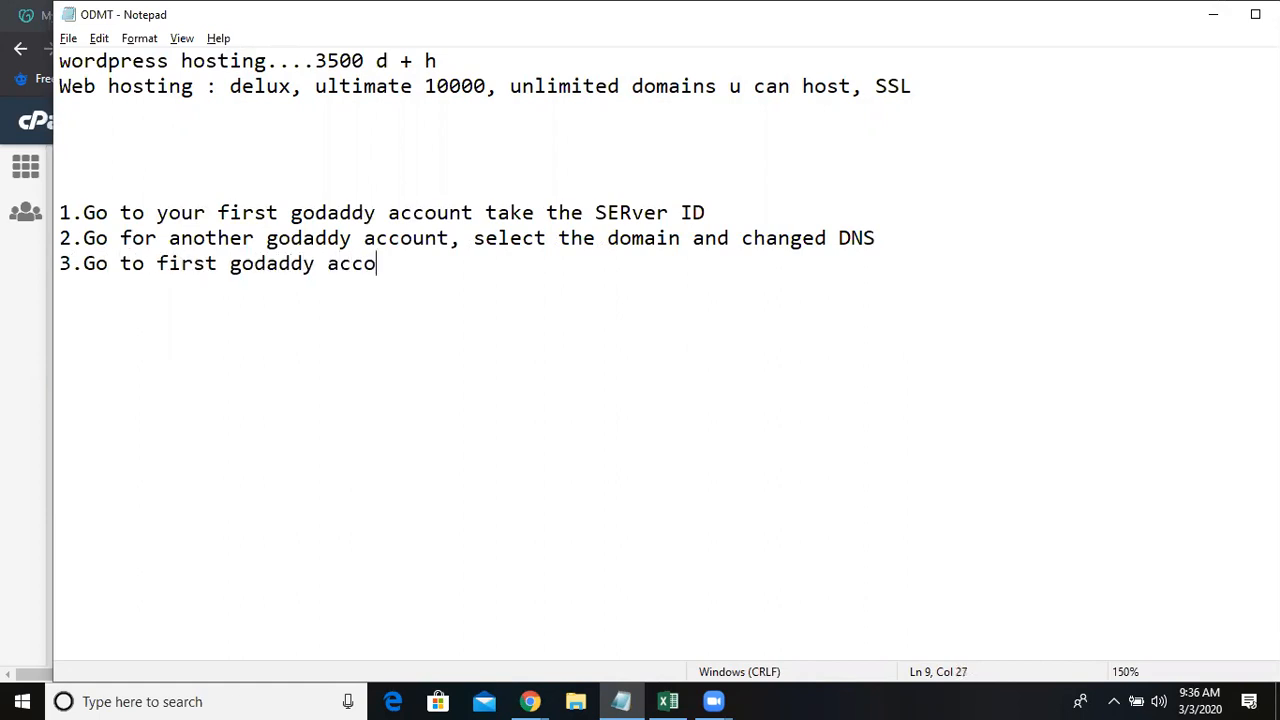
type("unt, a")
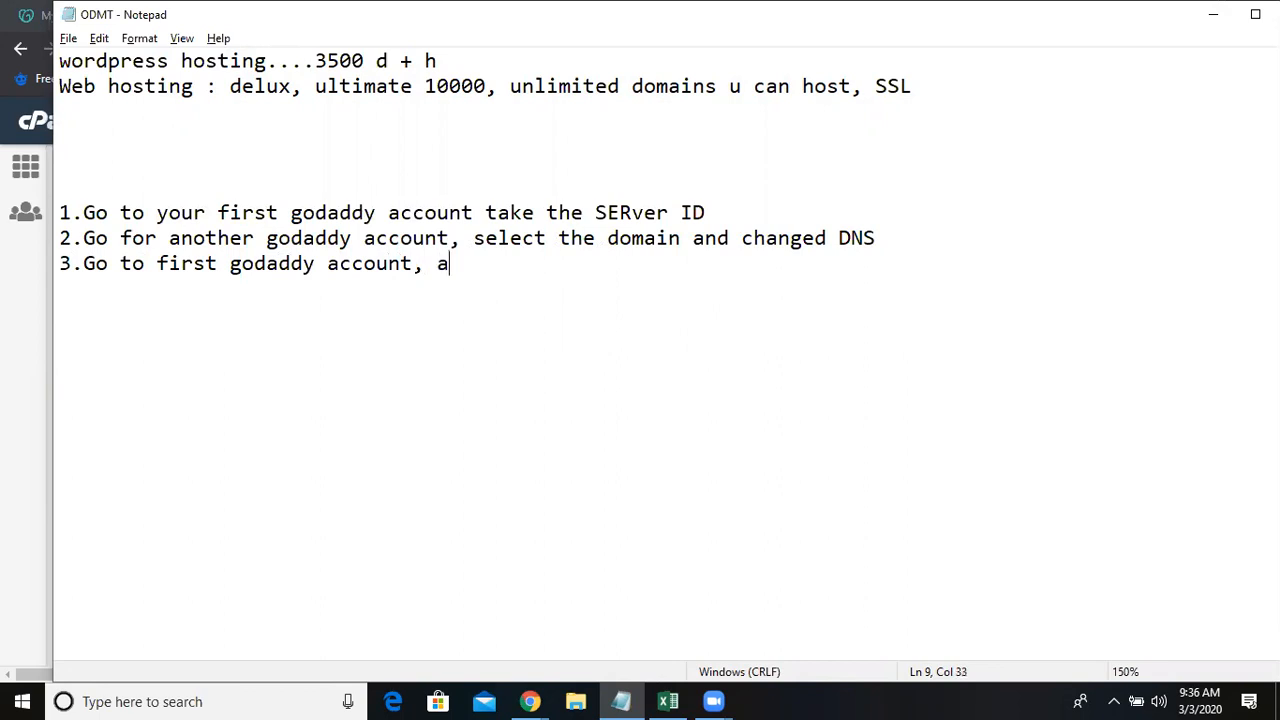
type("s")
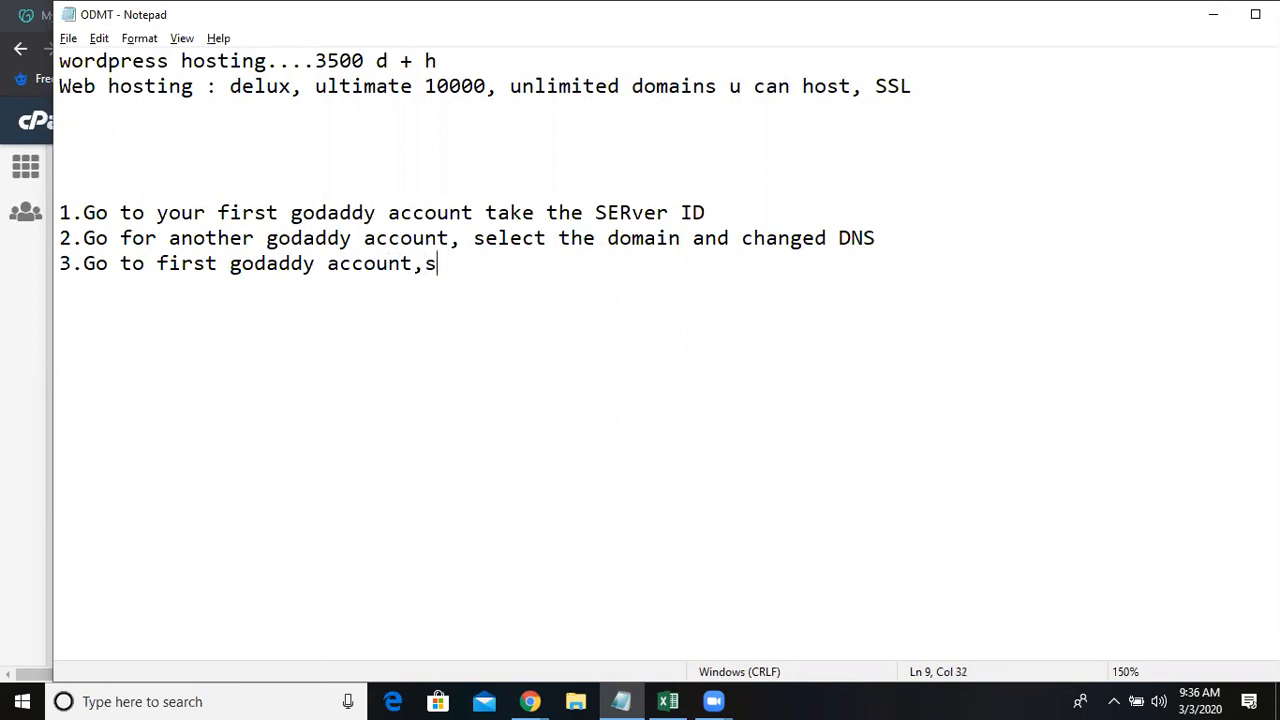
type("cpa")
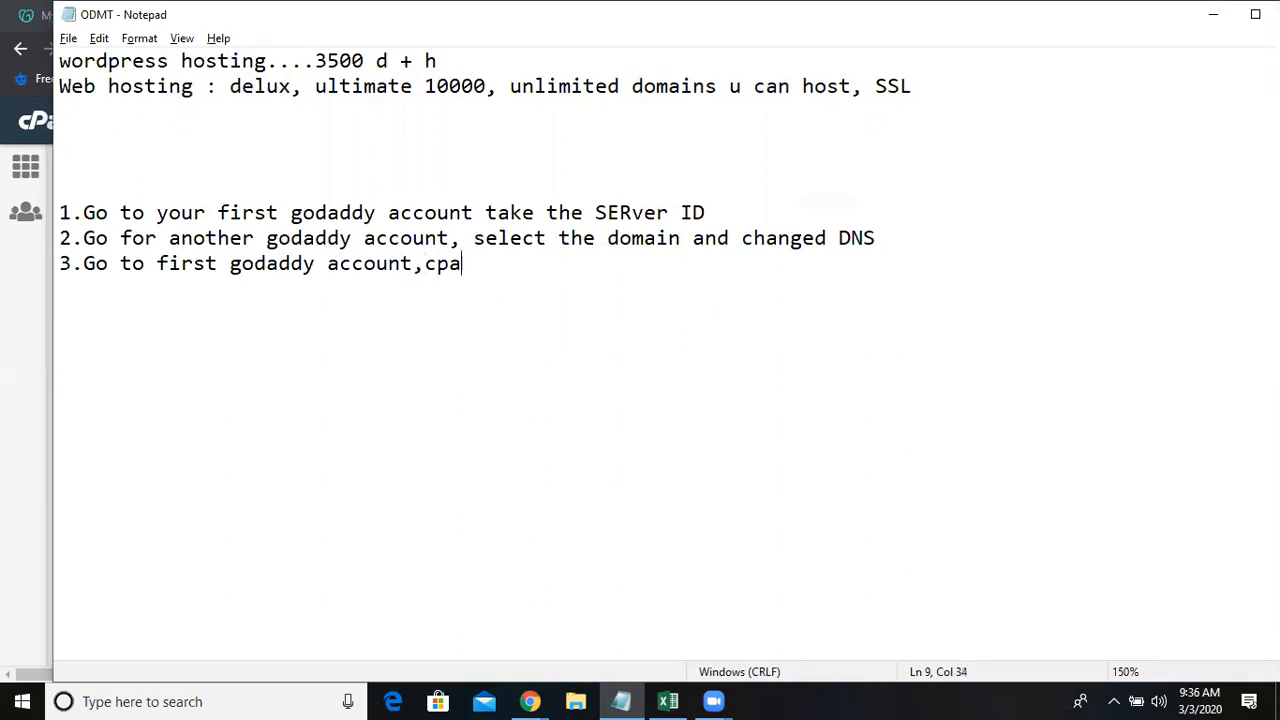
type("nel...s")
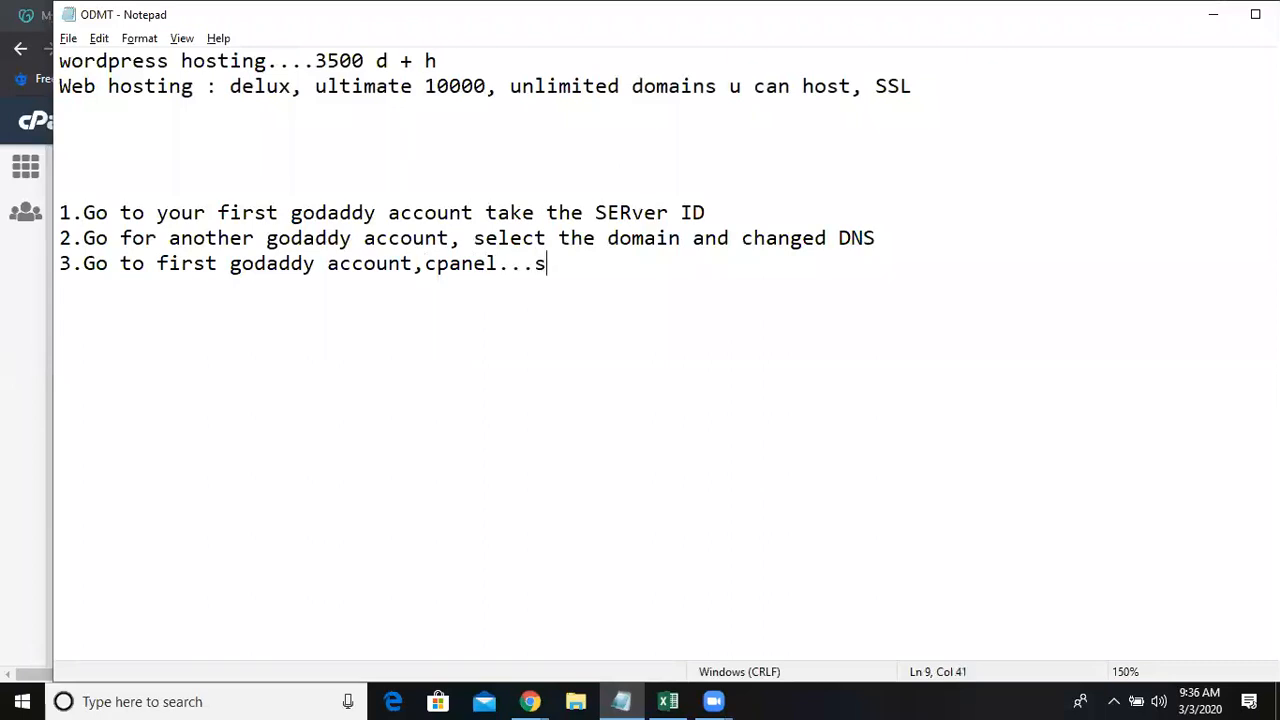
type("elect addon")
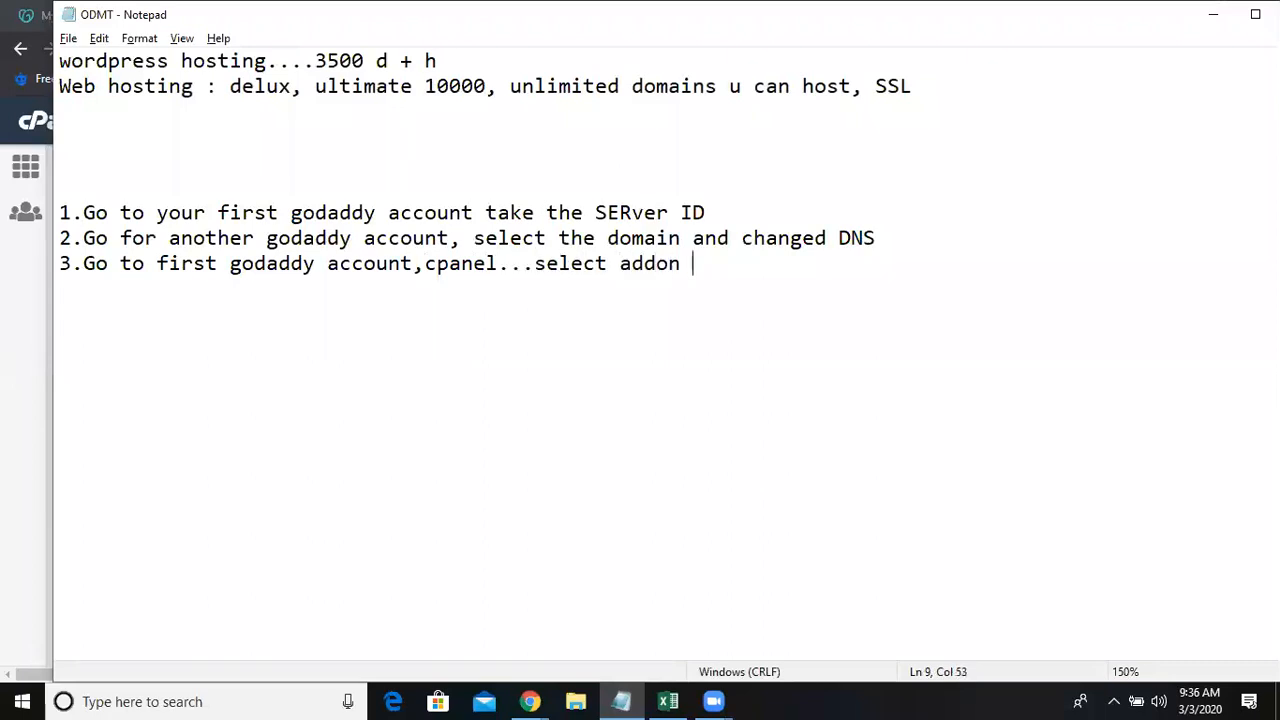
type("domain, an")
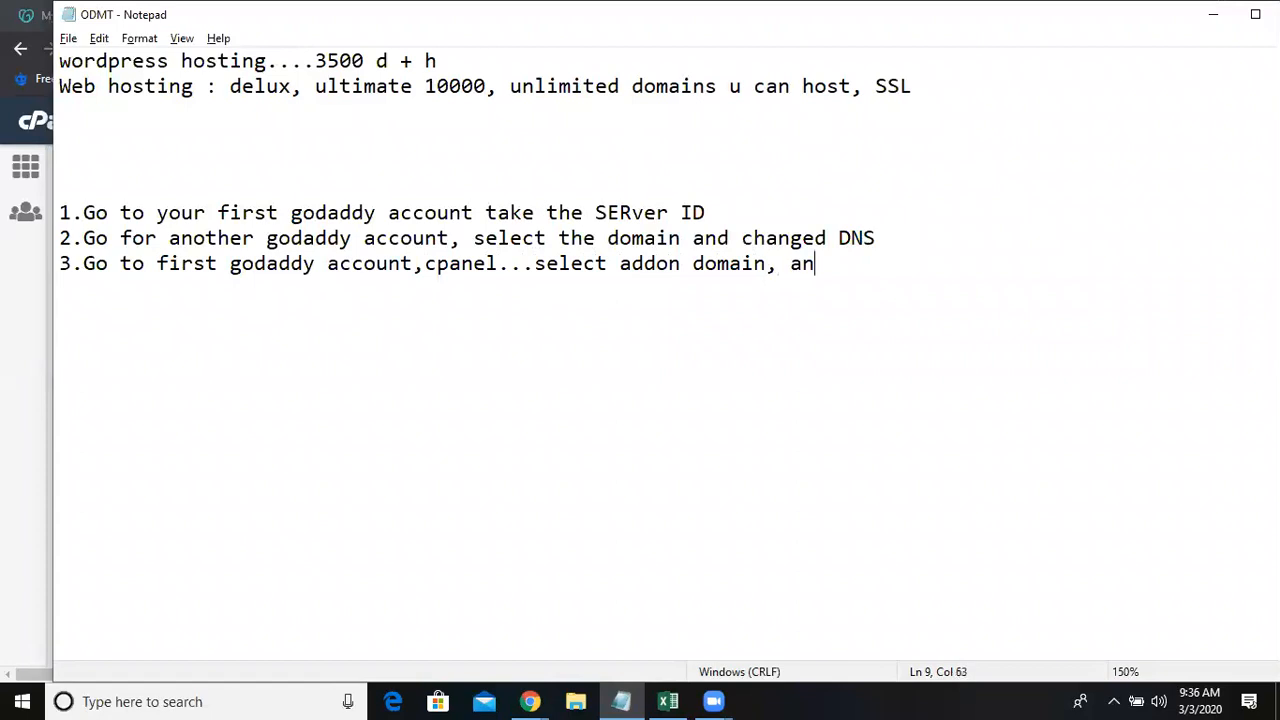
type("d add this domain")
type("4.")
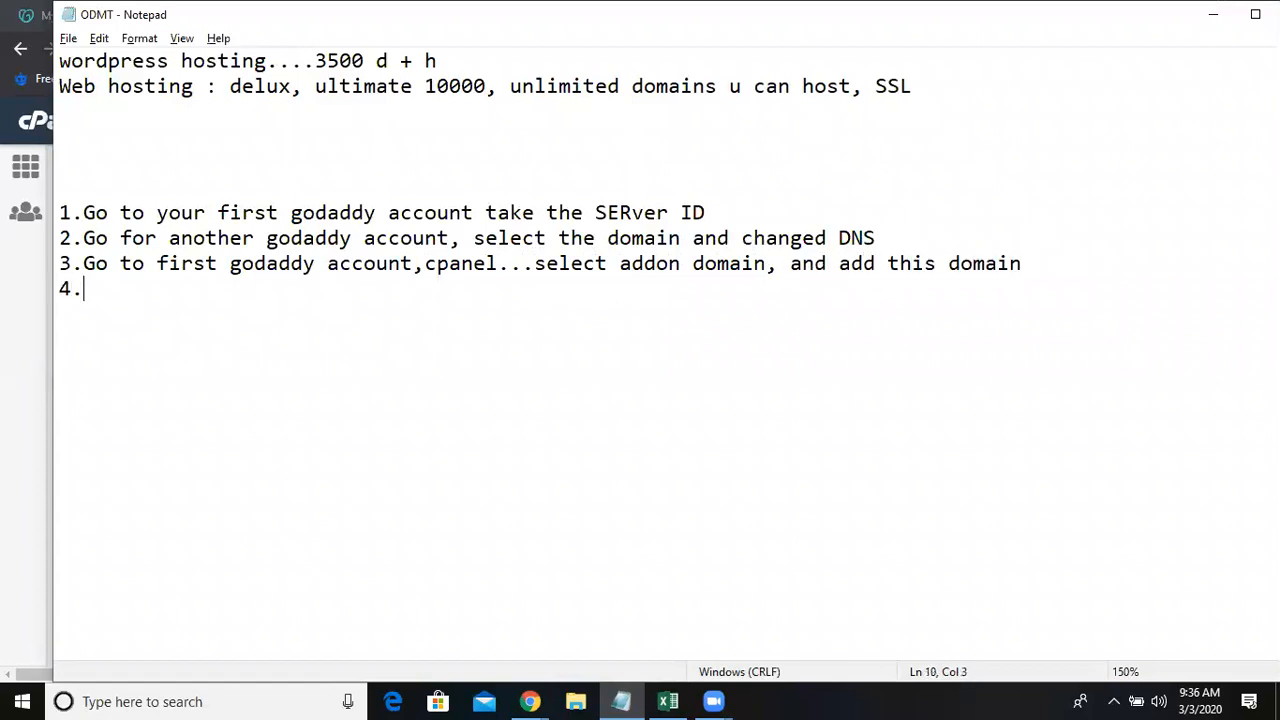
Step: Write step 4: install WordPress on this domain
type("Install wordpre")
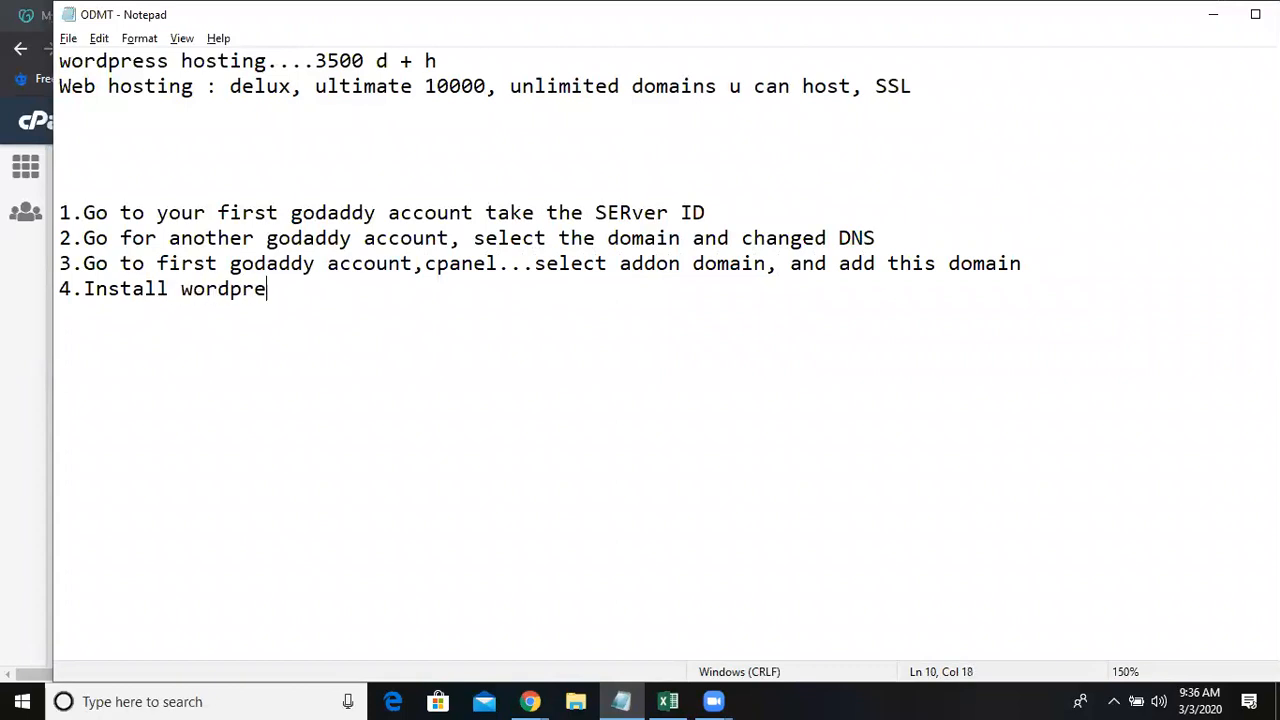
type("ss on t")
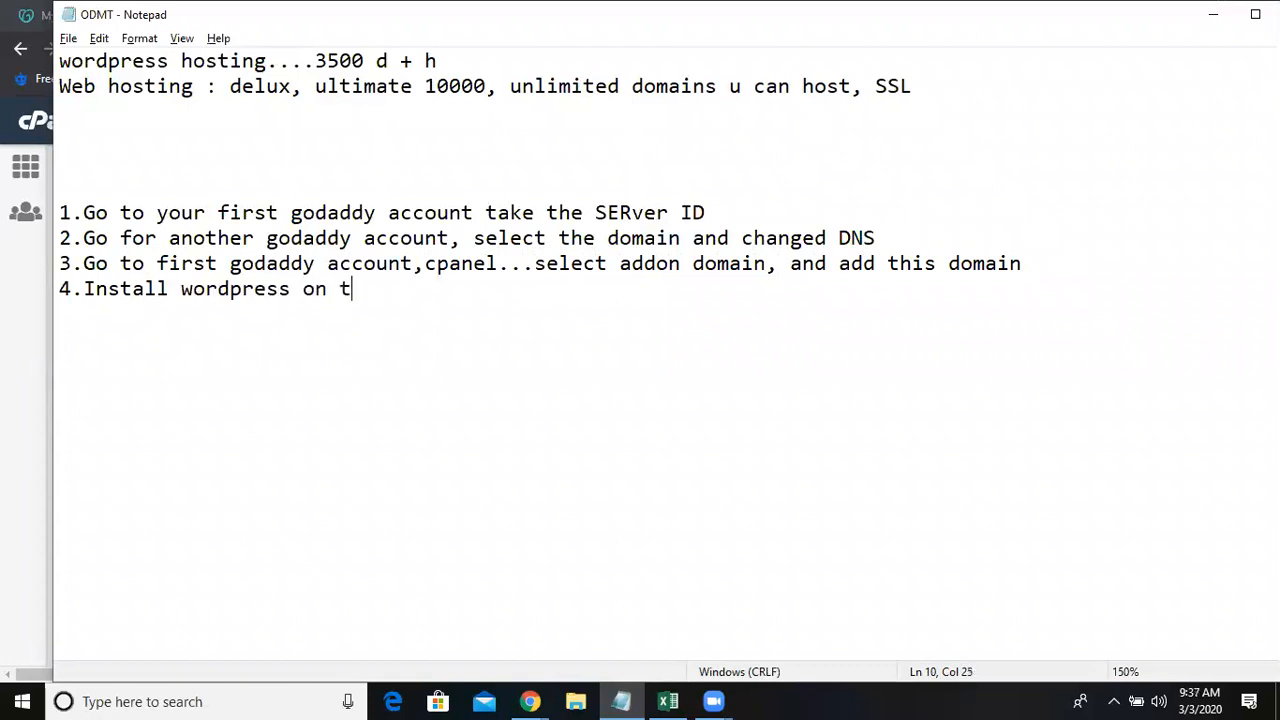
type("his domain")
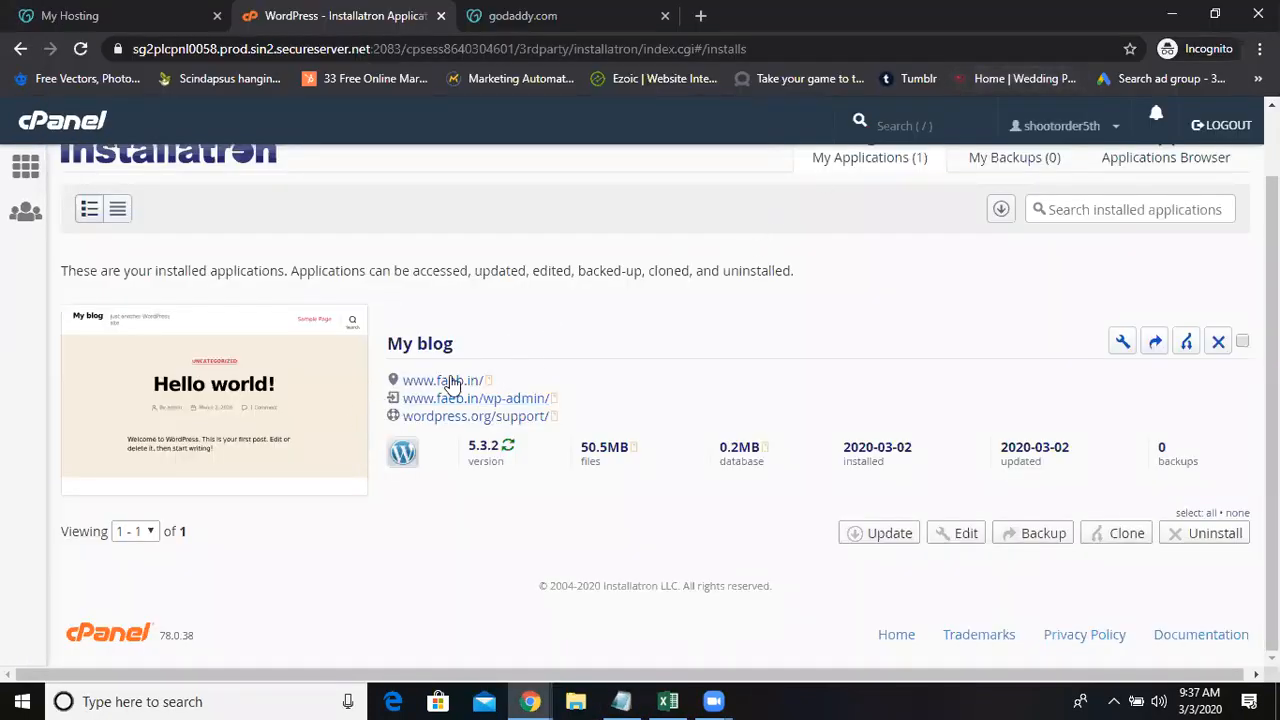
left_click(436, 380)
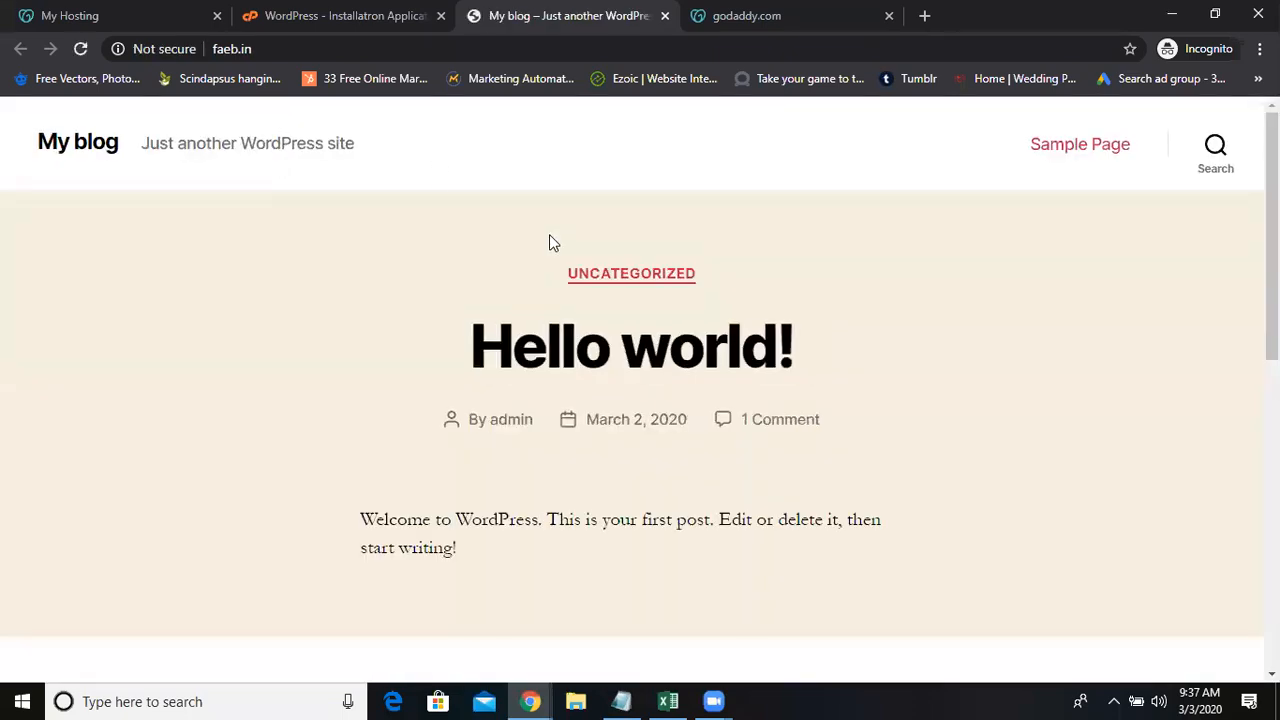
mouse_move(552, 284)
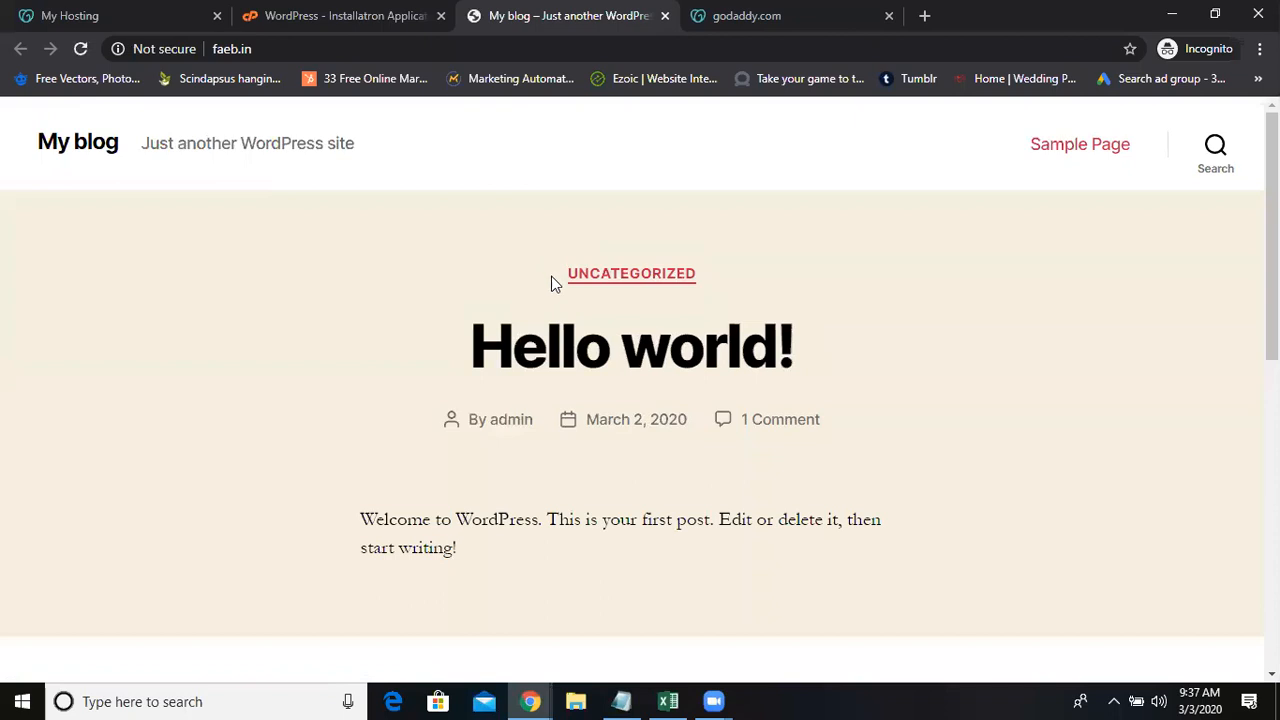
left_click(344, 16)
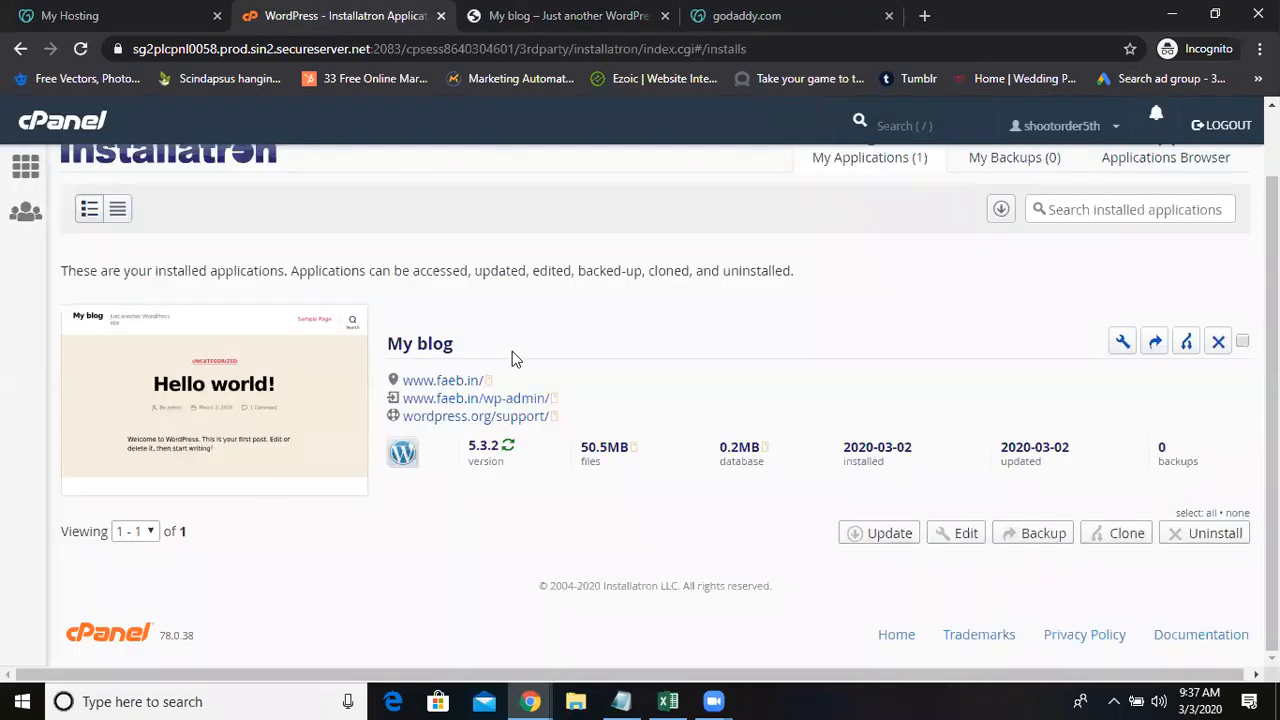
left_click(62, 120)
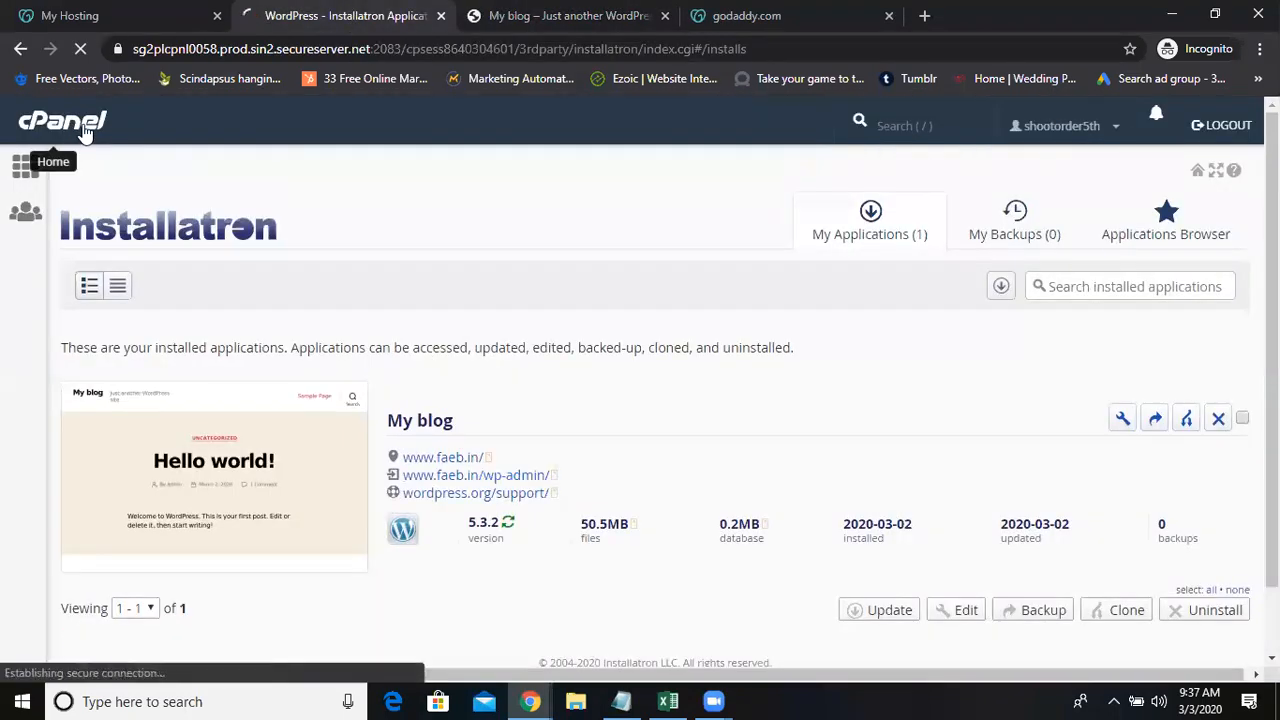
Step: From the cPanel home, open the Subdomains page in the Domains section
left_click(62, 124)
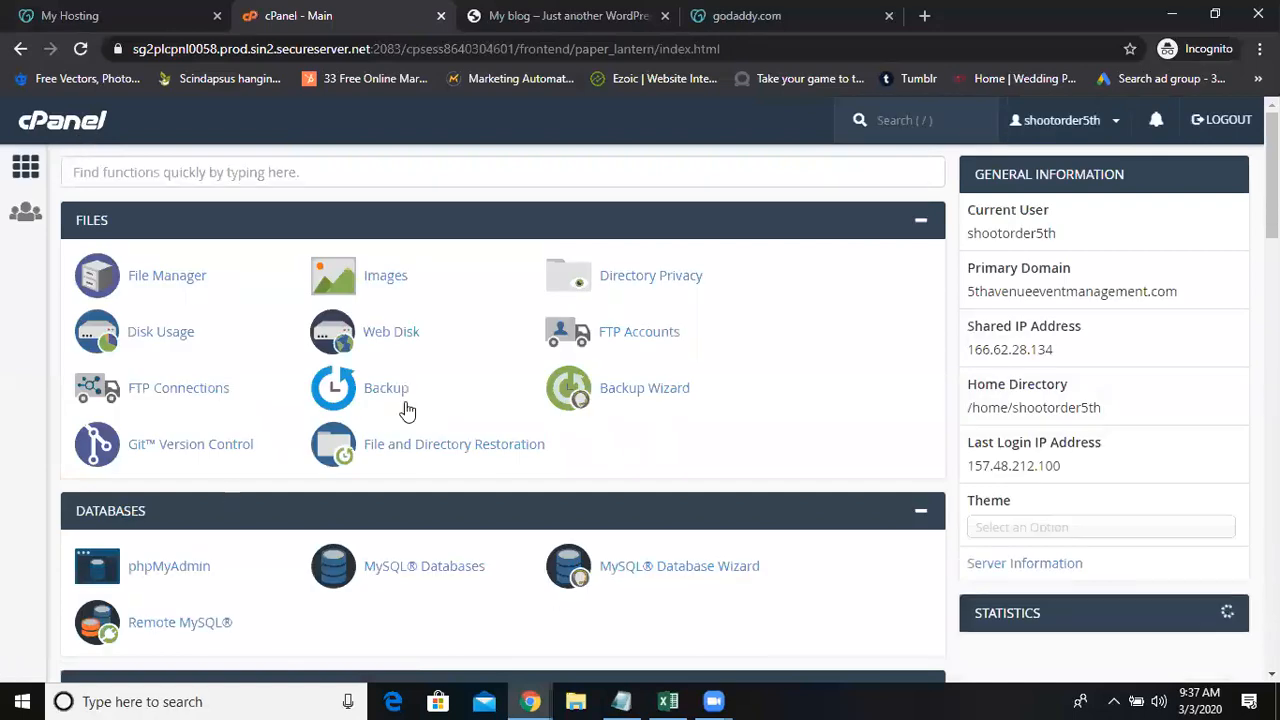
scroll("down", 3)
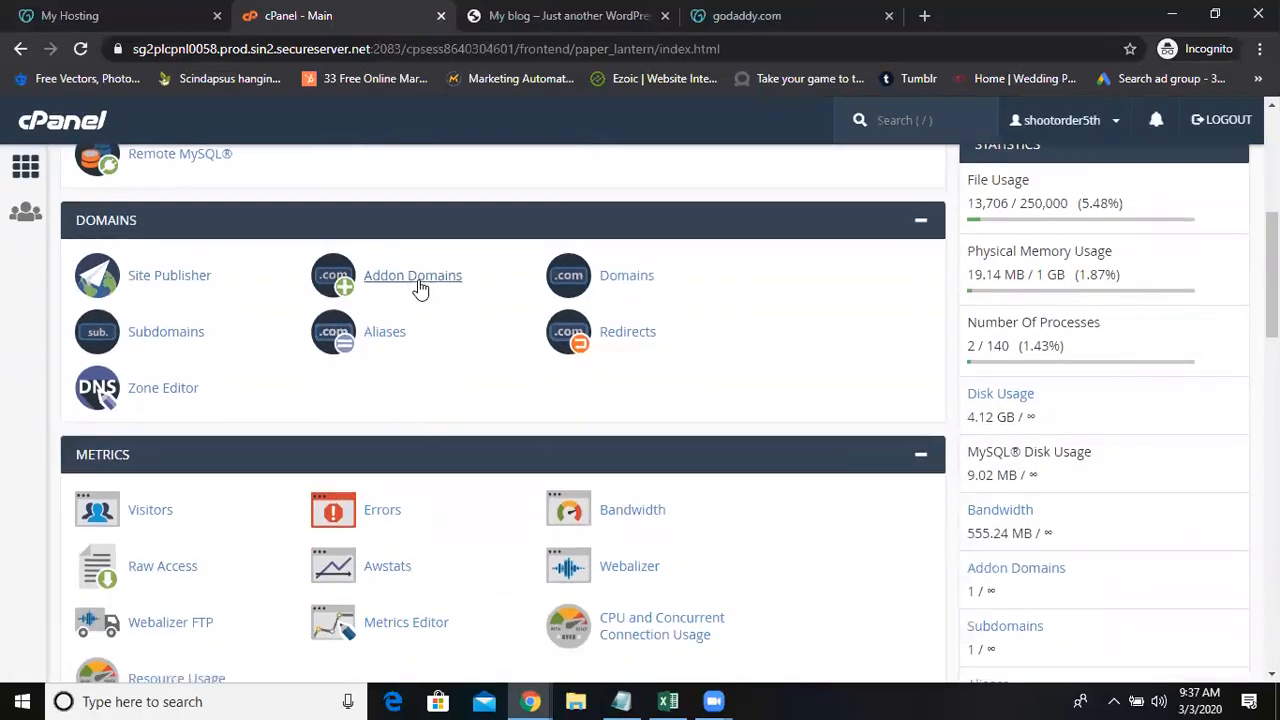
mouse_move(156, 338)
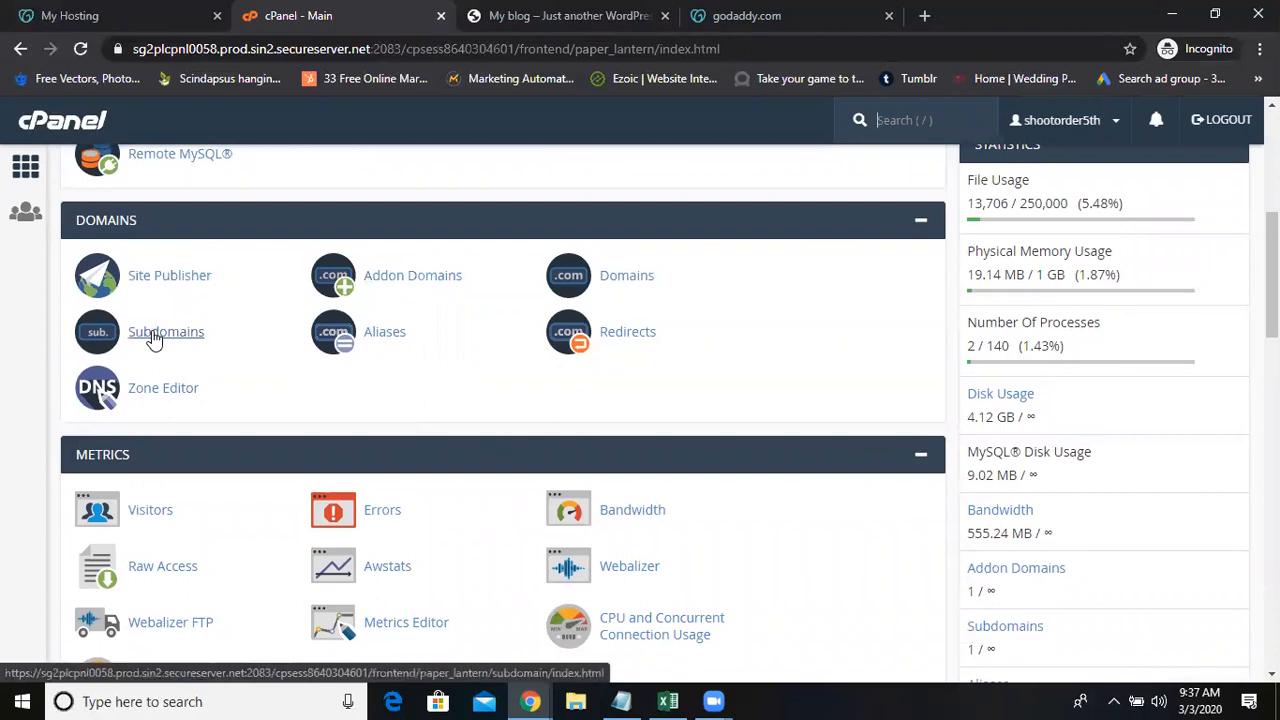
left_click(166, 332)
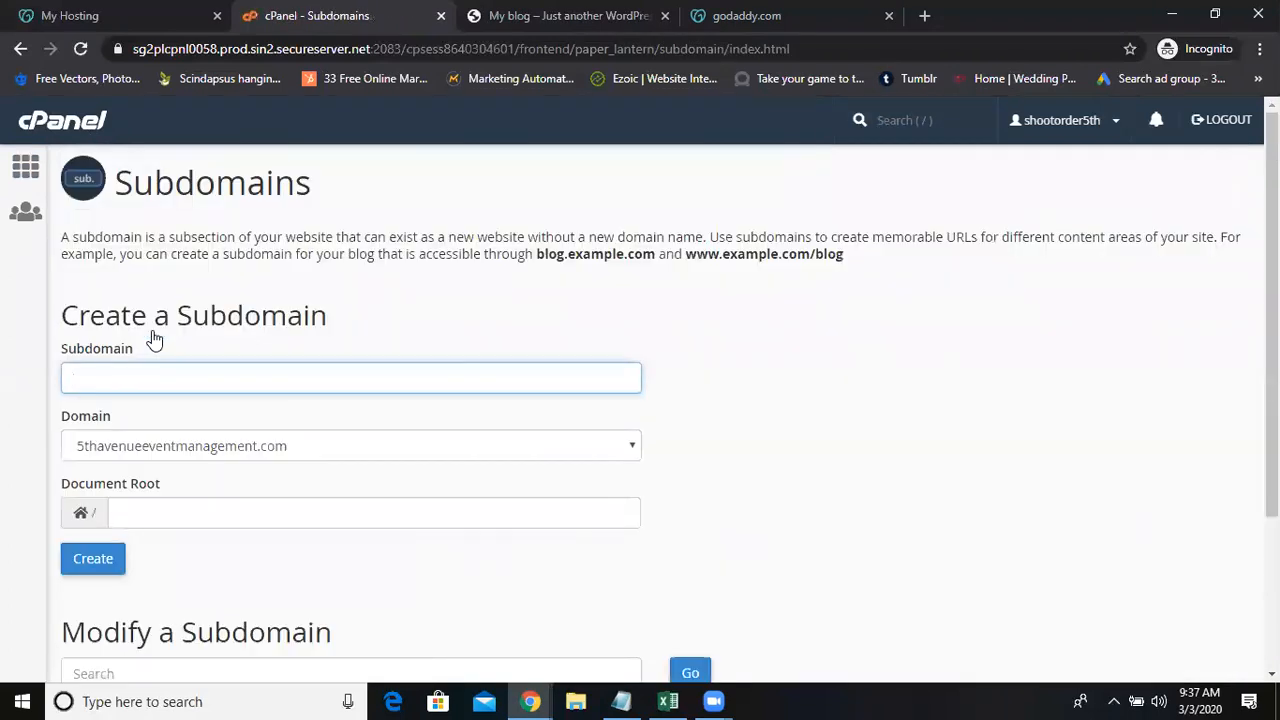
Step: Create subdomain cabs under faeb.in with document root public_html/cabs.faeb.in
left_click(350, 376)
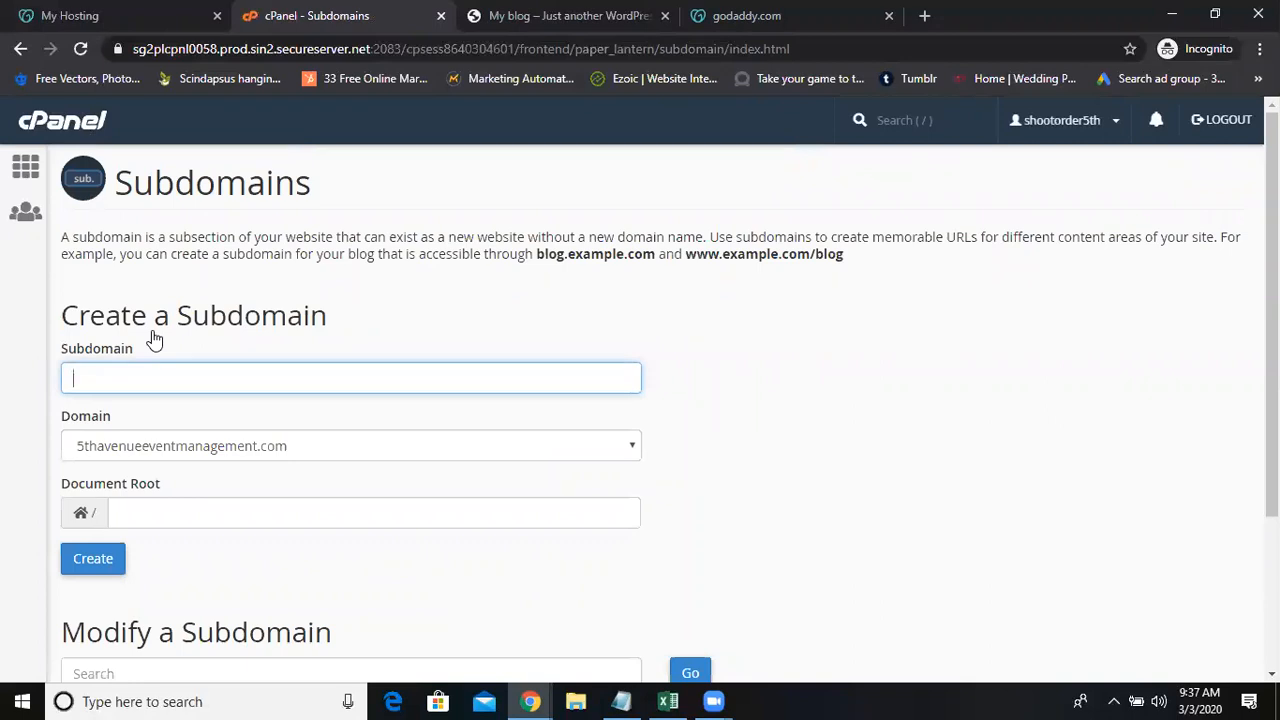
mouse_move(210, 296)
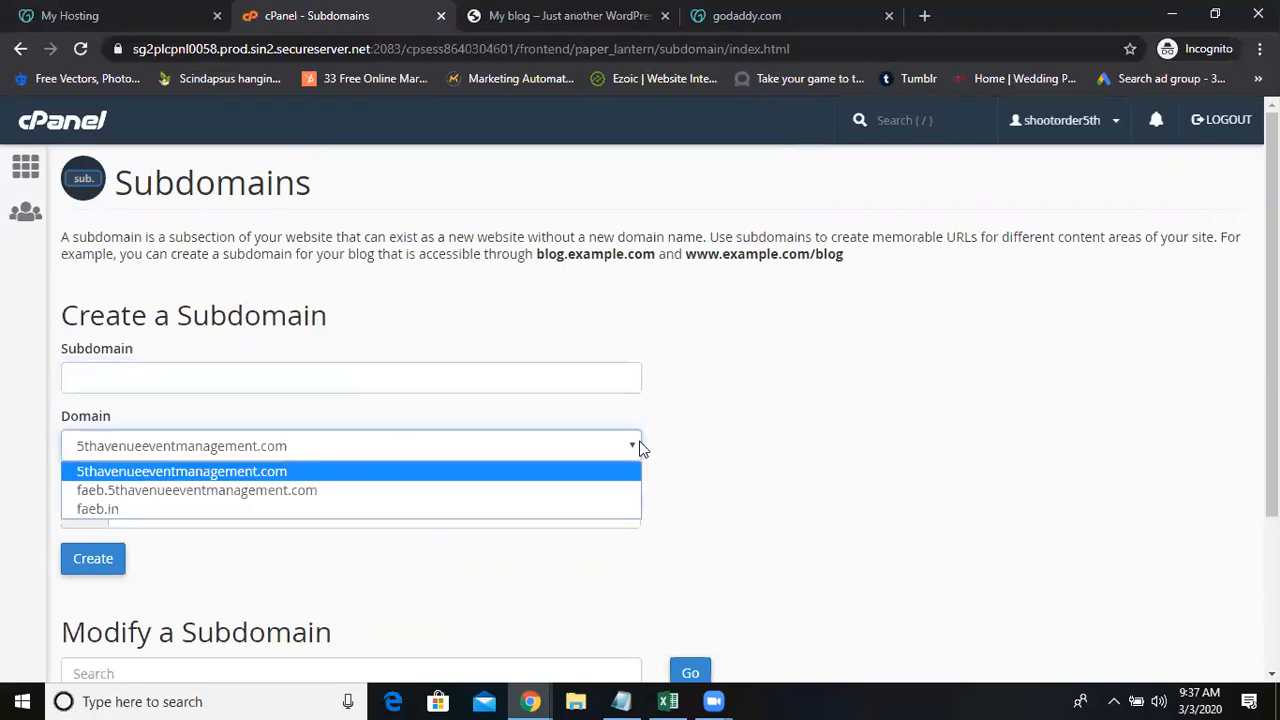
mouse_move(150, 518)
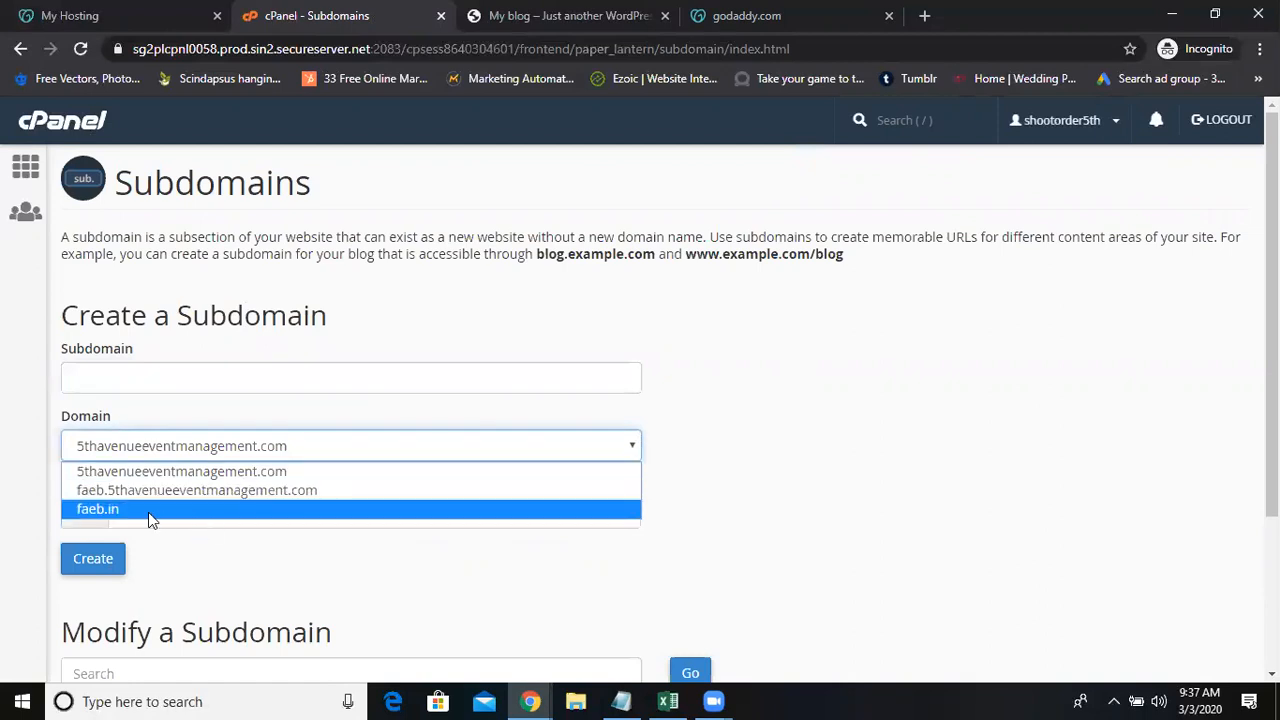
mouse_move(270, 472)
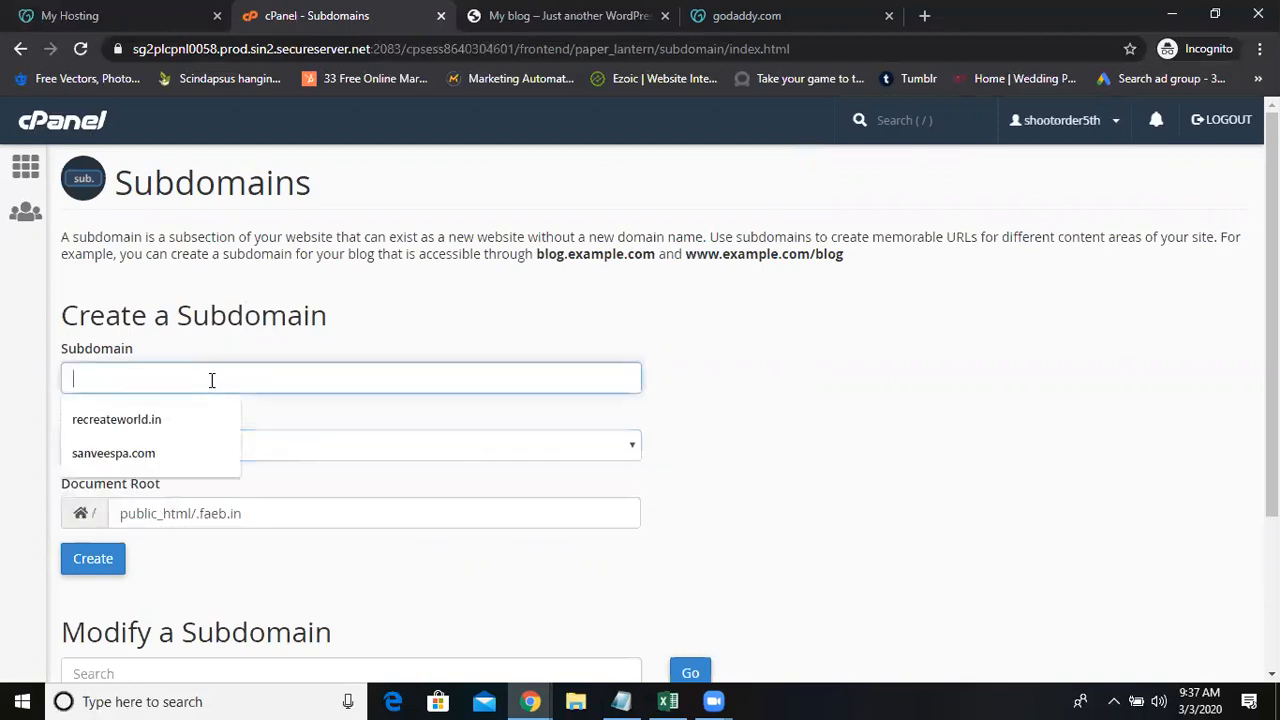
mouse_move(324, 380)
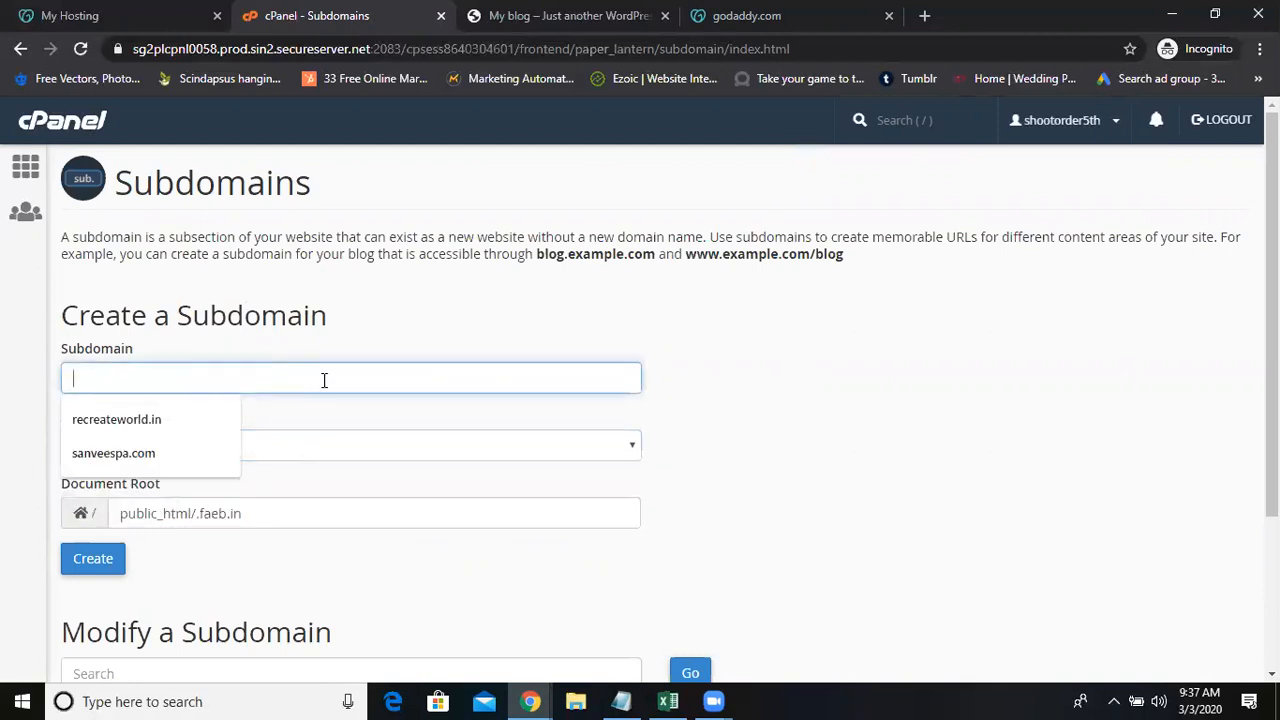
mouse_move(740, 388)
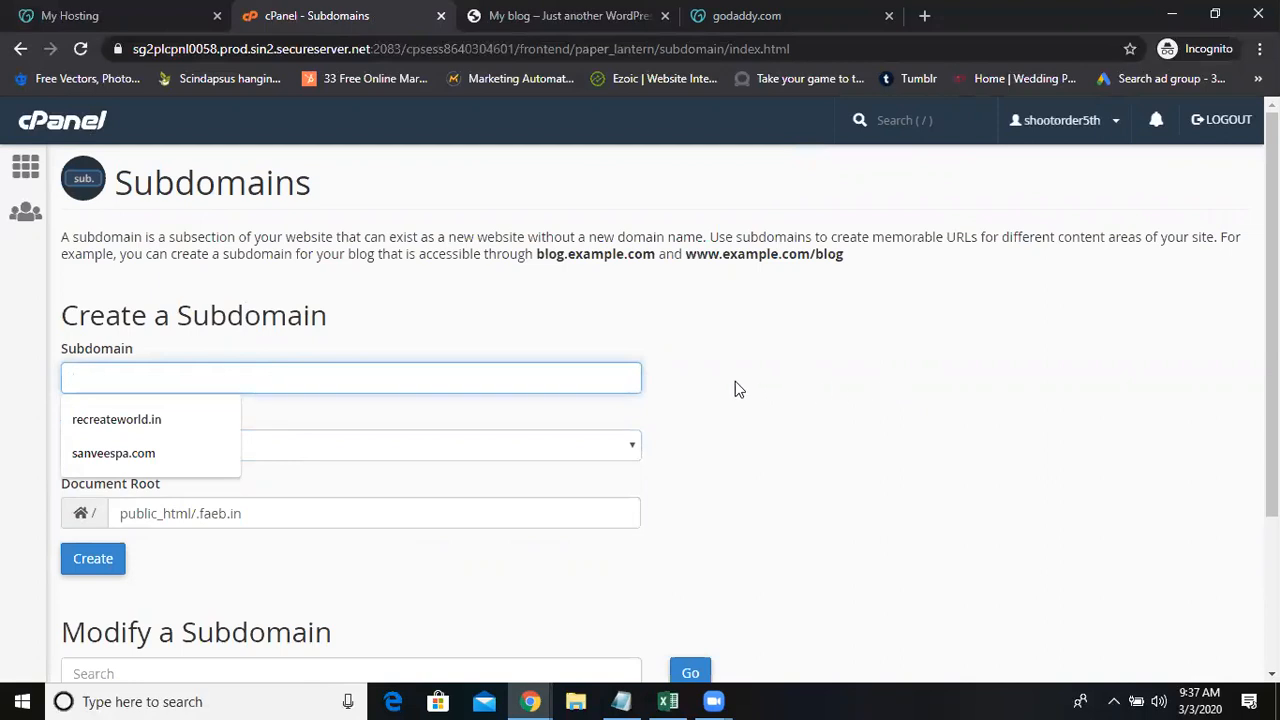
type("cabs")
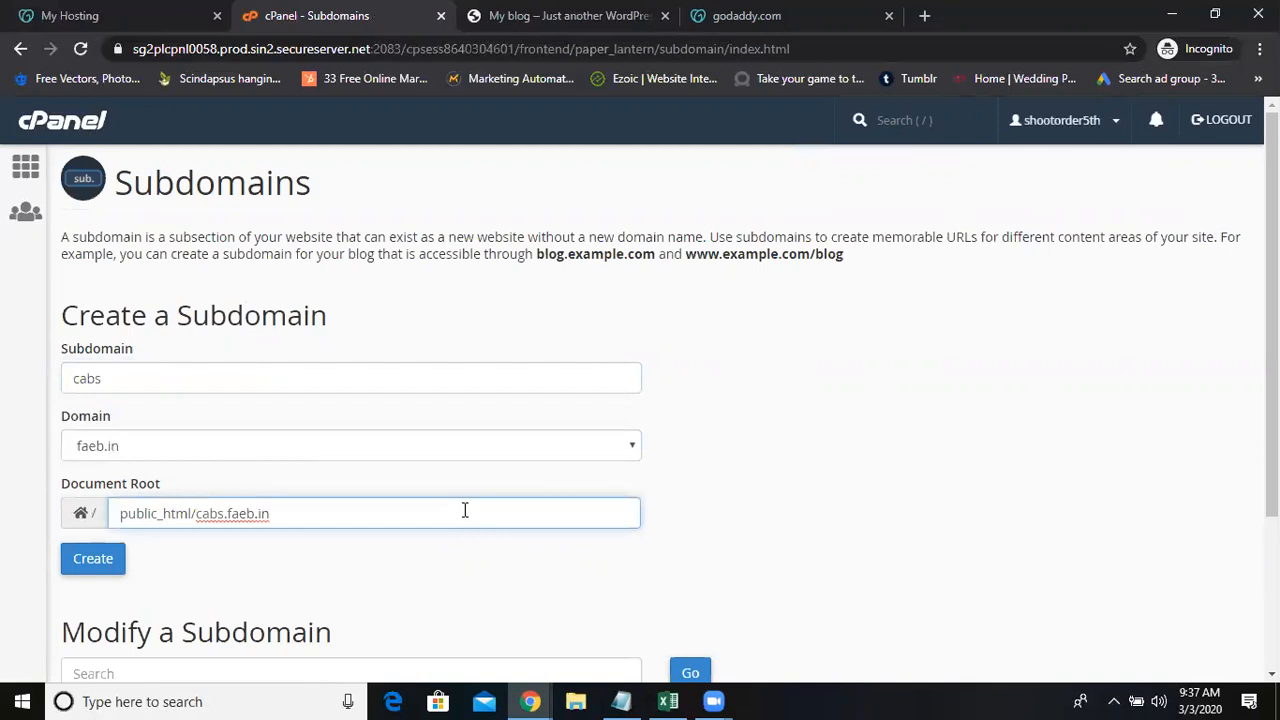
mouse_move(100, 464)
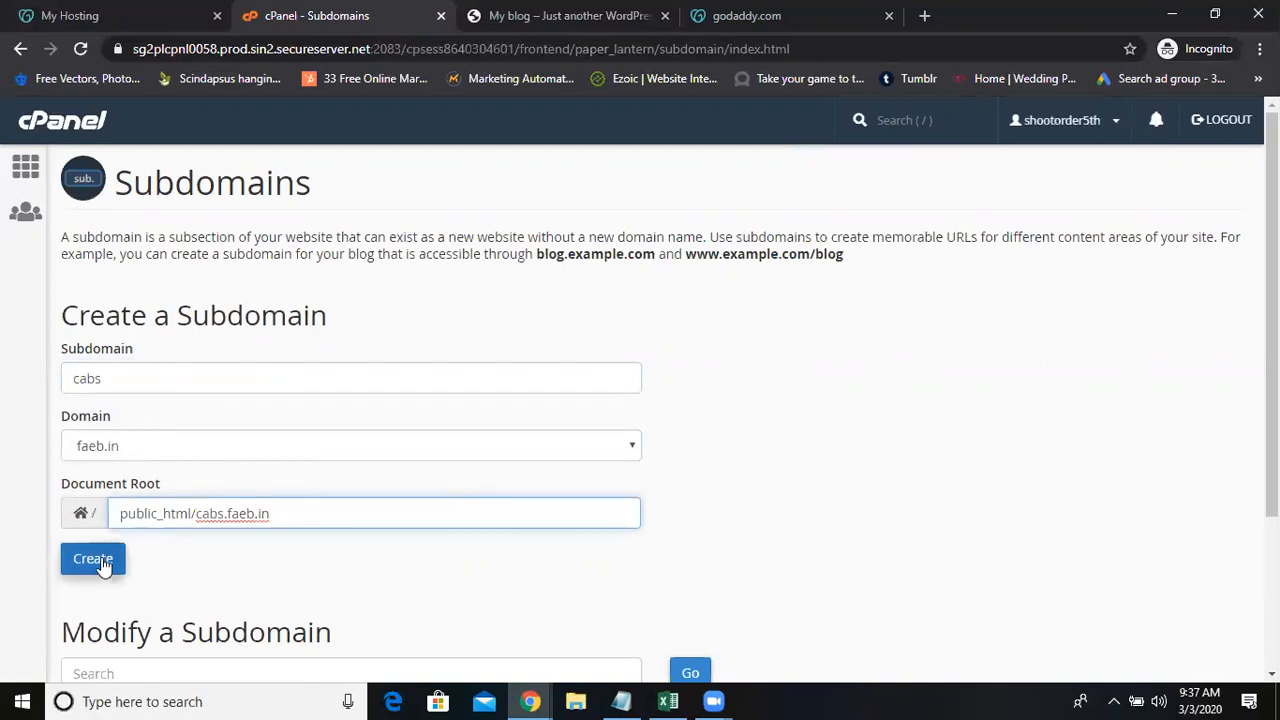
left_click(92, 558)
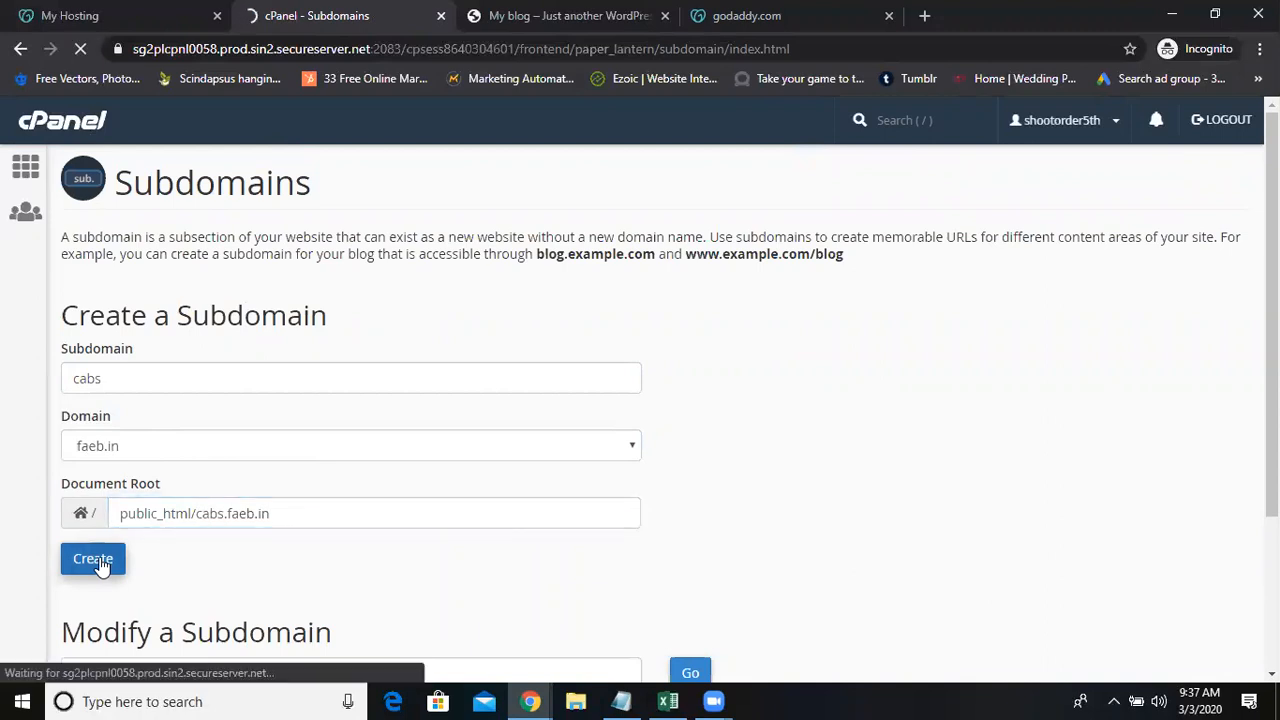
left_click(92, 558)
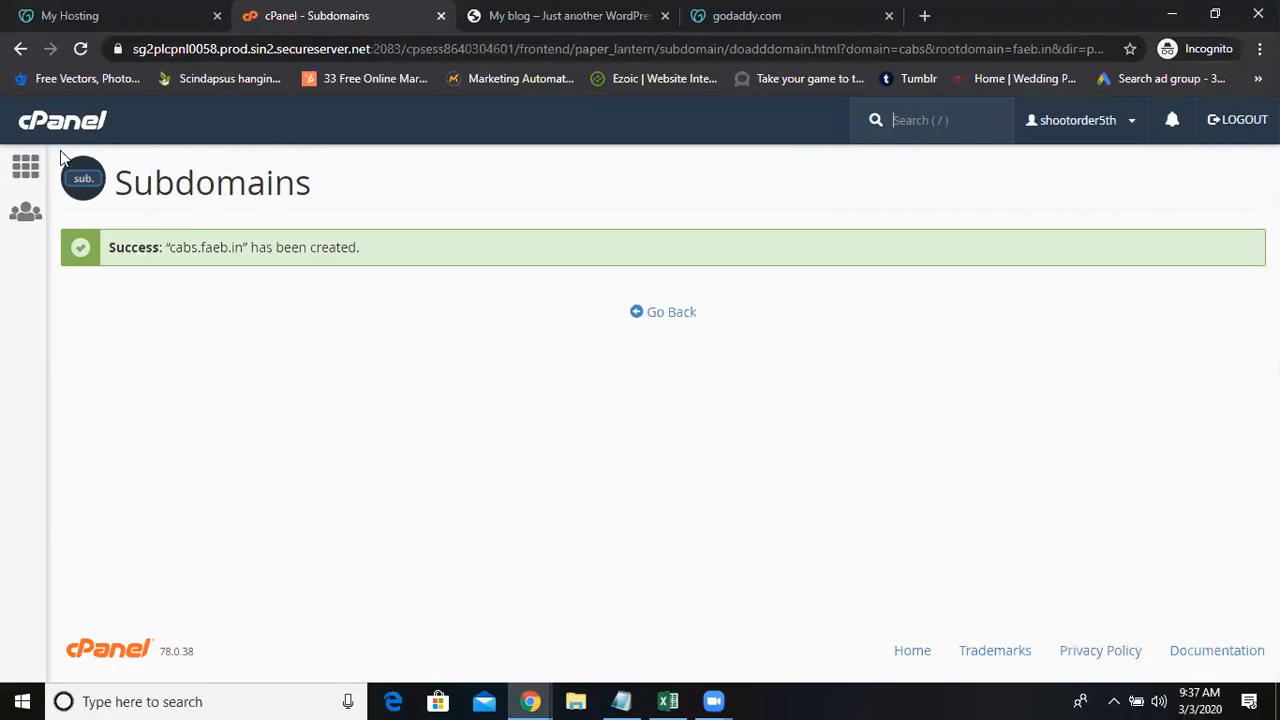
Step: From the cPanel home, open WordPress under Installatron's featured applications
left_click(62, 120)
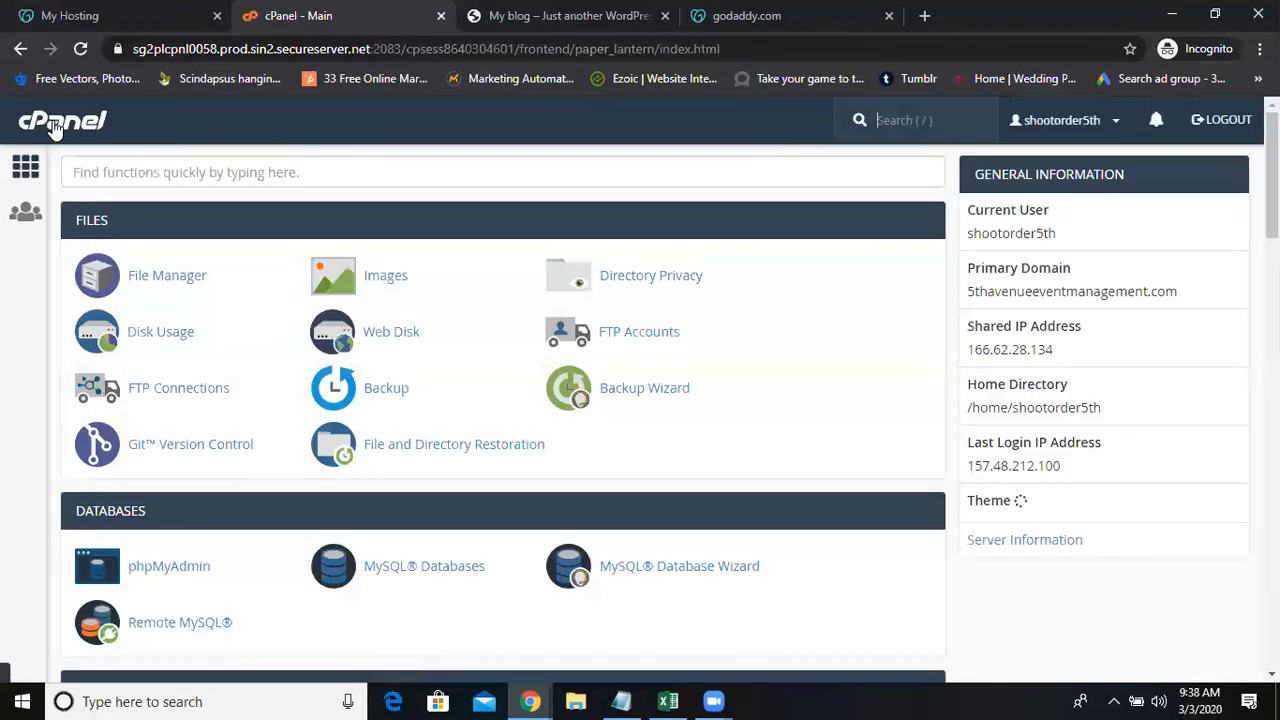
scroll("down", 3)
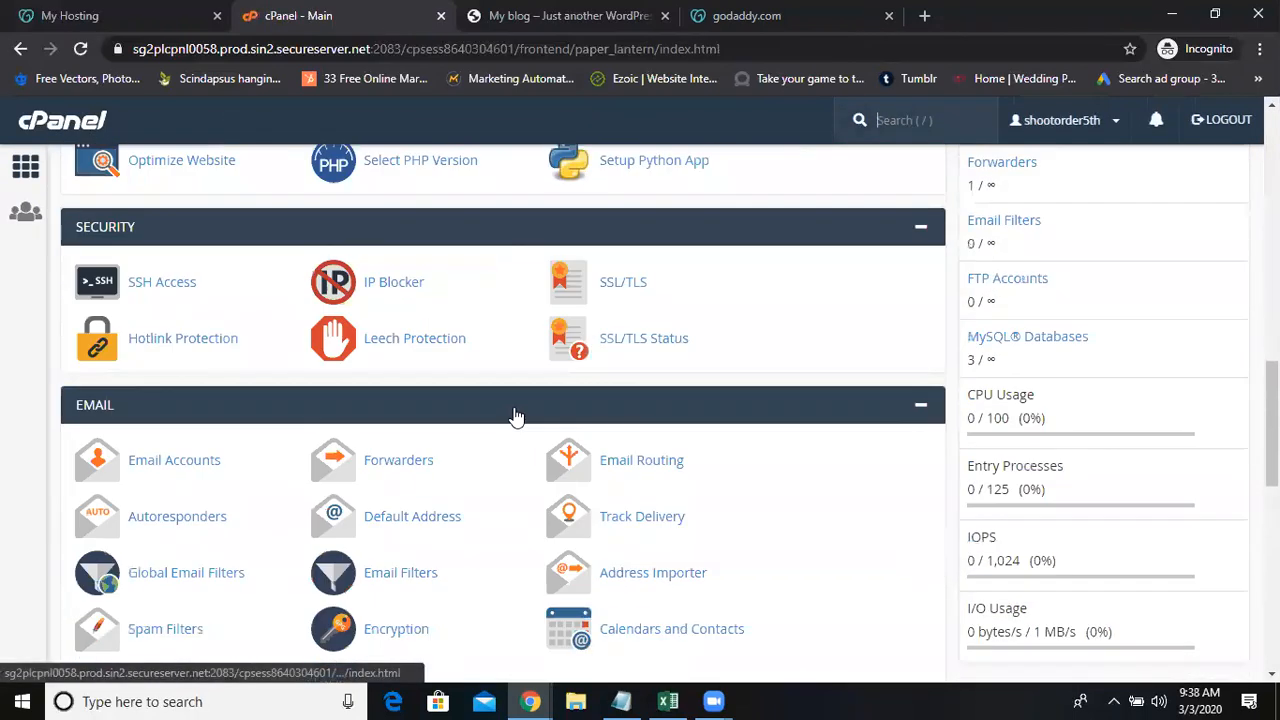
scroll("up", 3)
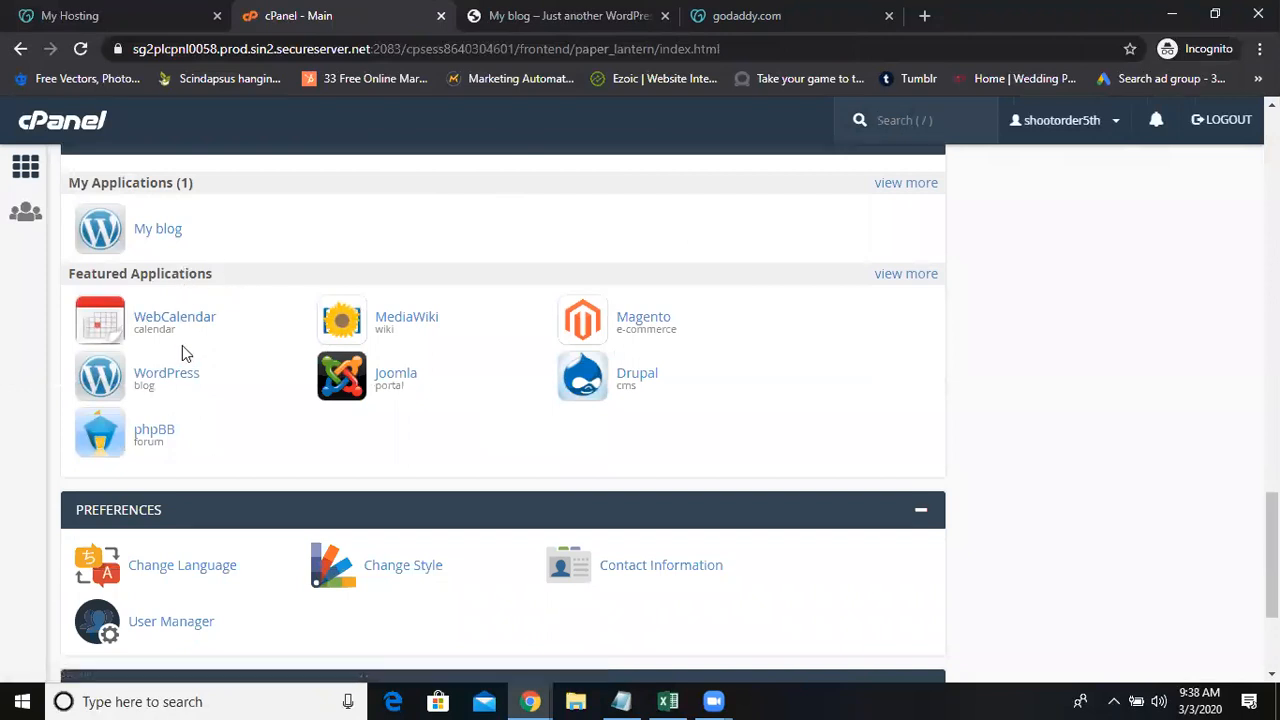
left_click(166, 376)
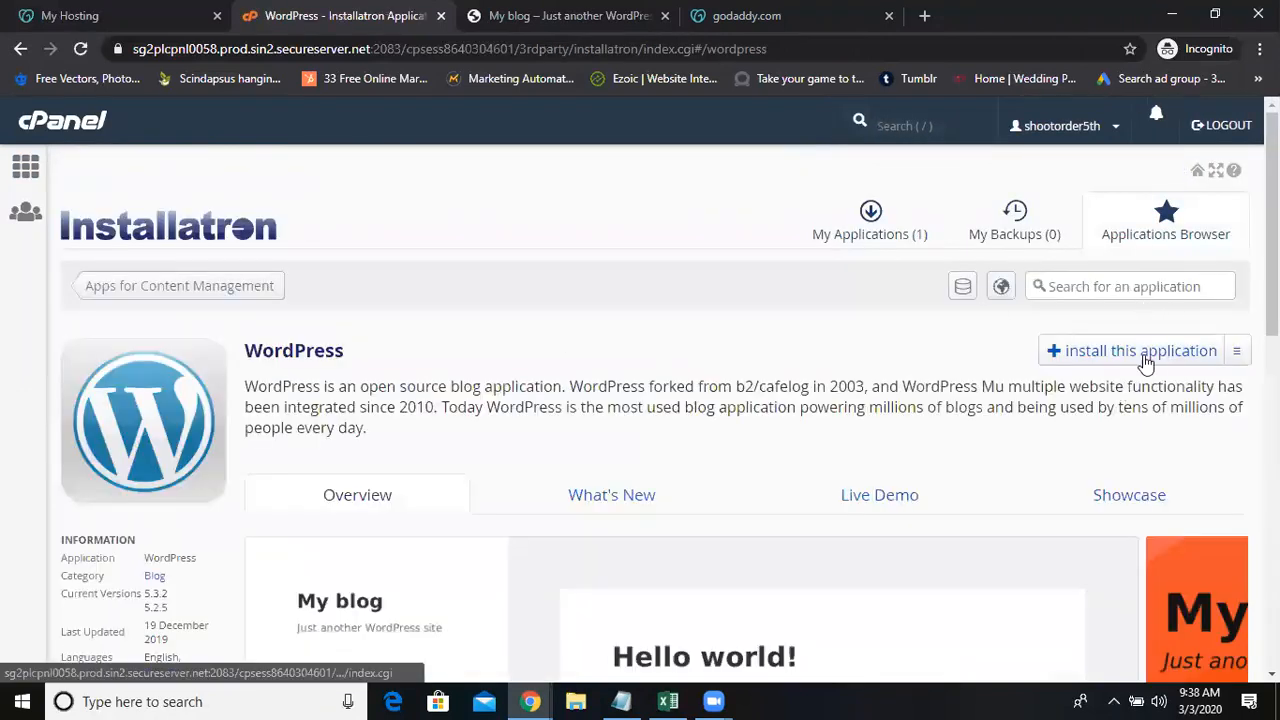
left_click(1132, 350)
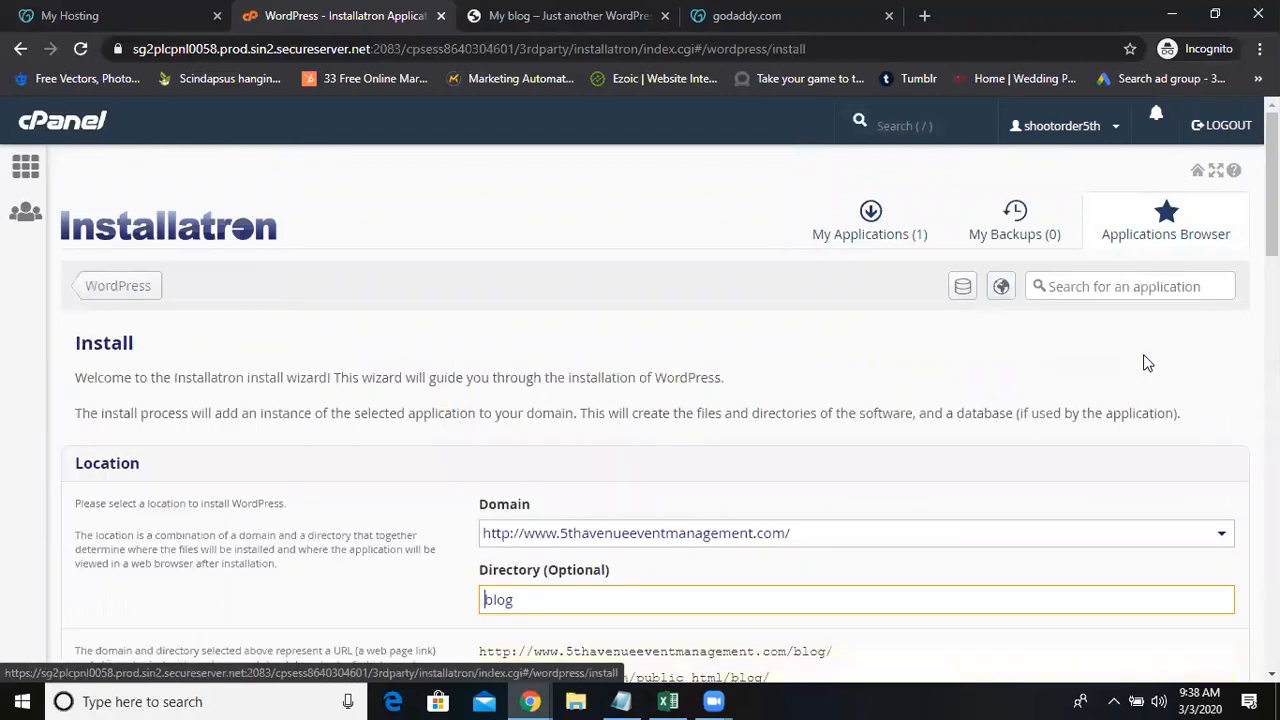
scroll("down", 3)
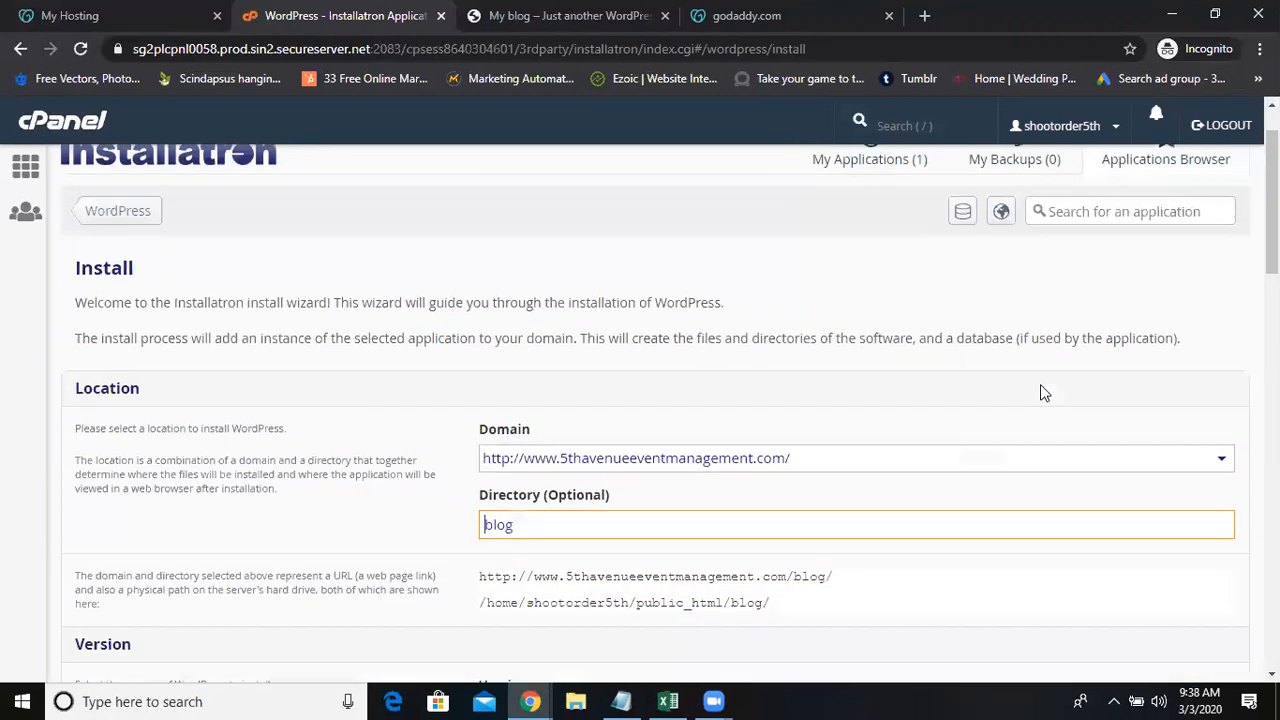
left_click(1220, 458)
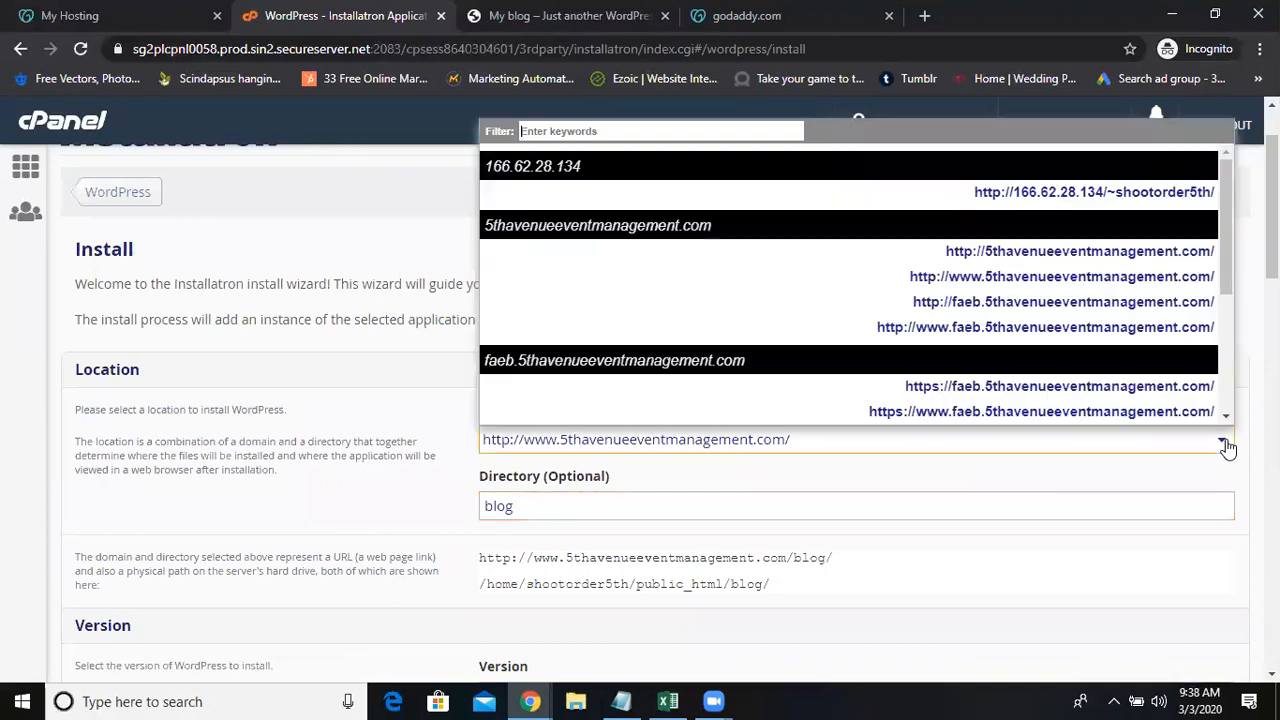
scroll("down", 3)
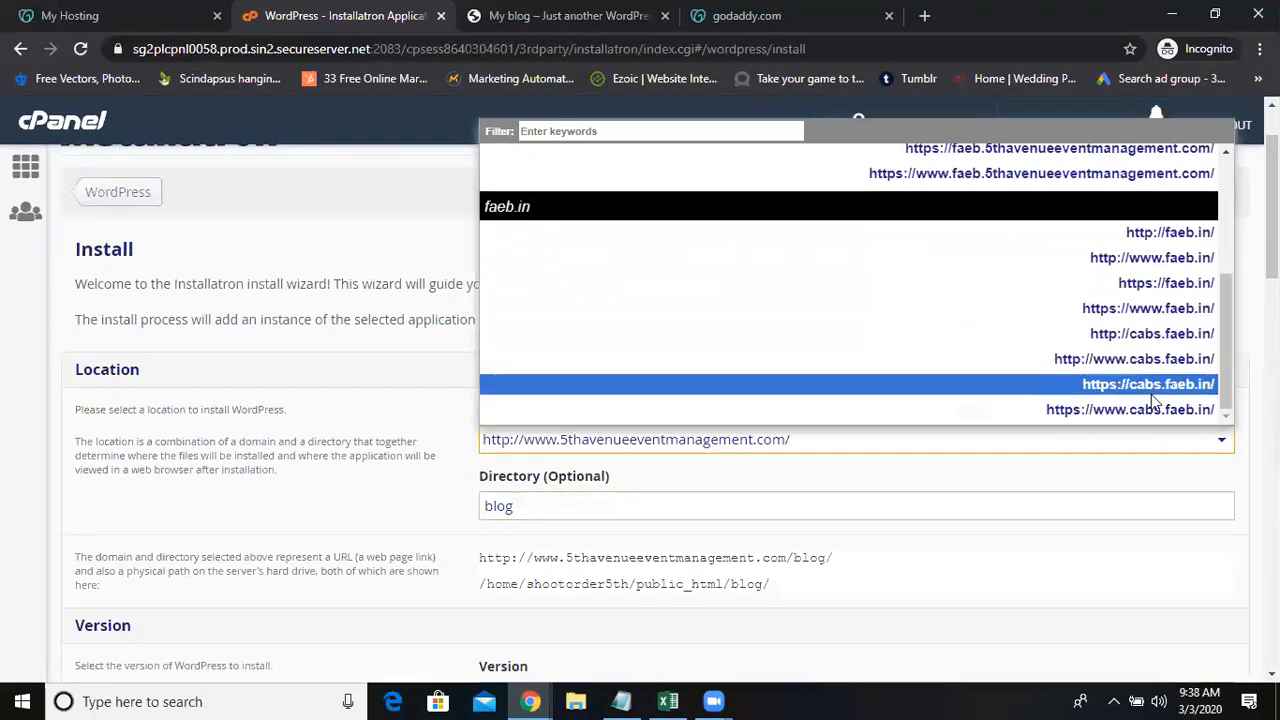
mouse_move(1148, 360)
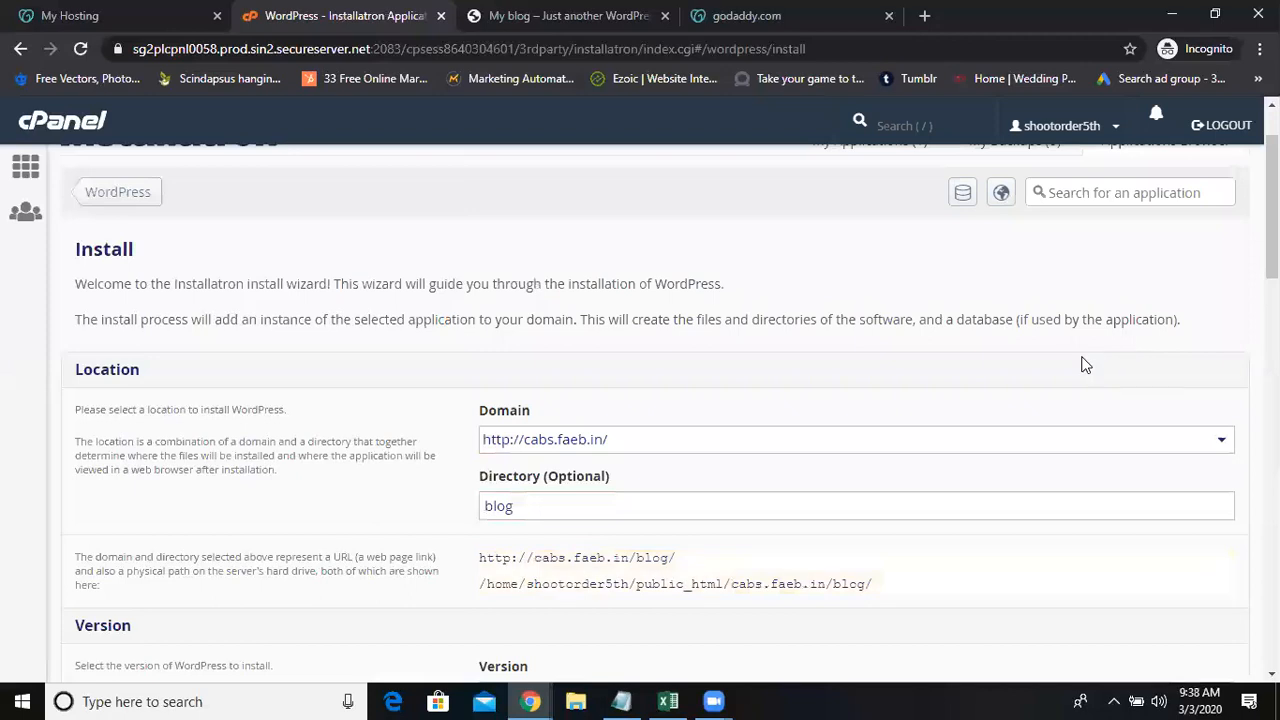
mouse_move(462, 510)
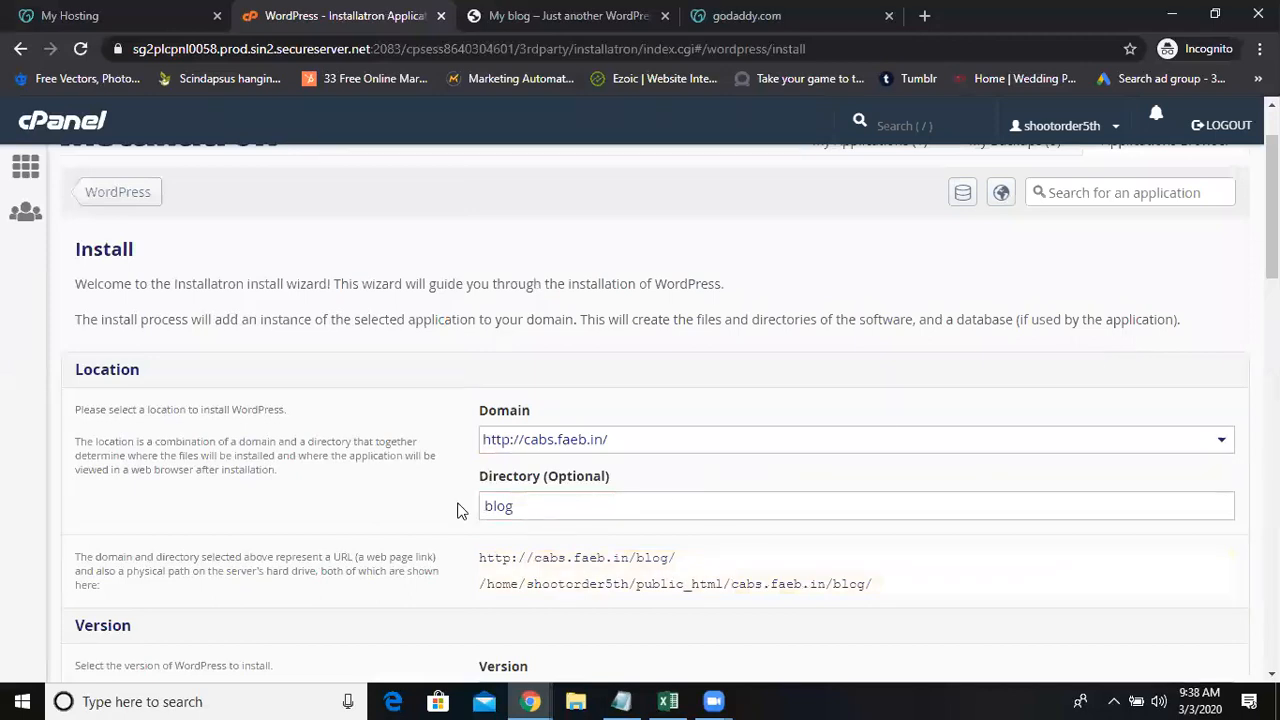
left_click(544, 506)
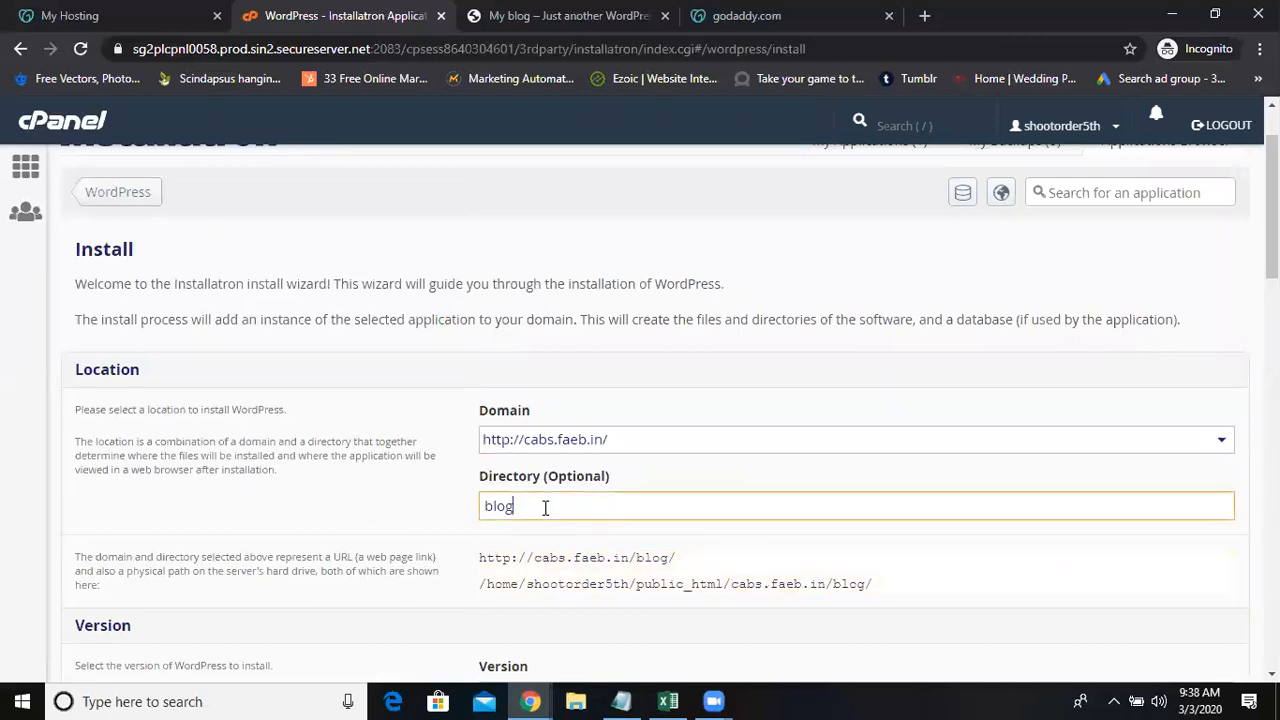
mouse_move(590, 576)
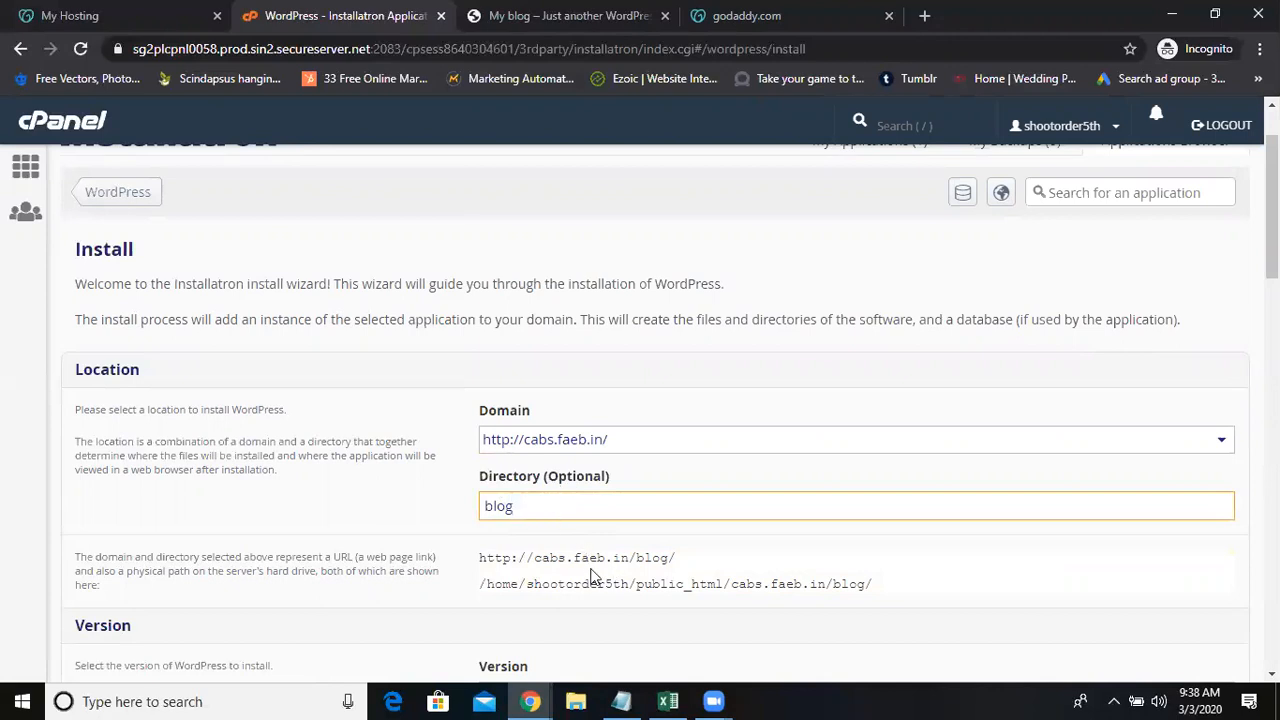
key("Backspace")
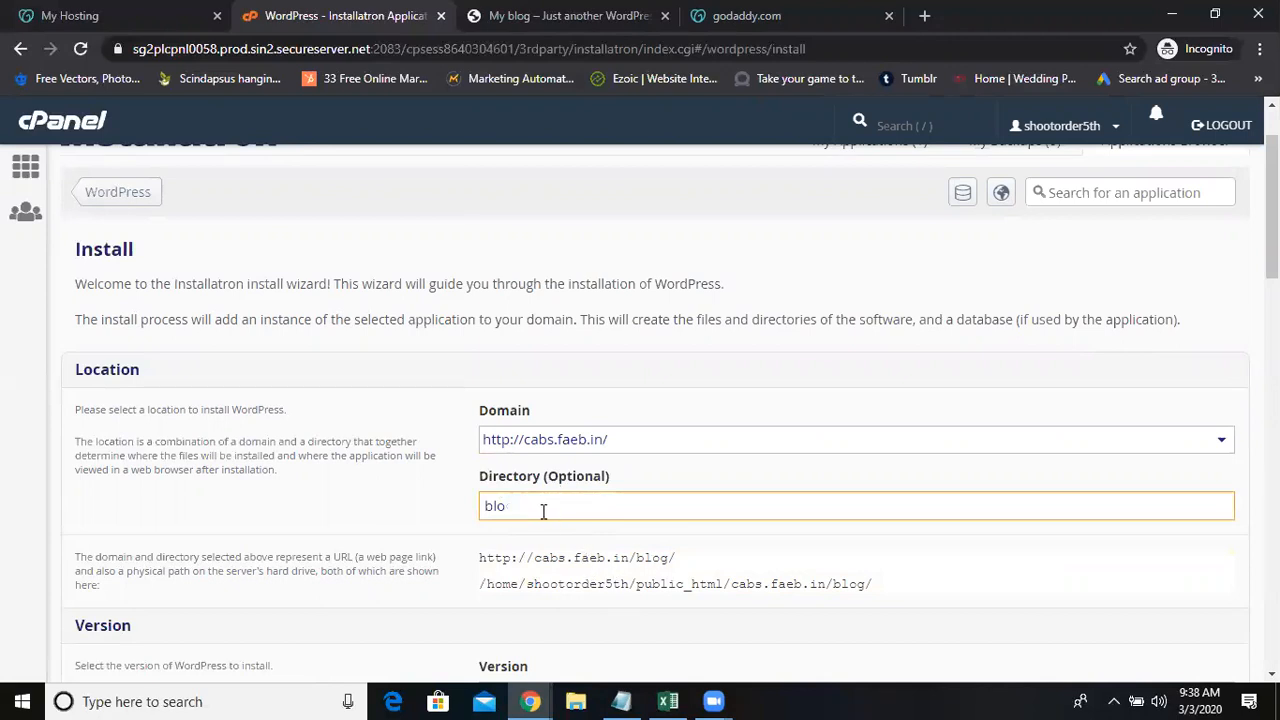
Step: Set the administrator username and a shortened strong password, reaching the Install button
scroll("down", 3)
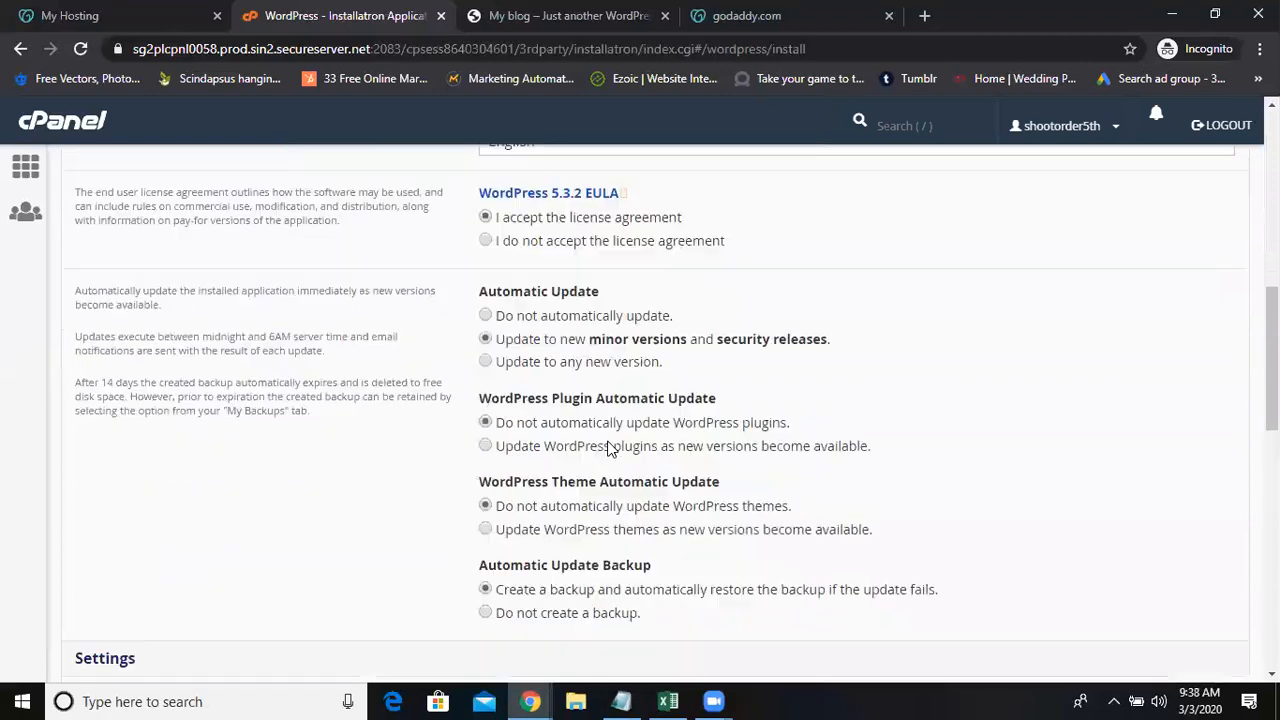
scroll("down", 3)
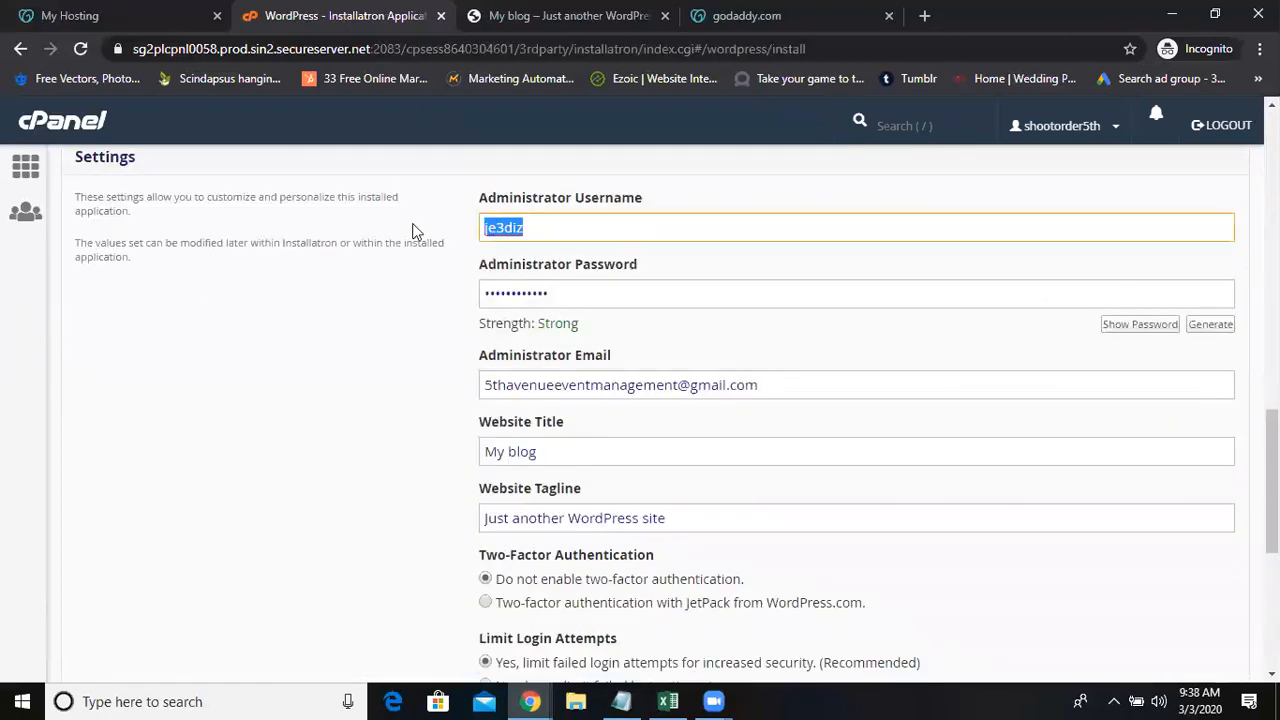
type("faeb")
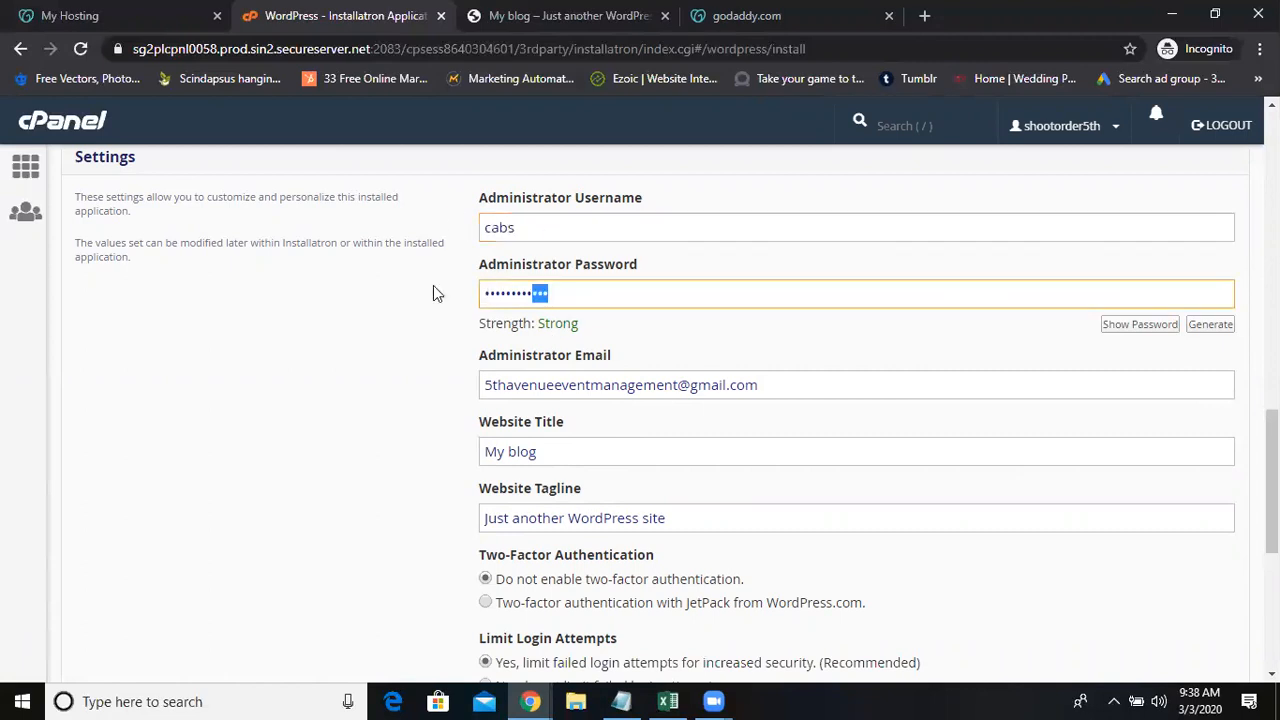
key("backspace")
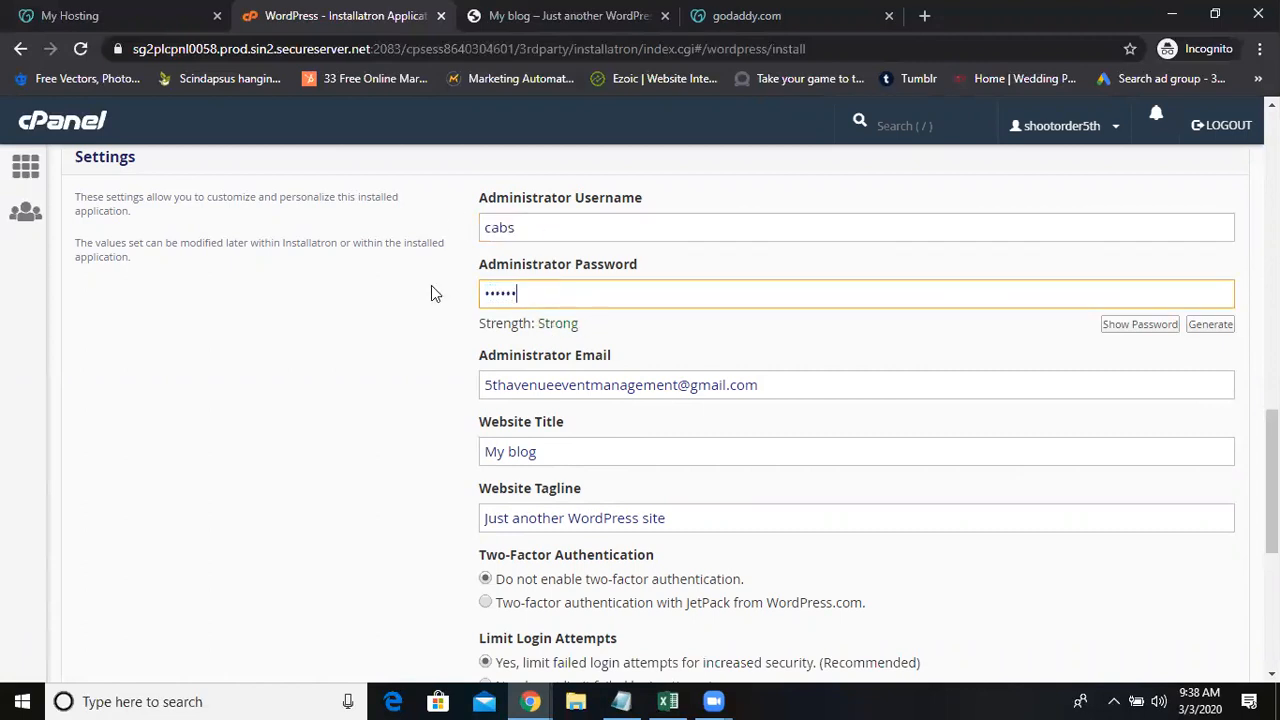
scroll("down", 3)
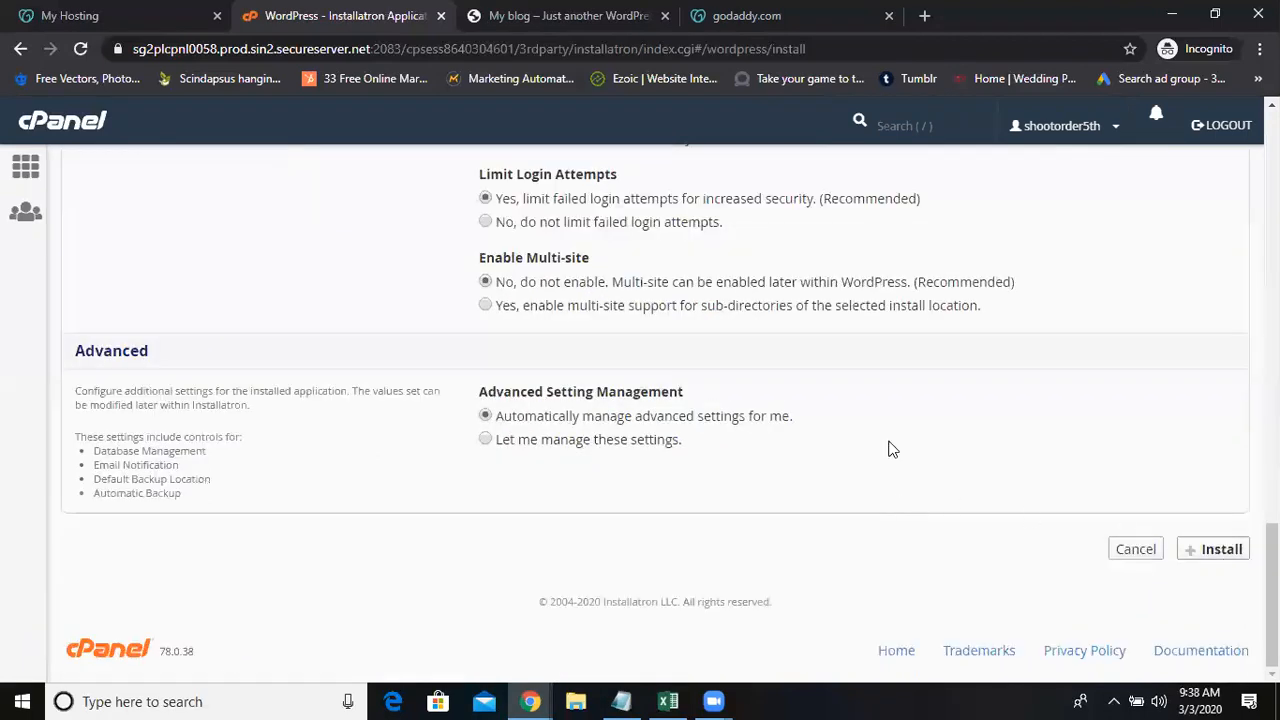
scroll("up", 3)
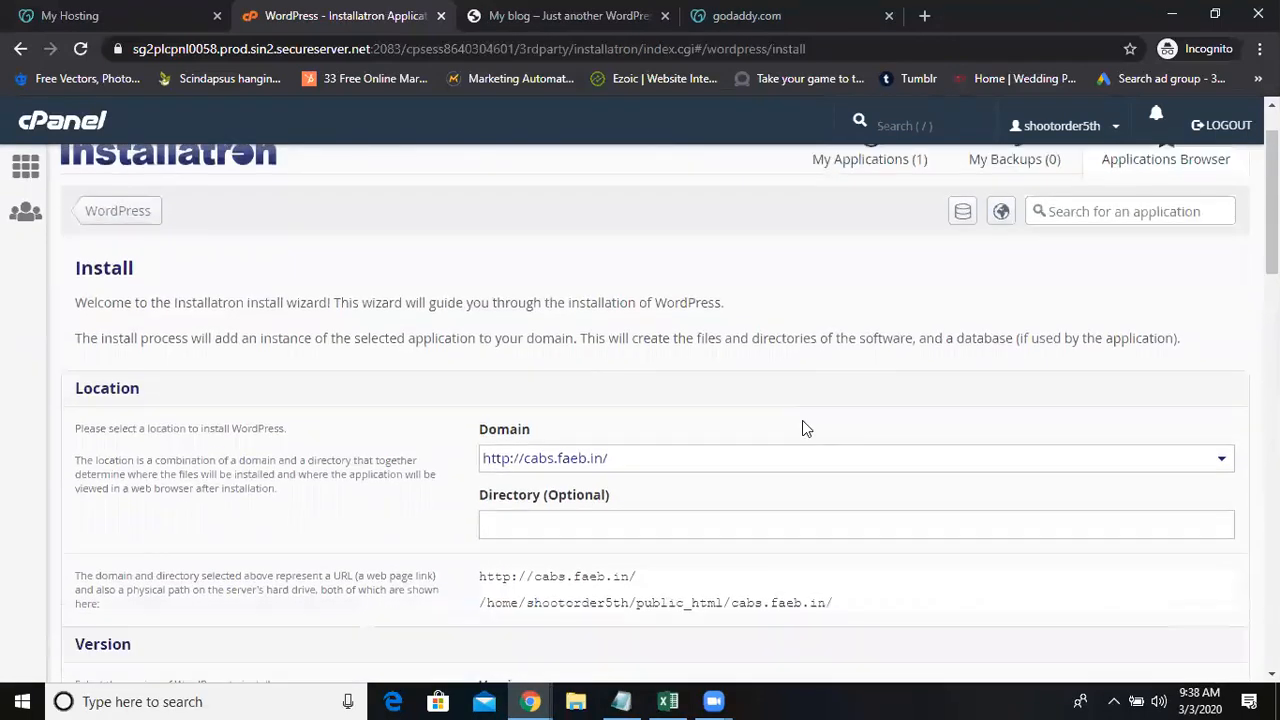
scroll("down", 3)
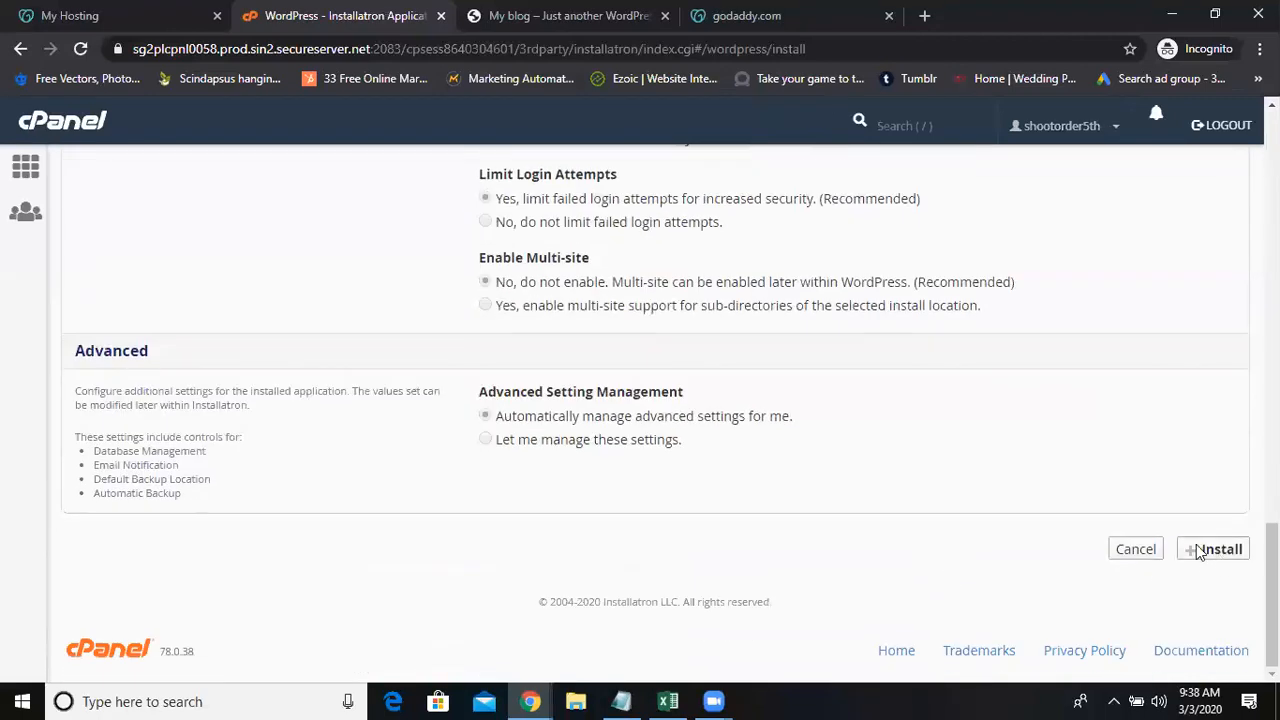
Step: Submit the WordPress install for cabs.faeb.in and watch My Applications progress reach about 45%
left_click(1212, 548)
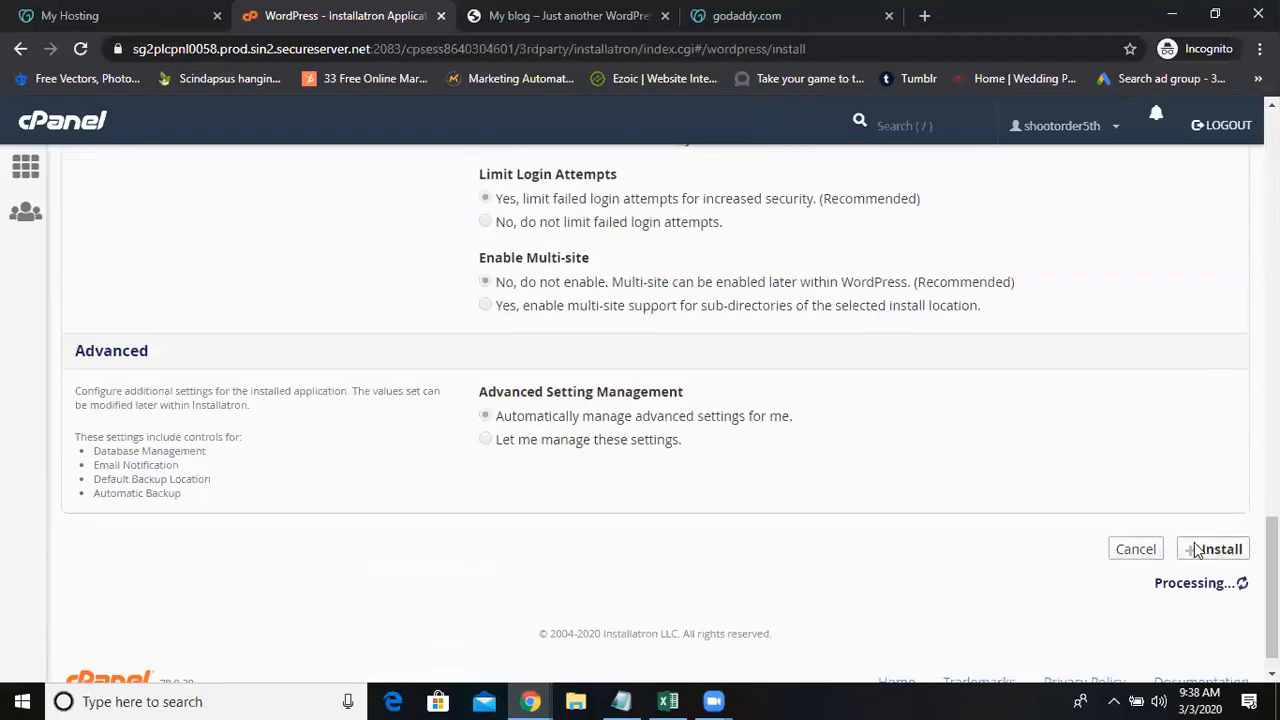
scroll("up", 3)
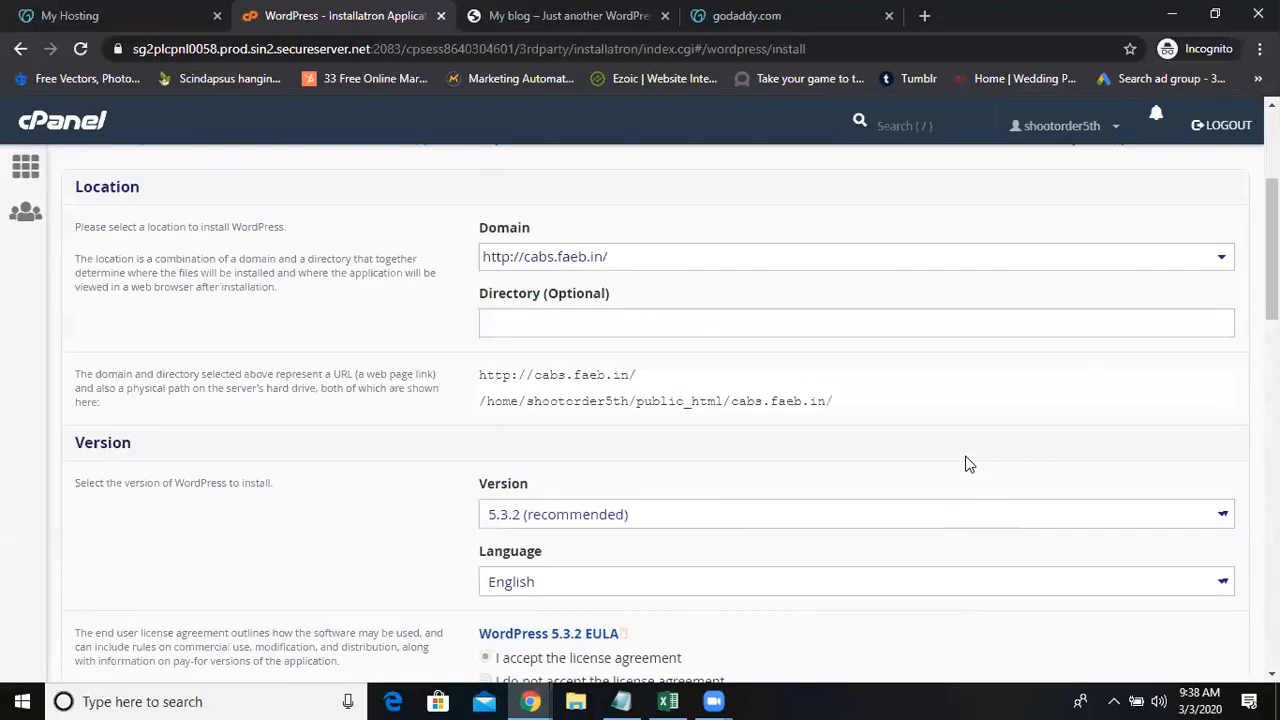
mouse_move(724, 340)
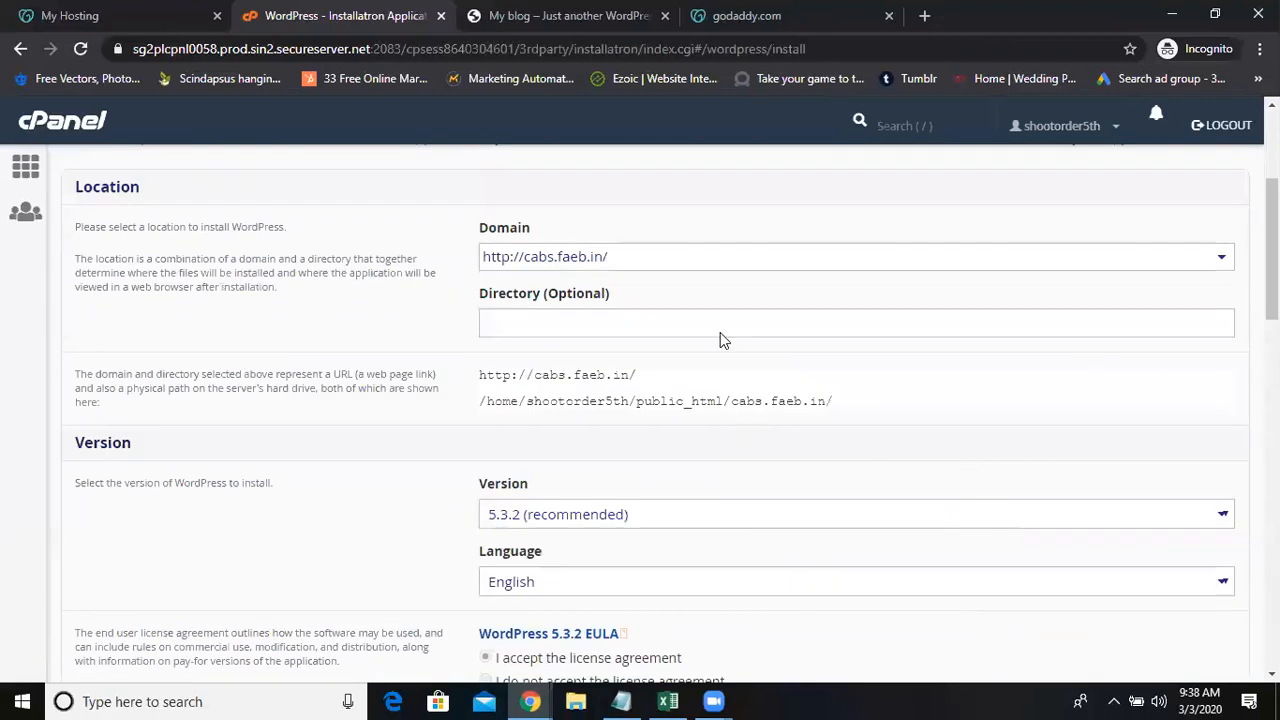
scroll("up", 3)
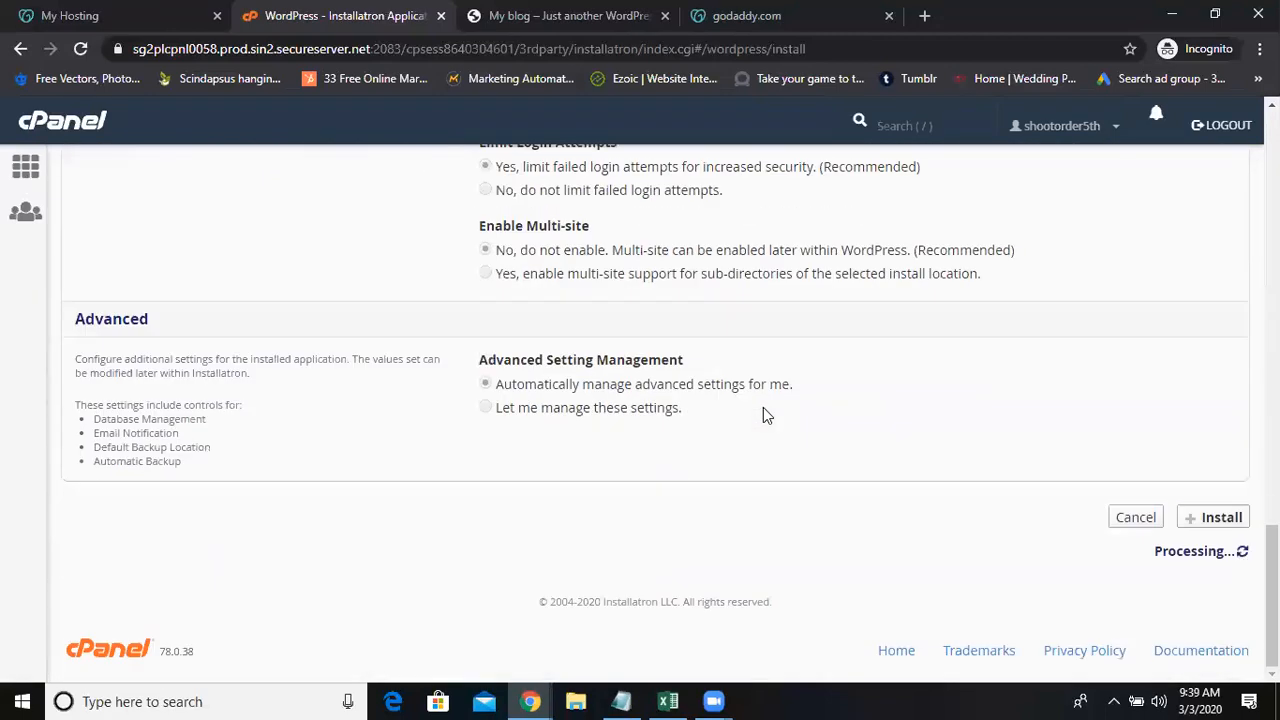
left_click(1212, 516)
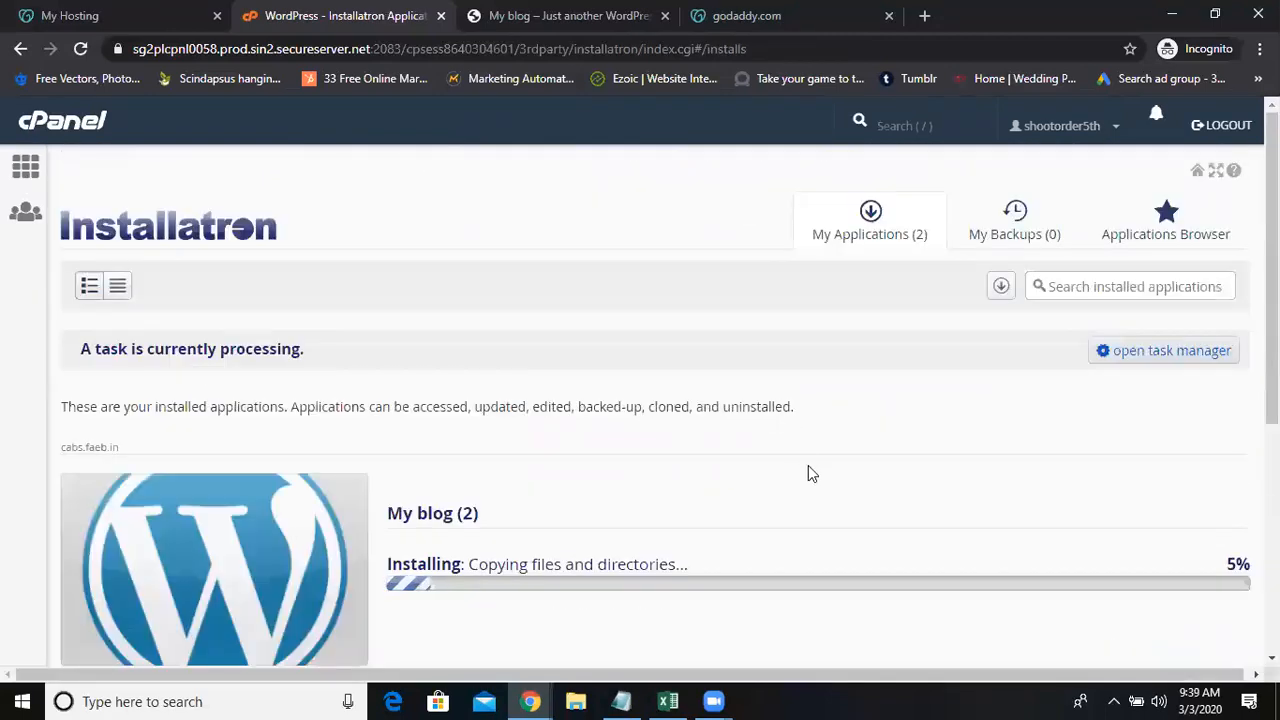
scroll("down", 3)
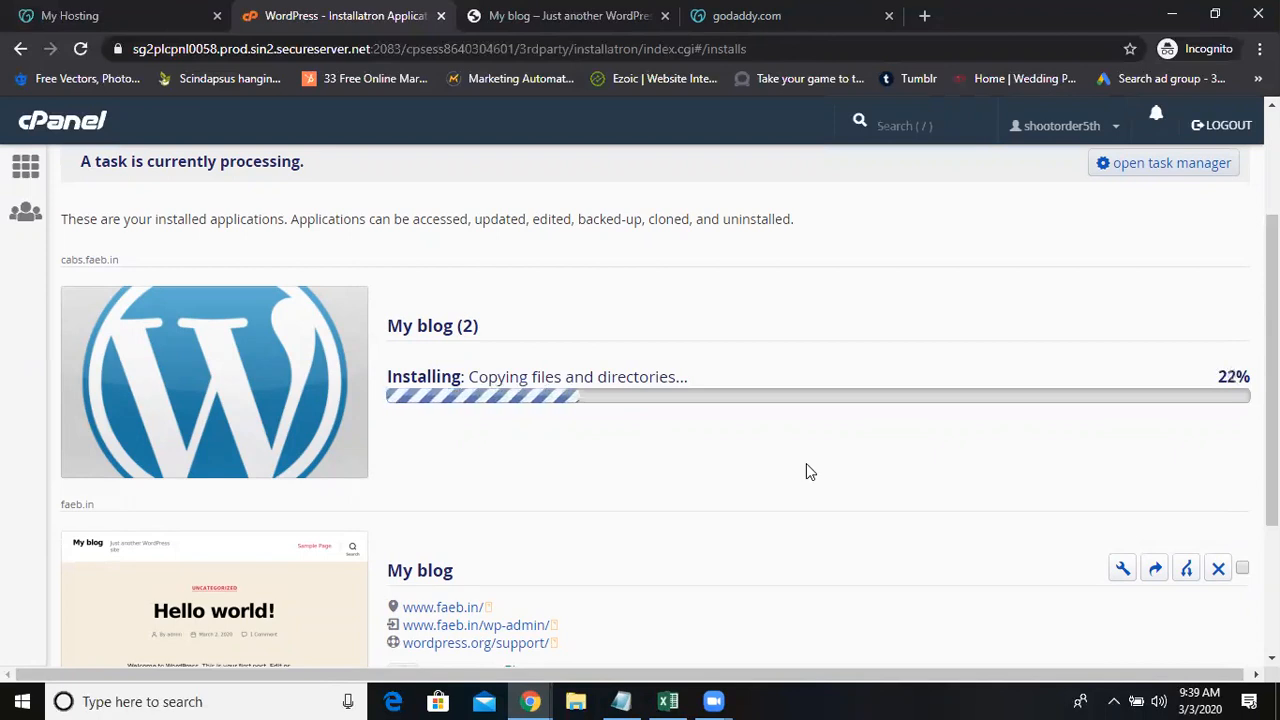
scroll("down", 3)
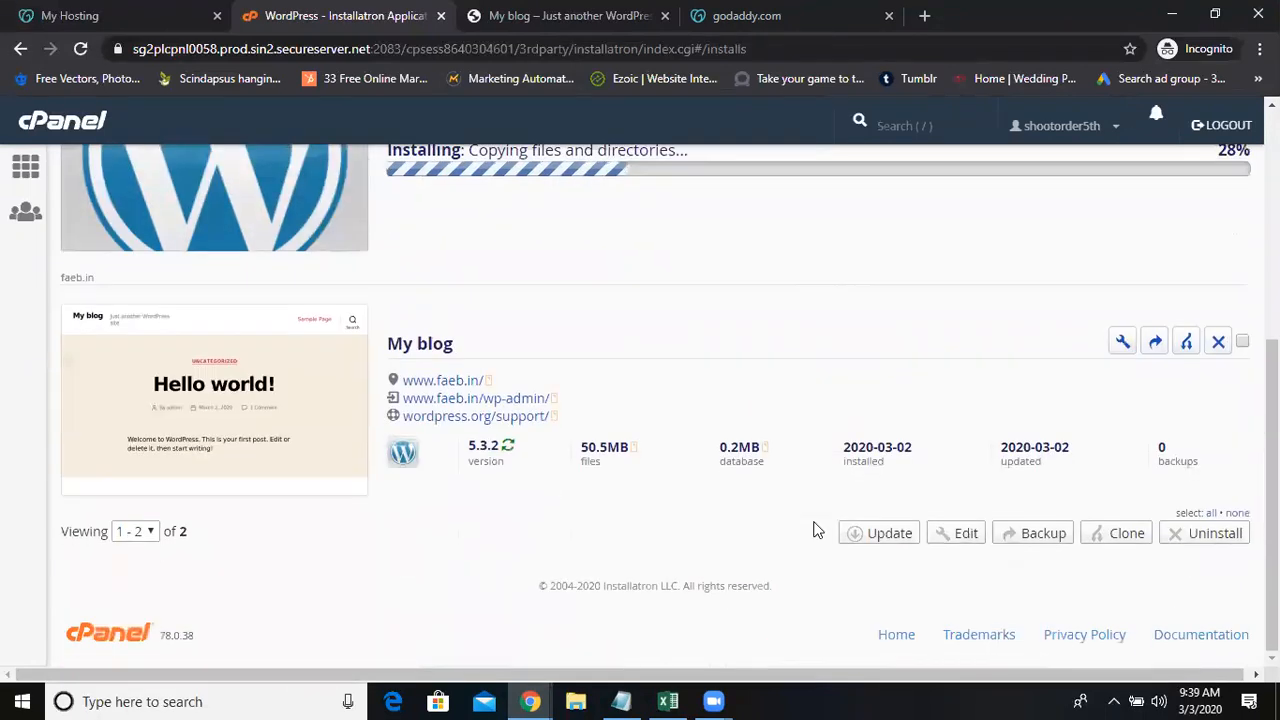
scroll("up", 3)
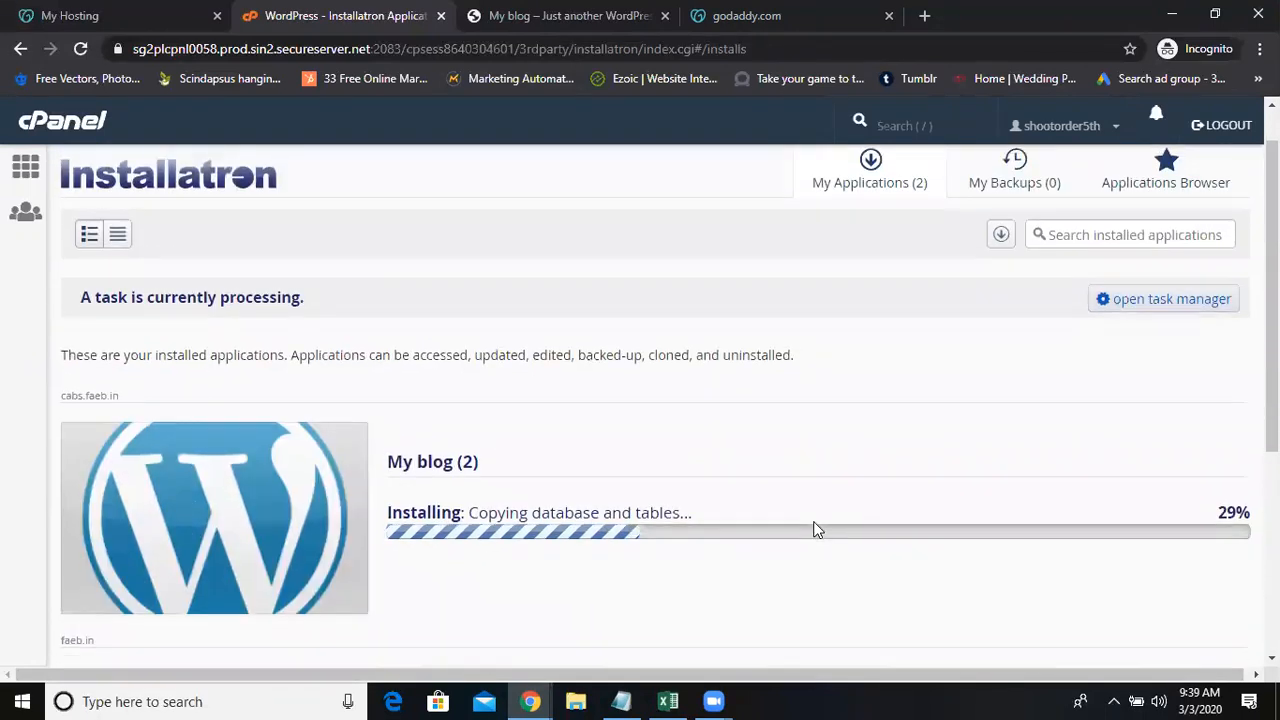
scroll("down", 3)
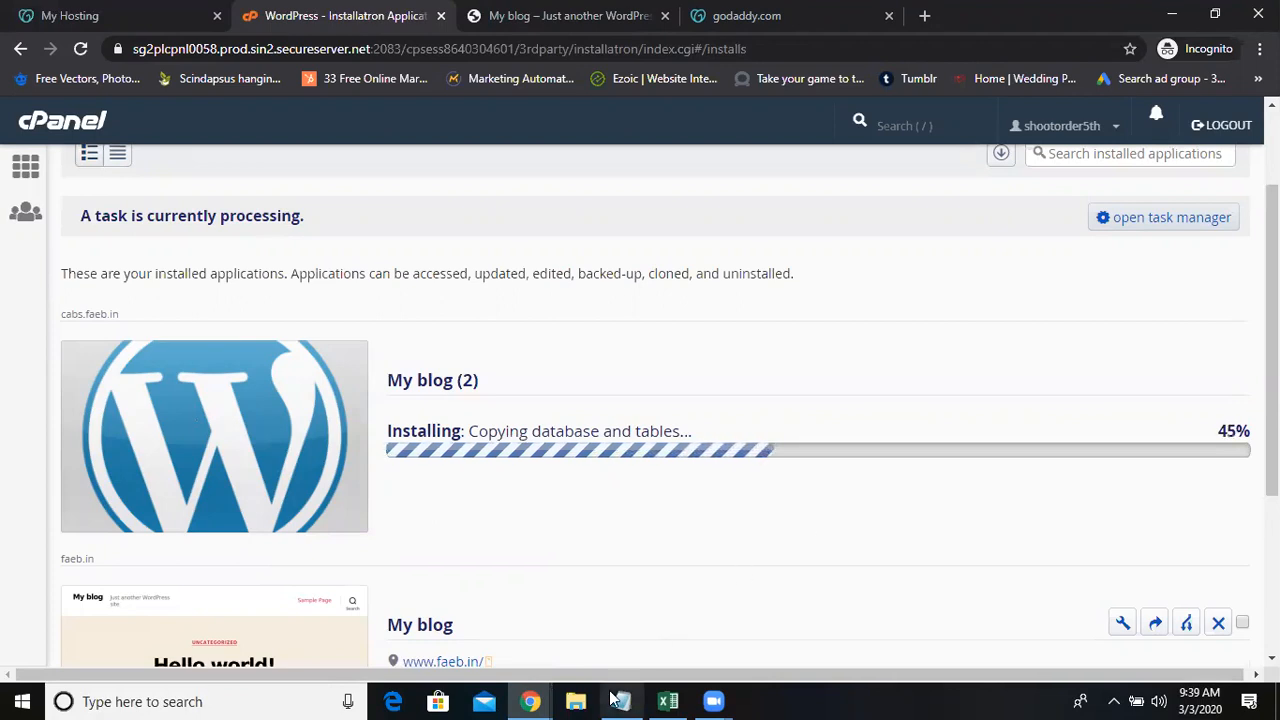
Step: Note 'How to create sub domains': 1.Cpanel...select sub domain, 2.Create, 3.INSTALL WORDPRESS
left_click(620, 700)
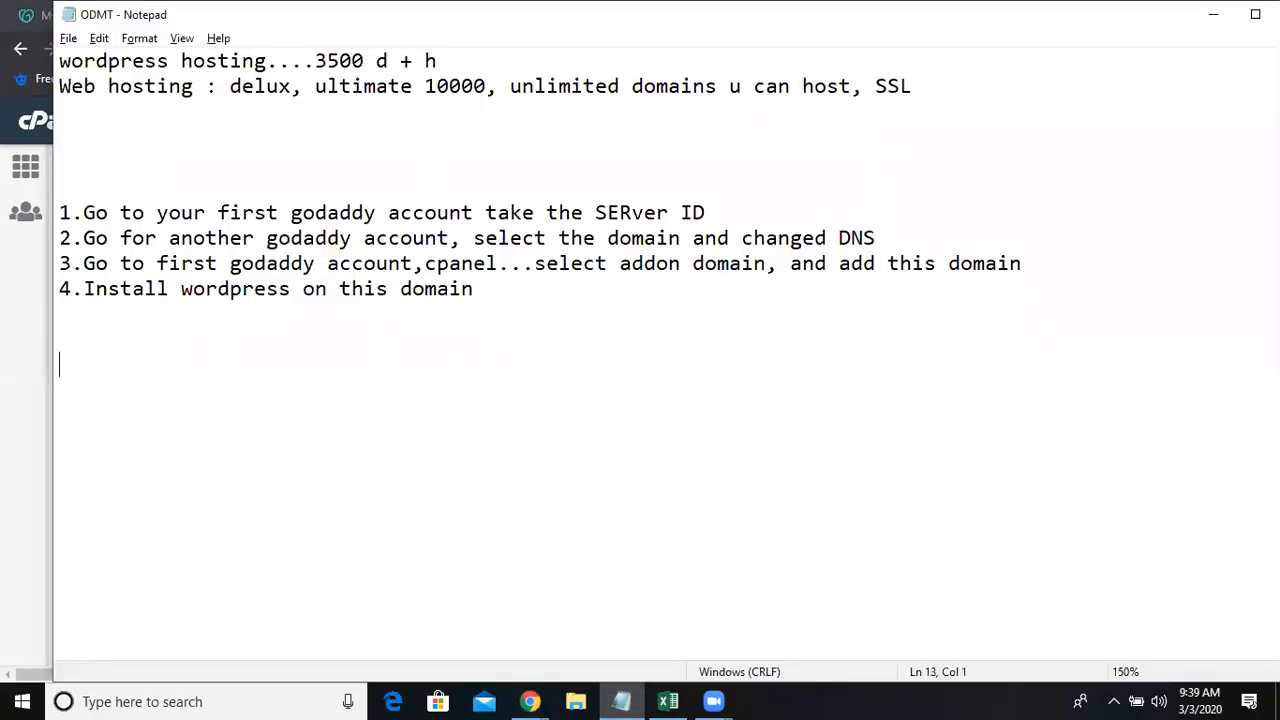
type("How to create")
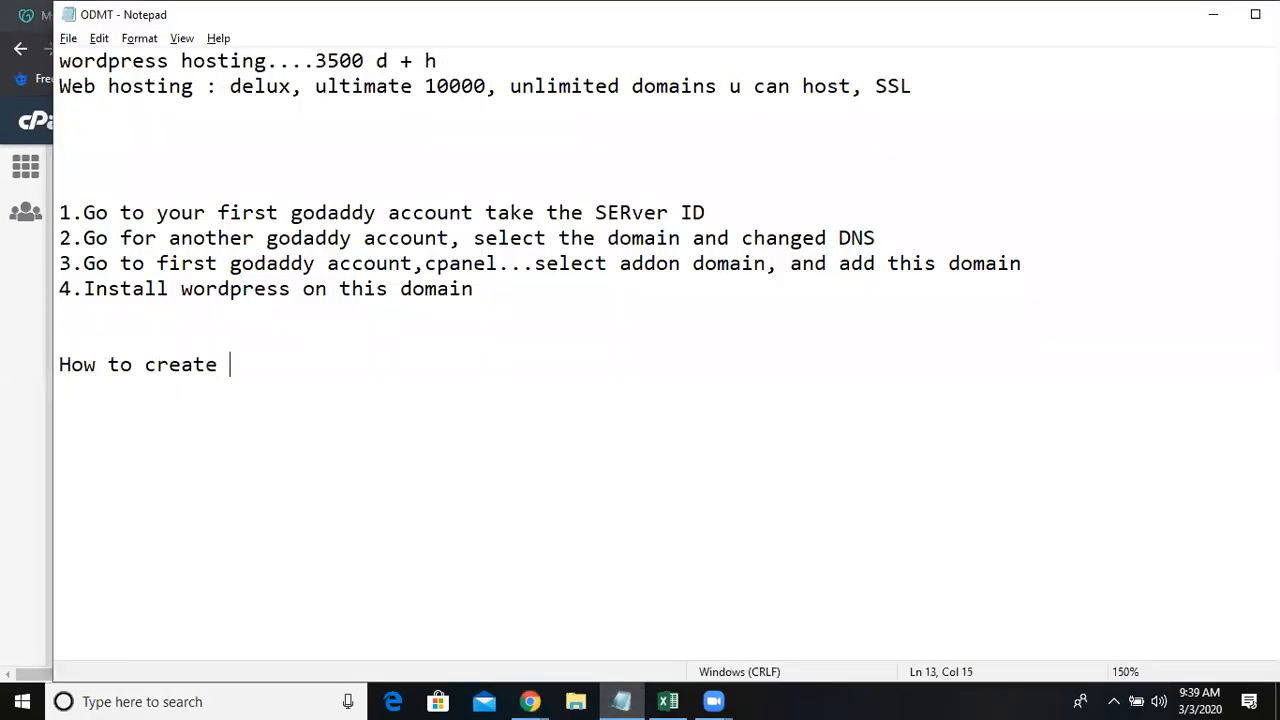
type("sub domains :")
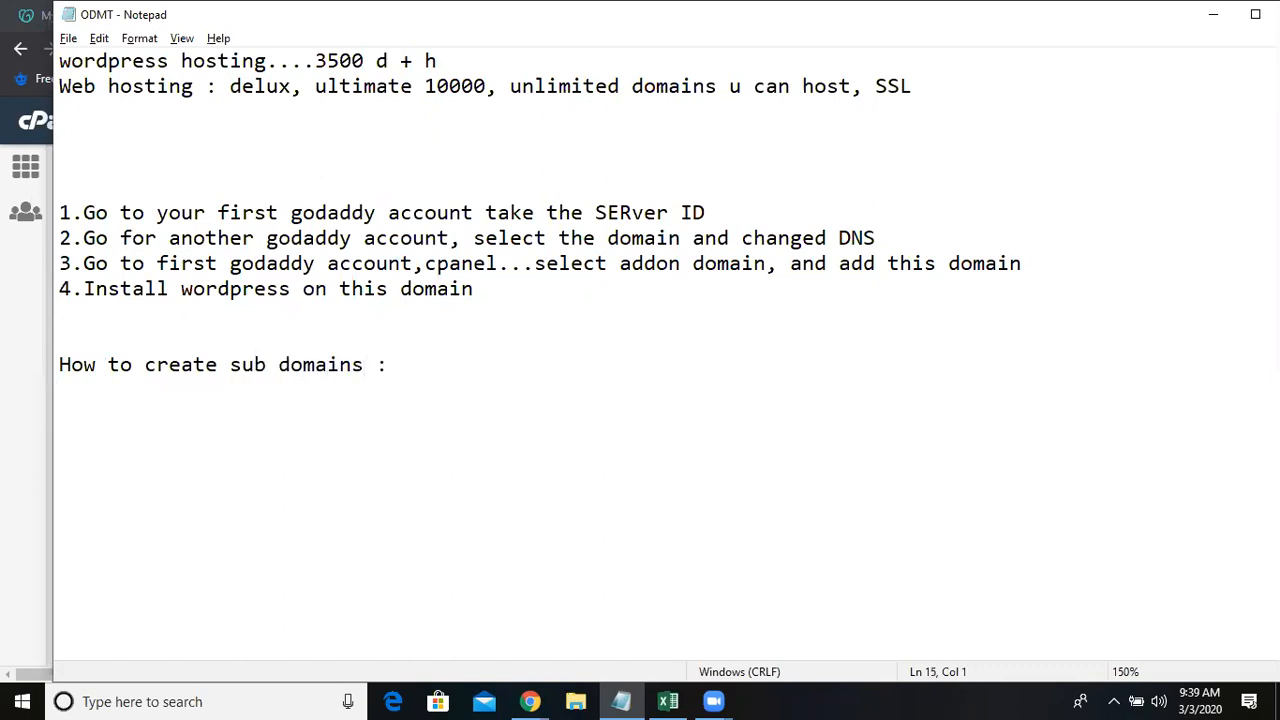
type("1.Cpanel.")
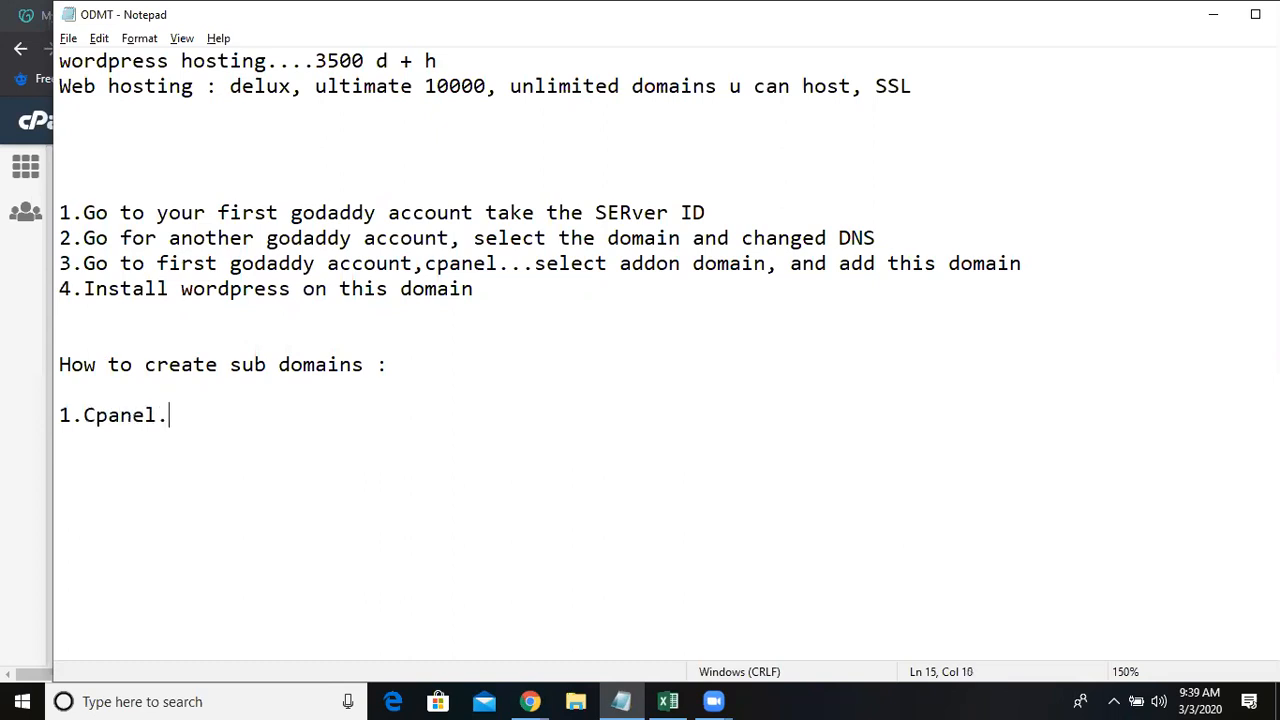
type("..select")
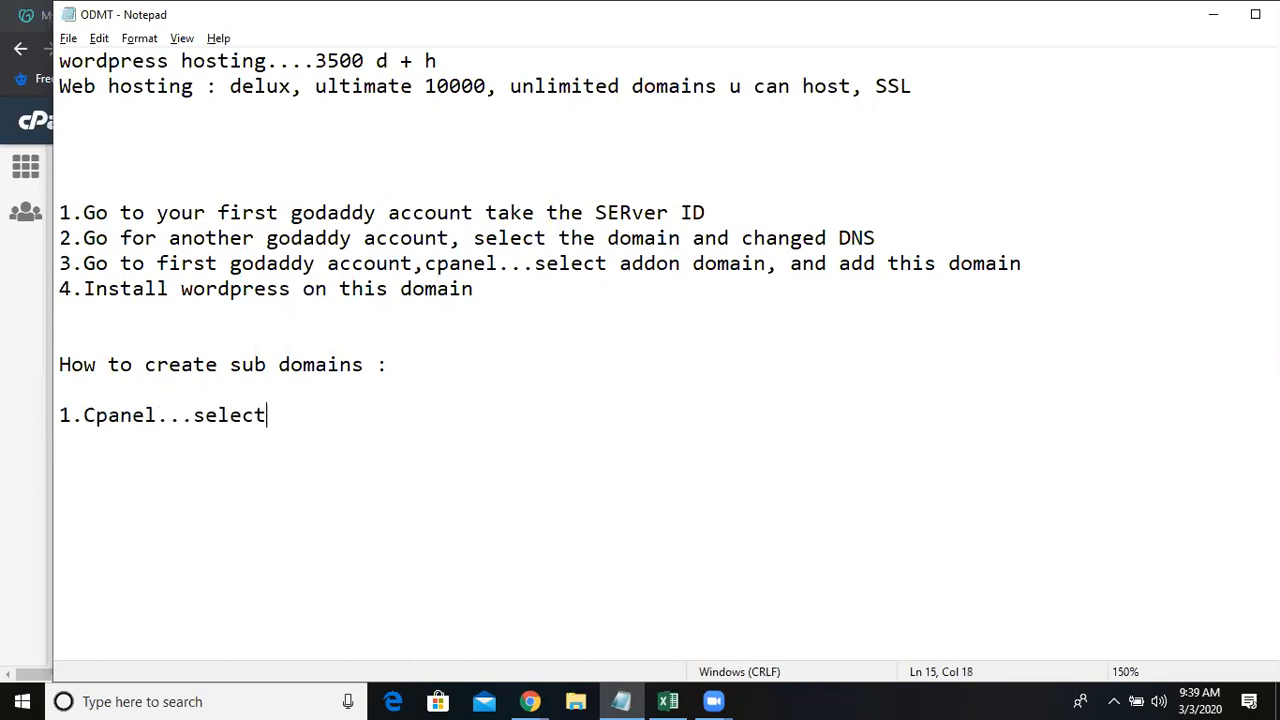
type("sub domain")
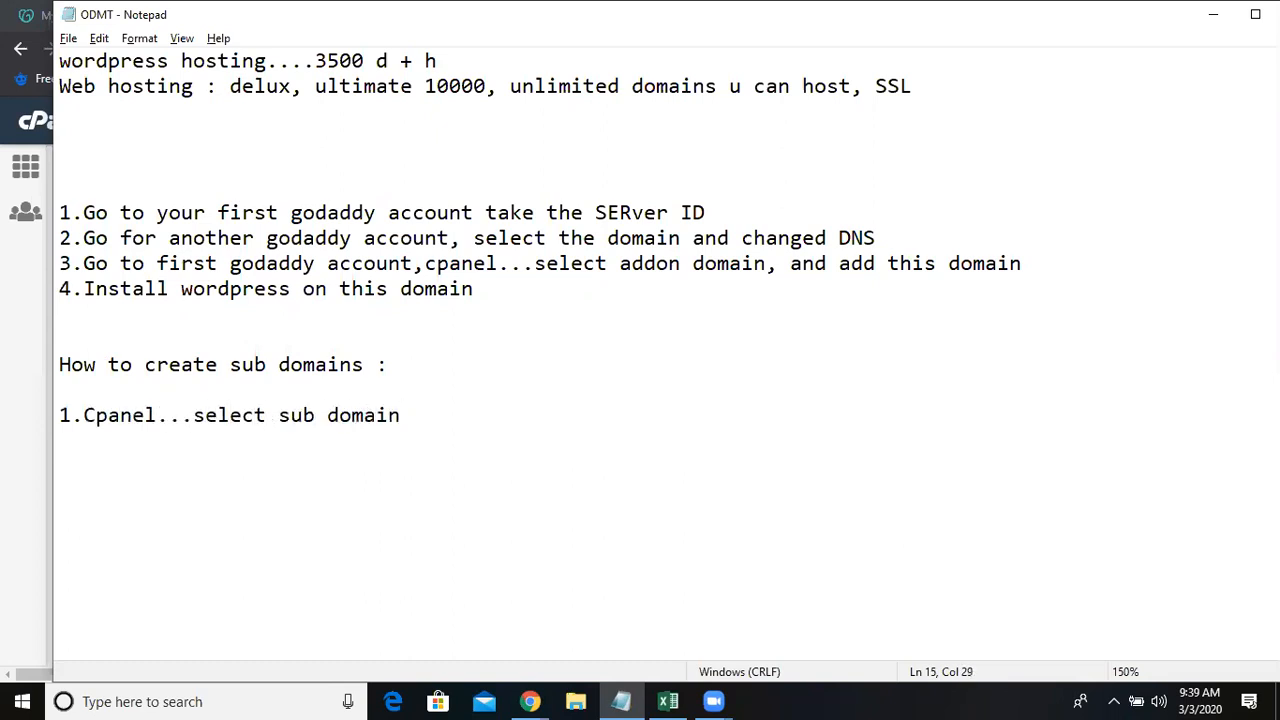
type("2.Create subdomain")
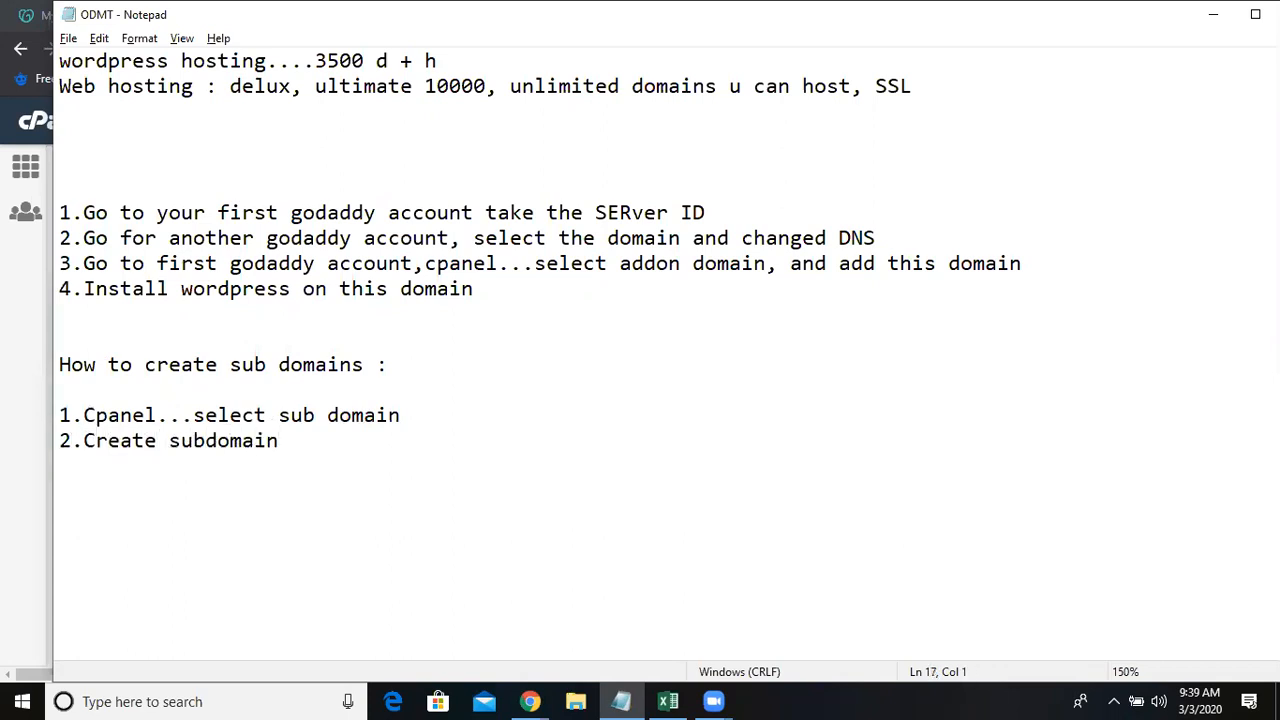
type("3.INSTA")
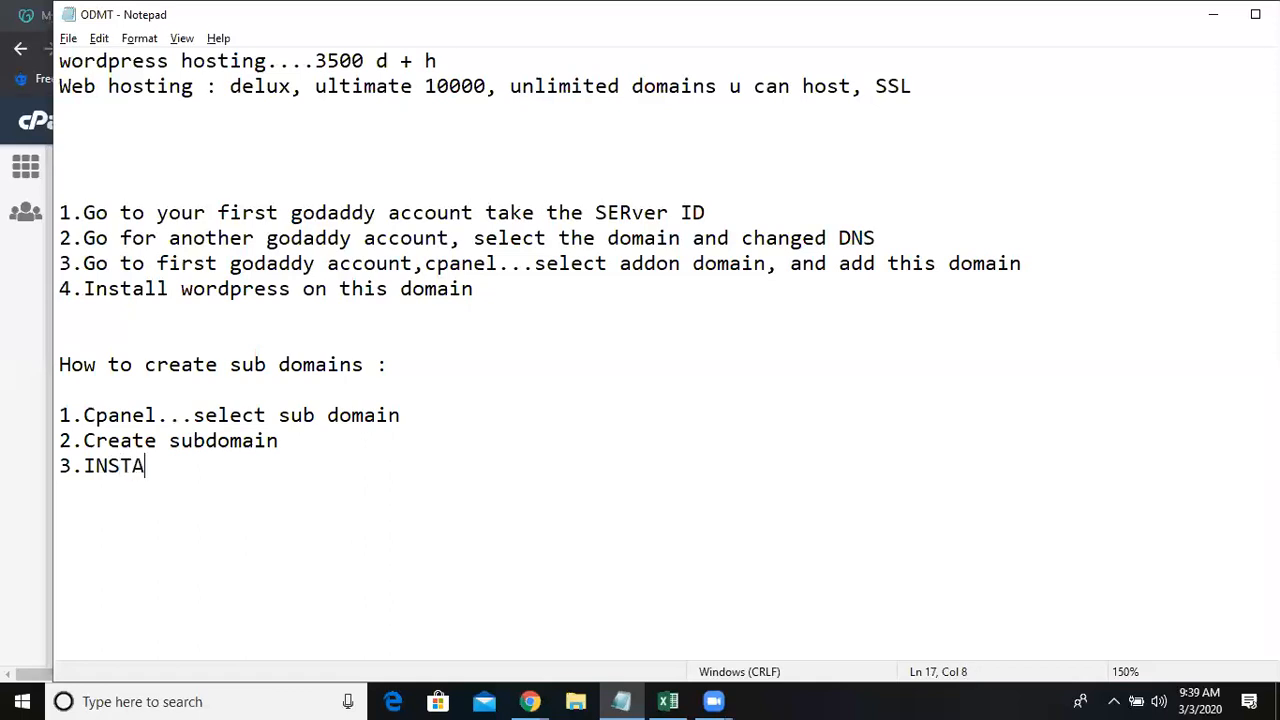
type("LL WORDPRE")
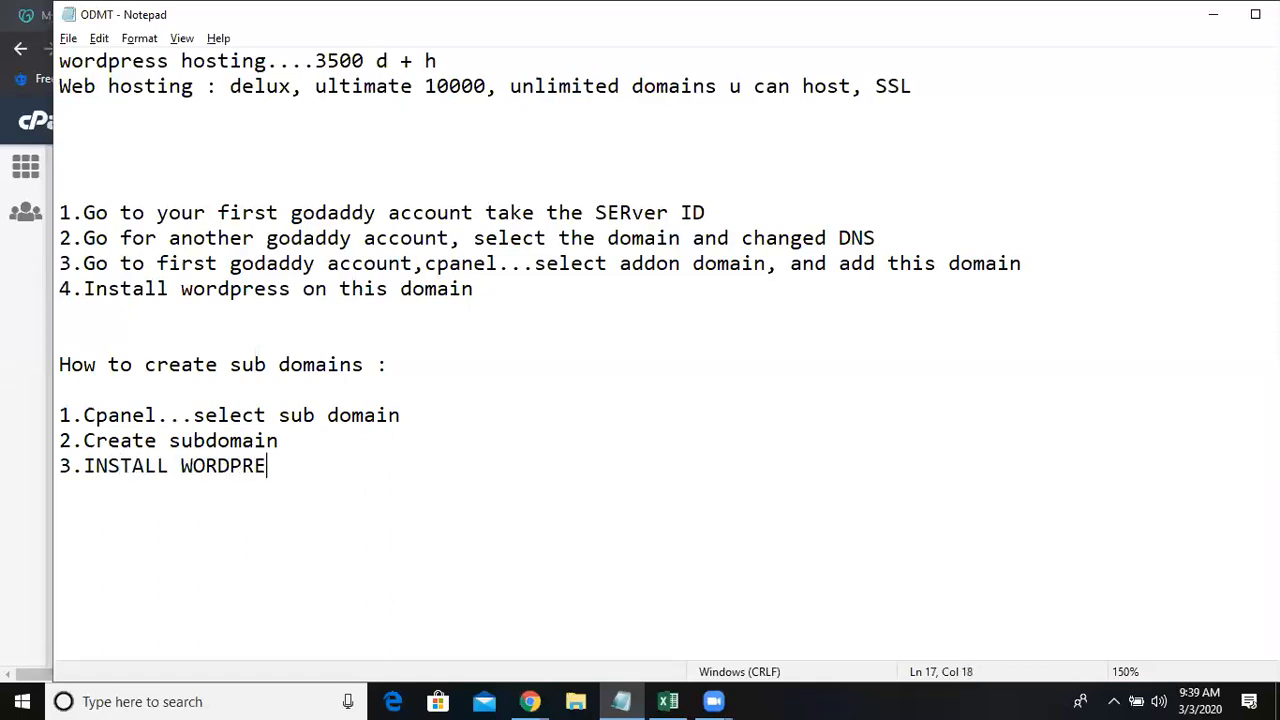
type("SS")
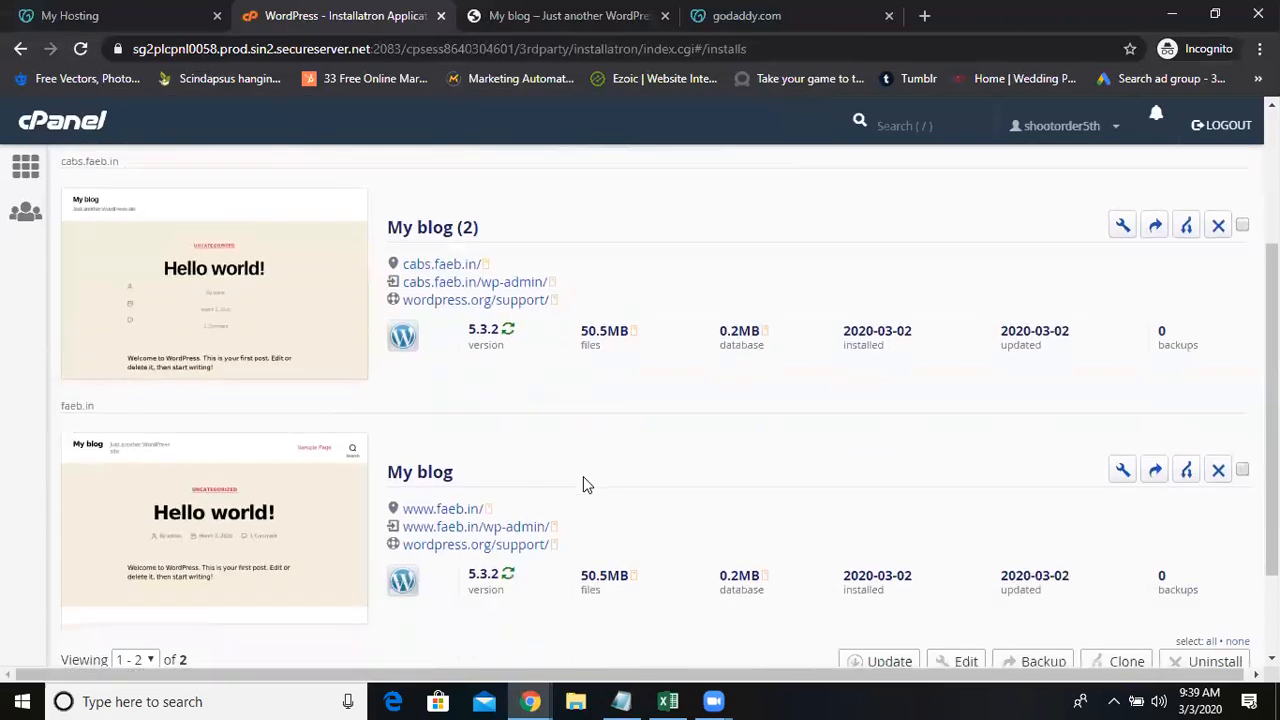
mouse_move(440, 264)
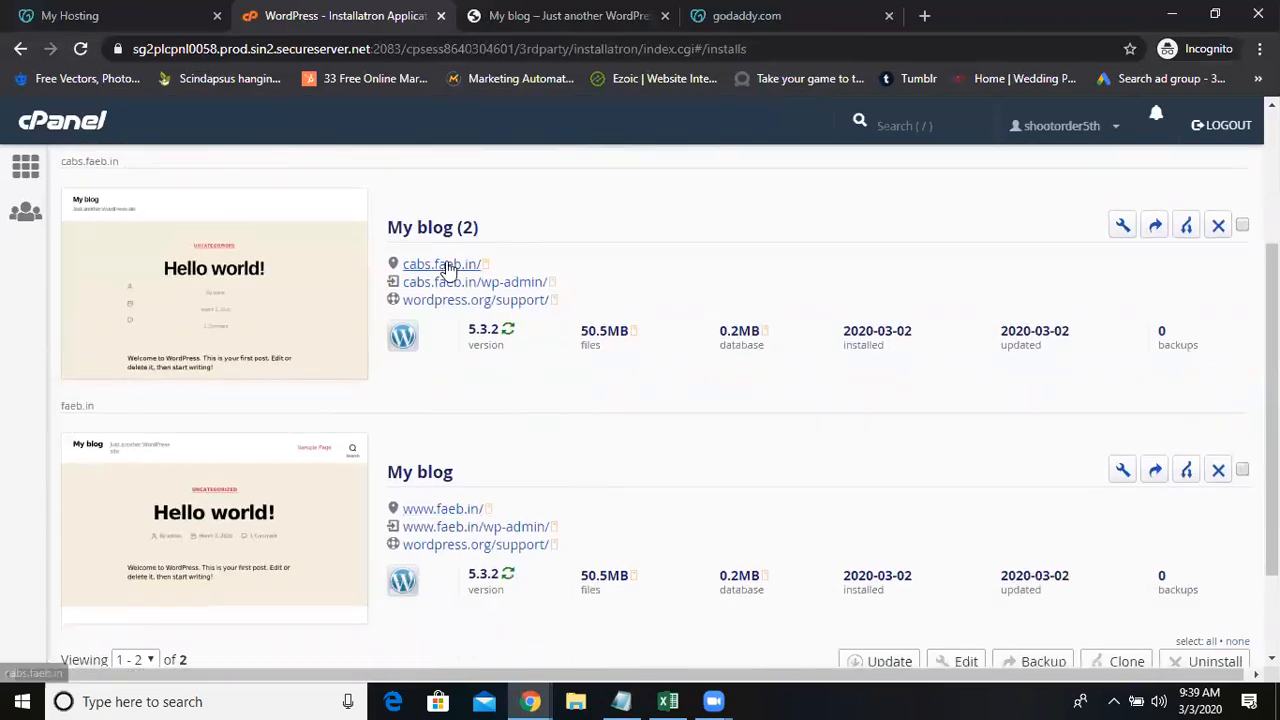
Step: Visit cabs.faeb.in twice from My Applications, getting 'This site can't be reached' each time
left_click(438, 264)
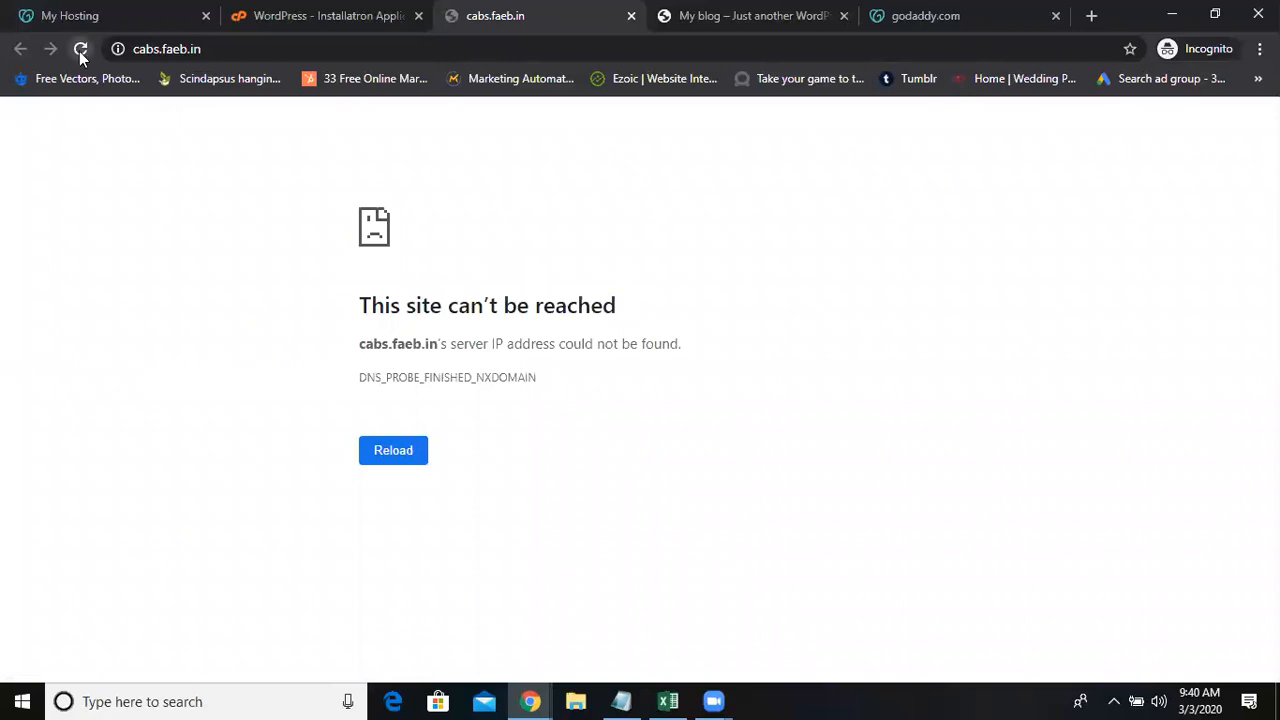
mouse_move(98, 60)
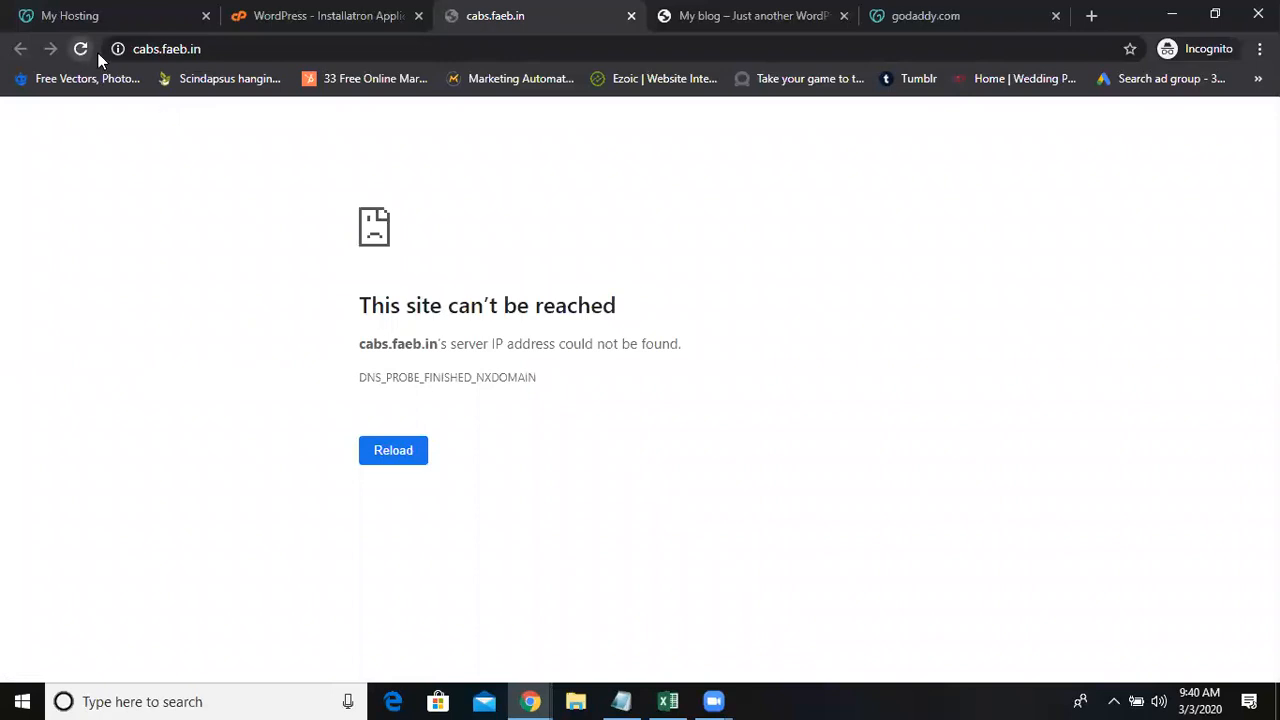
mouse_move(442, 140)
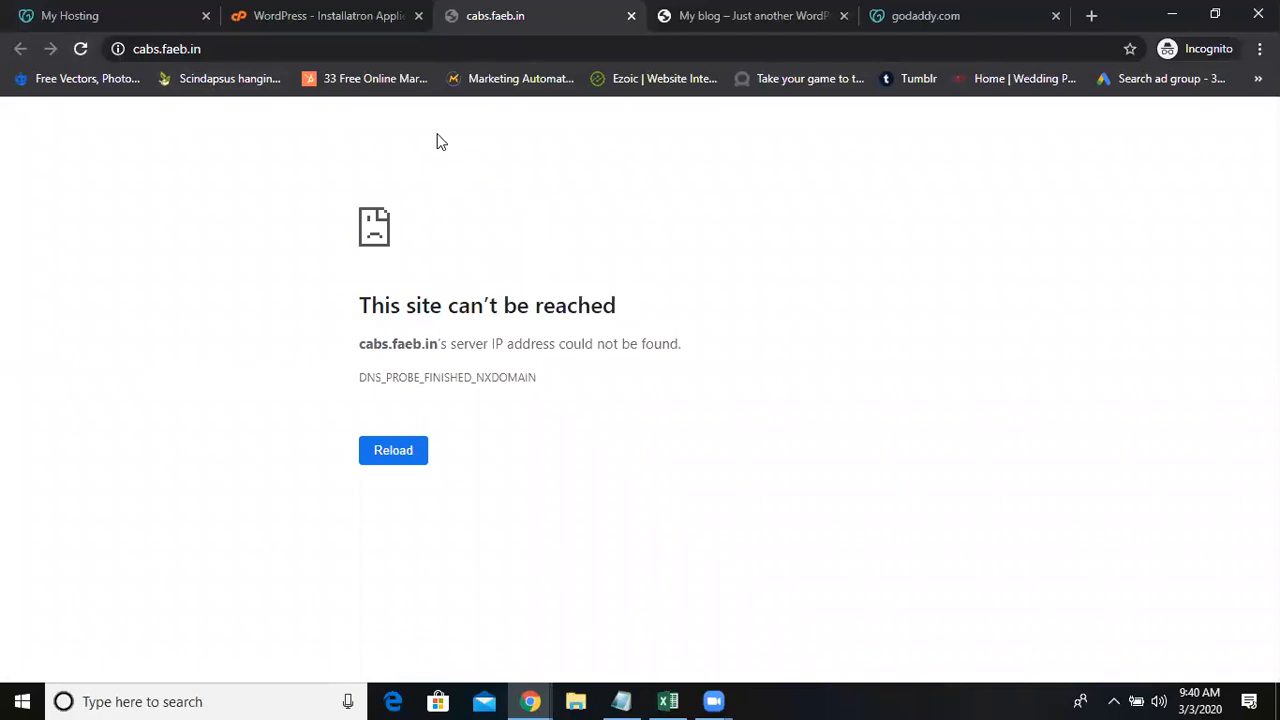
left_click(320, 16)
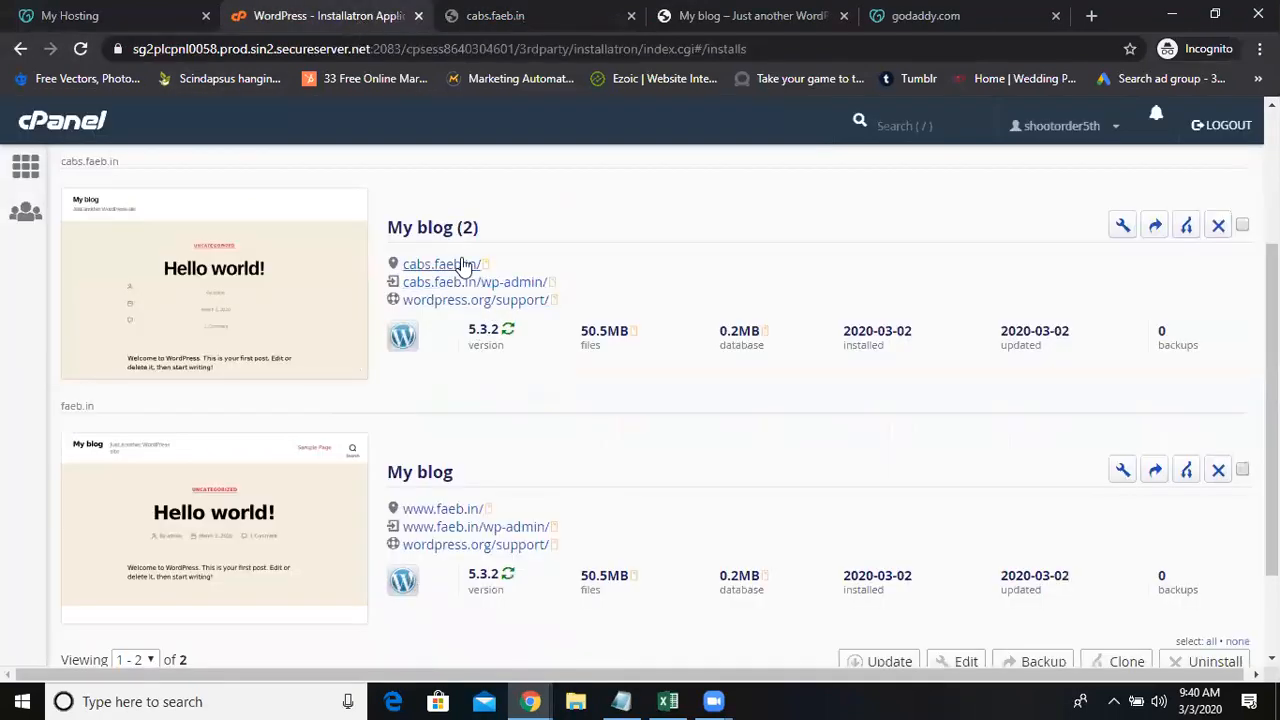
left_click(440, 264)
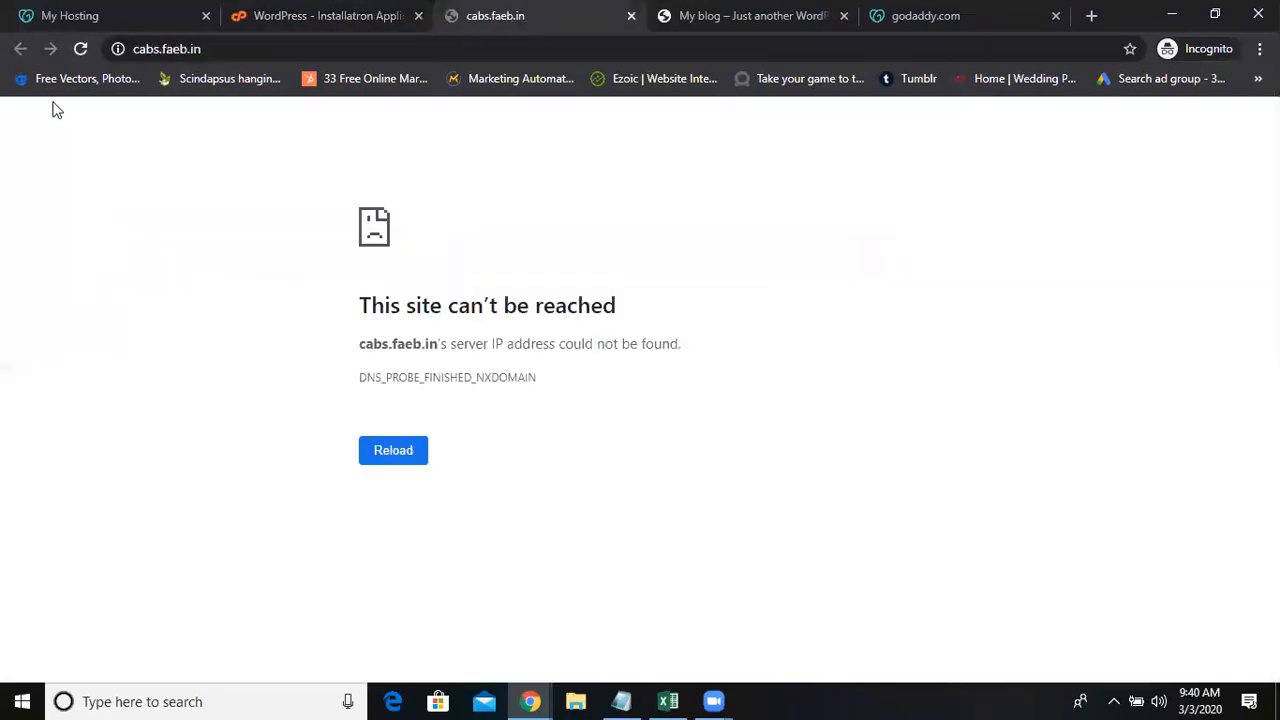
left_click(324, 16)
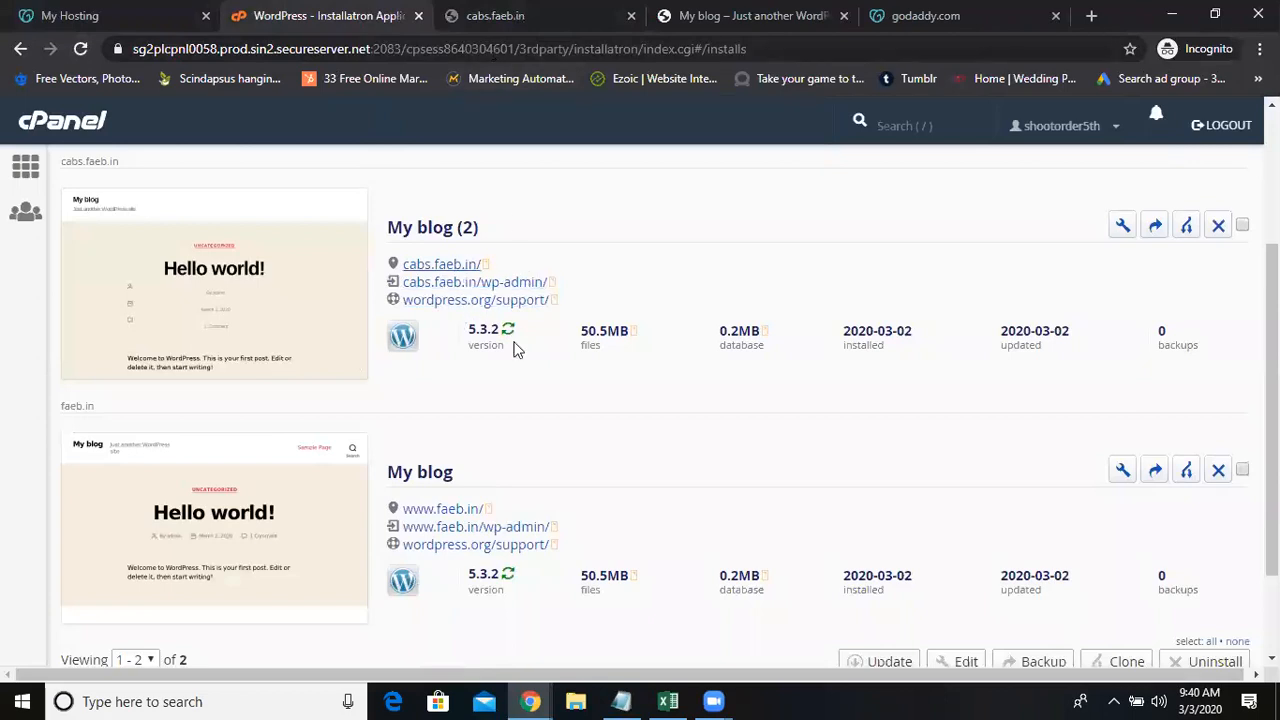
scroll("up", 3)
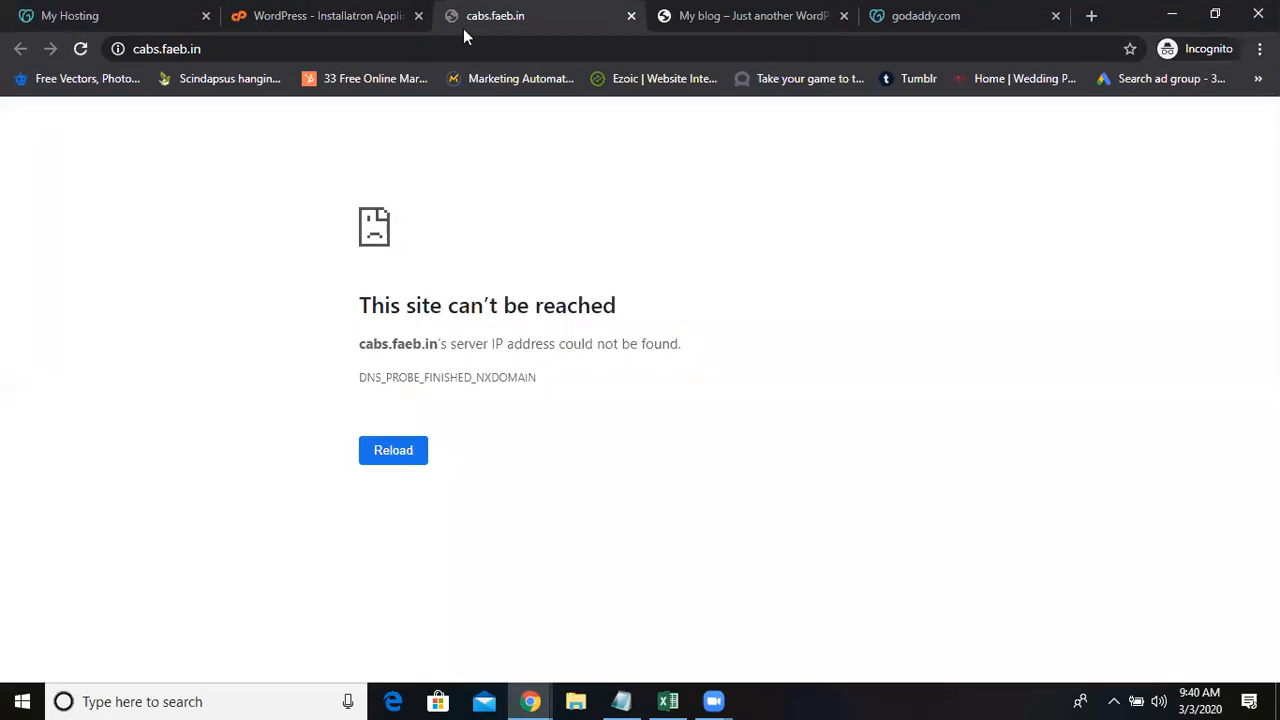
Step: Leave the Installatron list and bring up the odmt.in enrollment site in the other window
left_click(324, 16)
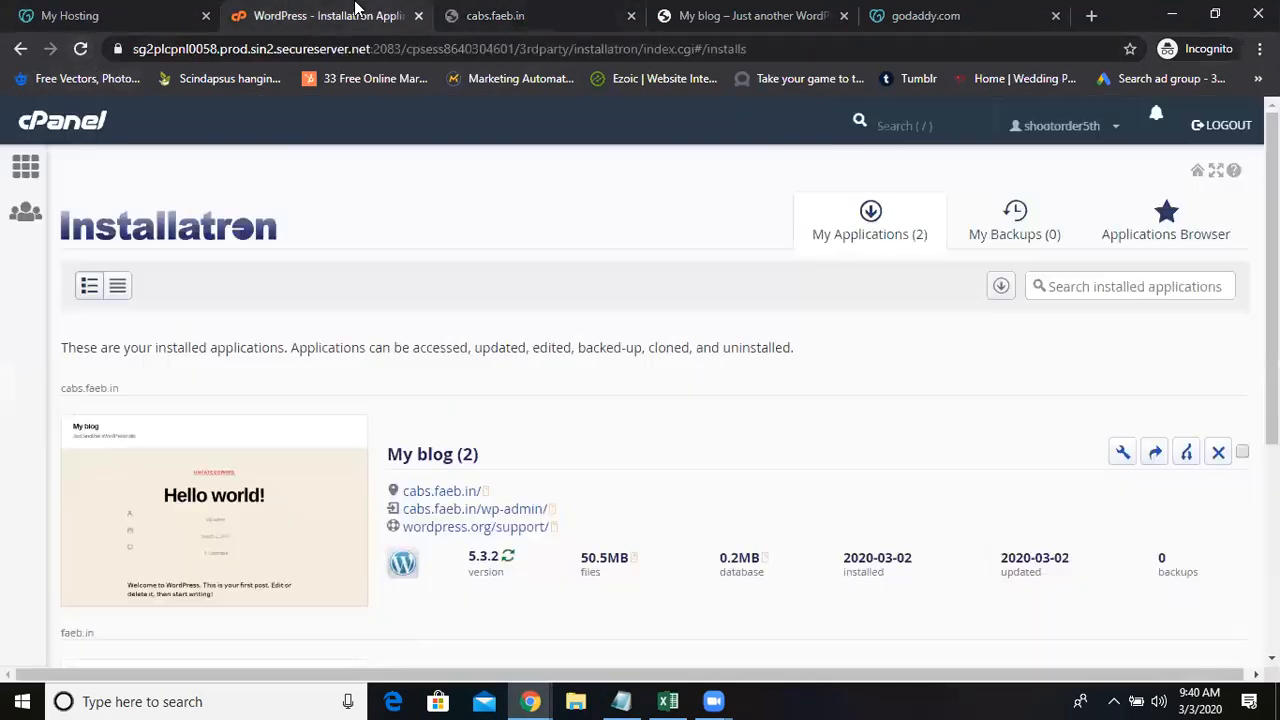
scroll("down", 3)
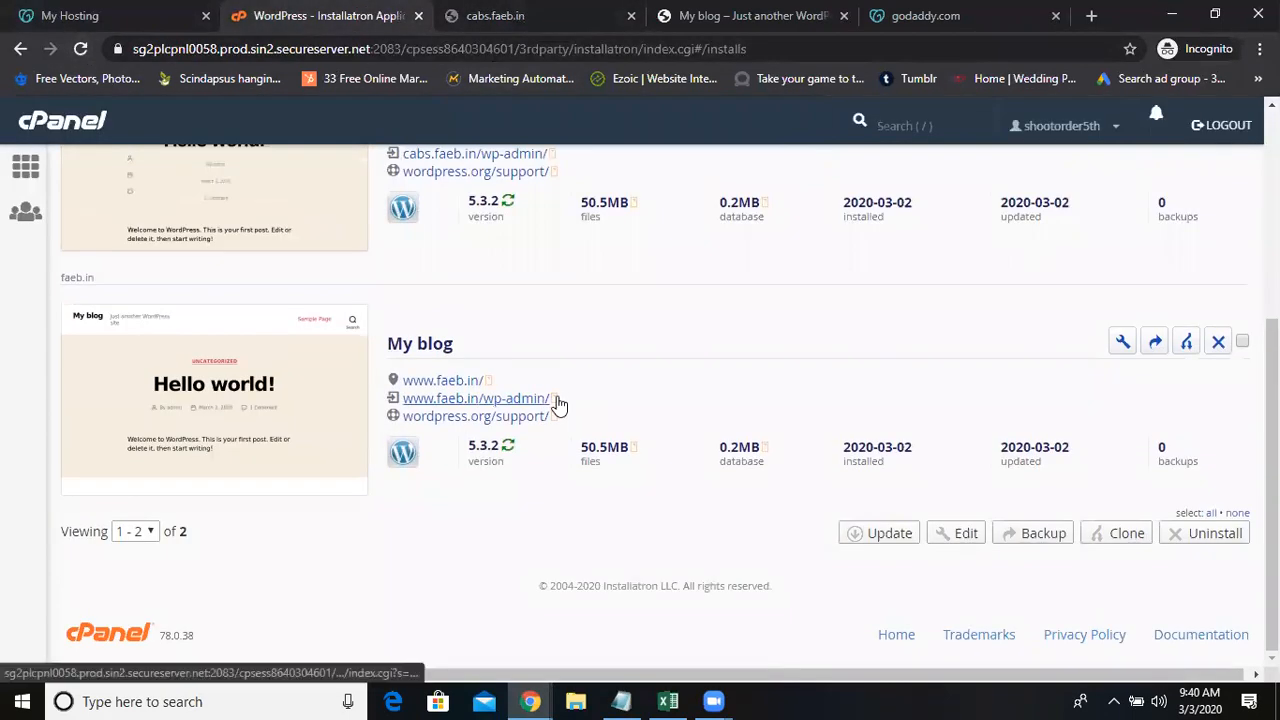
scroll("up", 3)
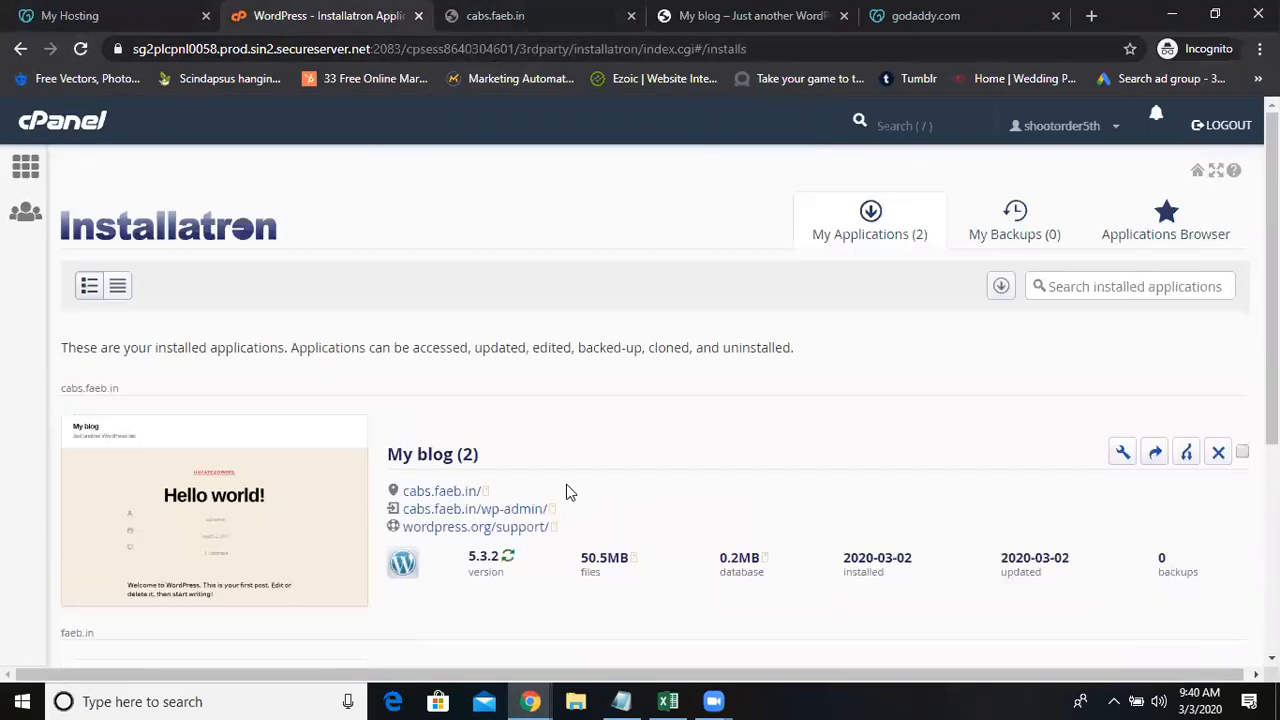
scroll("down", 3)
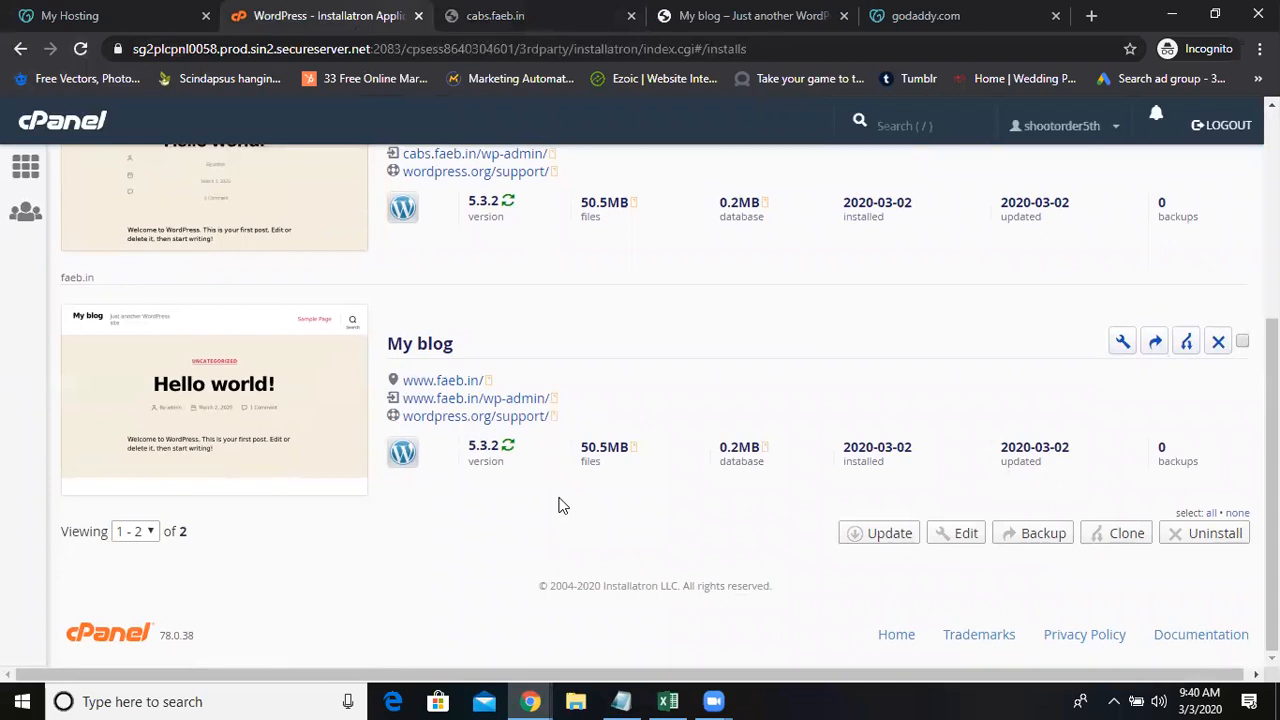
mouse_move(670, 492)
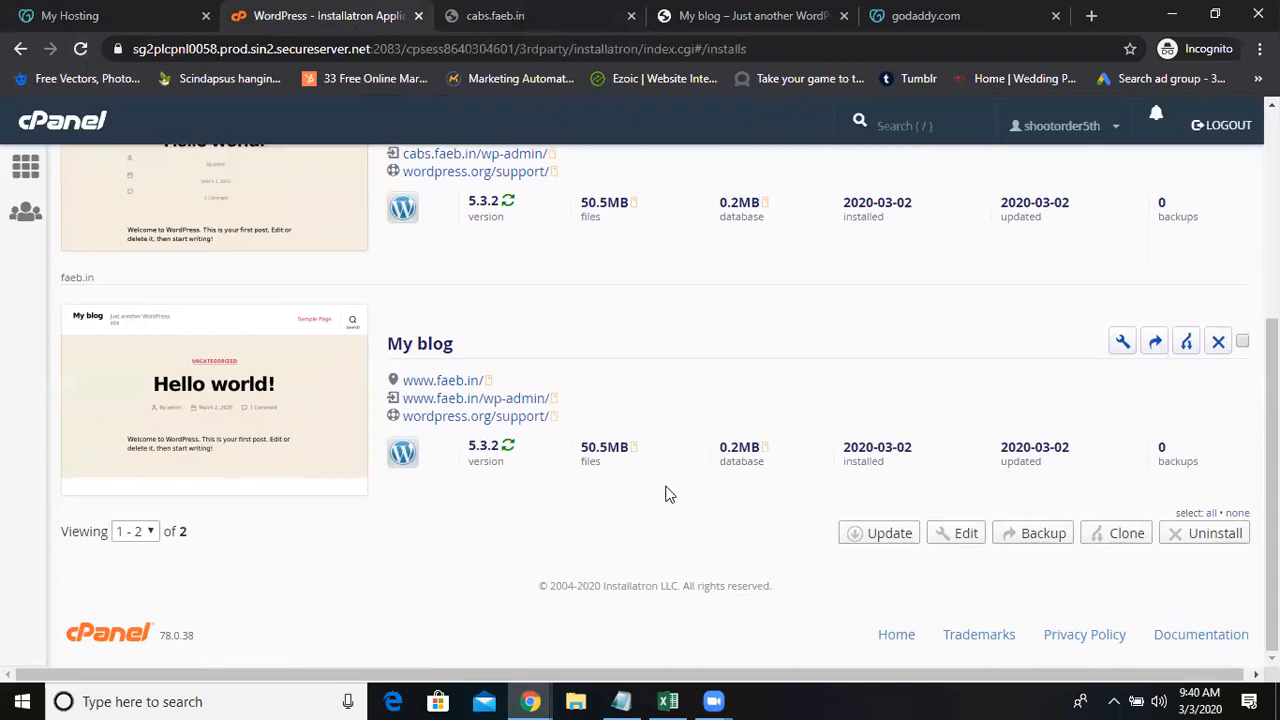
mouse_move(676, 472)
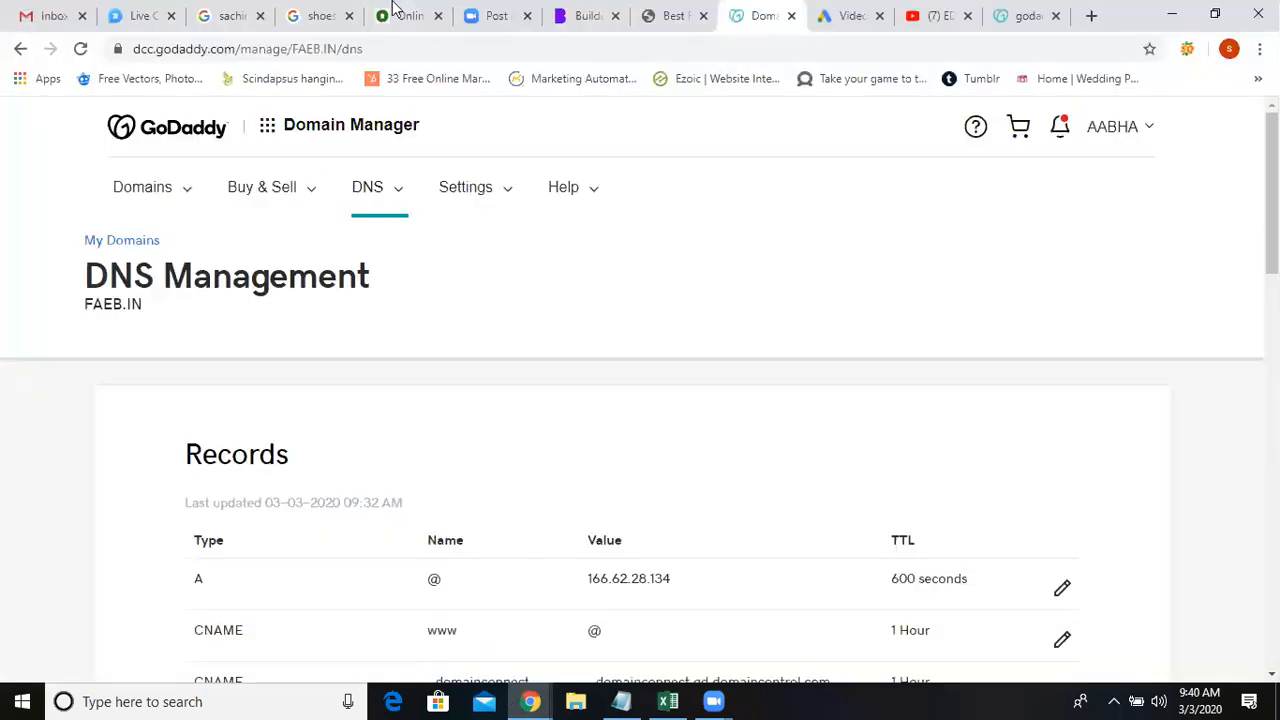
left_click(408, 16)
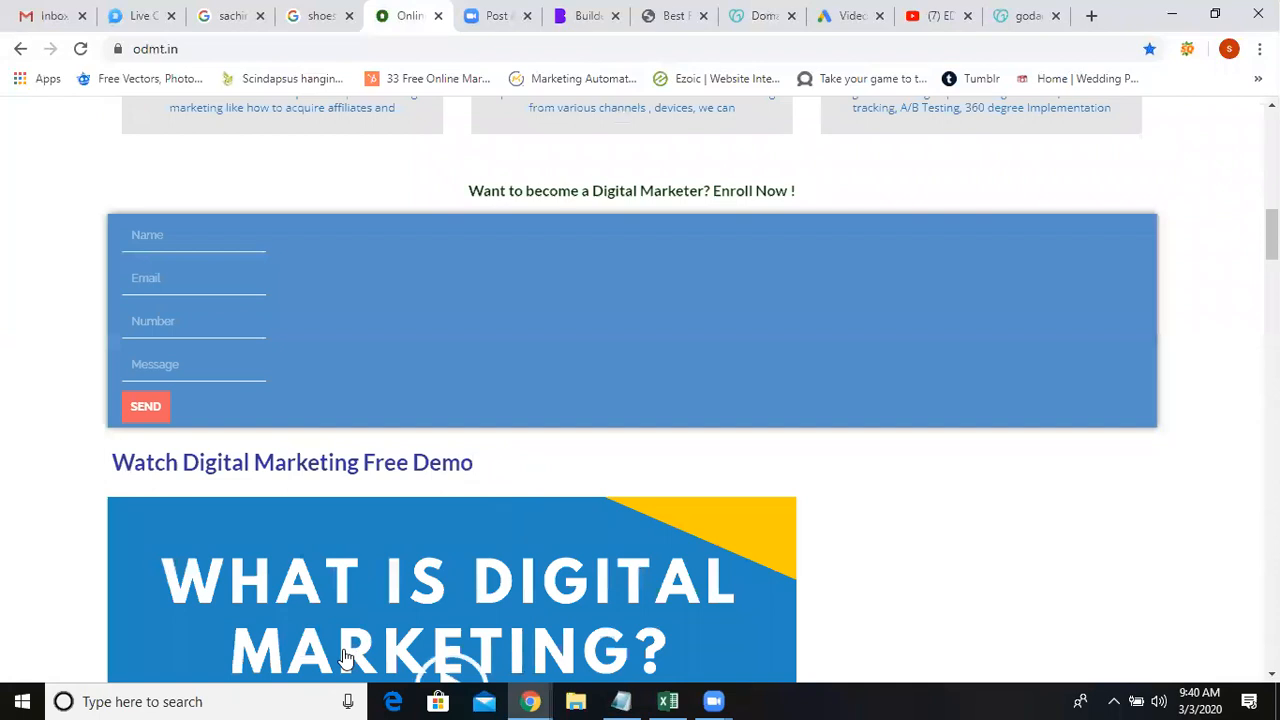